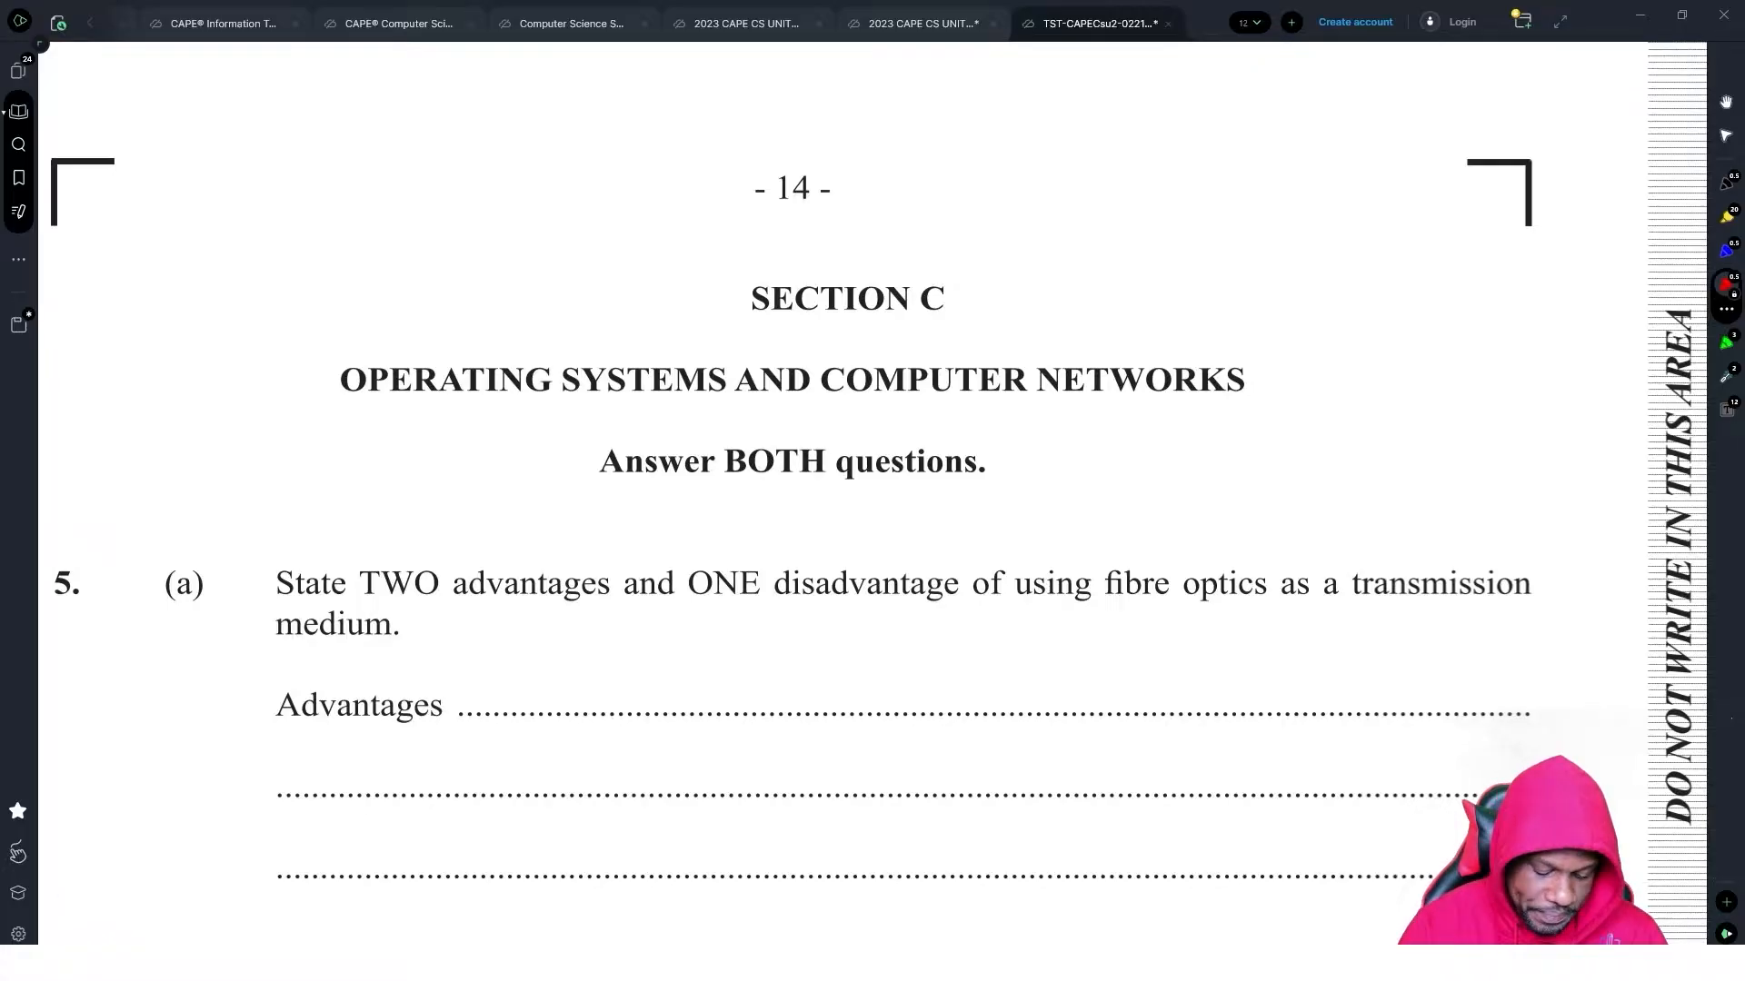
# - Write Speed and Higher bandwidth as numbered fibre optic advantages on the 5(a) lines
pyautogui.scroll(-3)
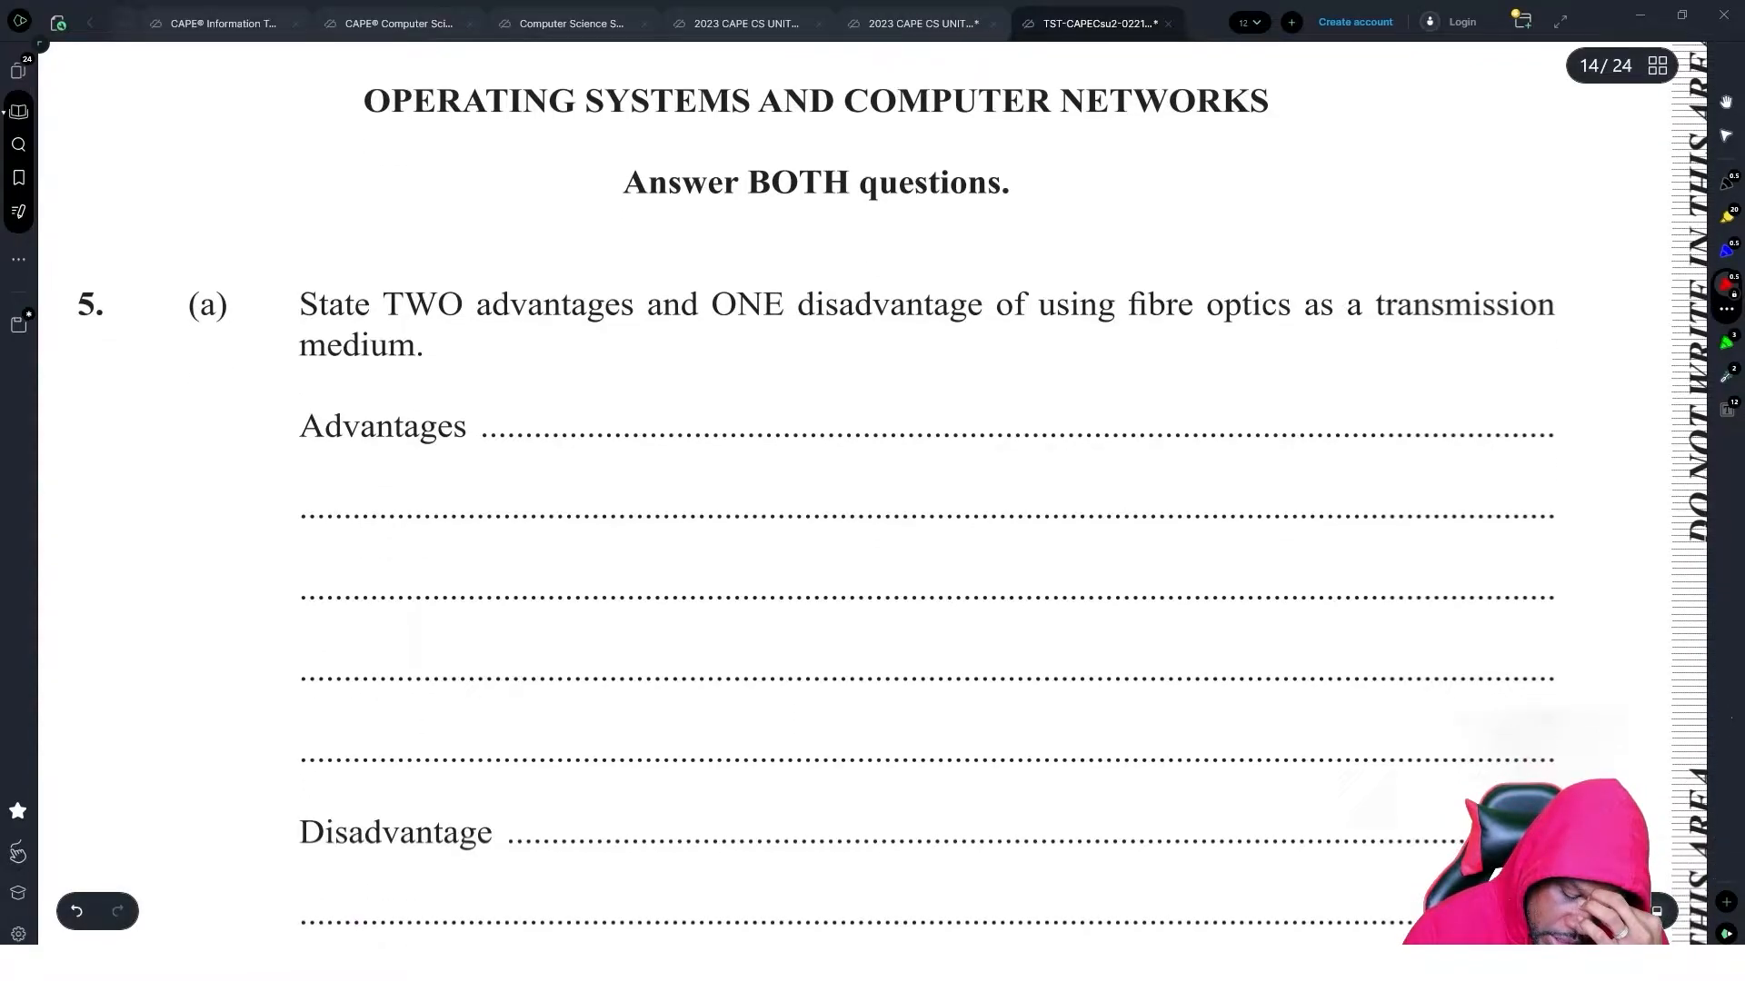
pyautogui.scroll(-3)
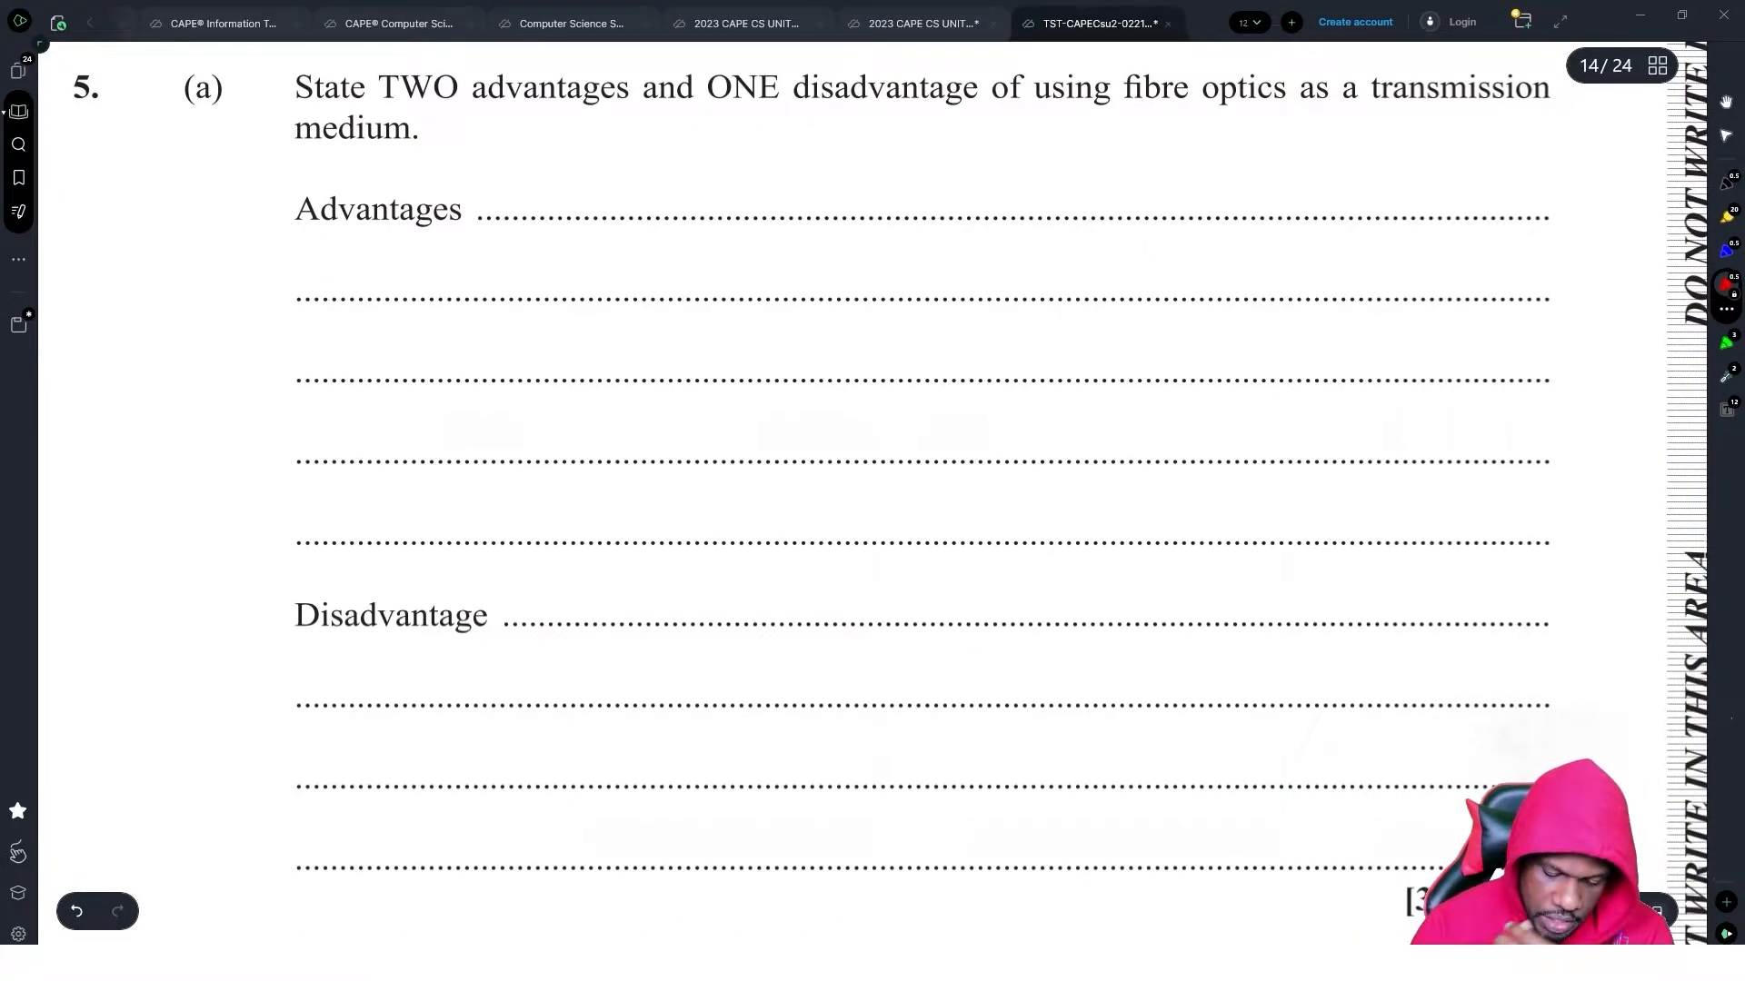
pyautogui.moveTo(513, 194); pyautogui.dragTo(578, 216)
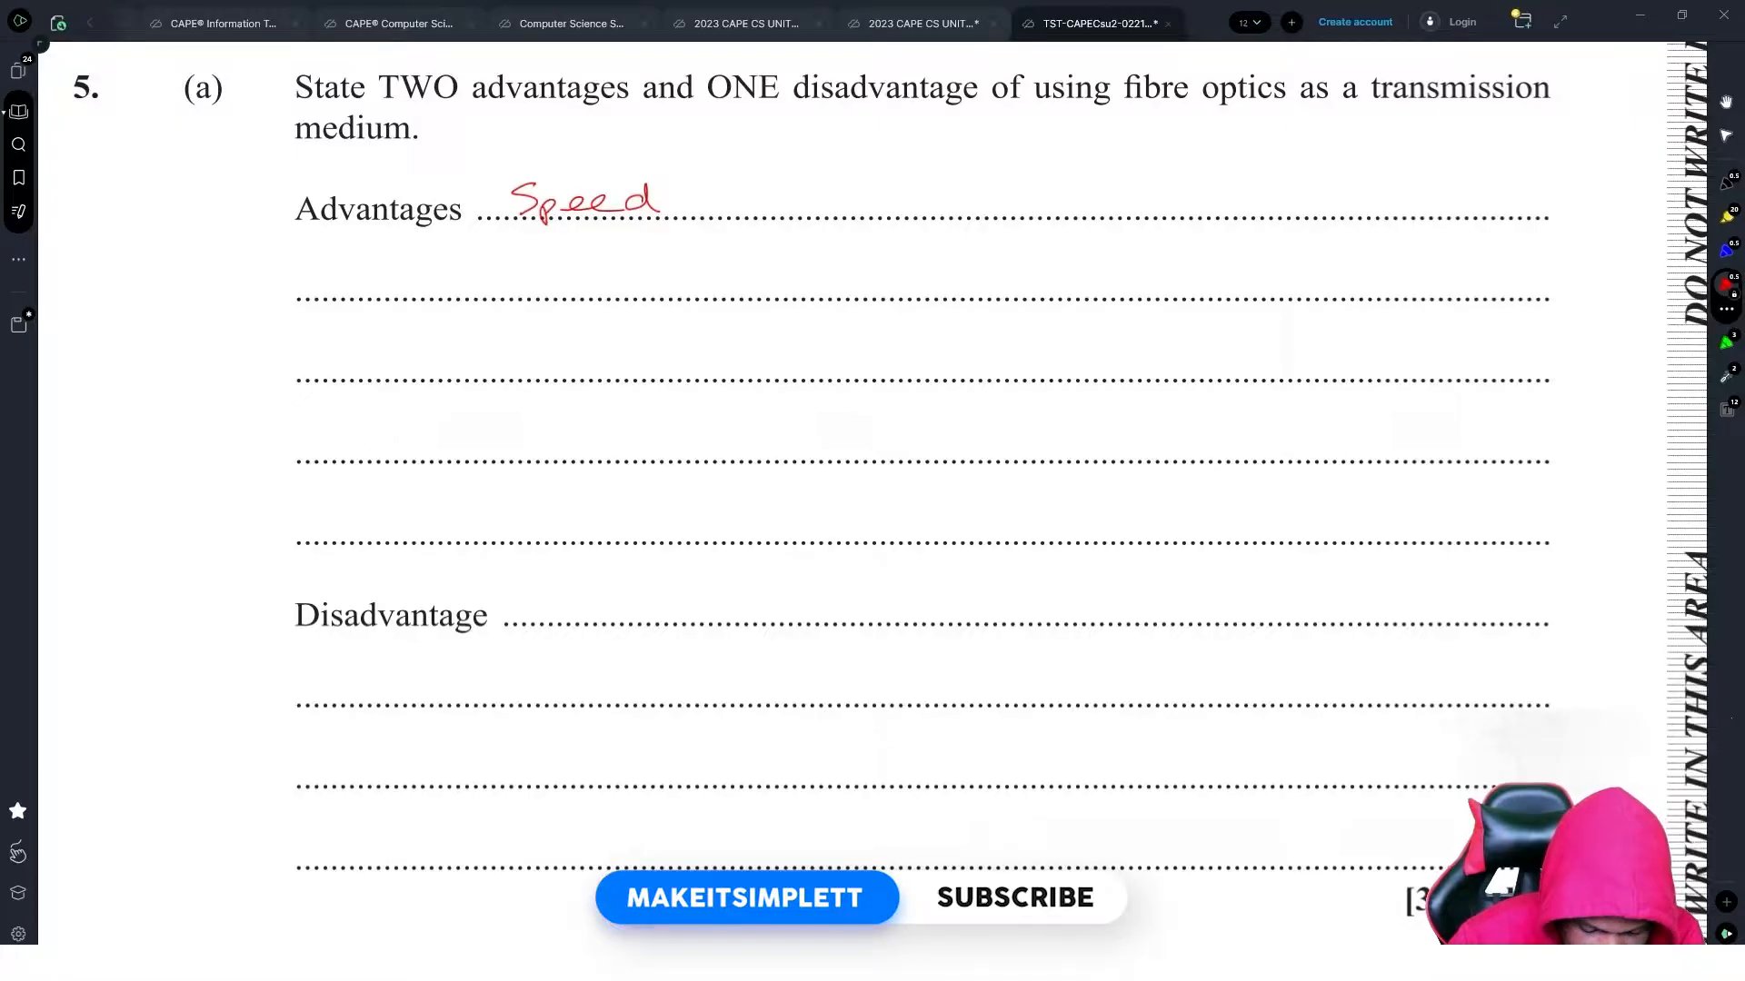
pyautogui.write('Higher bandwidth')
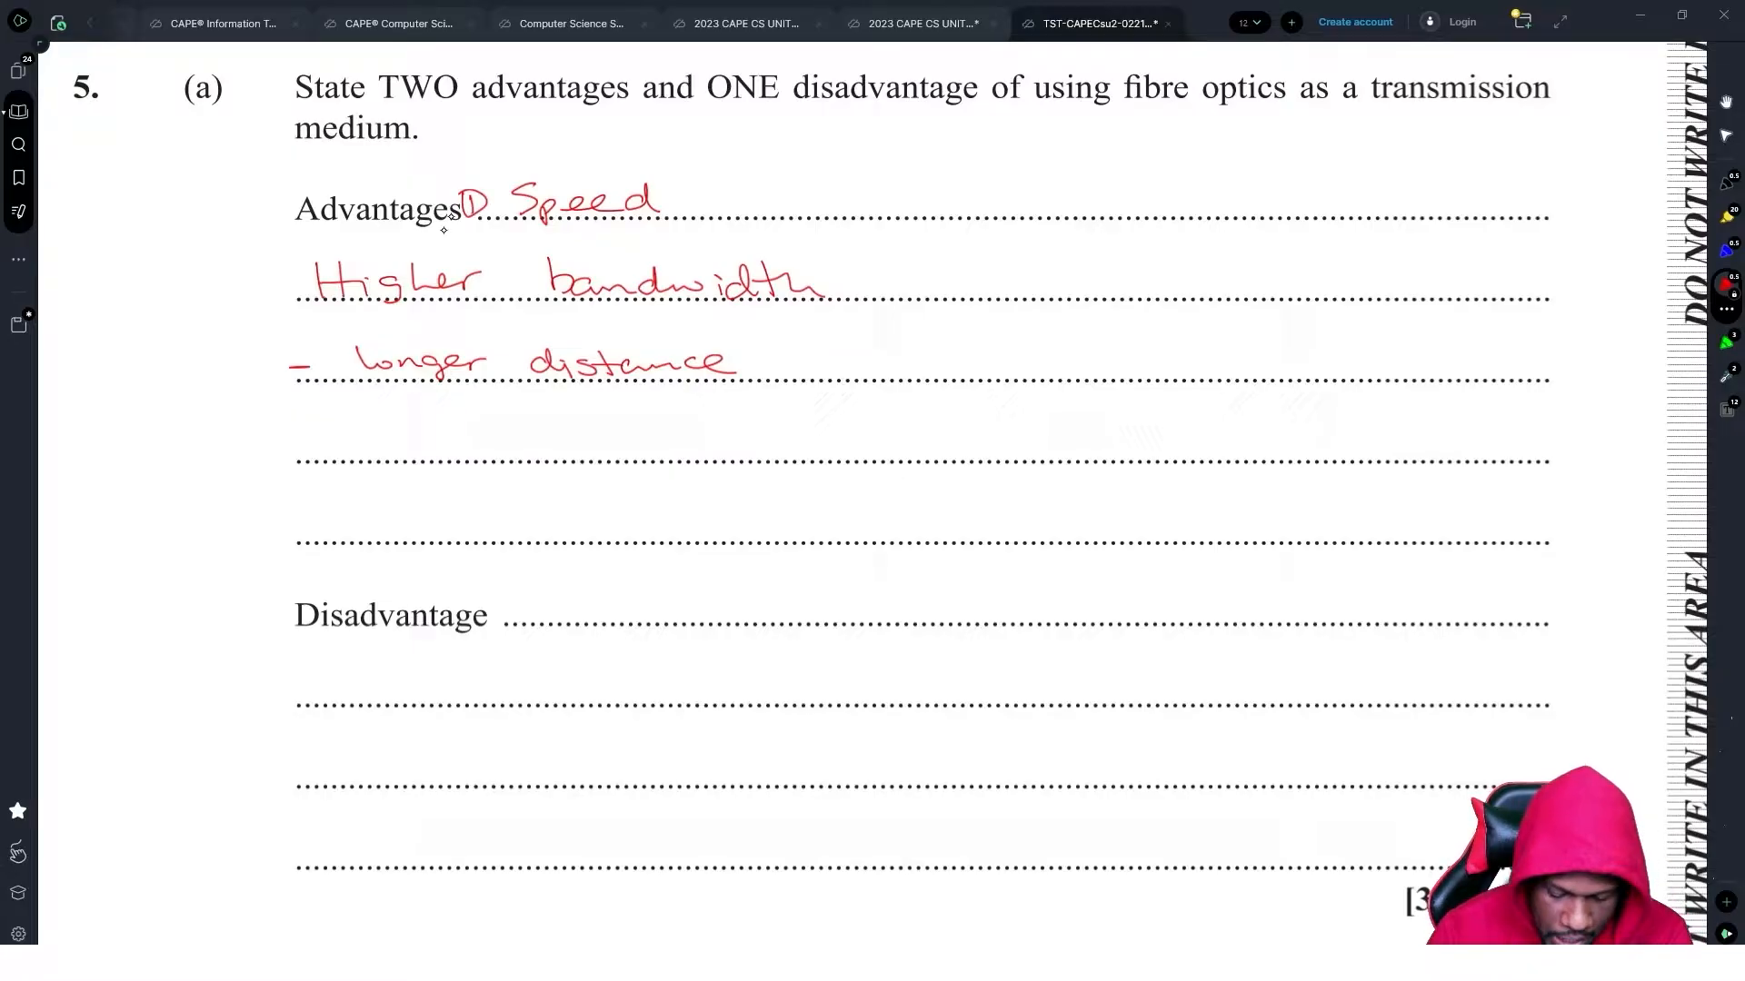
pyautogui.moveTo(267, 295); pyautogui.dragTo(283, 273)
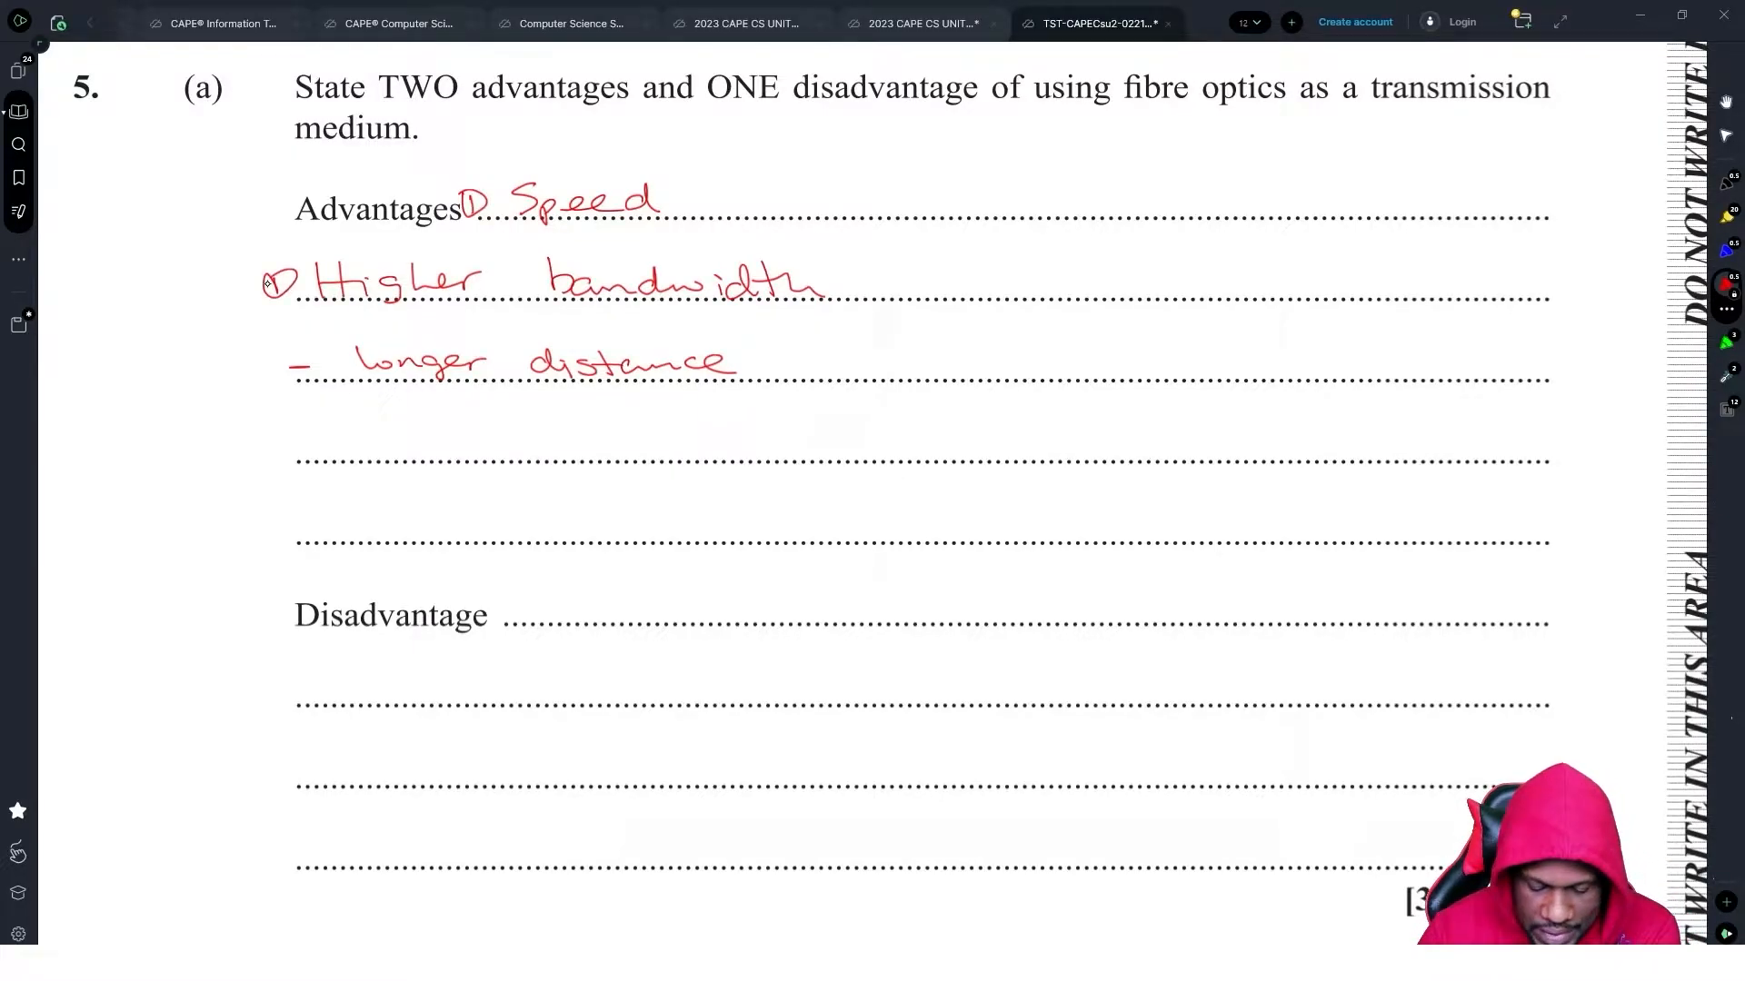
pyautogui.scroll(-3)
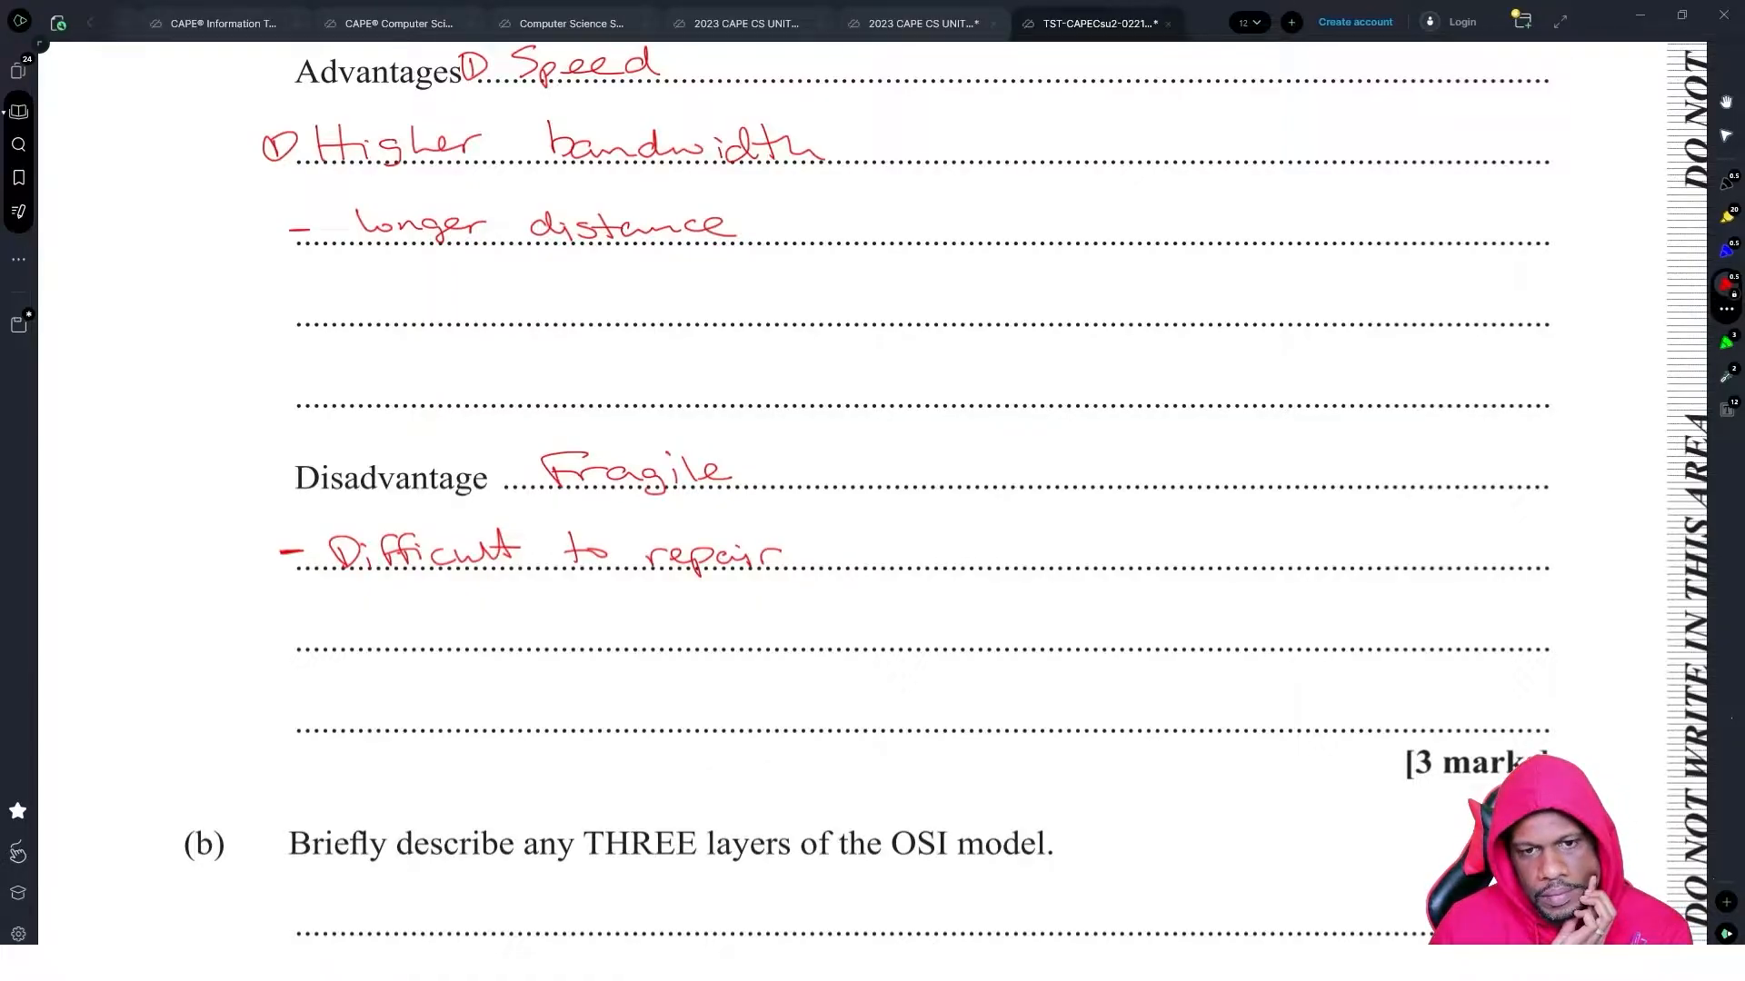
# - Note the OSI layer initials and spell out the layer names in the margin beside 5(b)
pyautogui.scroll(-3)
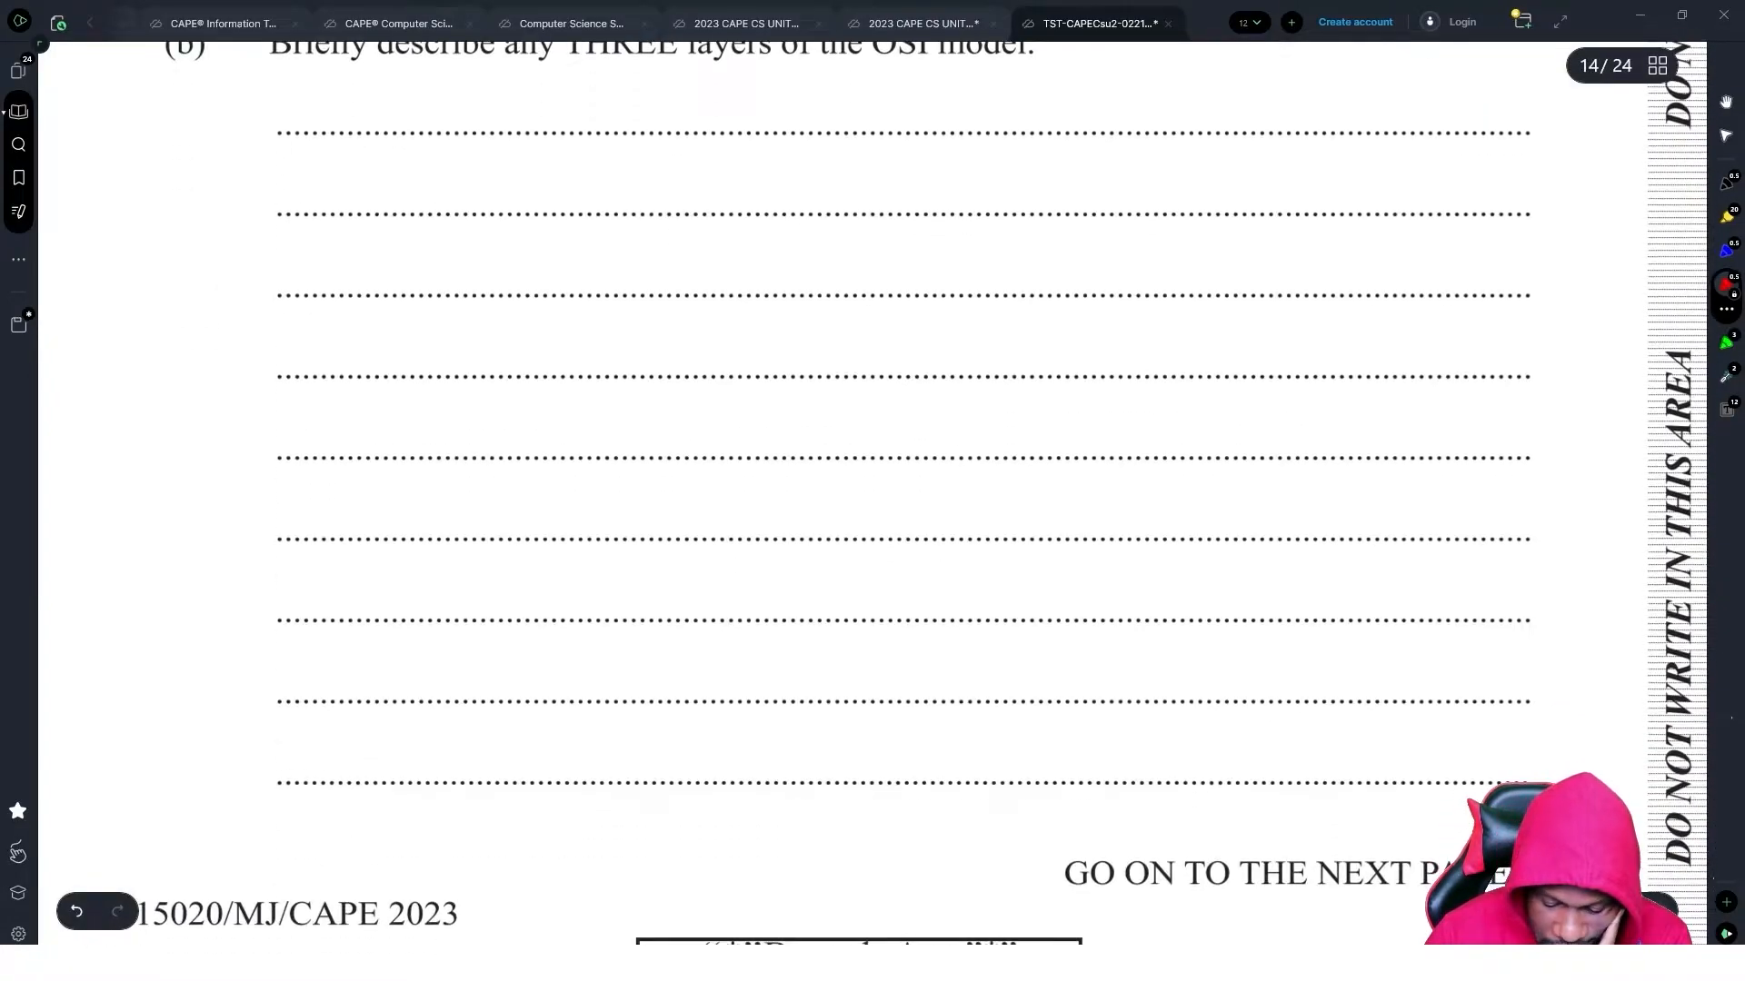
pyautogui.scroll(-3)
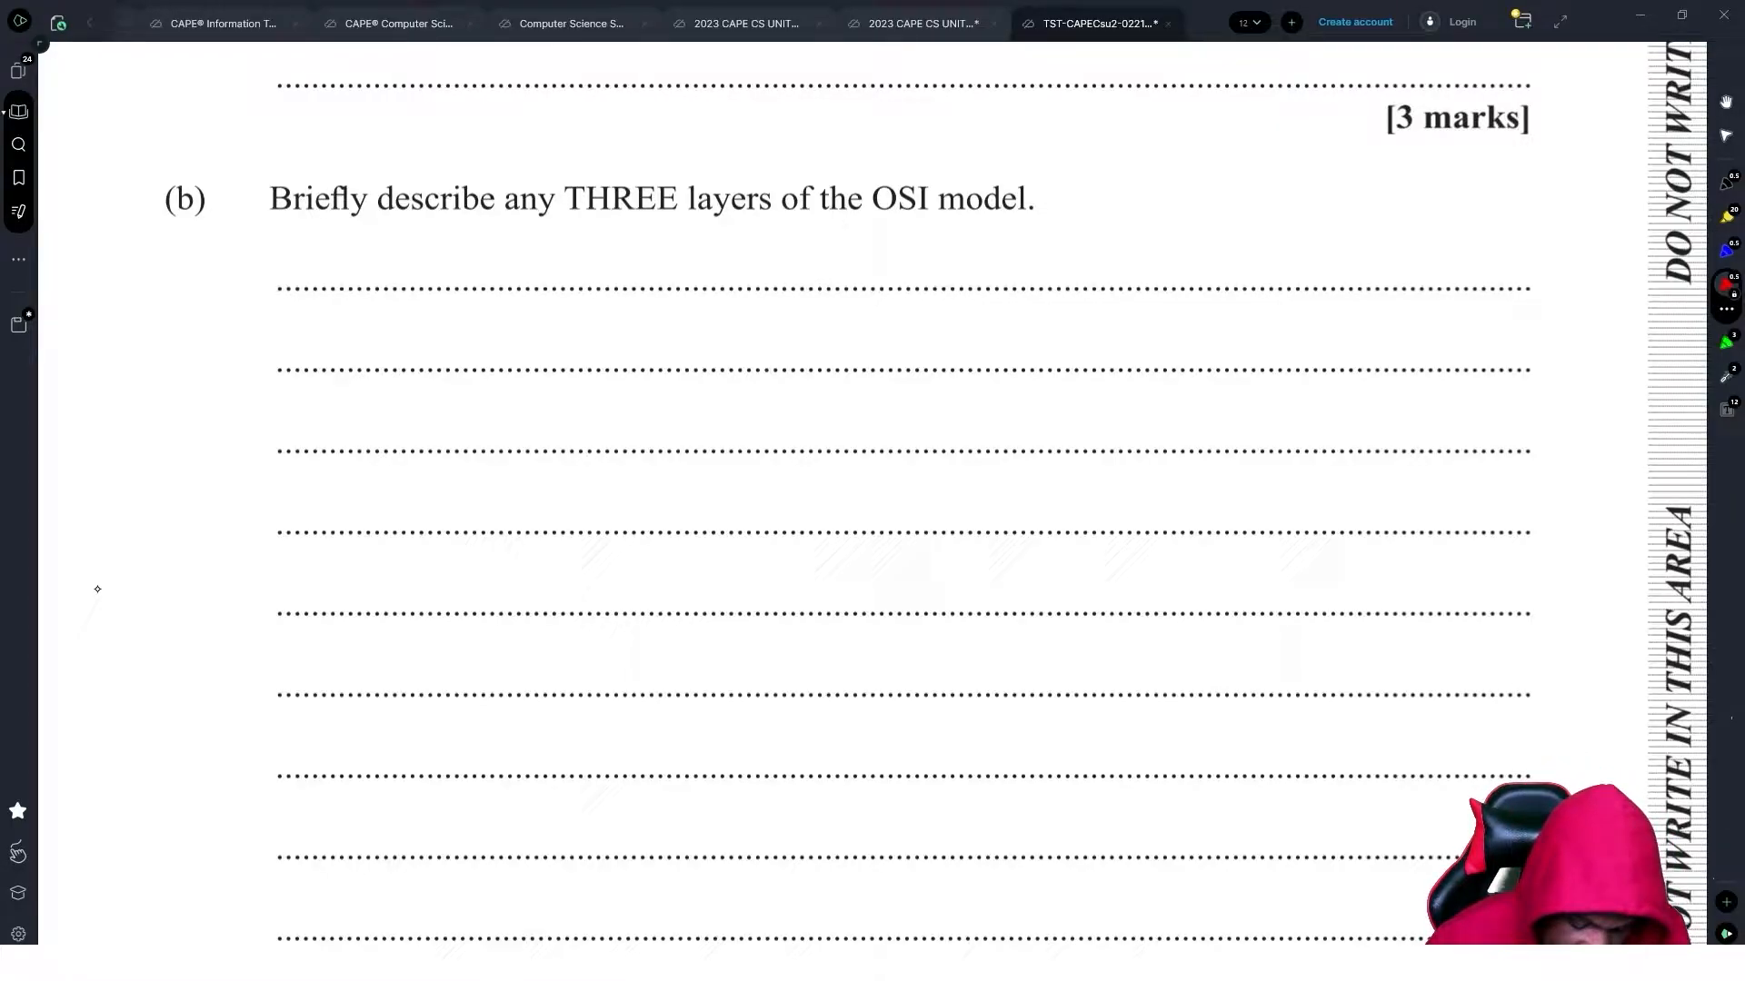
pyautogui.moveTo(95, 534); pyautogui.dragTo(104, 601)
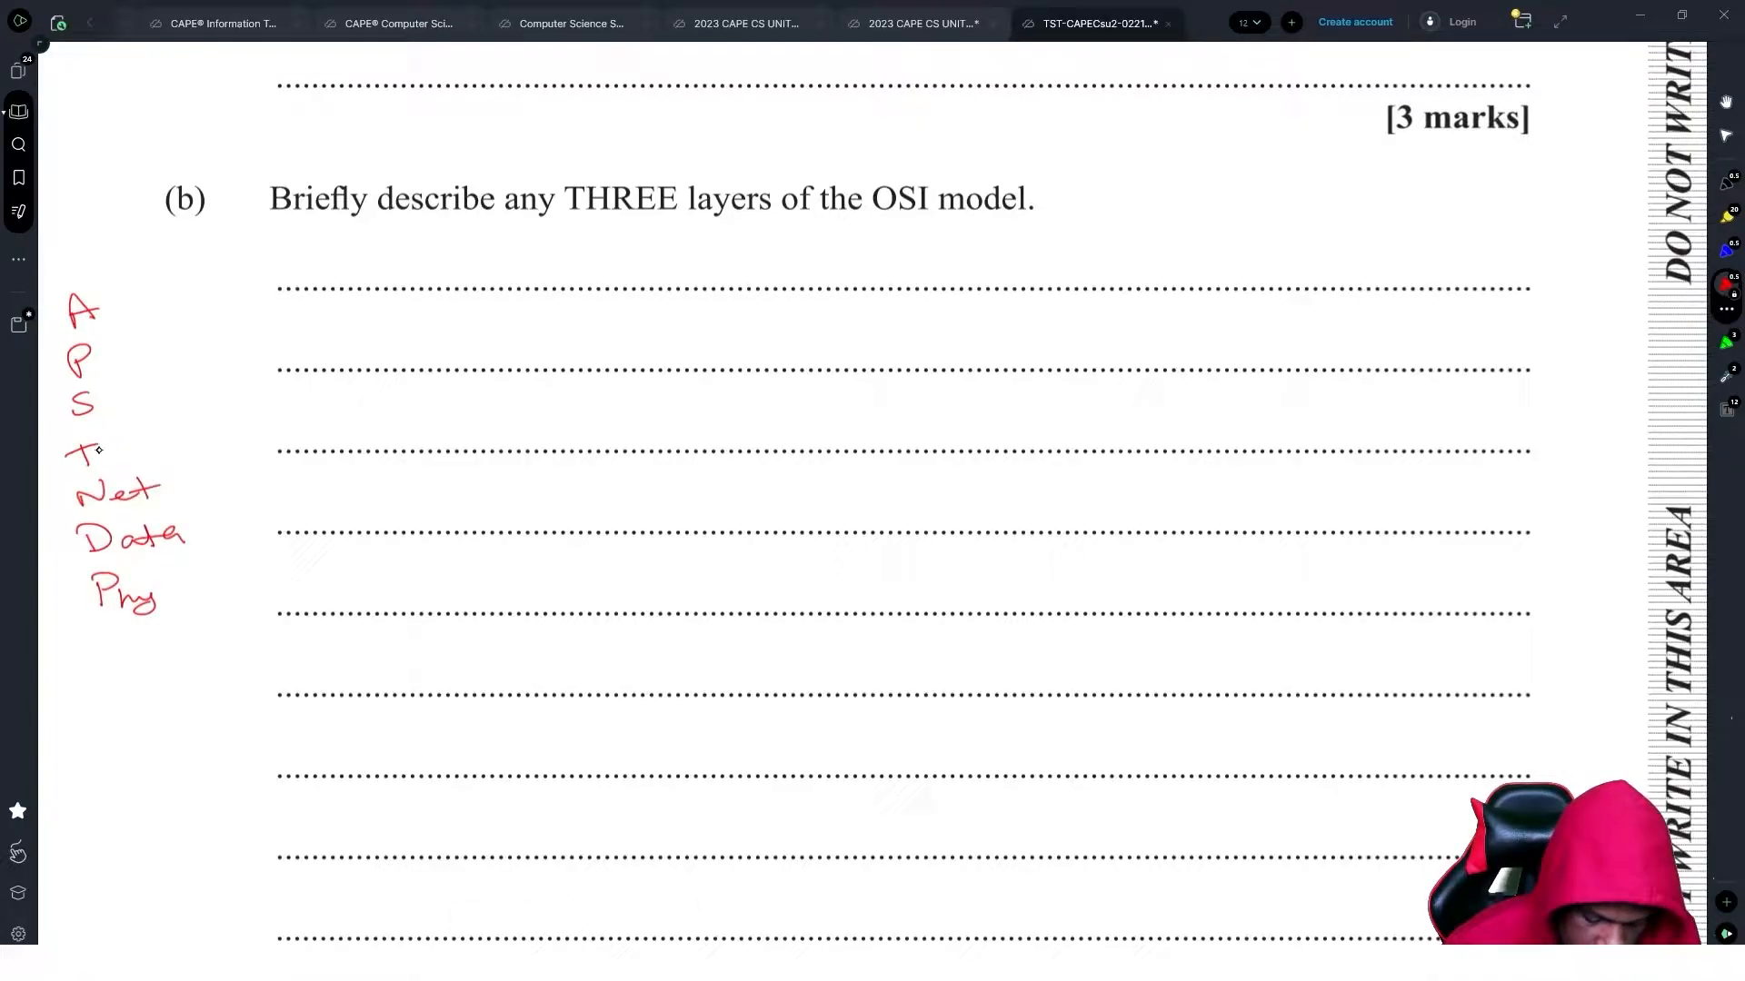
pyautogui.moveTo(84, 451); pyautogui.dragTo(178, 451)
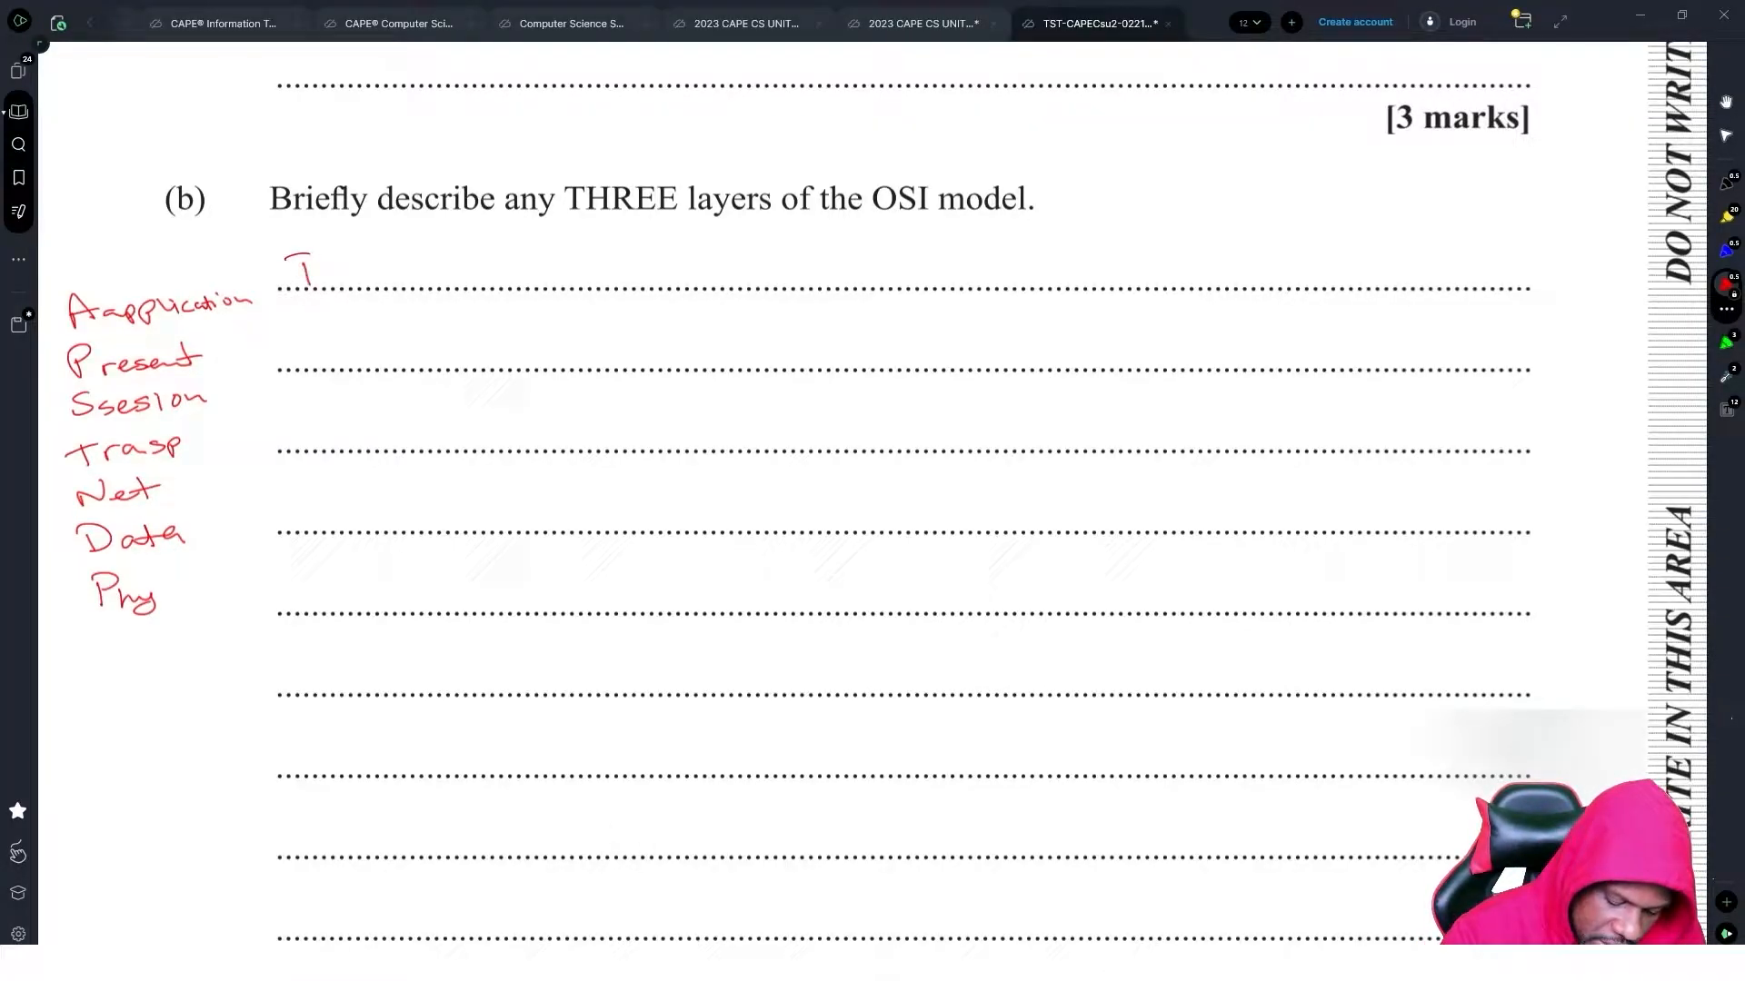
# - Describe the Physical, Data, Network and Transport layers on the 5(b) answer lines
pyautogui.write("Physical - Converting electrical signals to 1's and 0's")
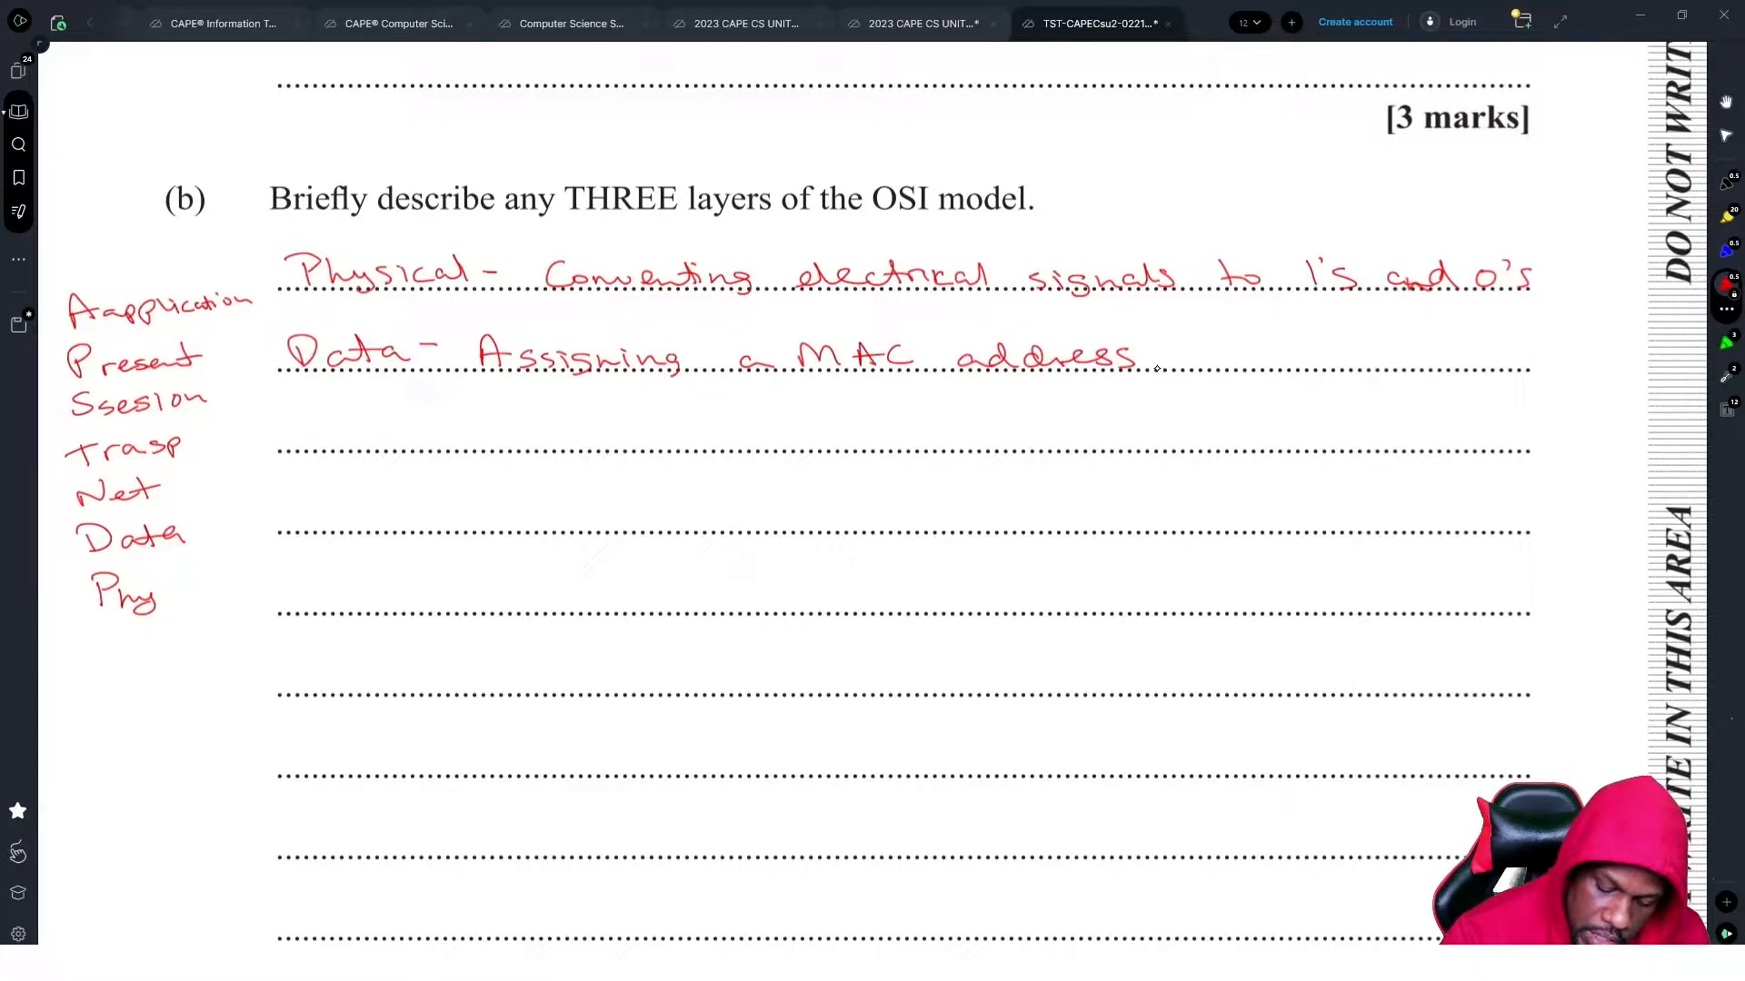
pyautogui.write('/Su')
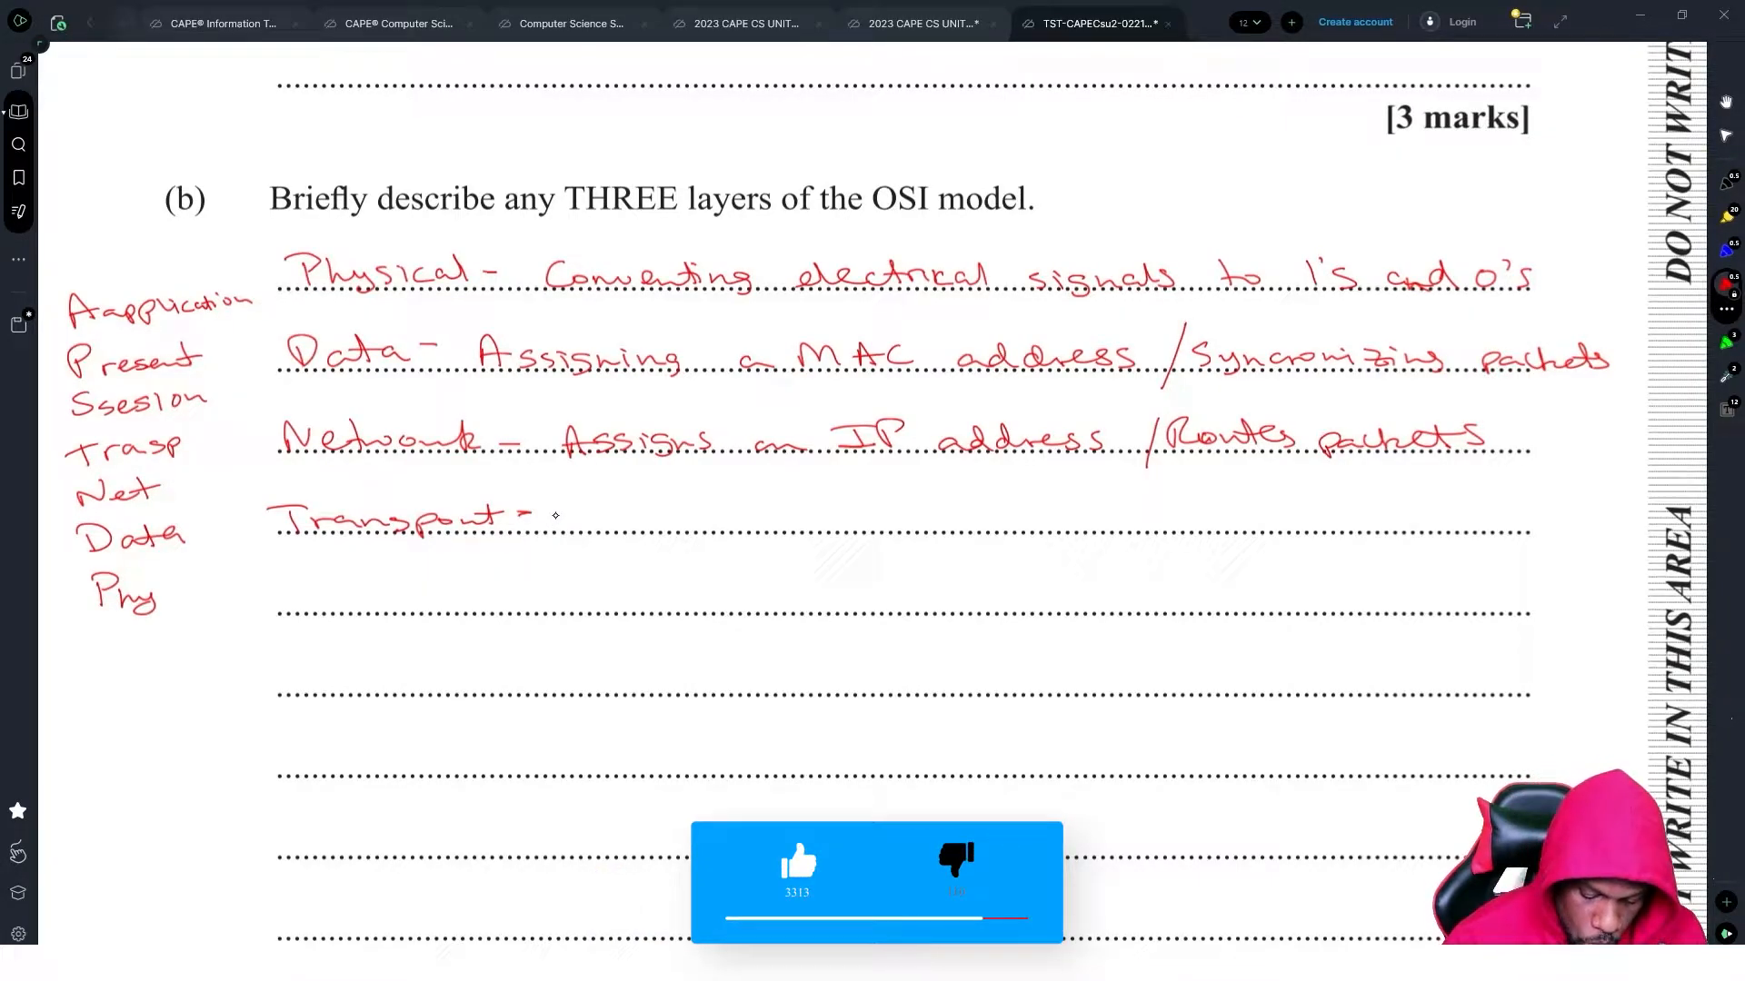
pyautogui.write('Breaks up to')
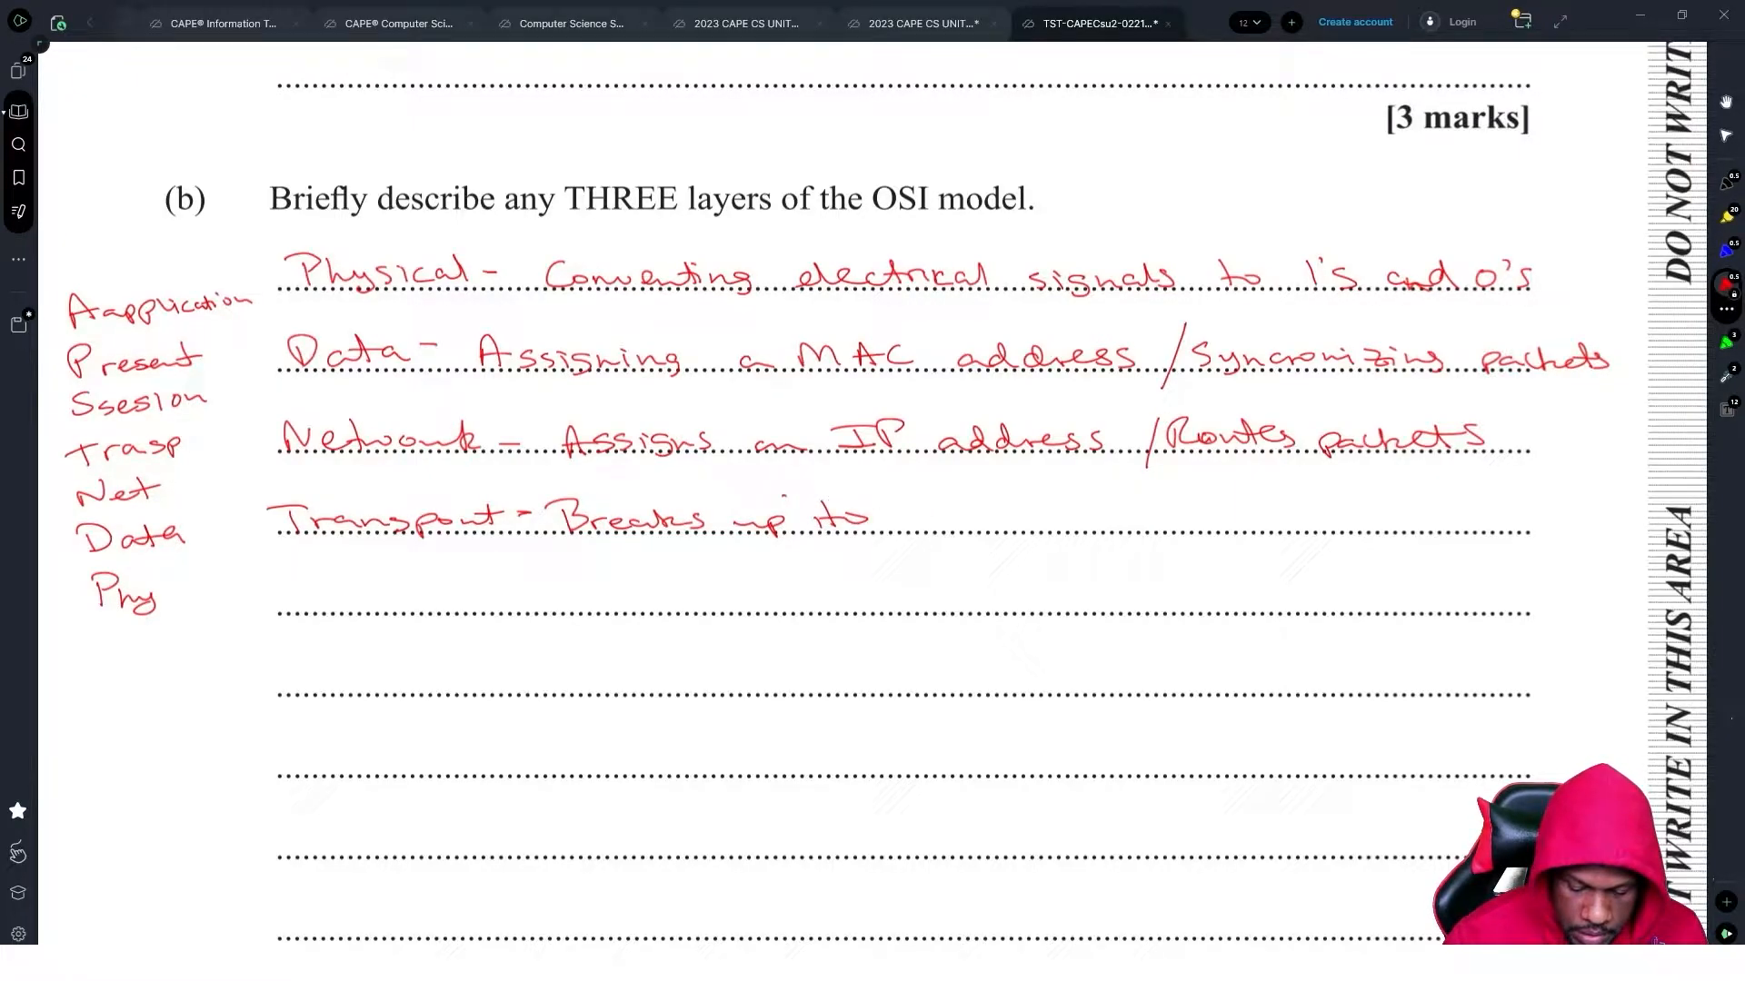
pyautogui.write('segment &')
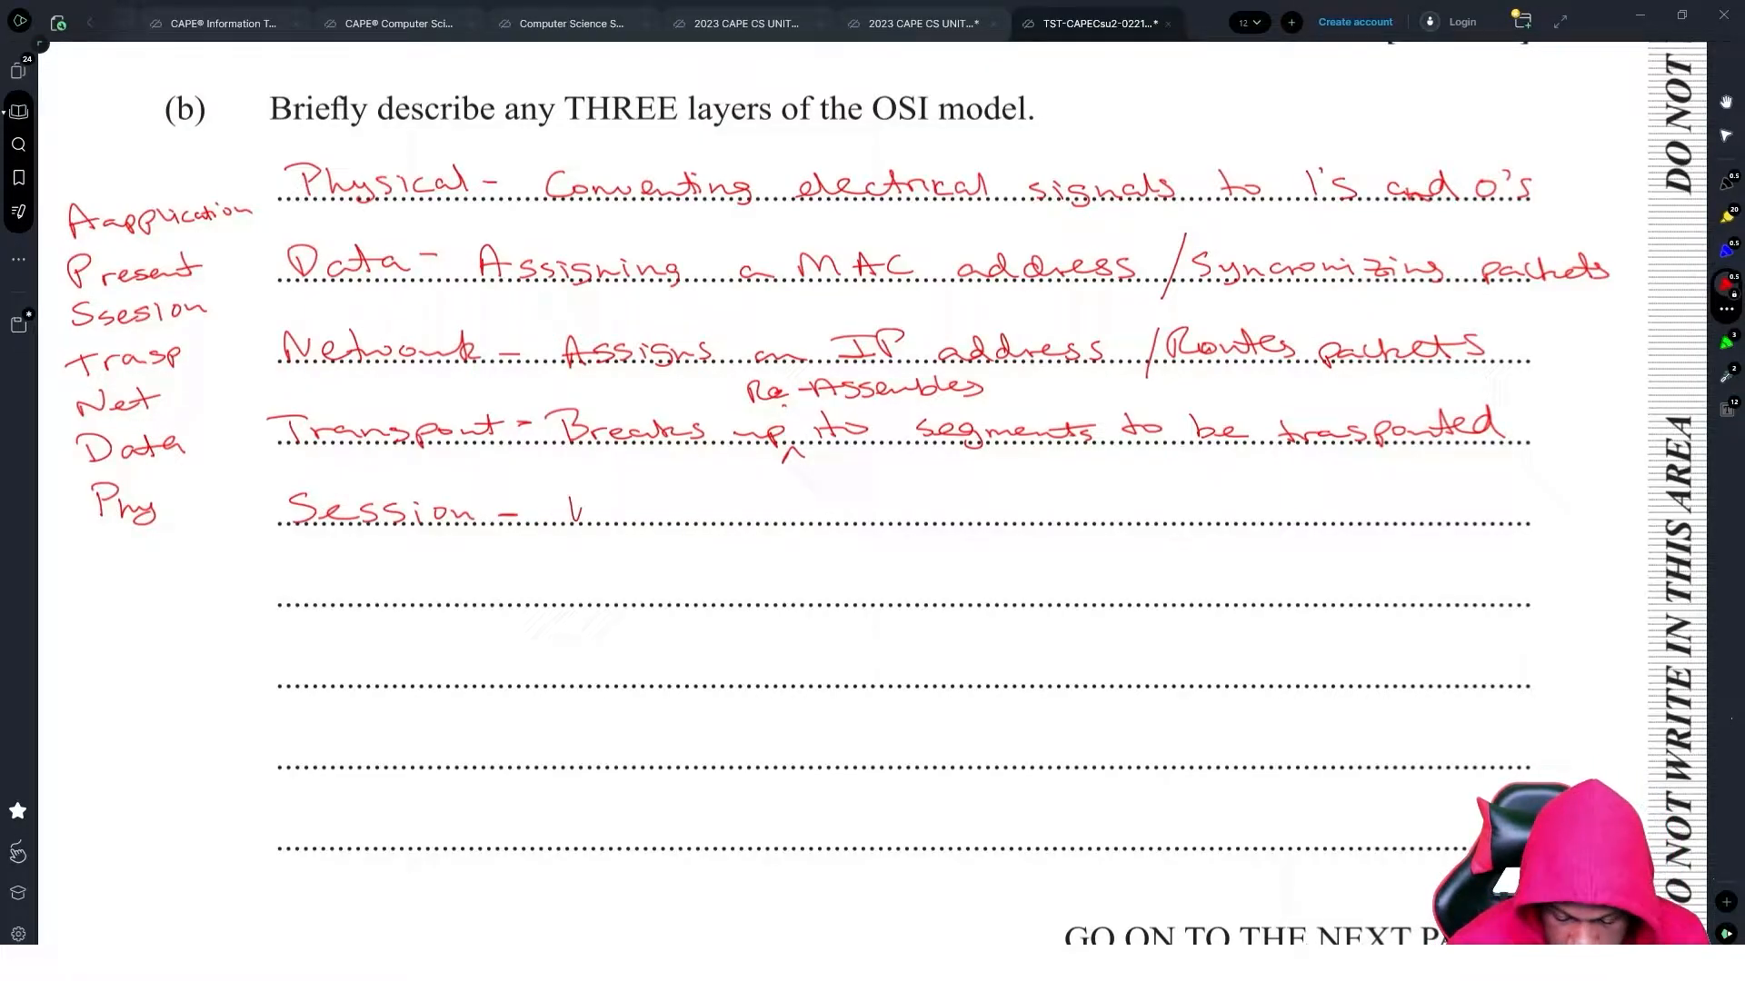
pyautogui.write('Use')
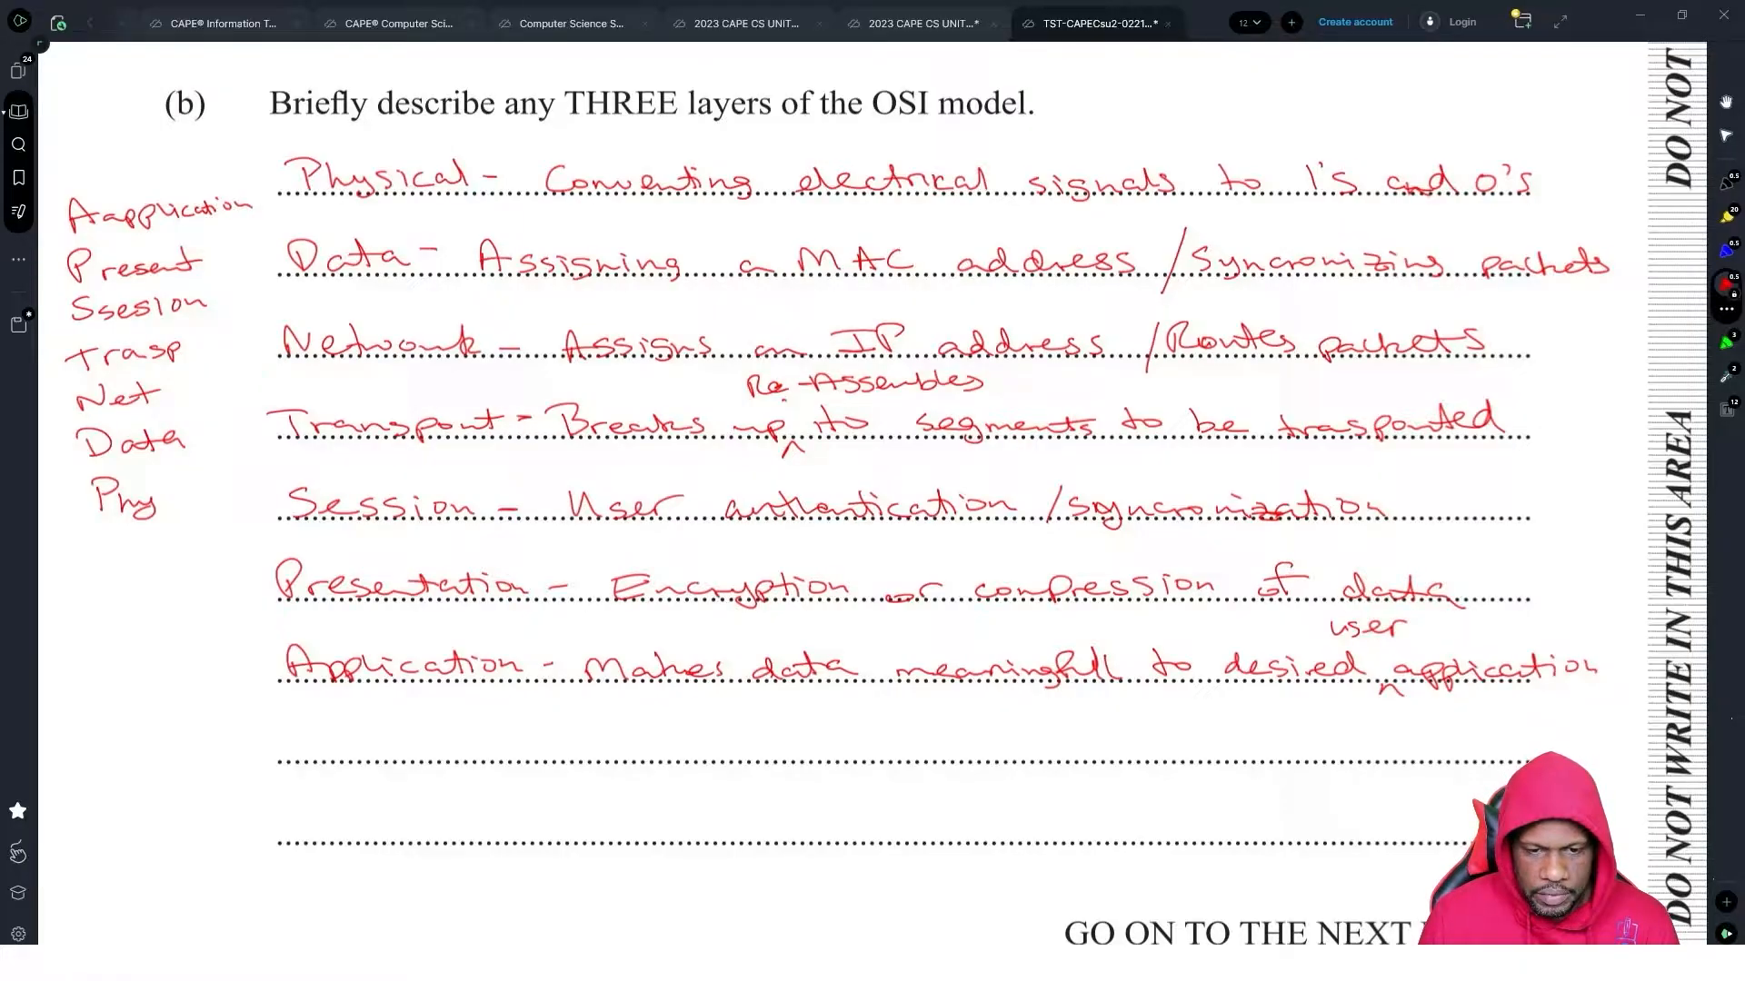
# - Scroll past the blank page to question 5(c) on page 16
pyautogui.scroll(-3)
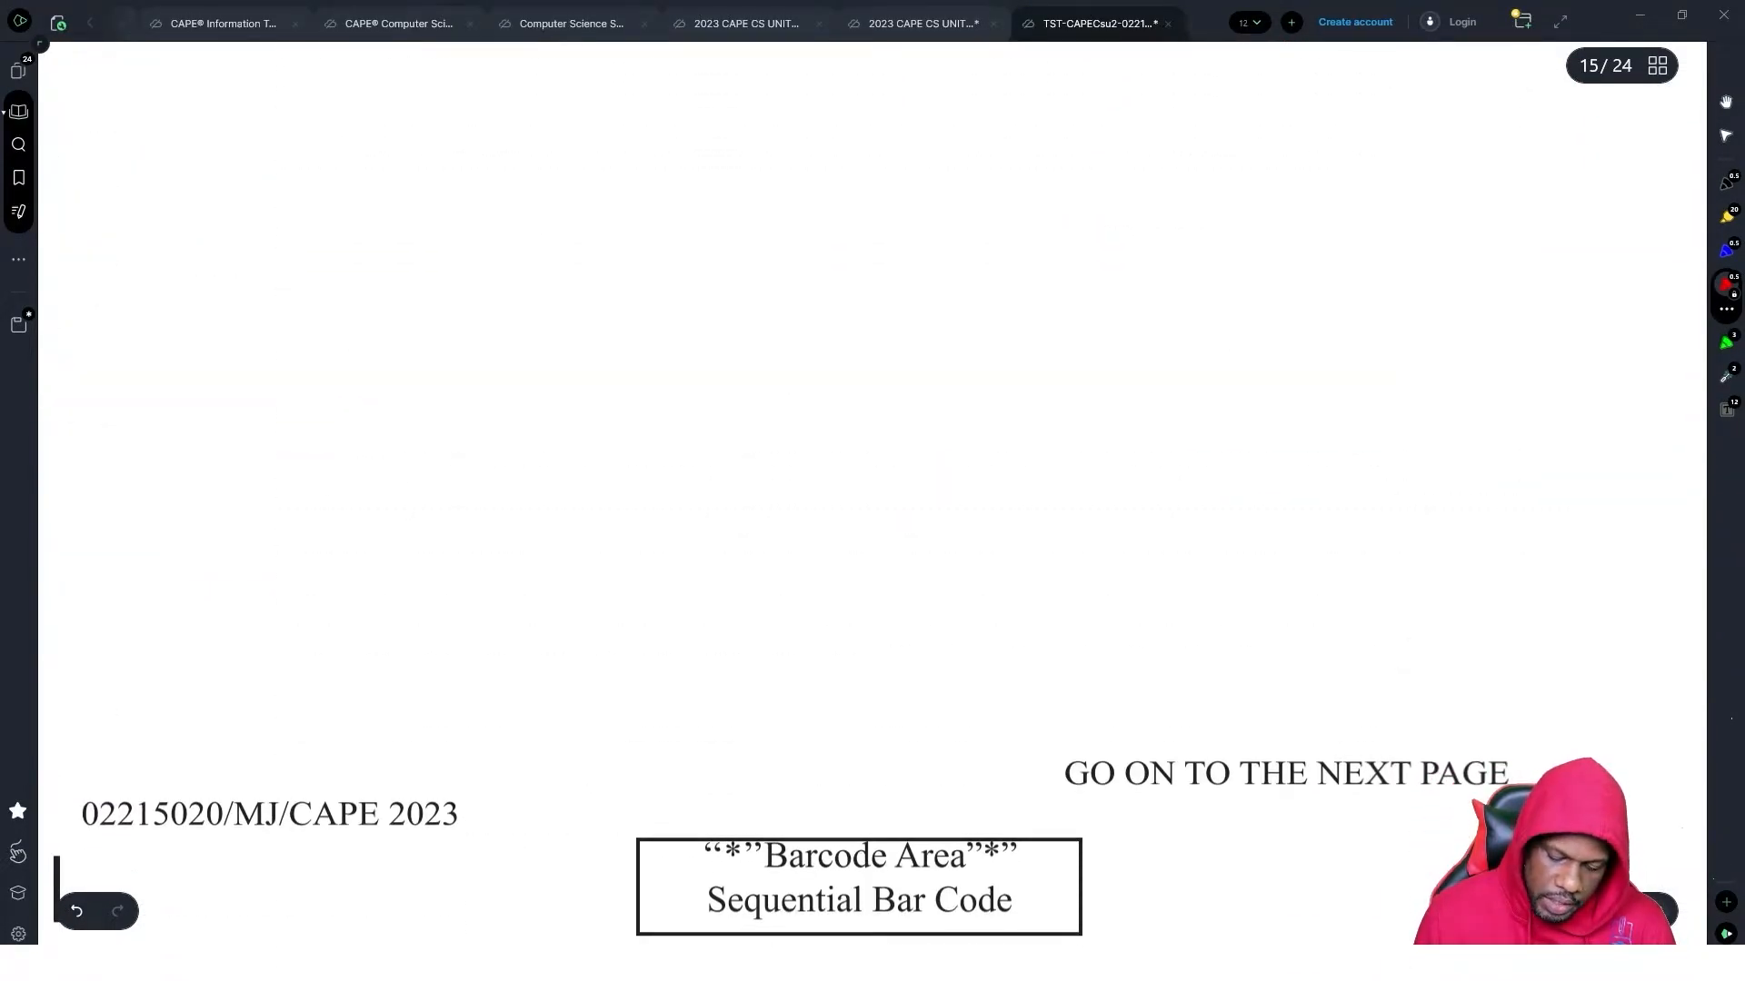
pyautogui.scroll(-3)
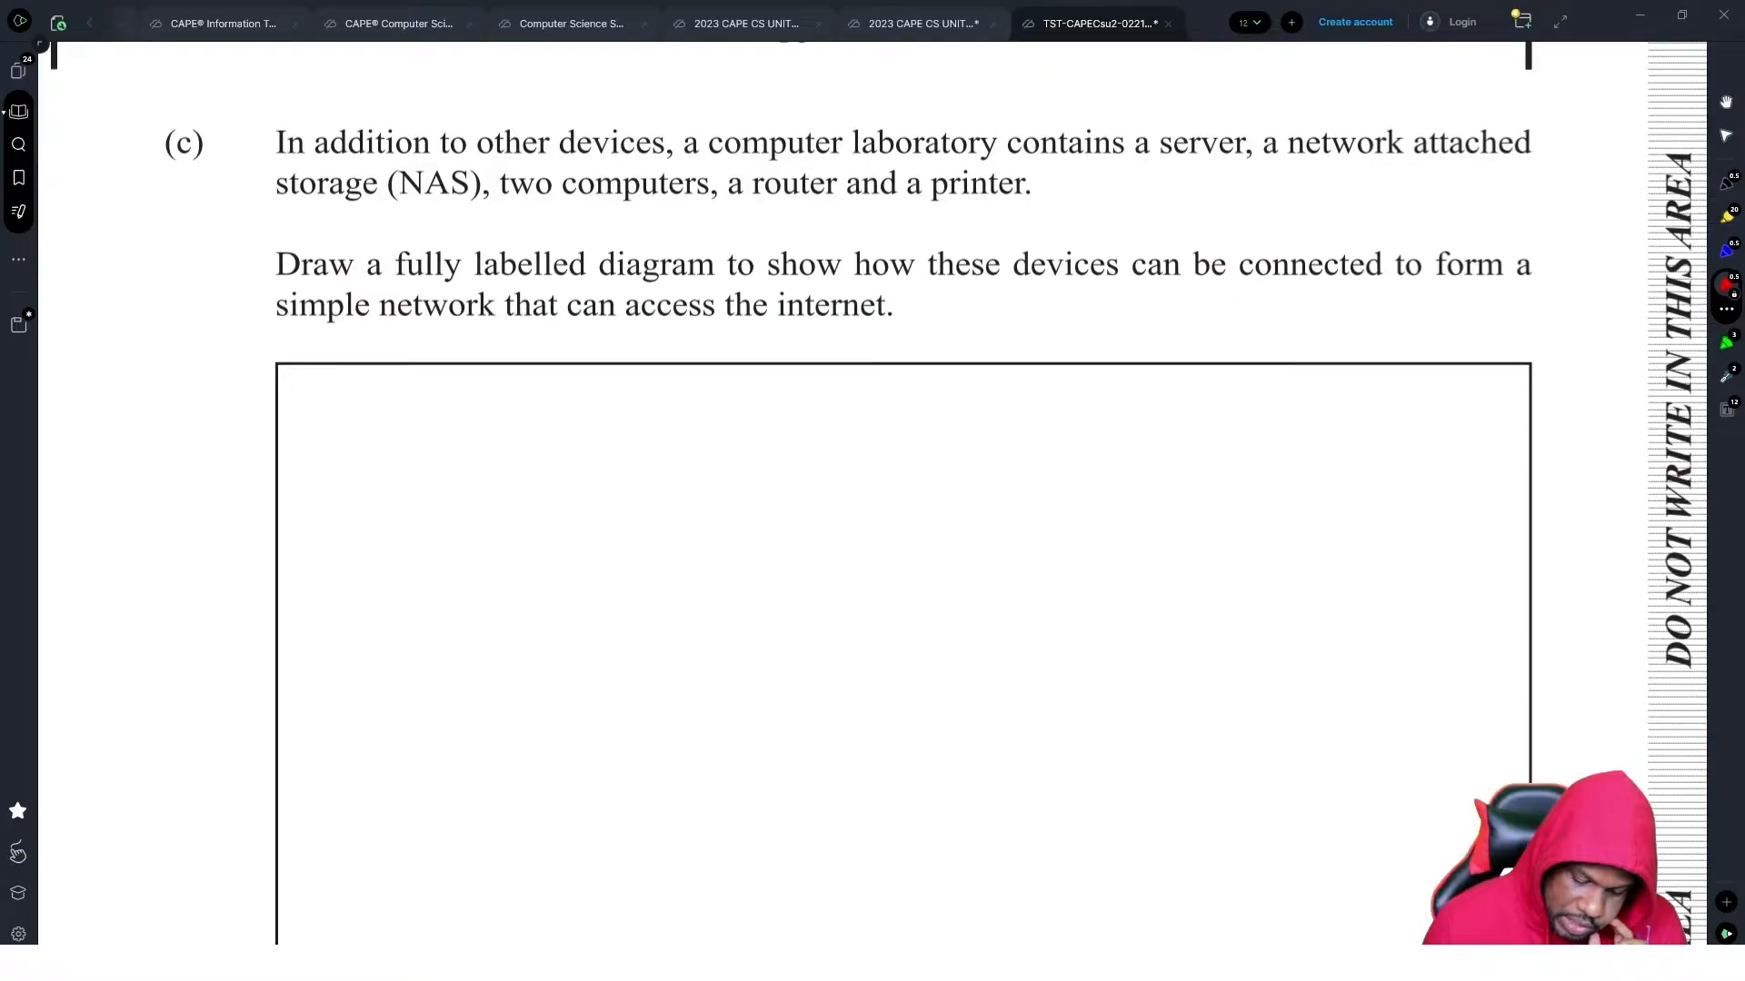
# - Draw the modem and firewall boxes below the ISP cloud, linked by a downward arrow
pyautogui.scroll(-3)
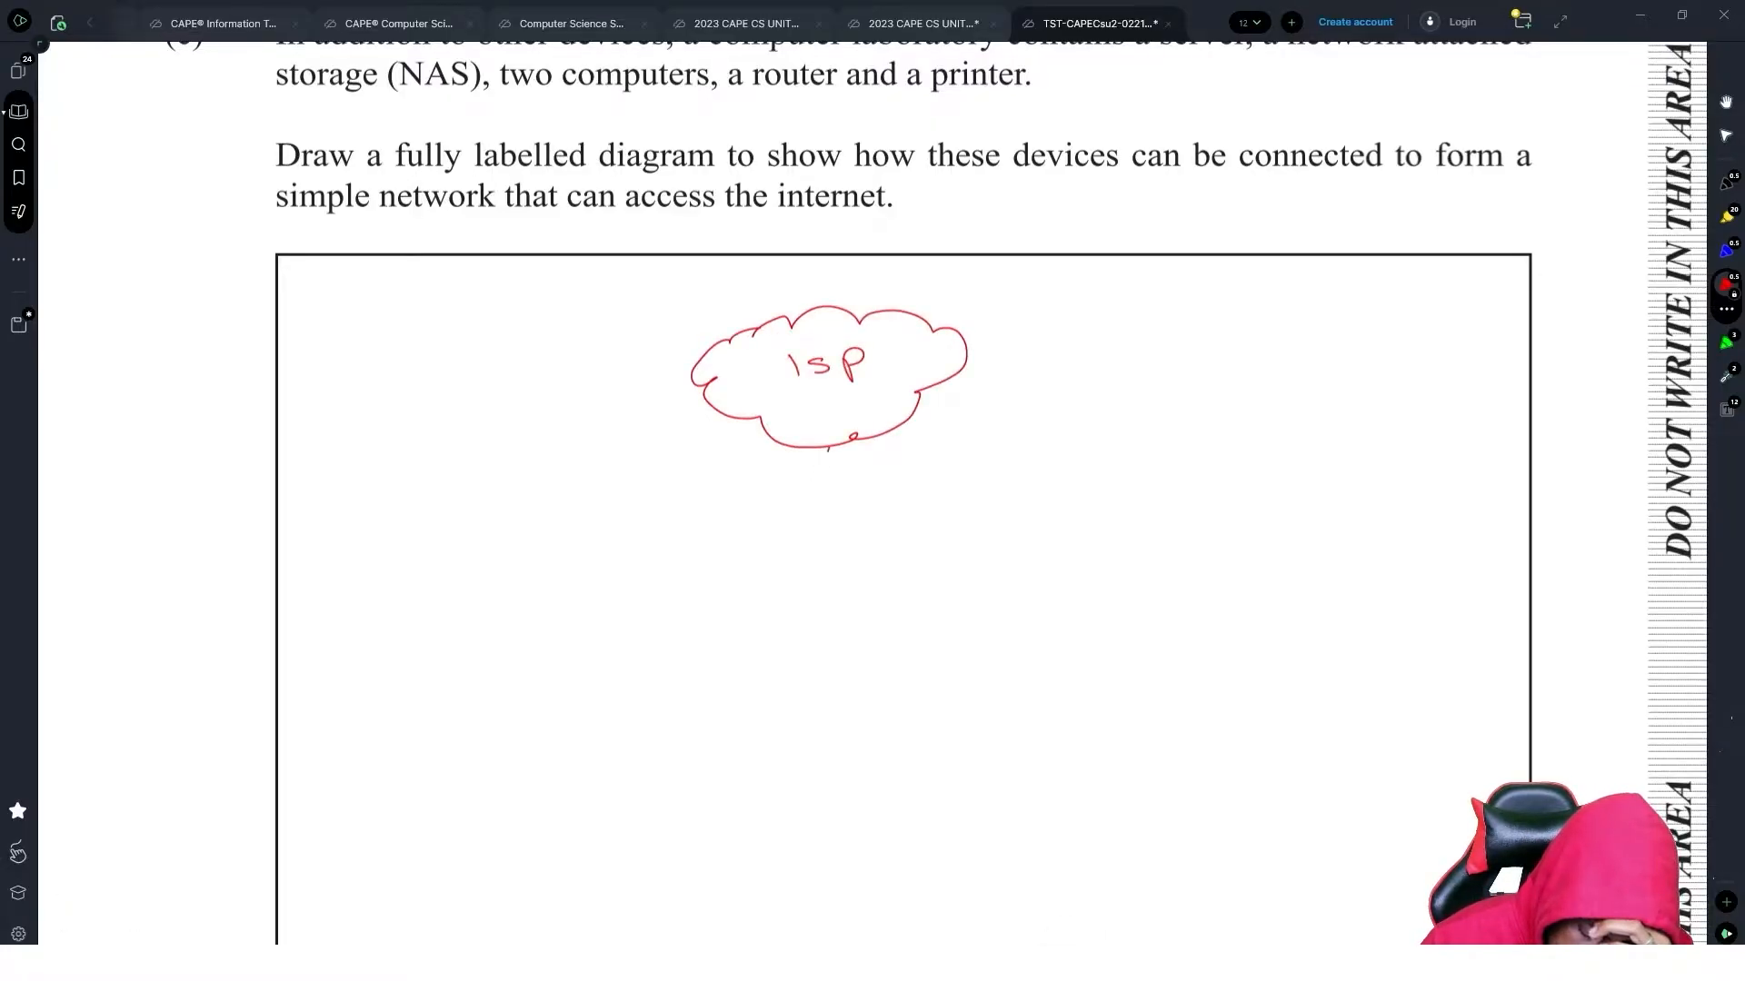
pyautogui.scroll(-3)
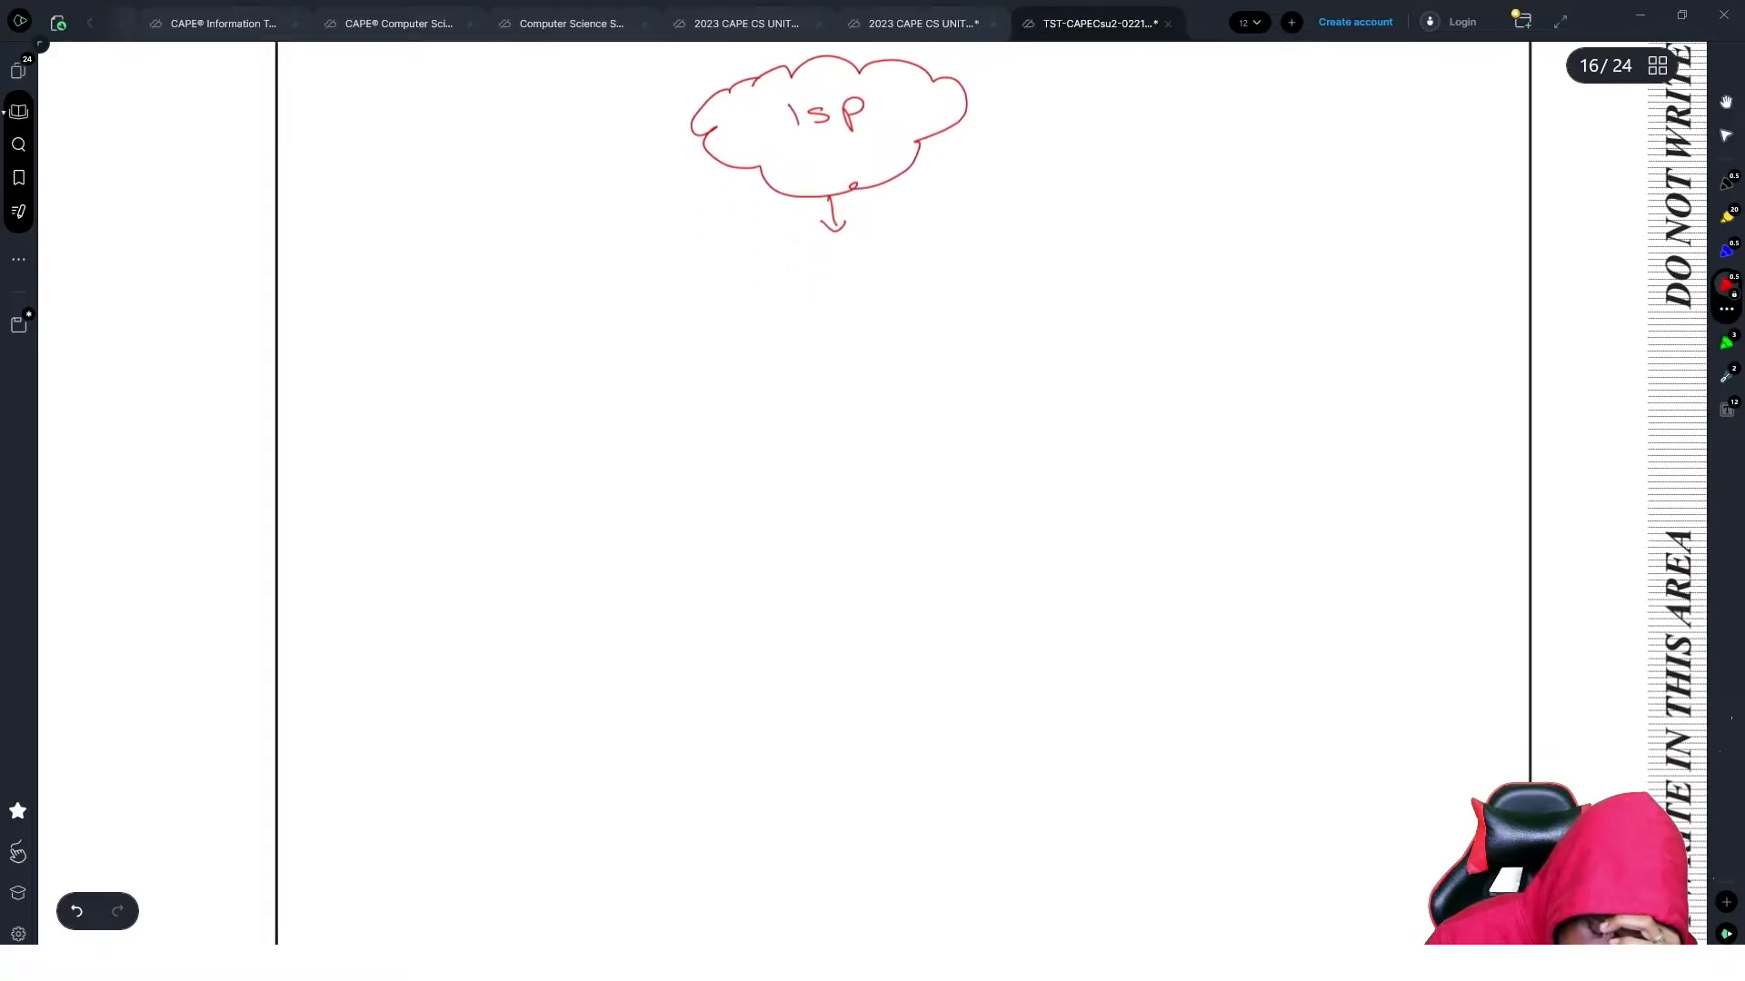
pyautogui.moveTo(756, 261); pyautogui.dragTo(923, 262)
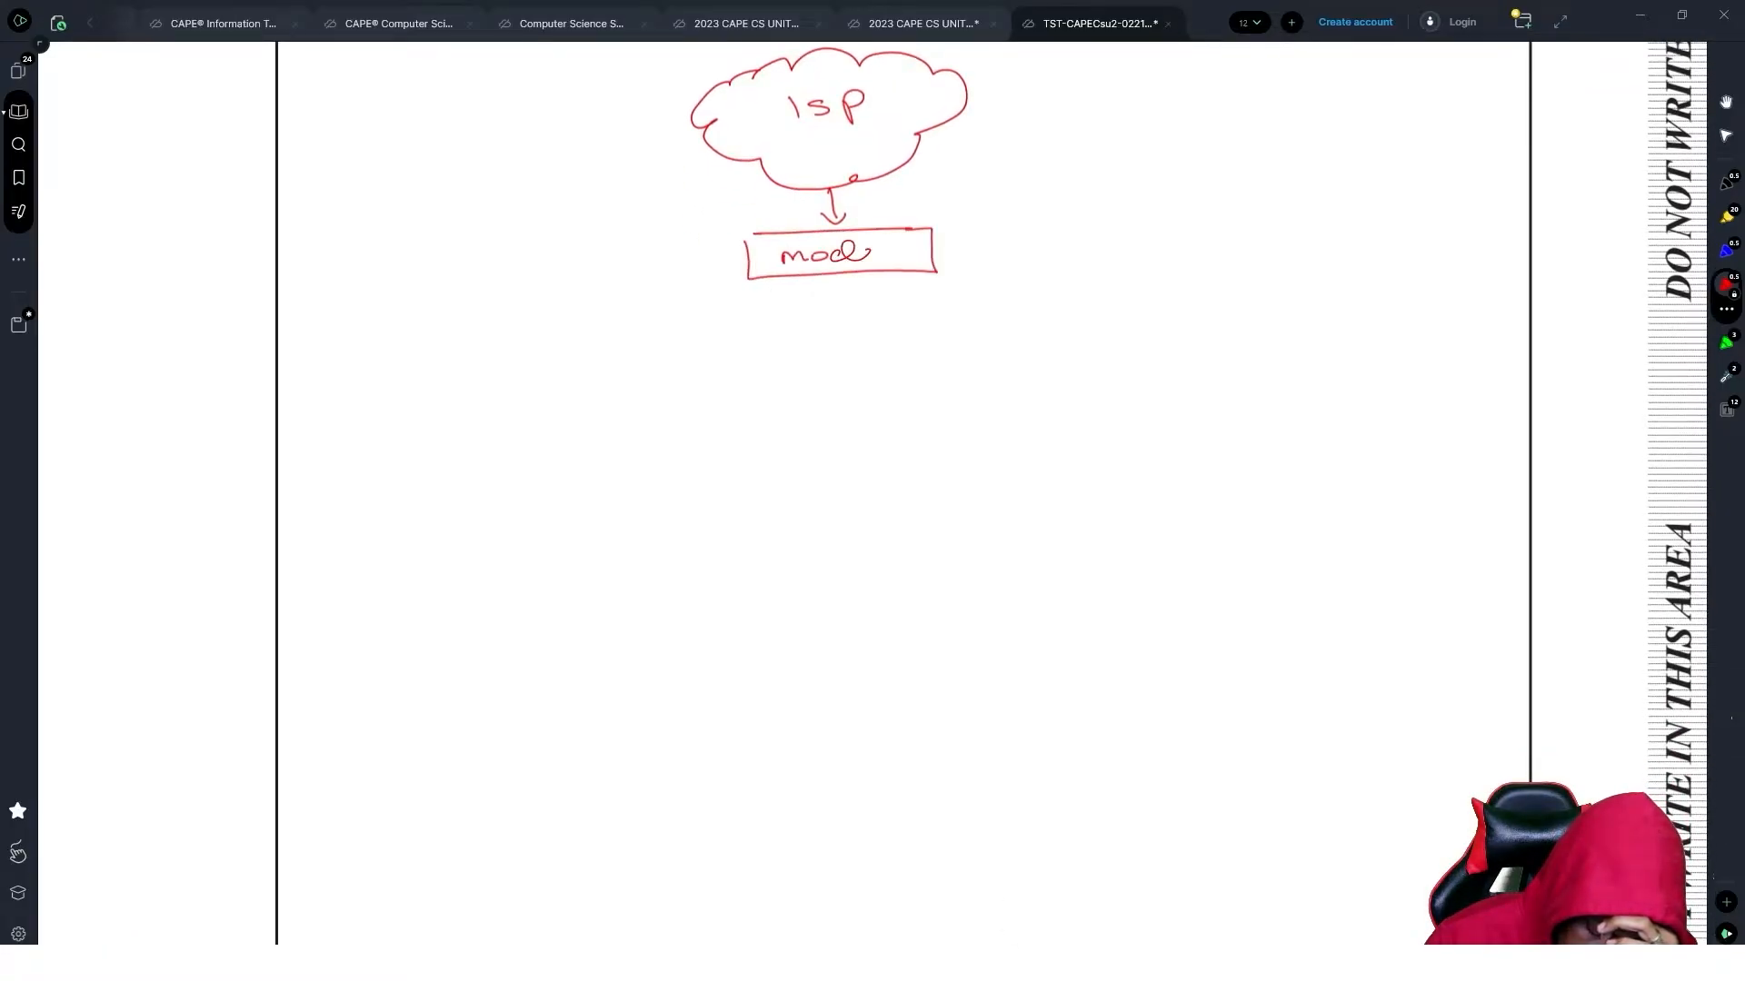
pyautogui.moveTo(870, 255); pyautogui.dragTo(845, 310)
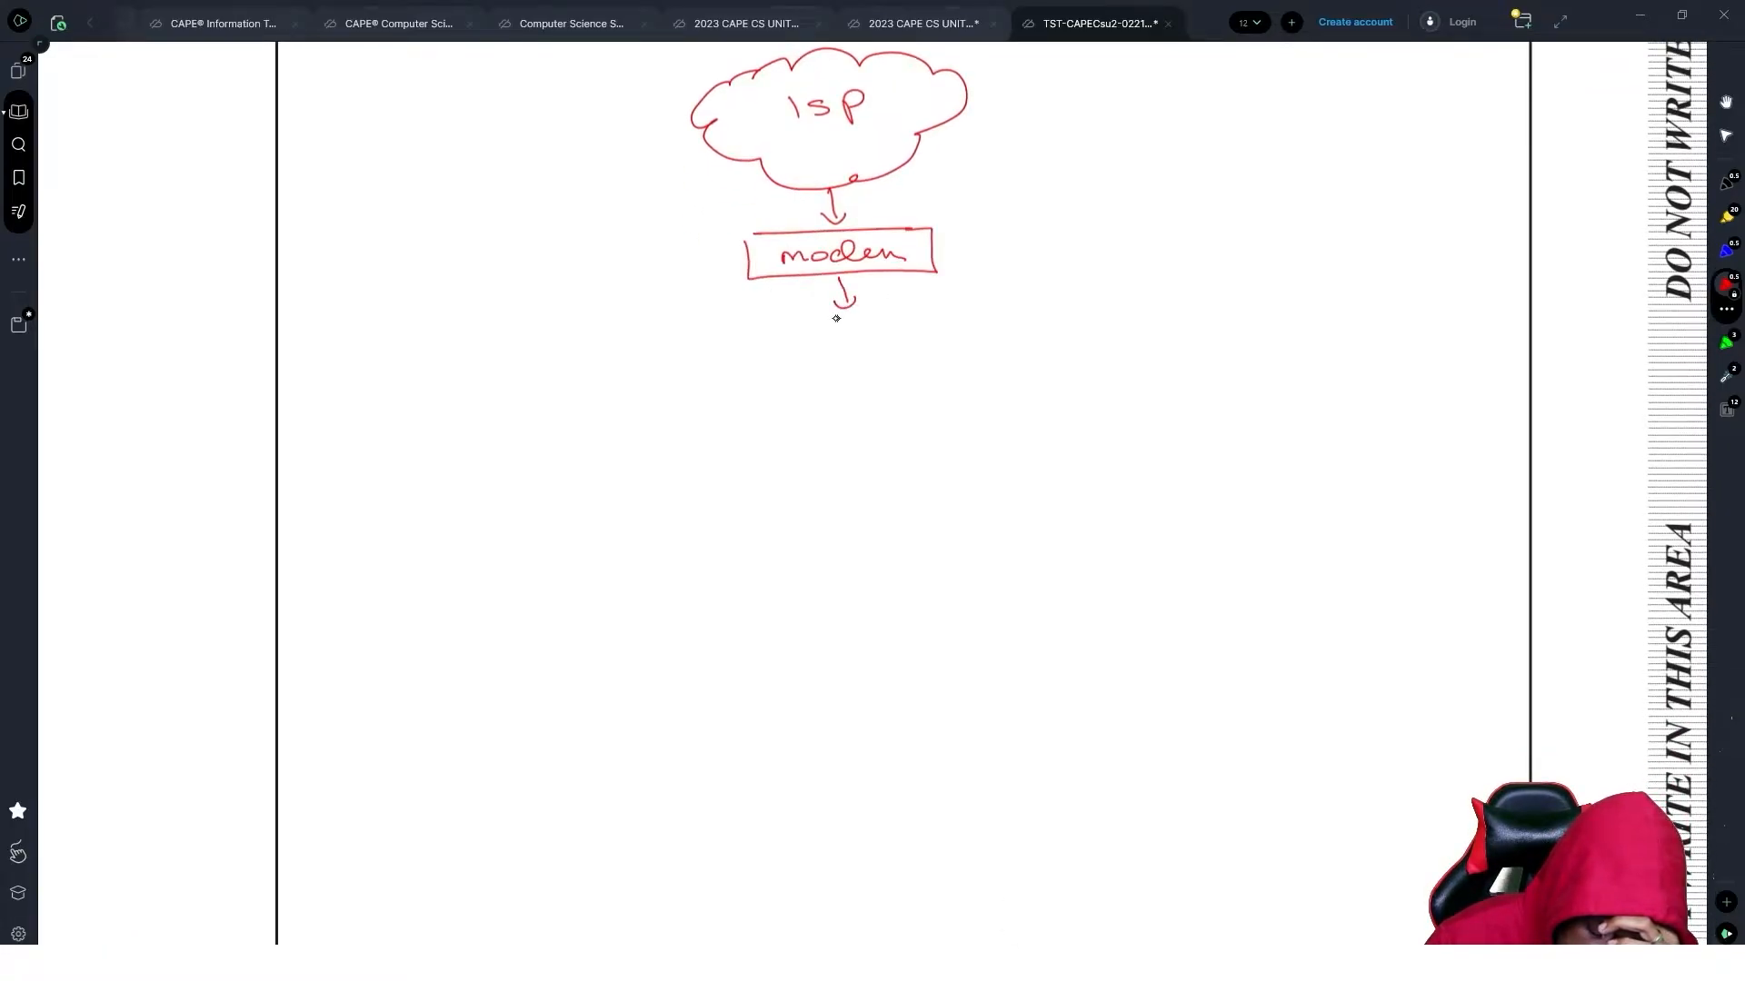
pyautogui.moveTo(756, 335); pyautogui.dragTo(945, 334)
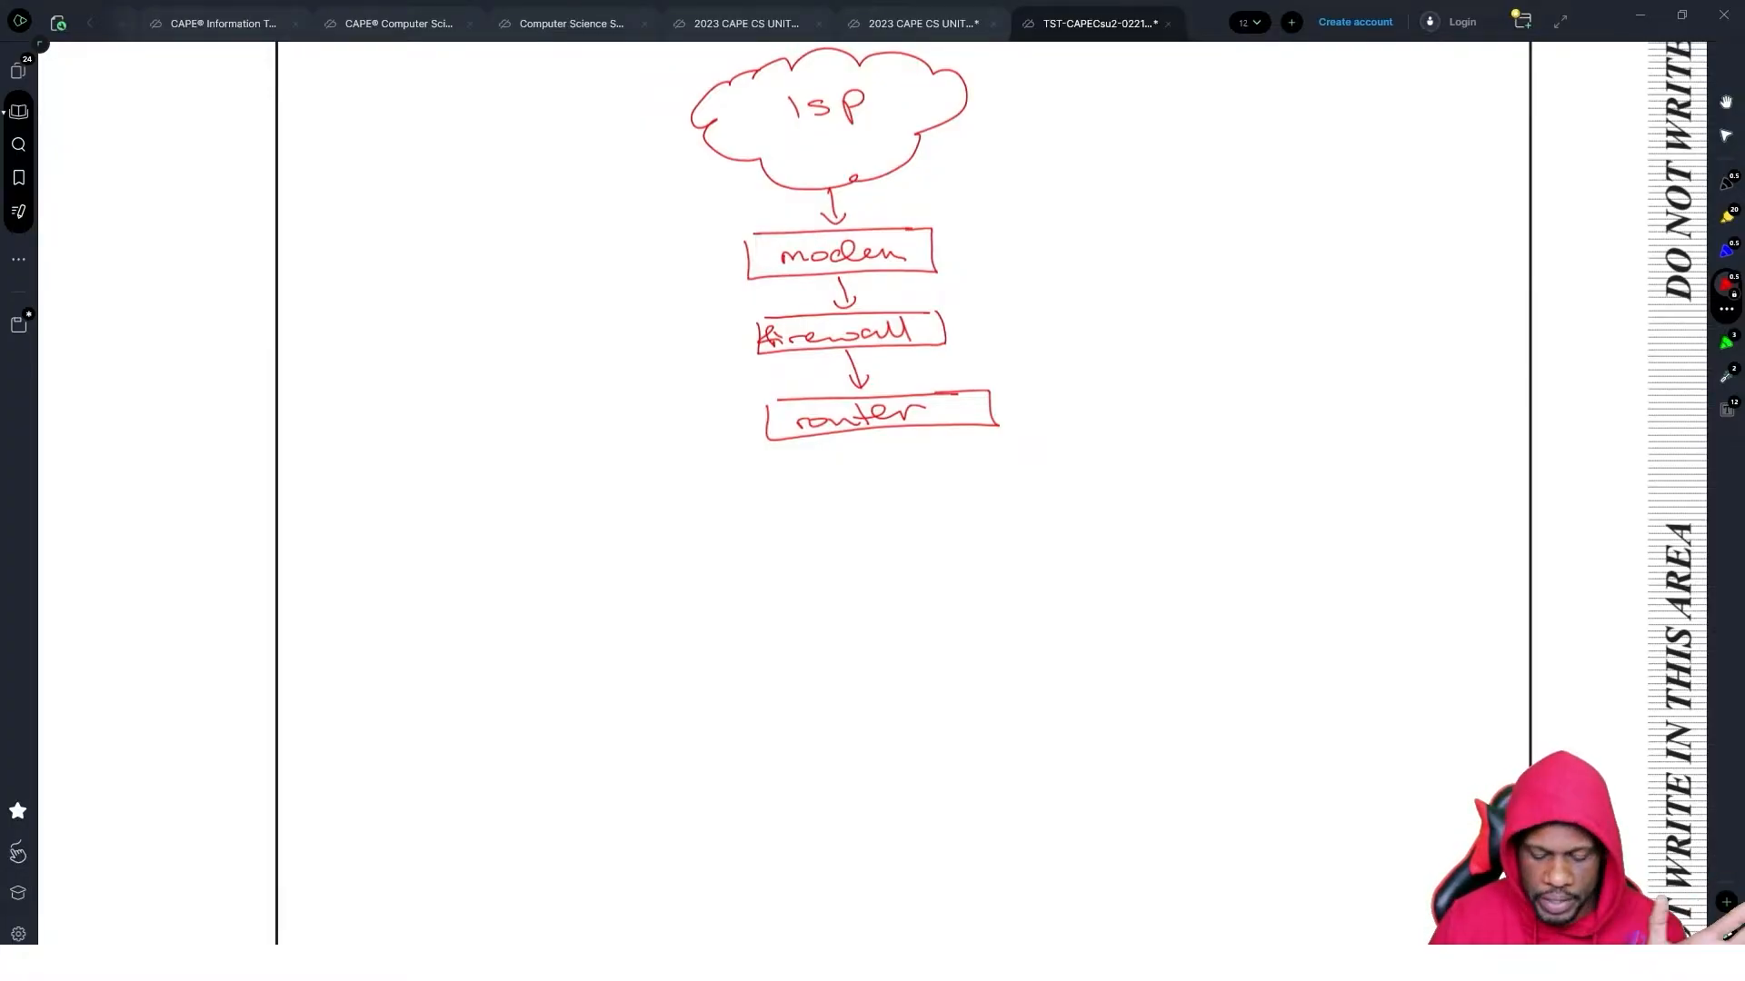
pyautogui.scroll(-3)
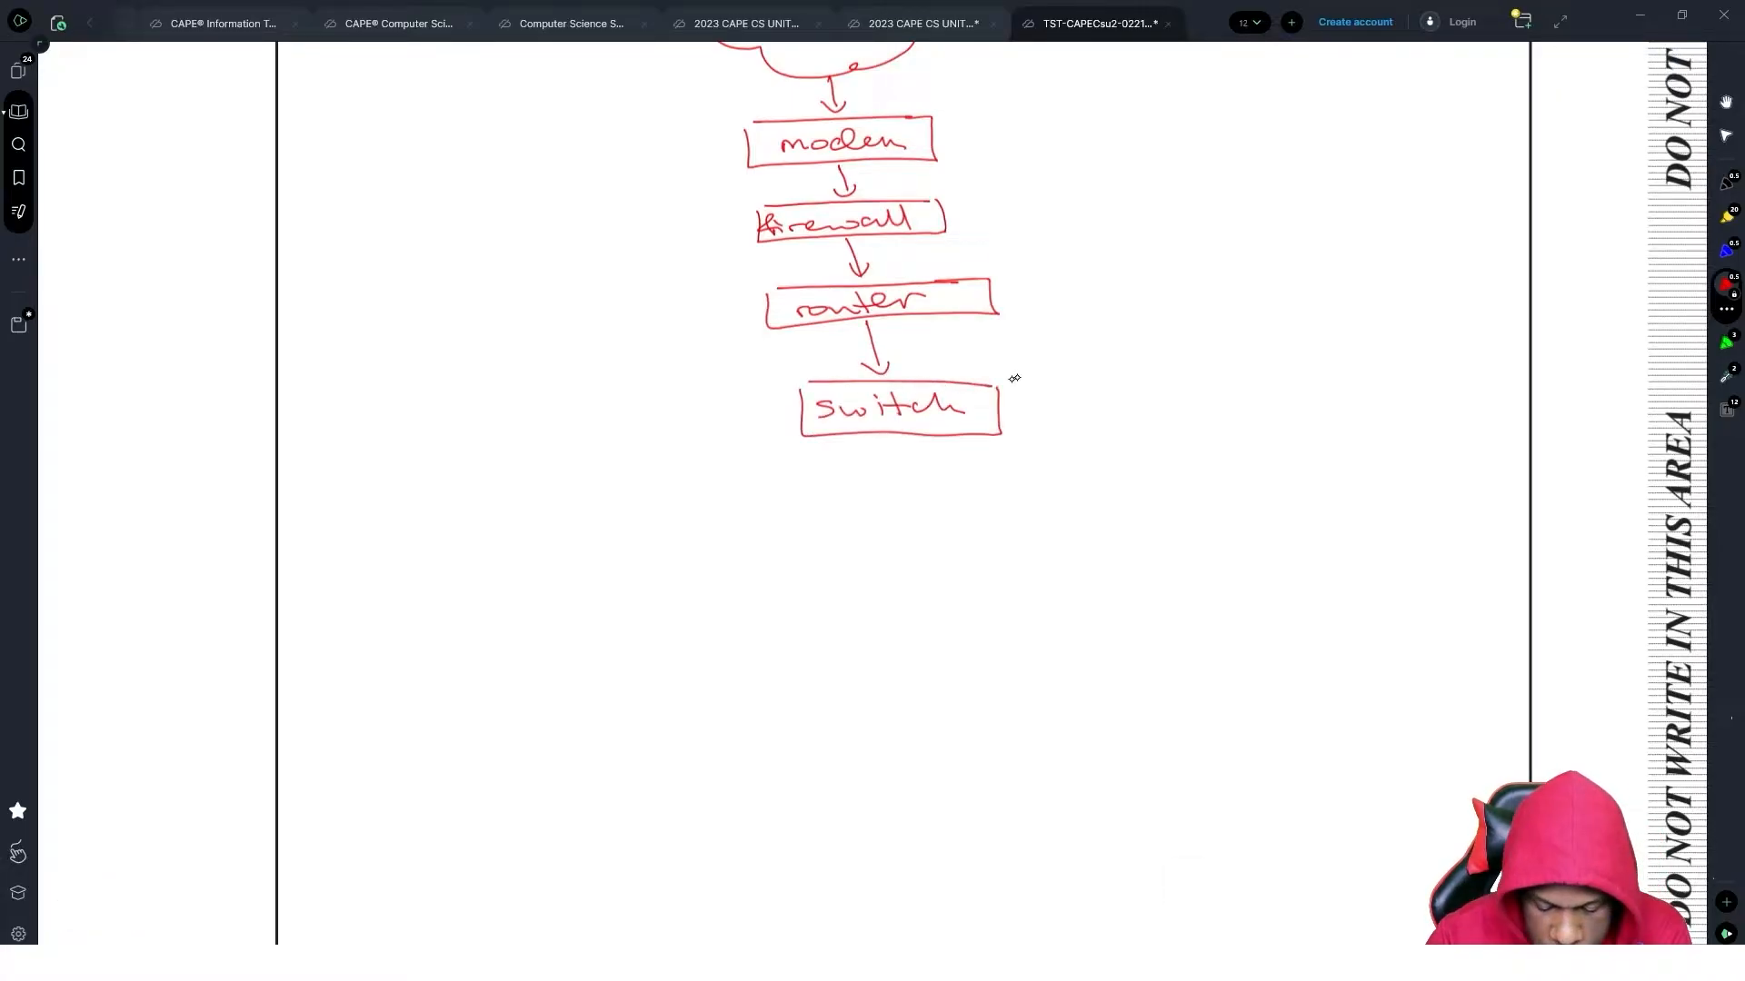
pyautogui.scroll(-3)
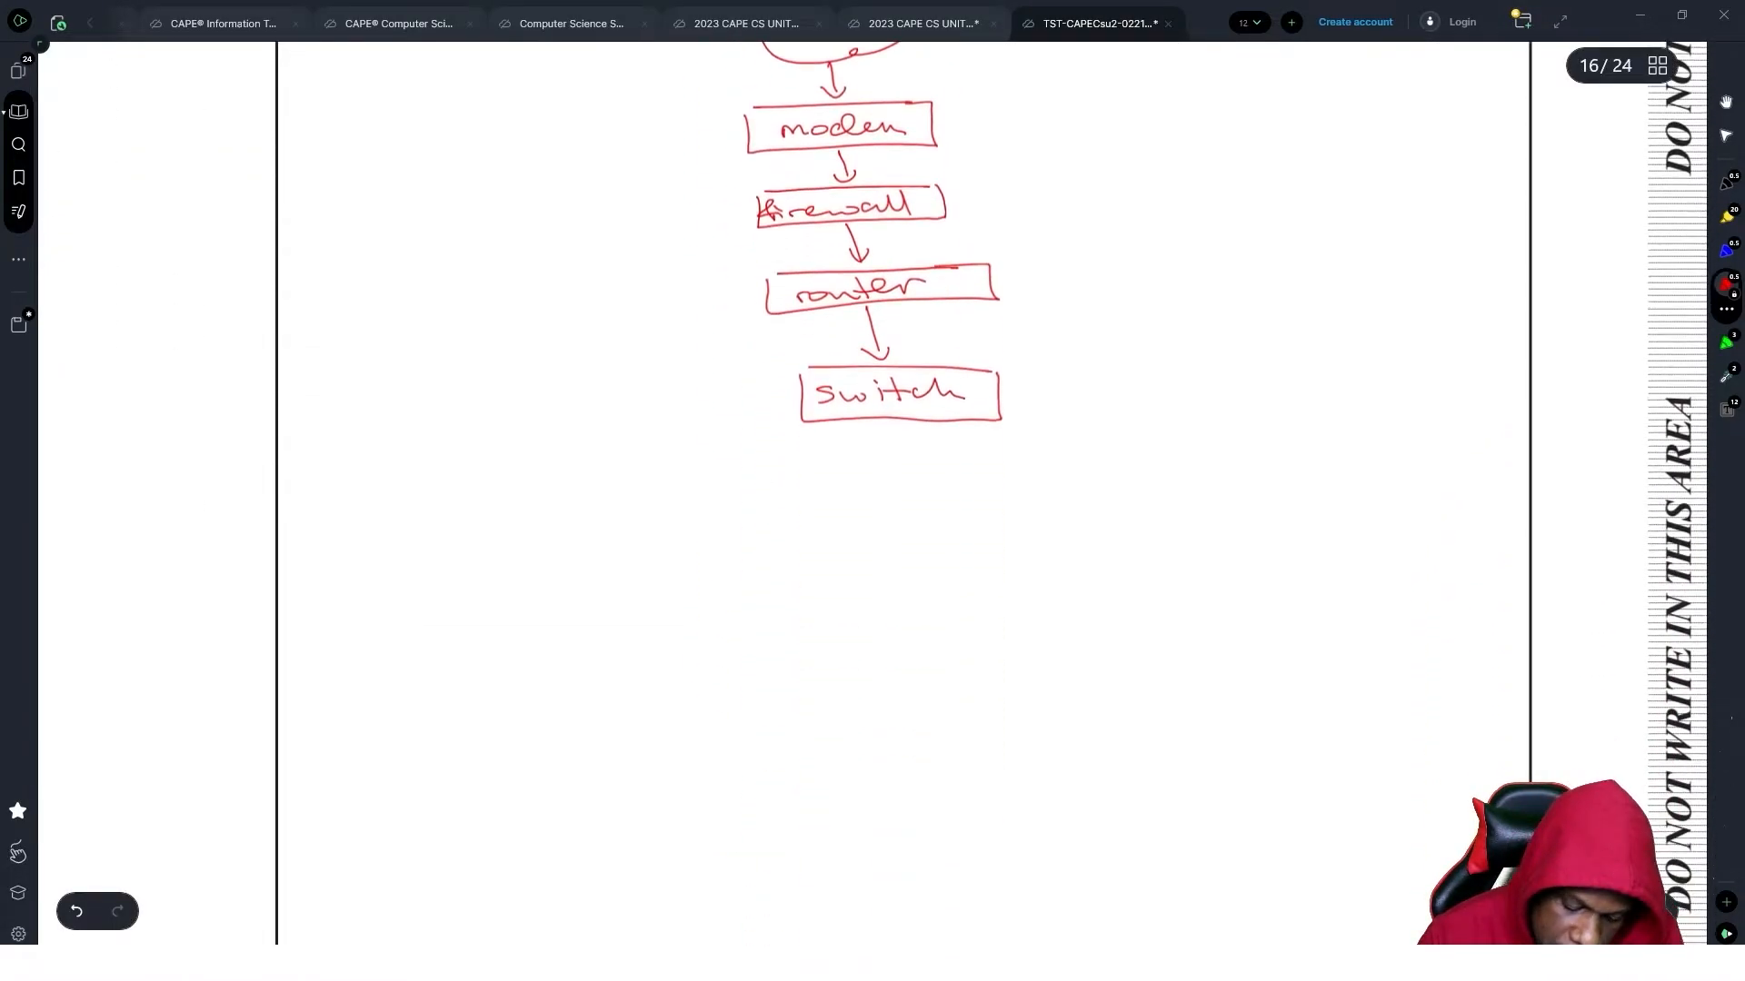
# - Underline server, NAS, computers and router in the 5(c) question text, then return to the diagram
pyautogui.scroll(-3)
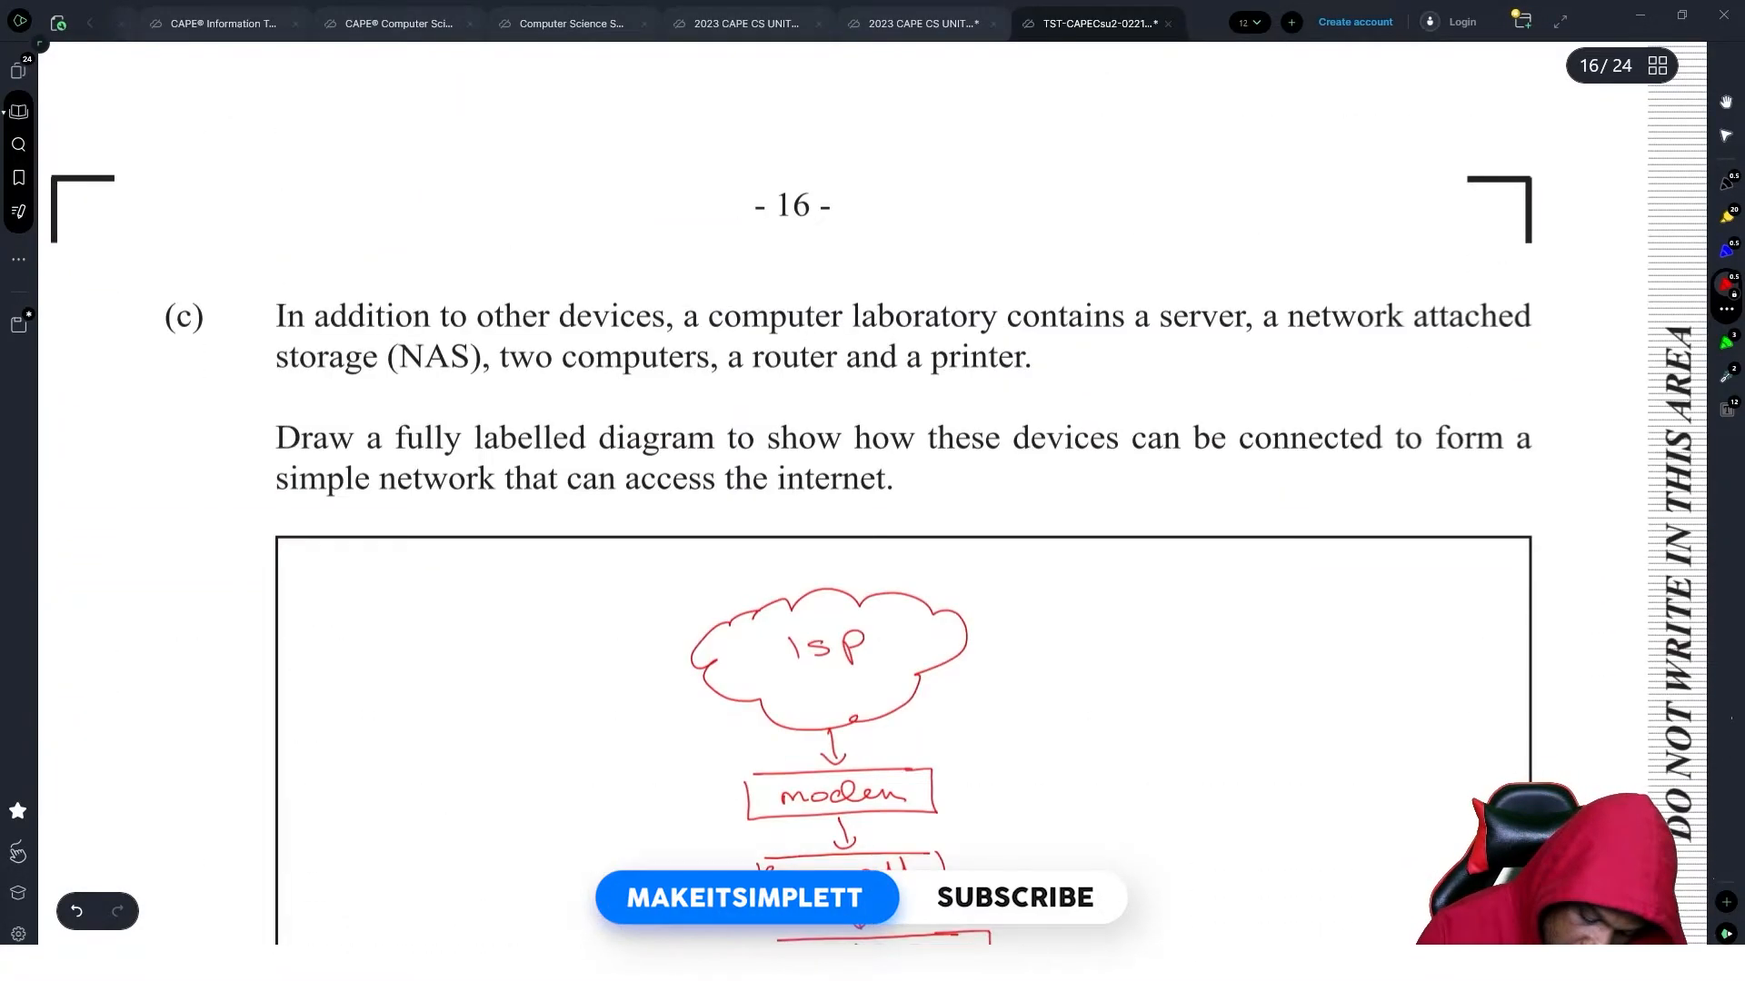
pyautogui.moveTo(1157, 340); pyautogui.dragTo(1247, 340)
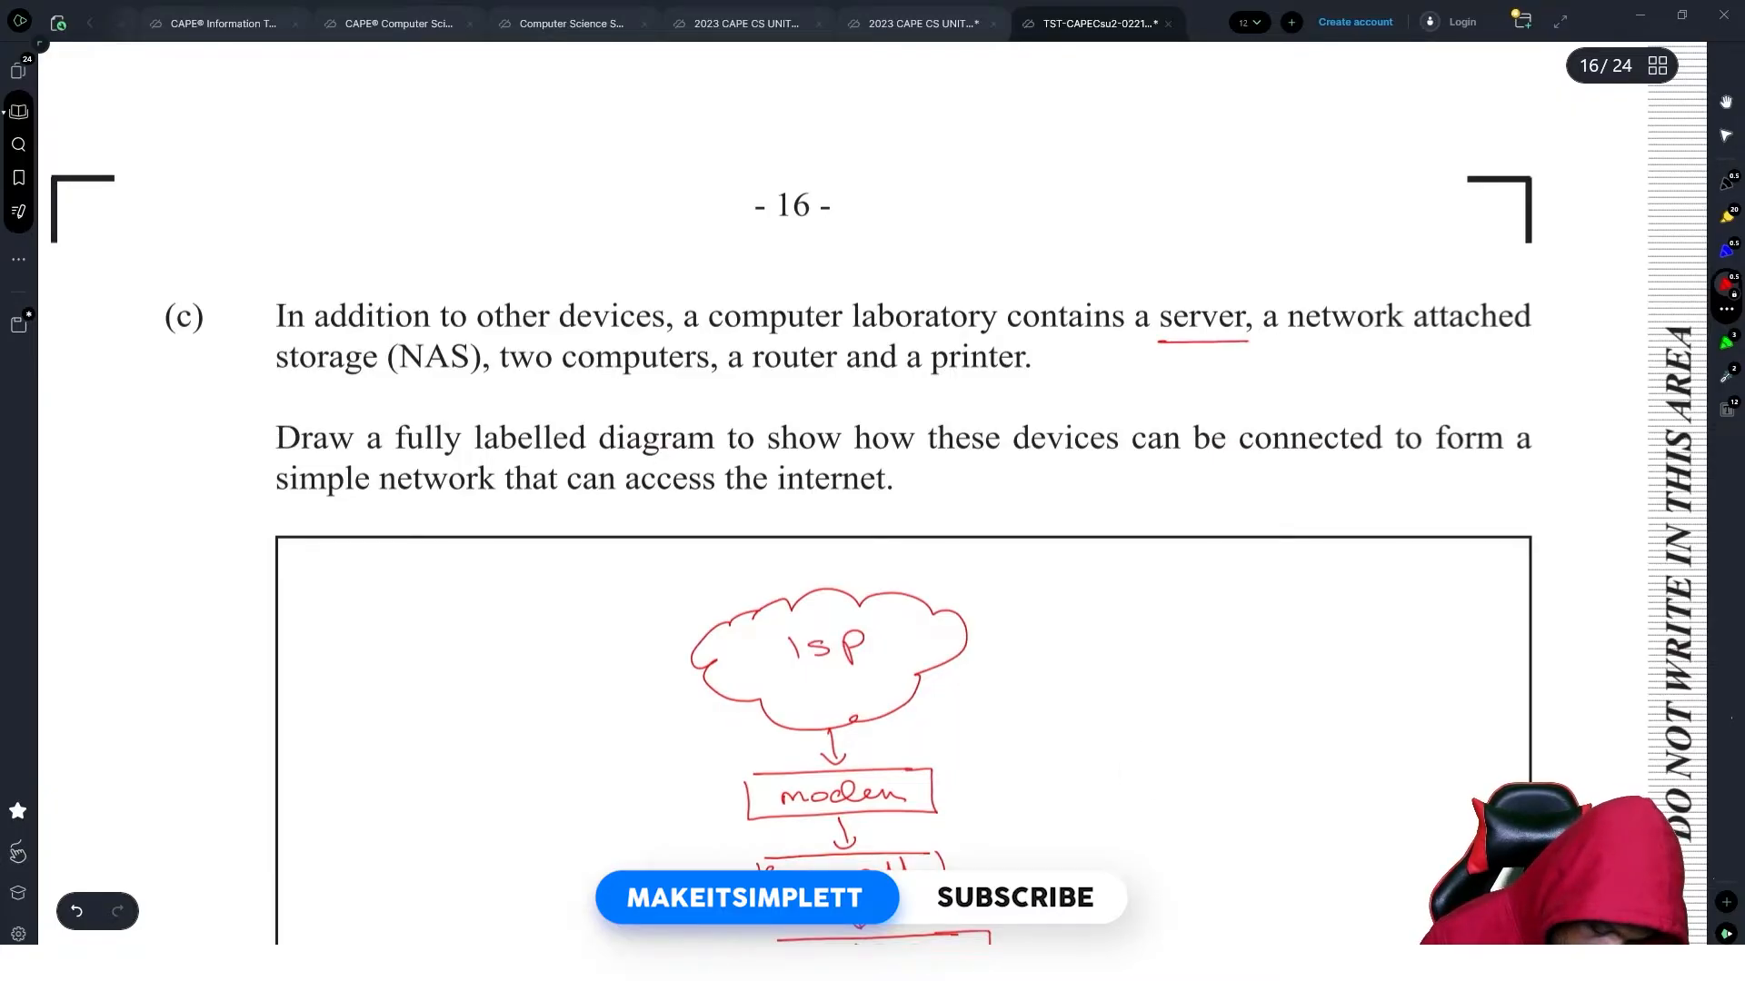
pyautogui.moveTo(285, 389); pyautogui.dragTo(851, 386)
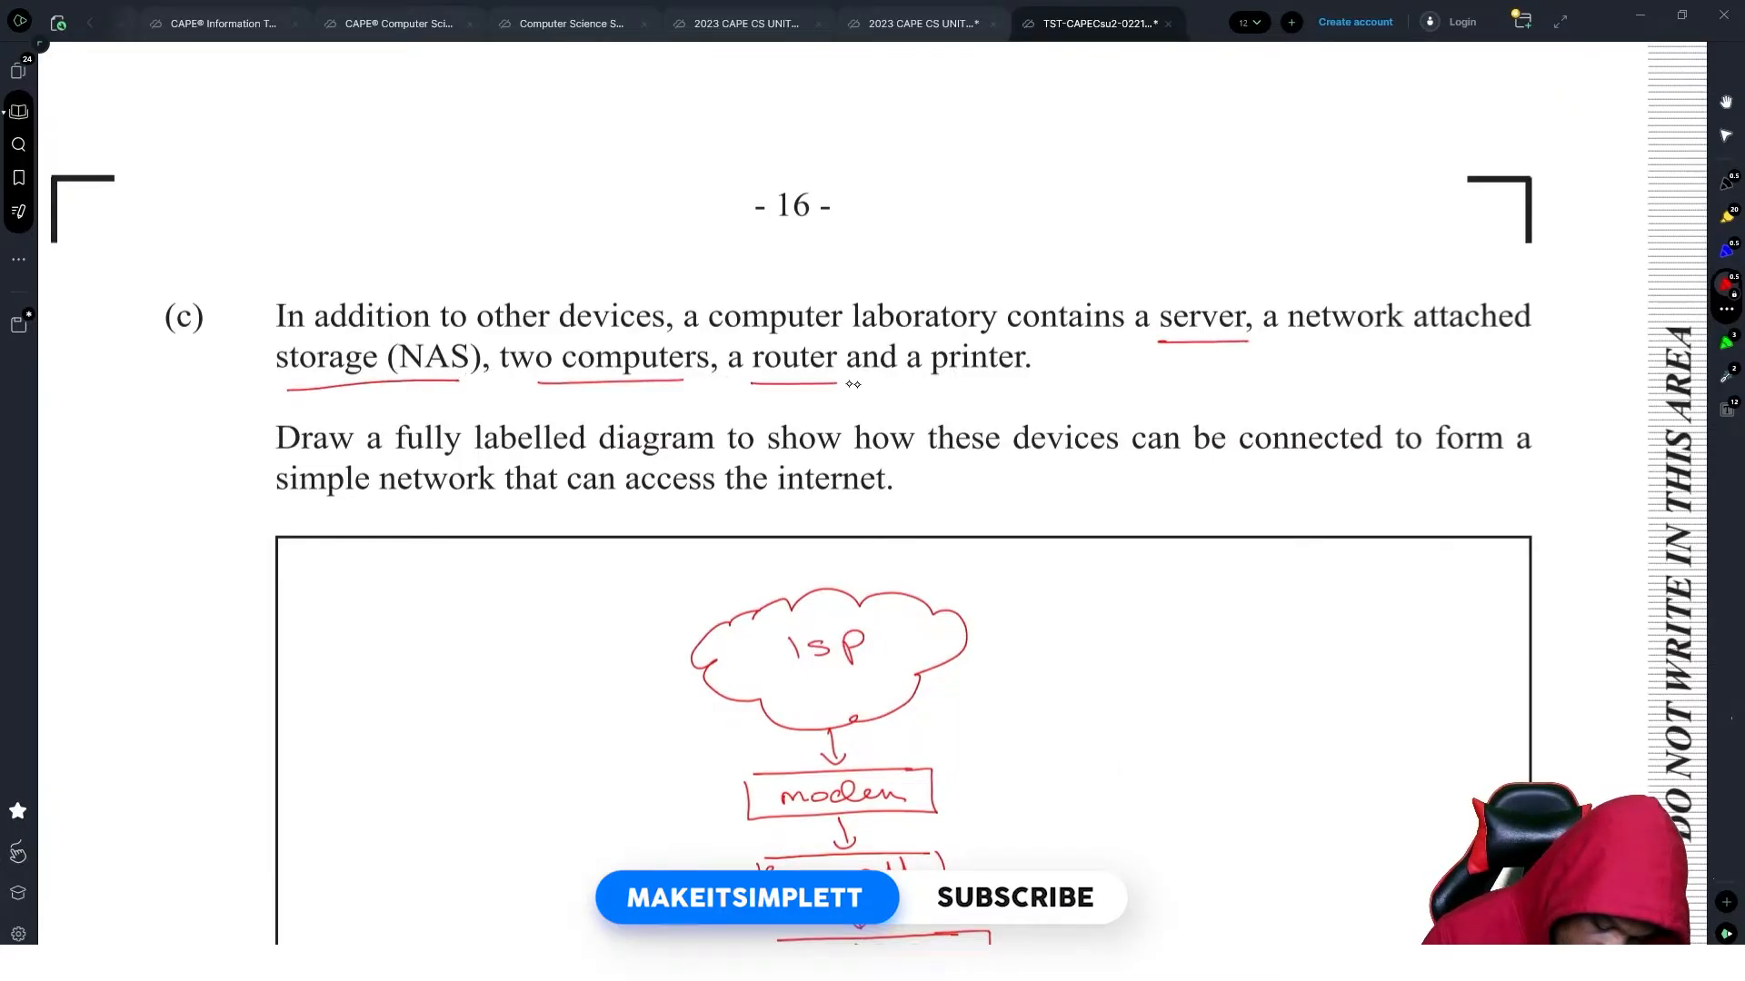
pyautogui.scroll(-3)
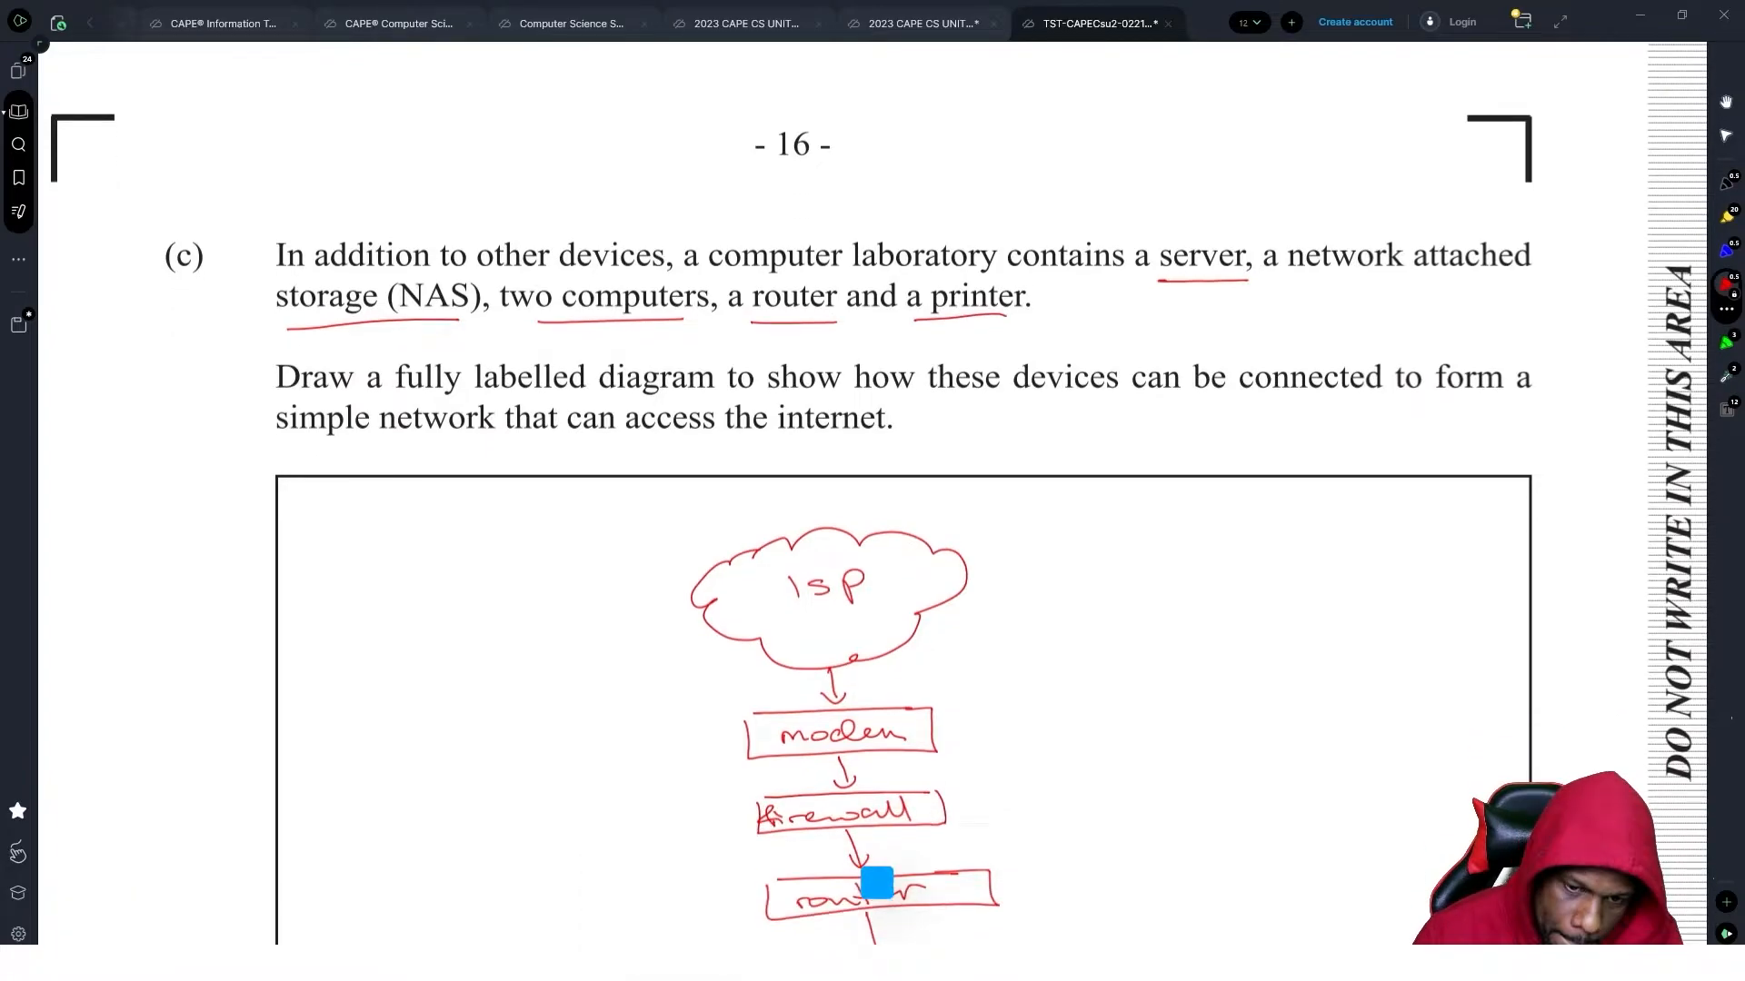
pyautogui.scroll(-3)
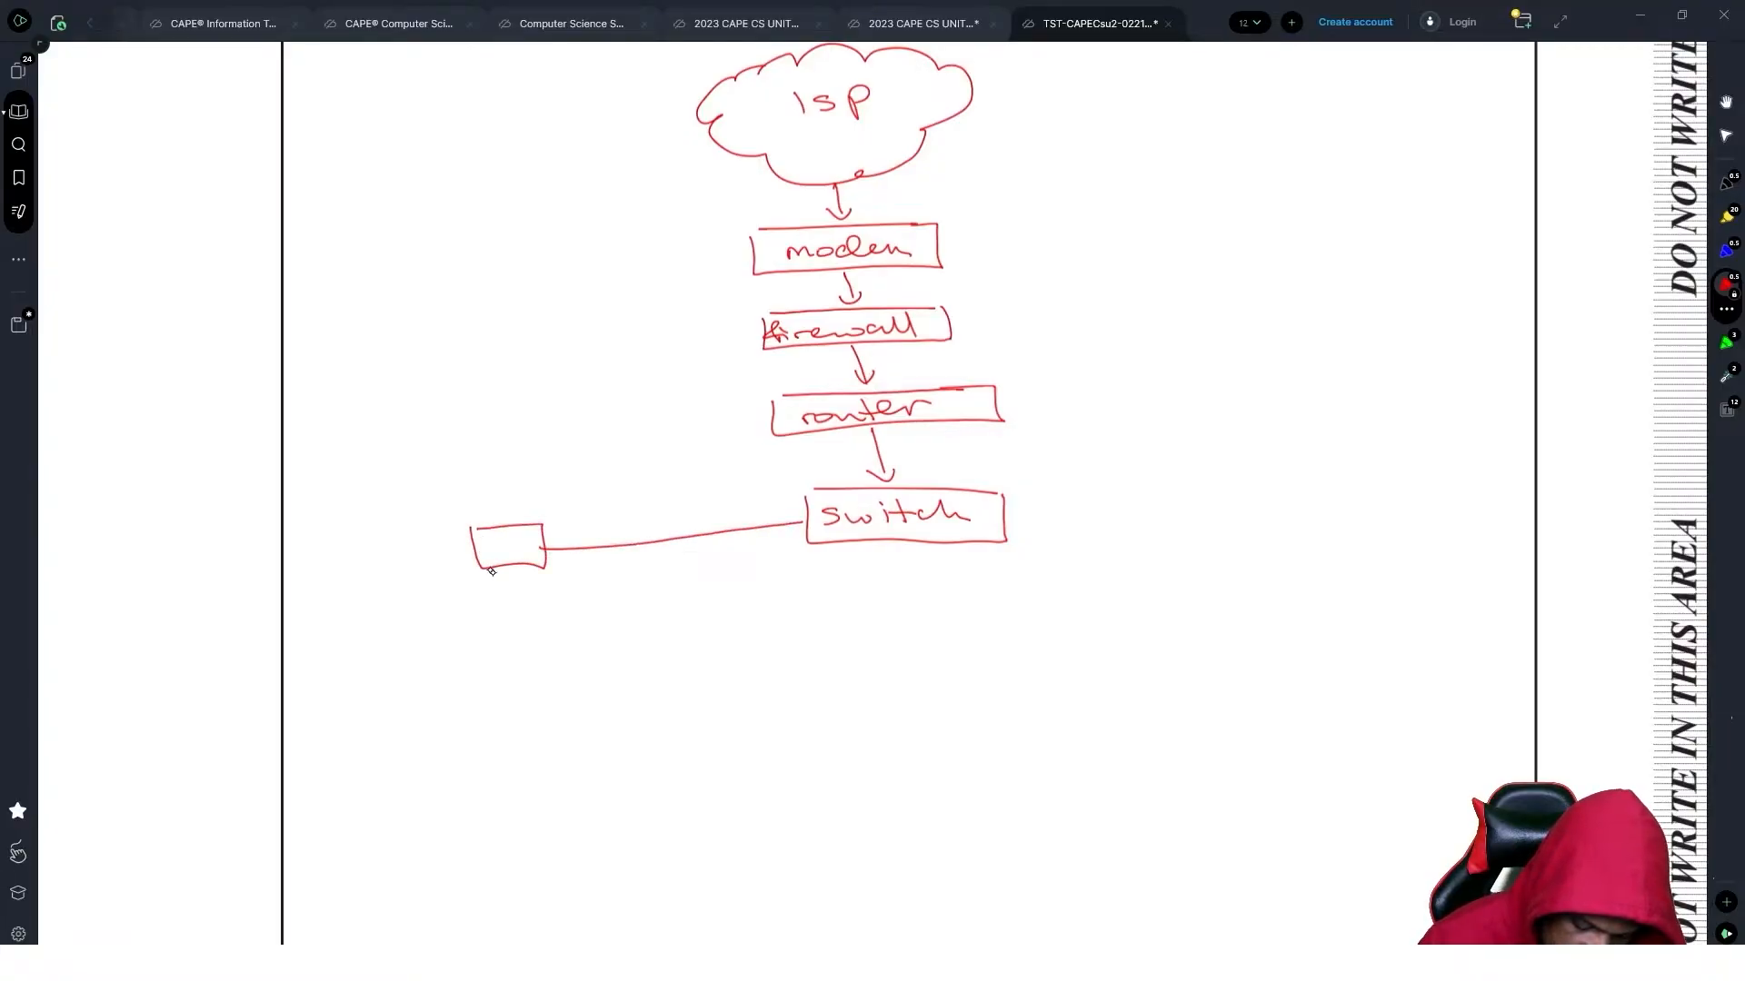
# - Draw a computer and a labelled printer on the switch, then an arrow out to a server
pyautogui.moveTo(812, 545); pyautogui.dragTo(577, 645)
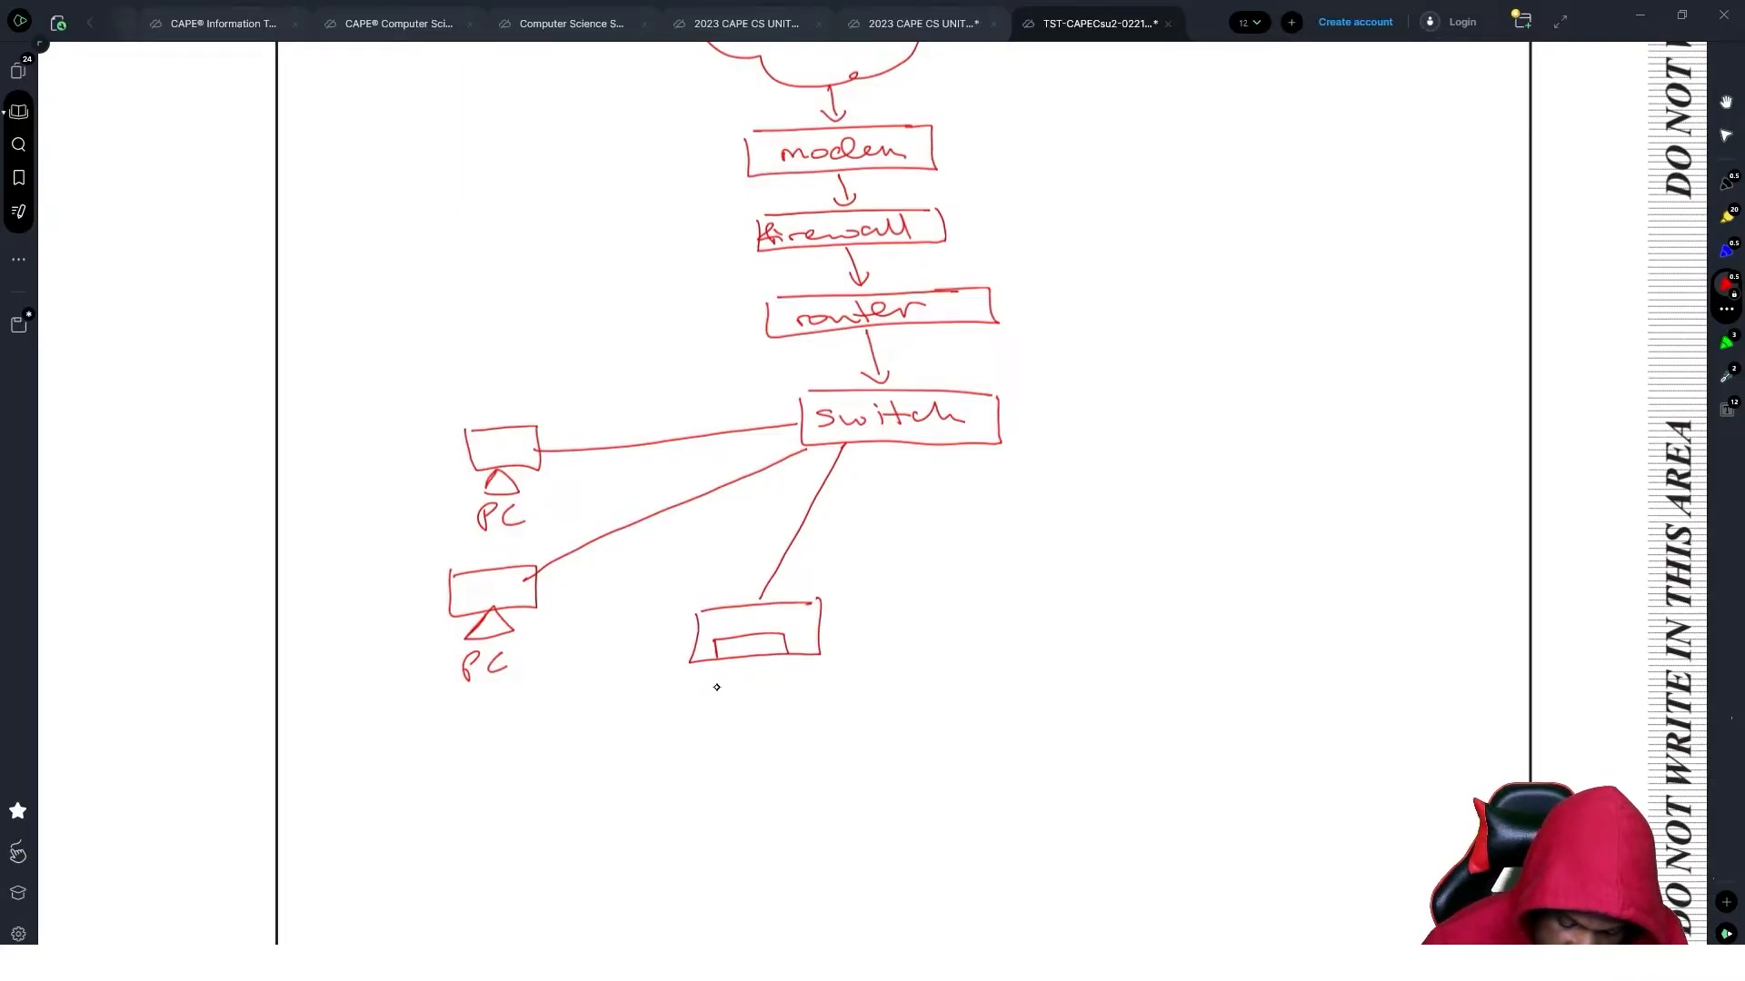
pyautogui.write('printer')
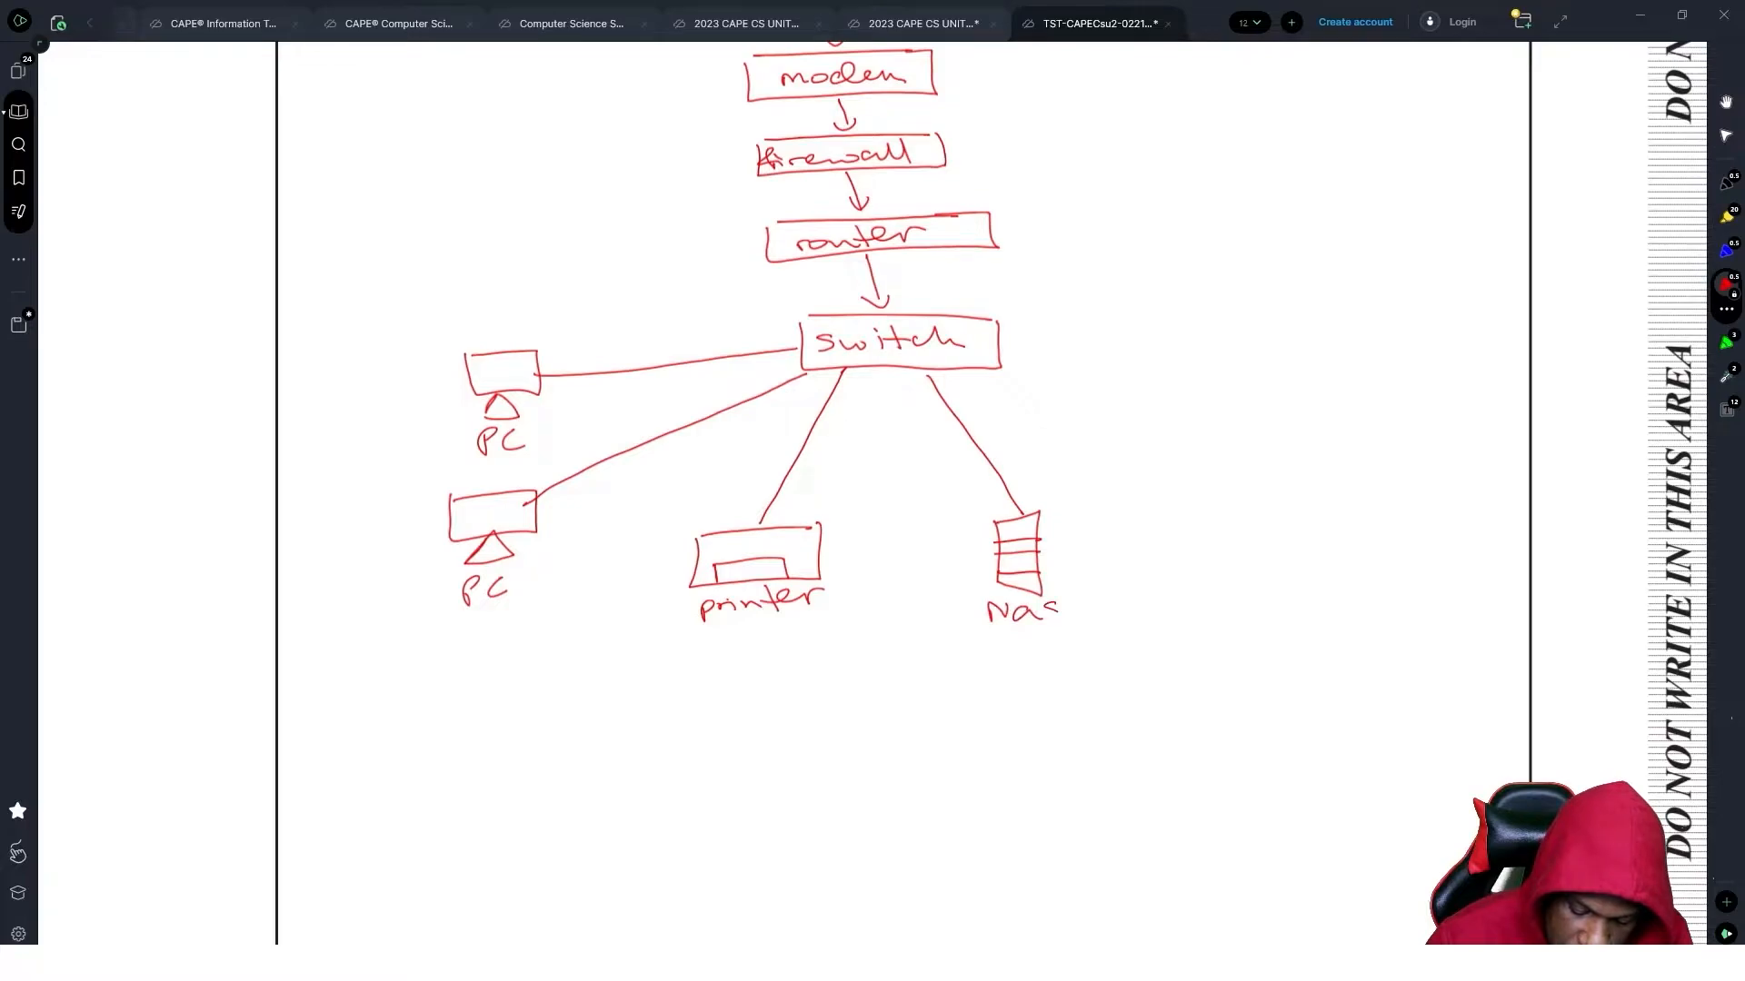
pyautogui.moveTo(1006, 373); pyautogui.dragTo(1174, 418)
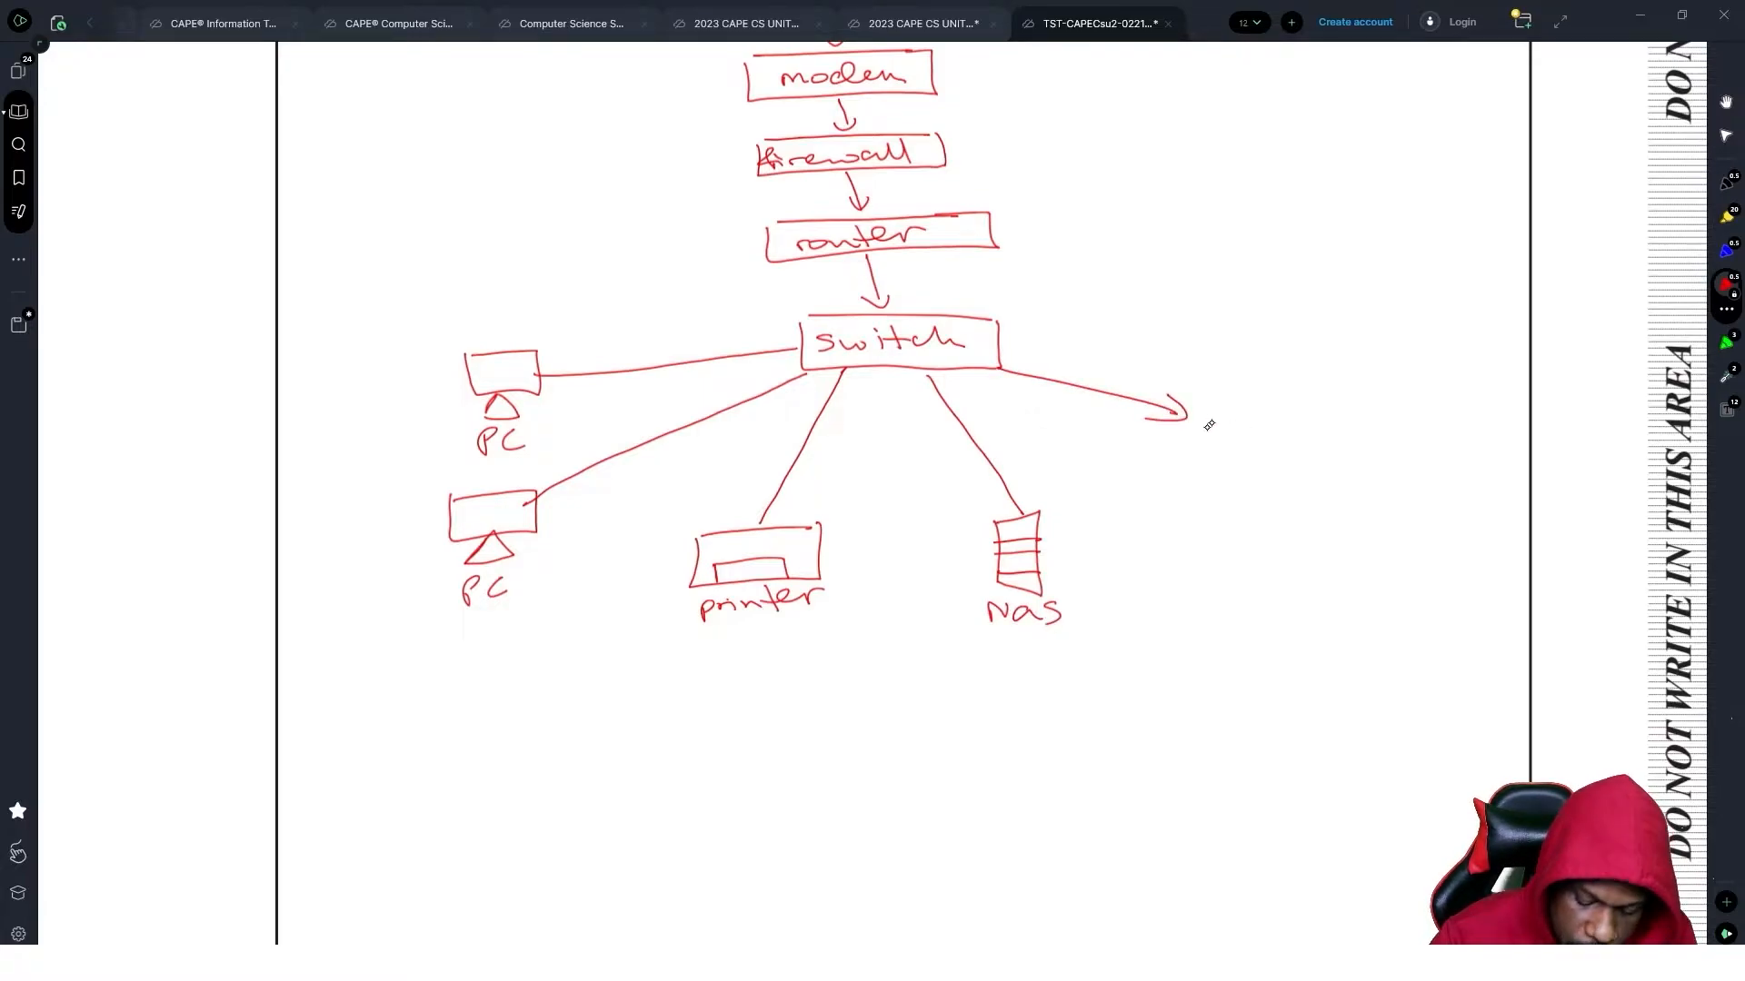
pyautogui.moveTo(1200, 389); pyautogui.dragTo(1305, 513)
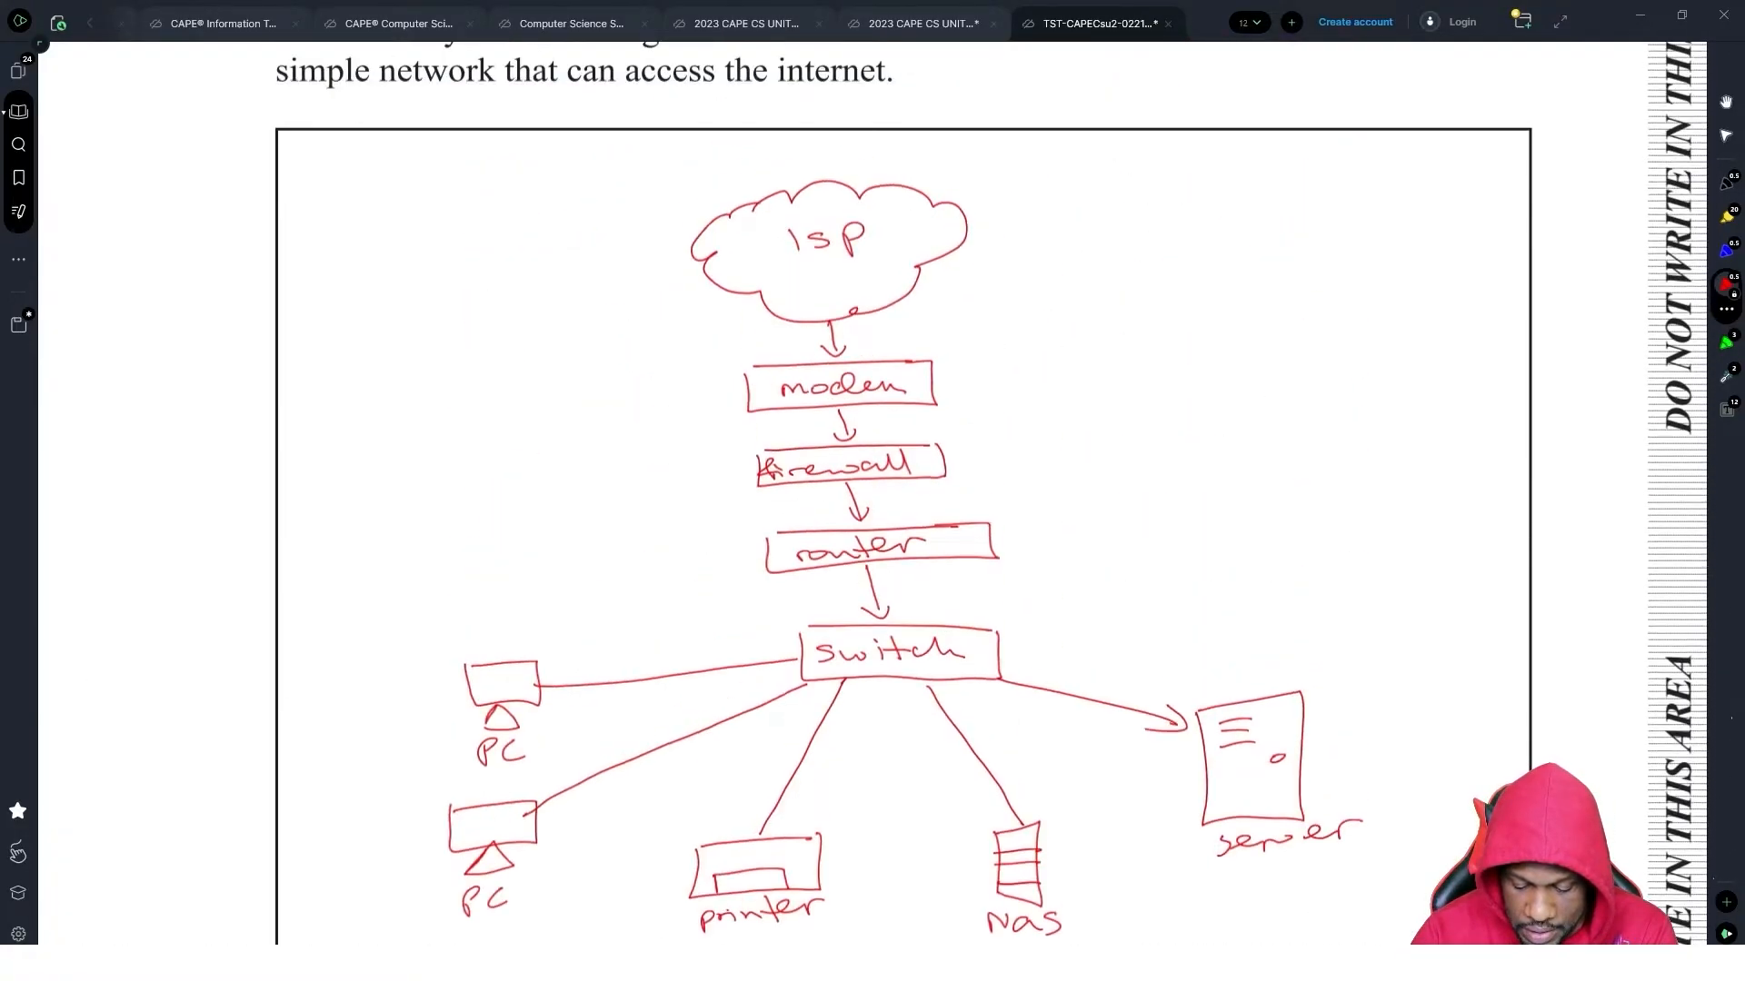
pyautogui.scroll(-3)
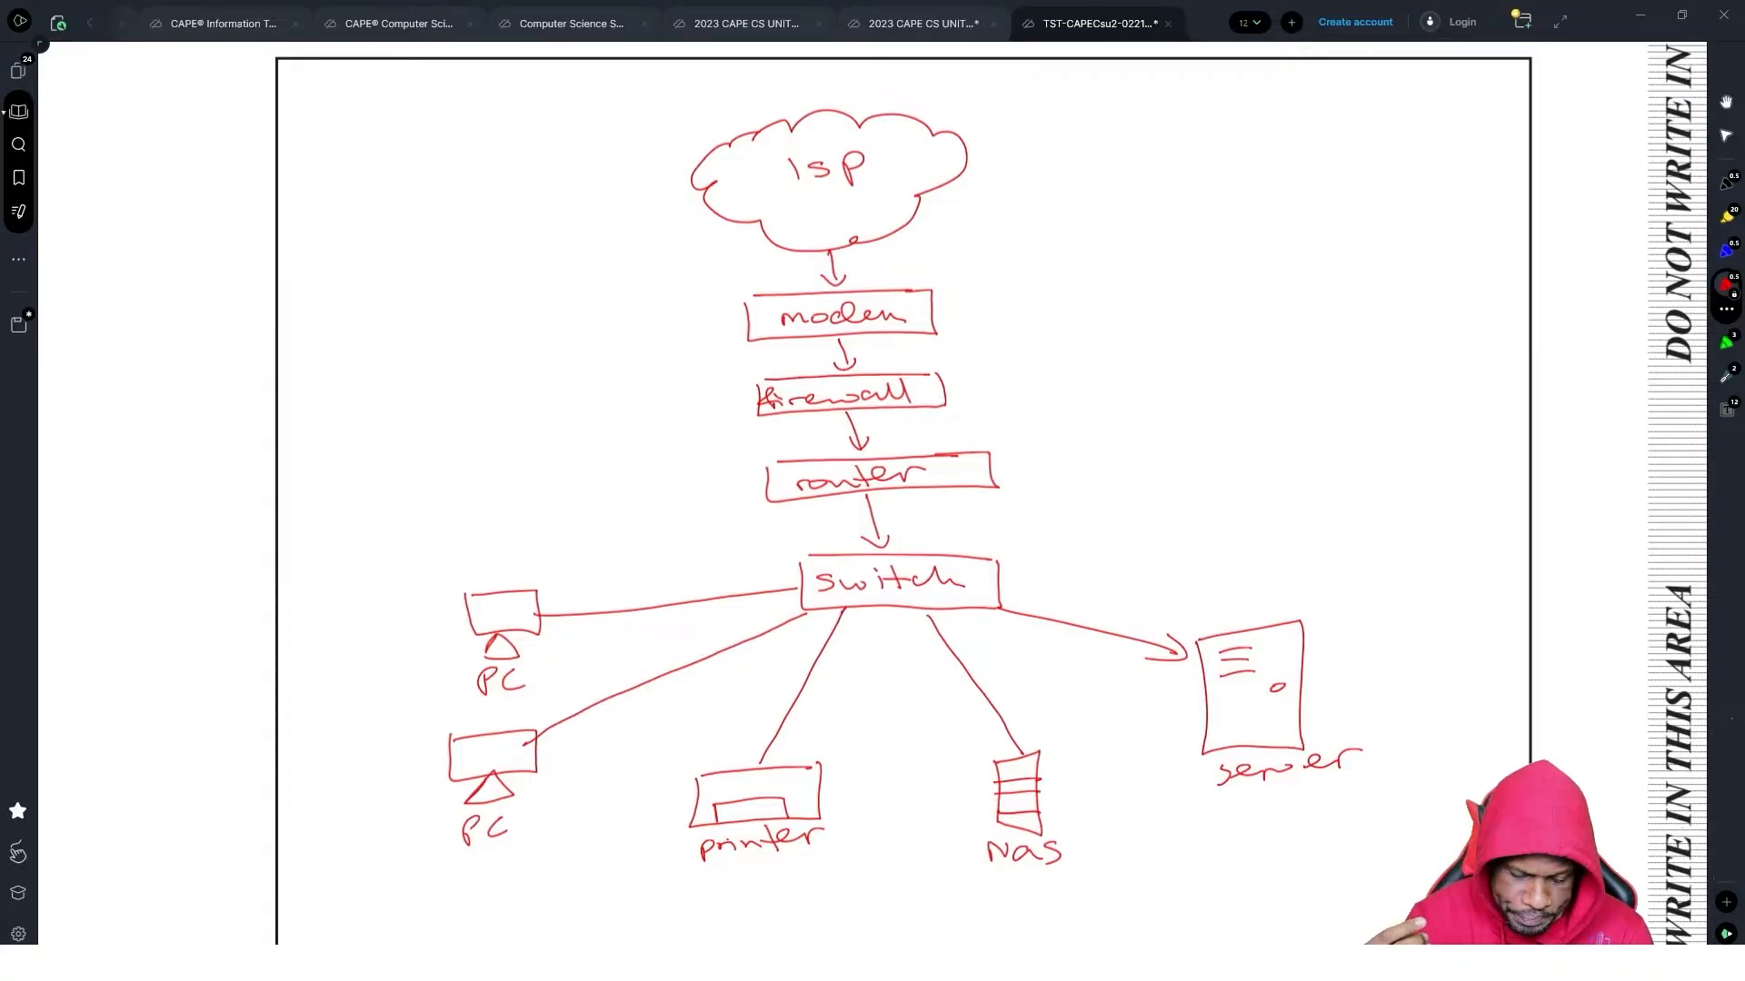
# - Write that drivers translate between the peripheral device and operating system, ensuring requests happen
pyautogui.scroll(-3)
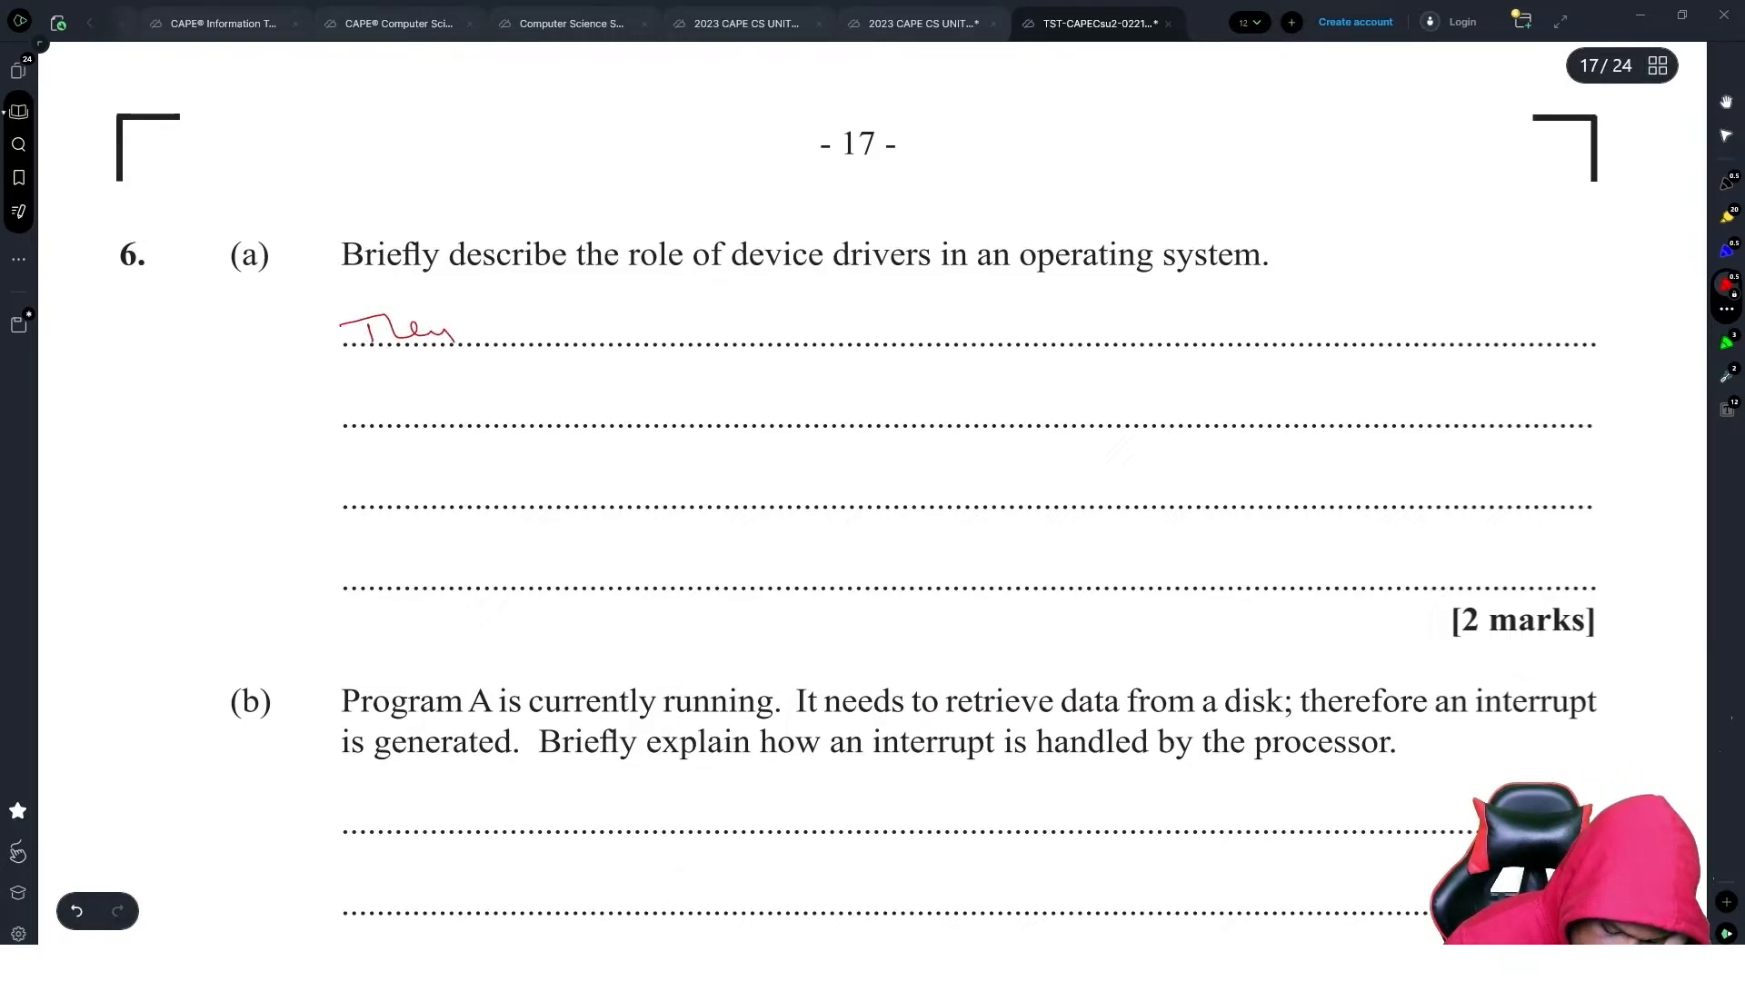
pyautogui.moveTo(456, 329); pyautogui.dragTo(880, 329)
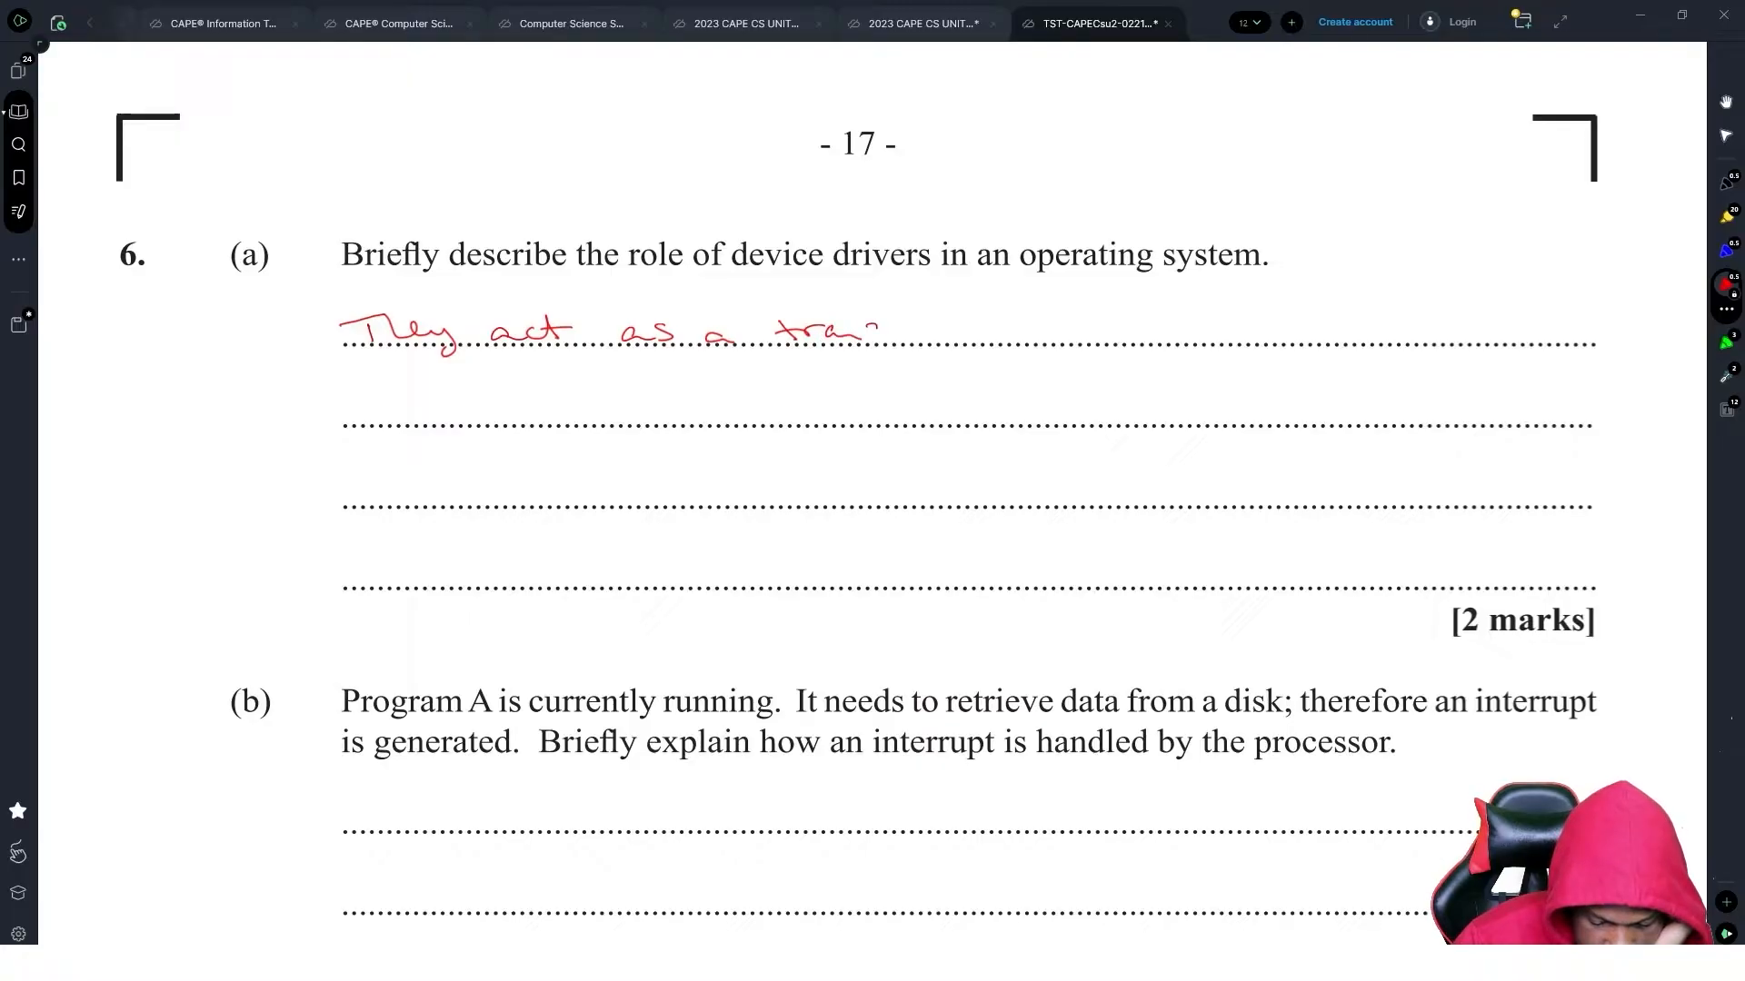
pyautogui.moveTo(879, 329); pyautogui.dragTo(1123, 329)
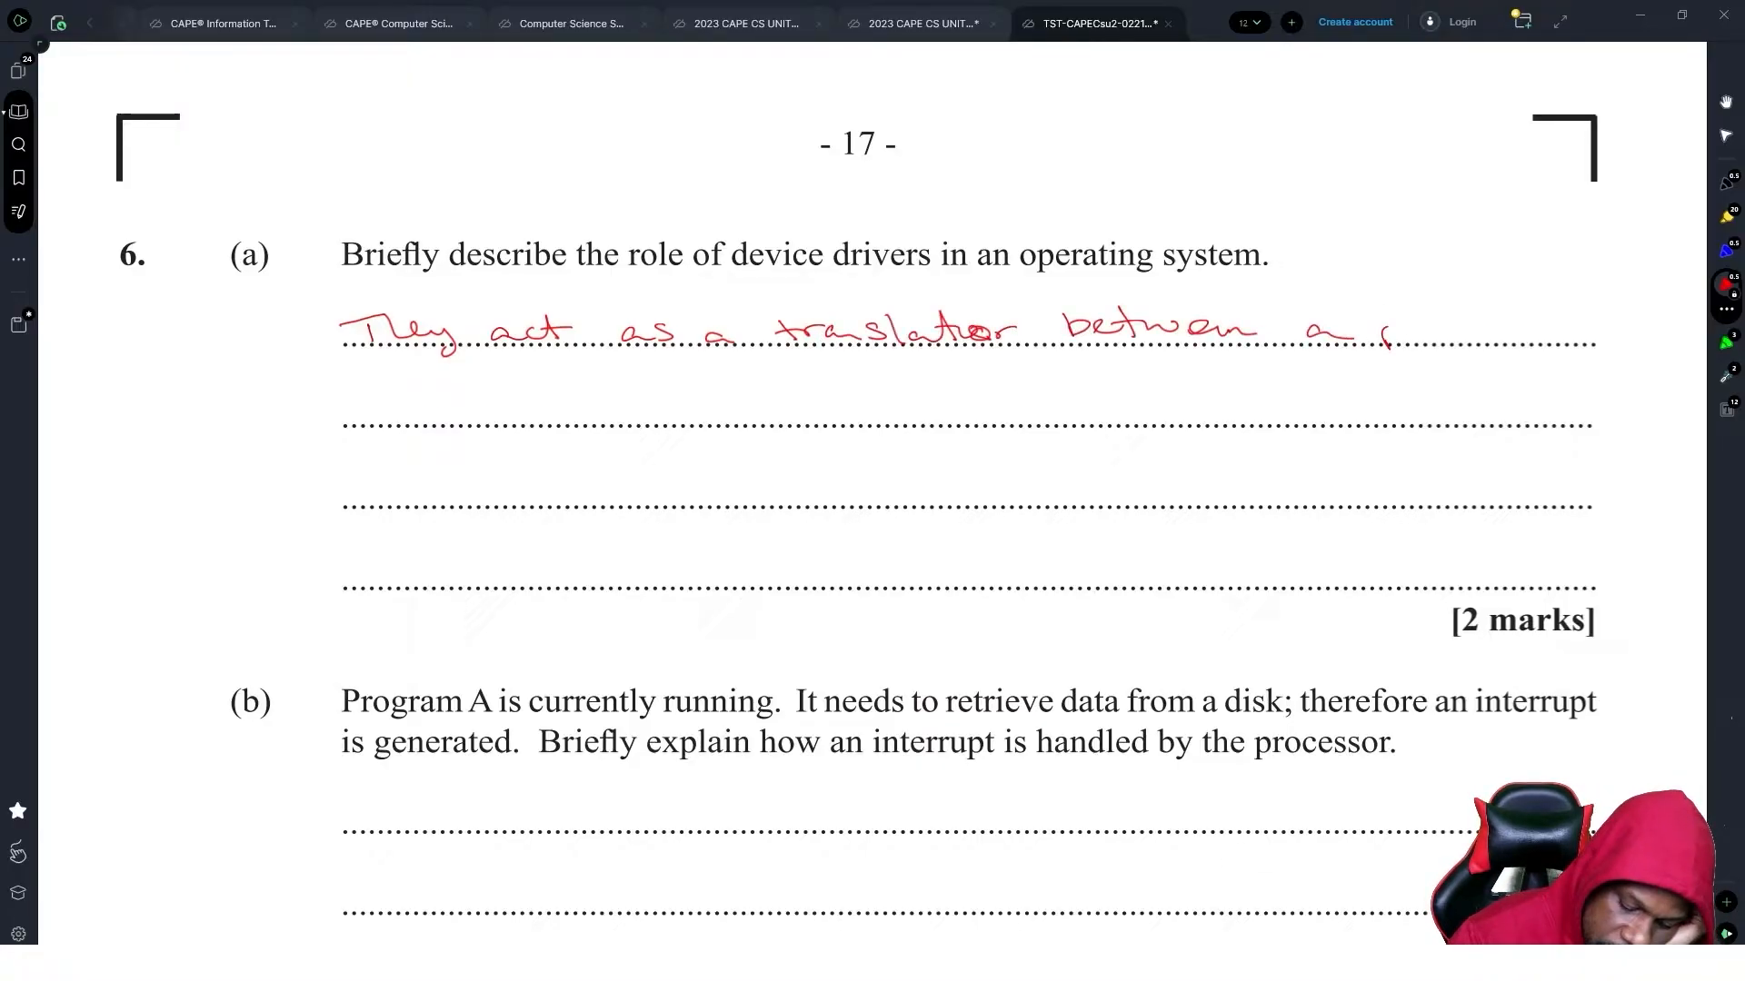
pyautogui.moveTo(1390, 330); pyautogui.dragTo(561, 419)
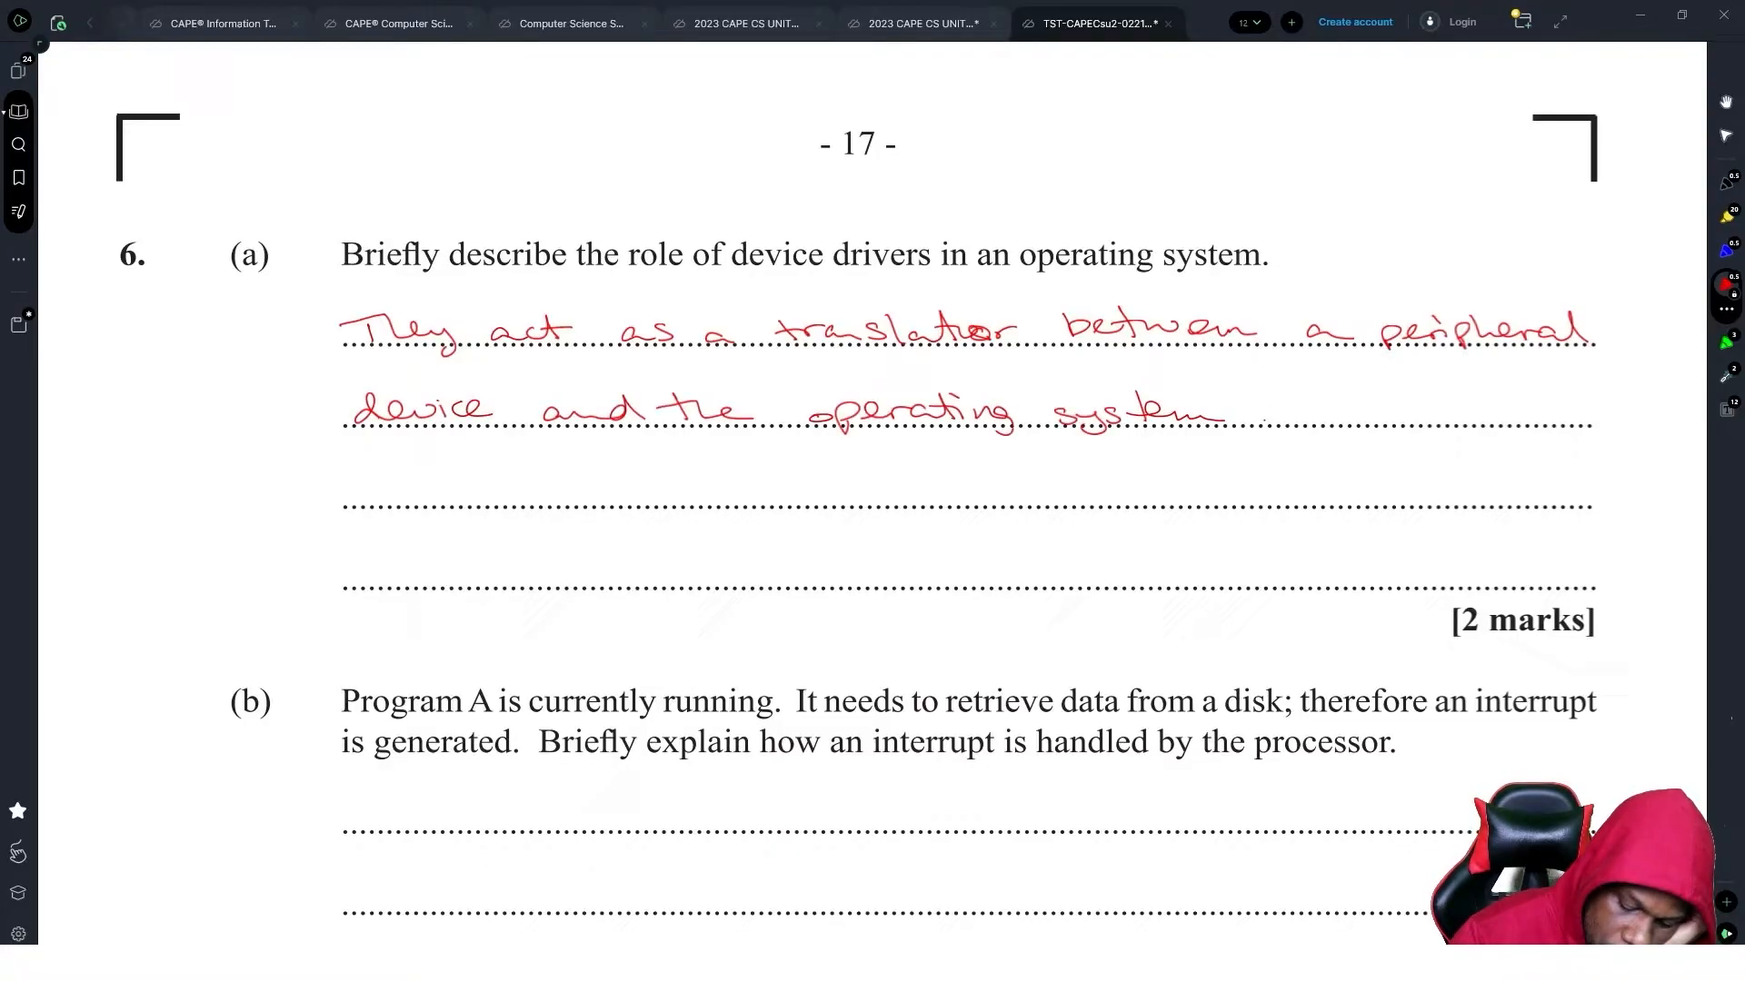
pyautogui.write('ensuring the')
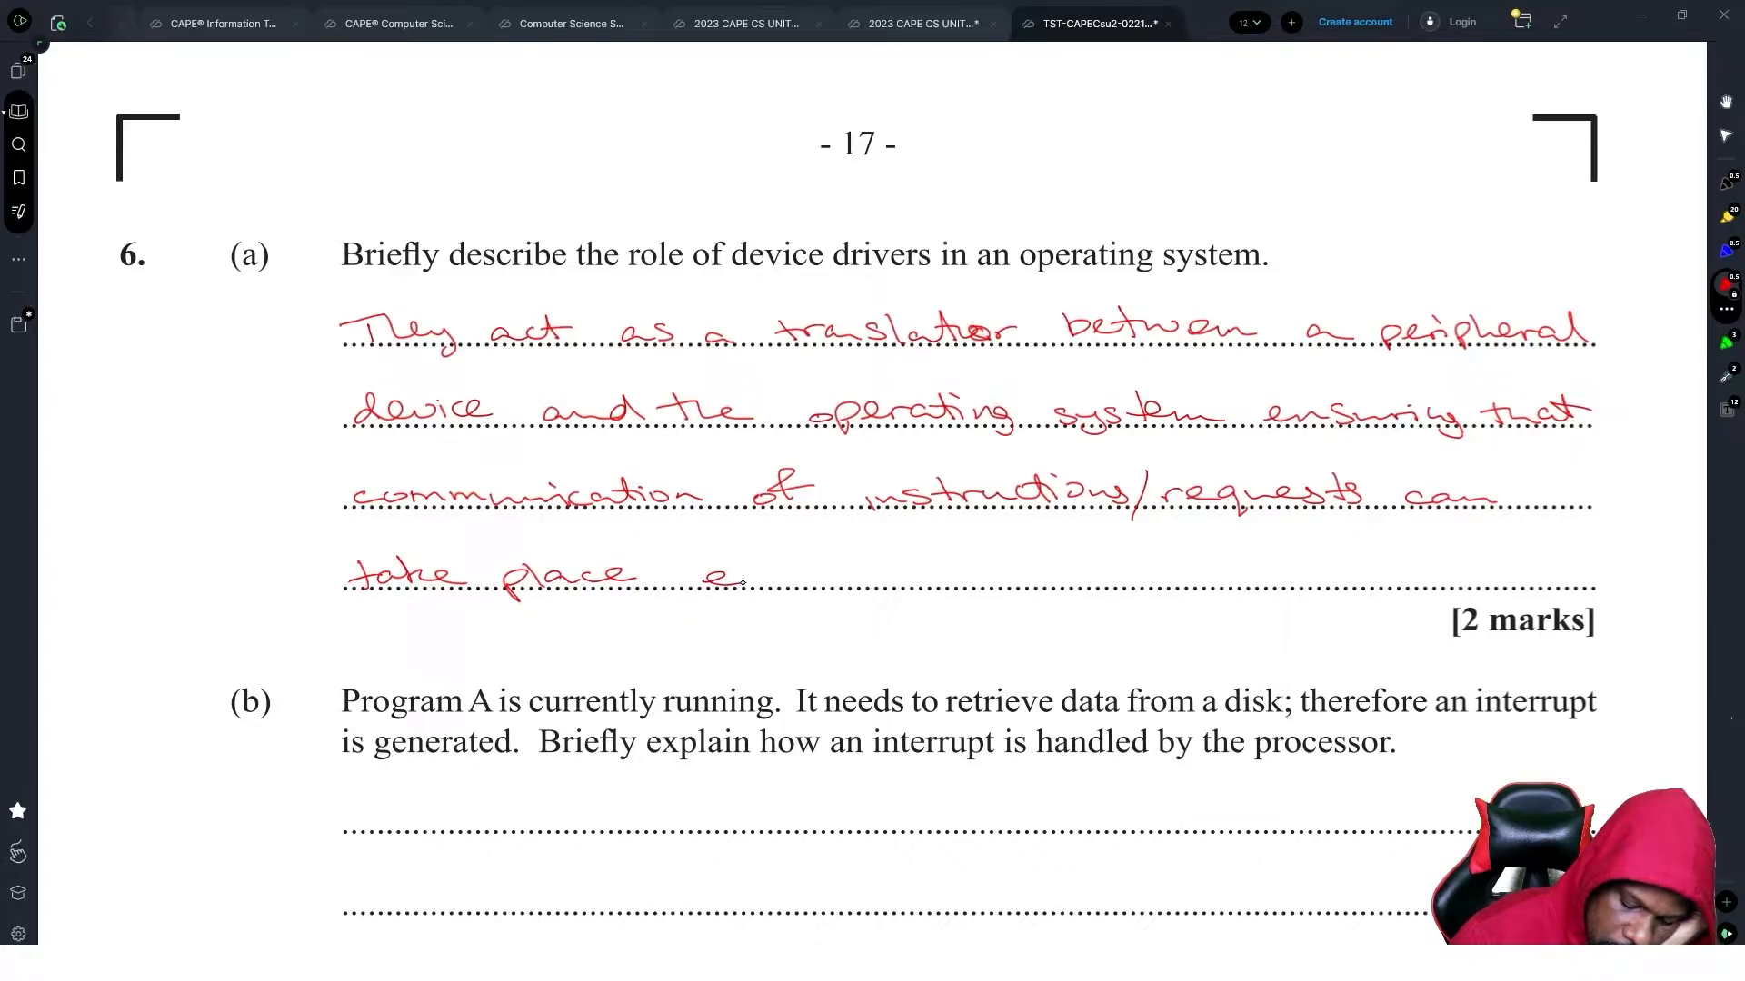
# - Underline the 3 marks for 6(b) and write that the current process is paused on an interrupt
pyautogui.scroll(-3)
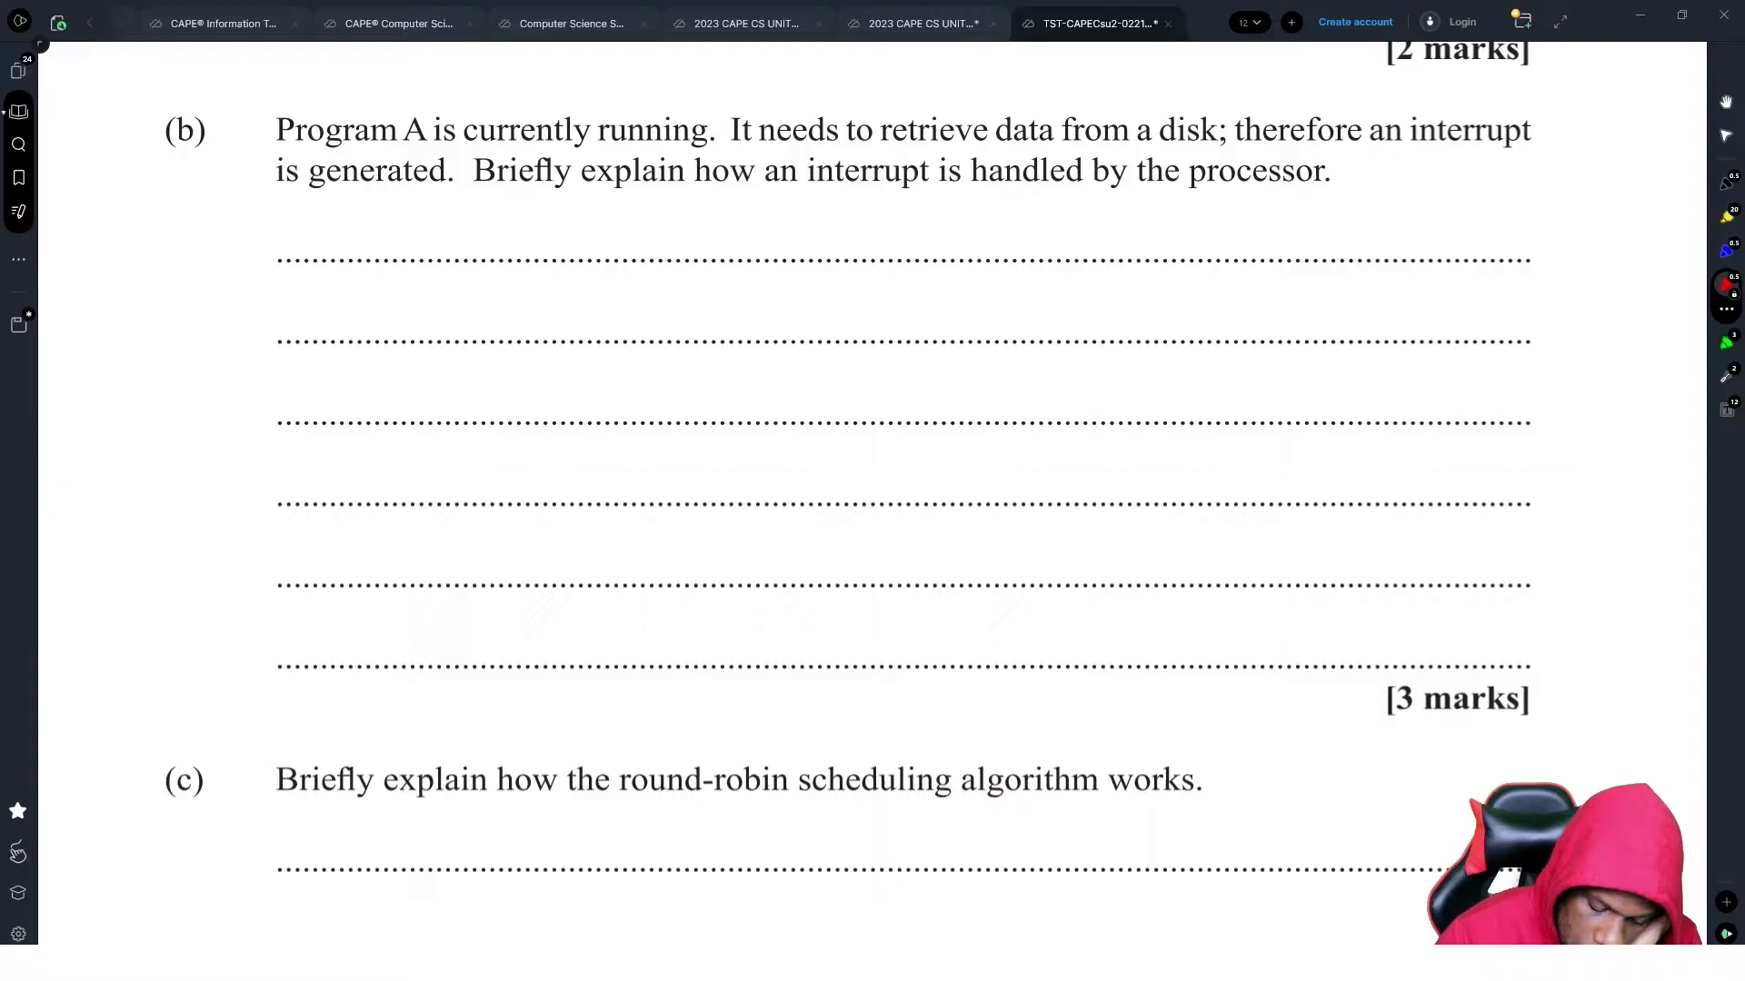
pyautogui.moveTo(1405, 721); pyautogui.dragTo(1510, 721)
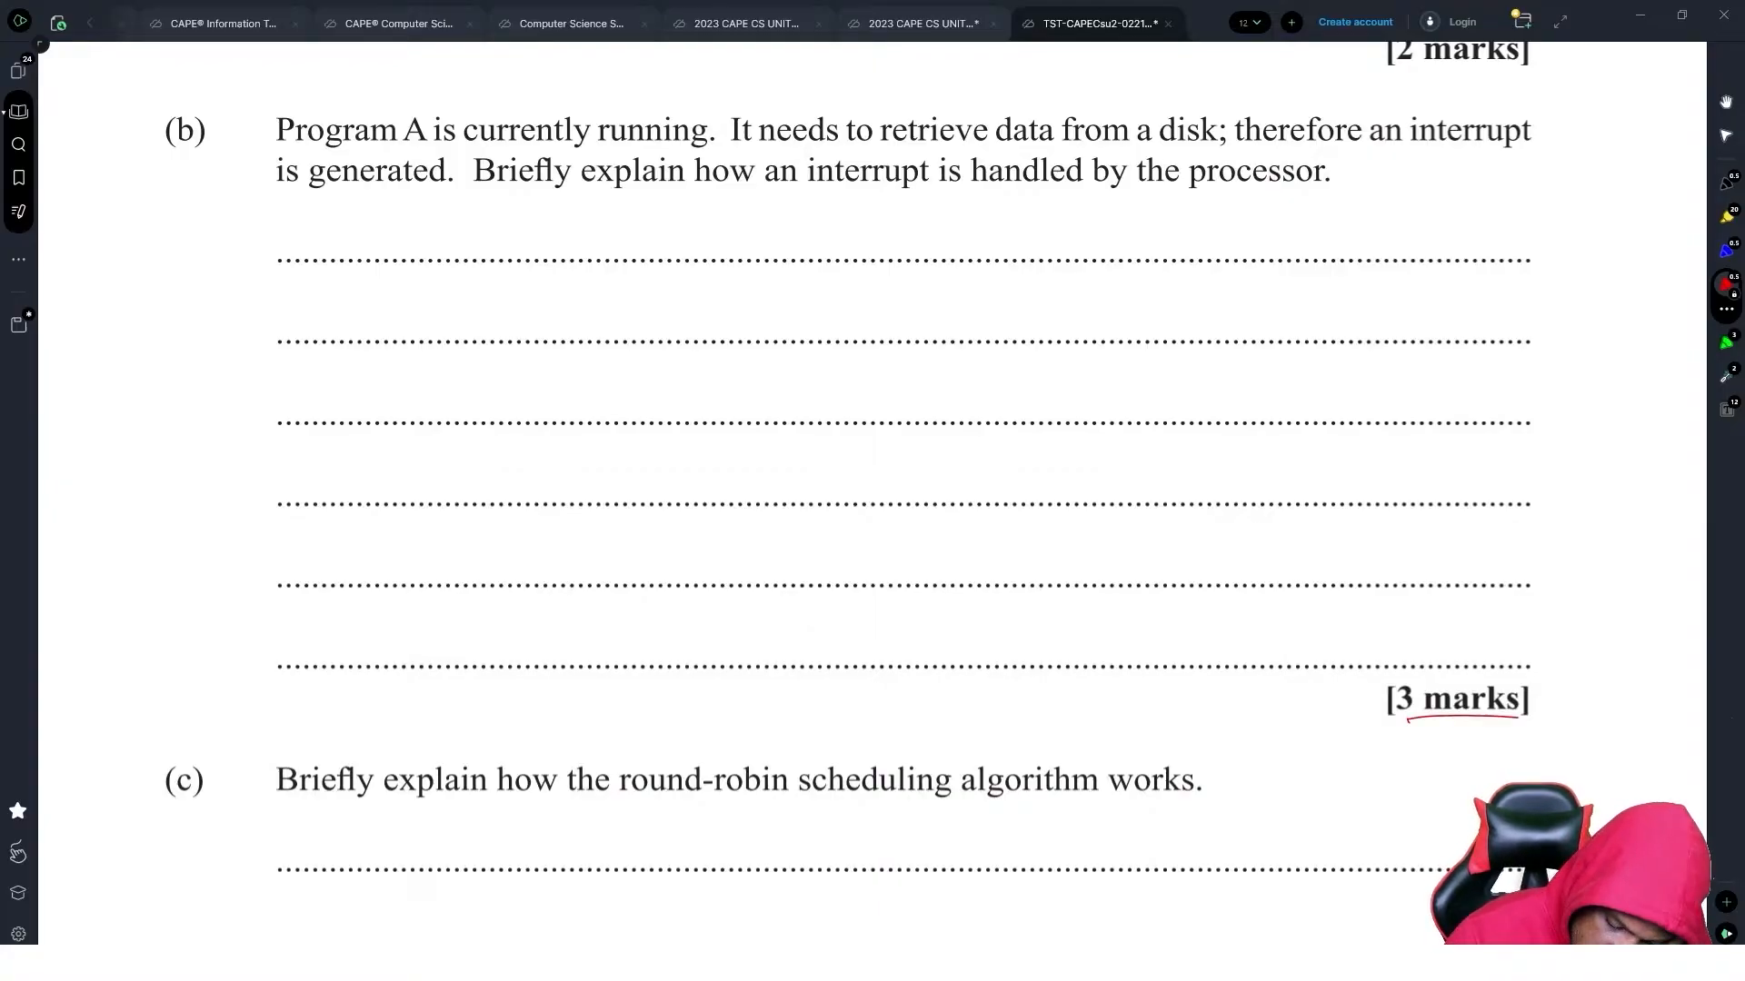
pyautogui.moveTo(272, 247); pyautogui.dragTo(367, 247)
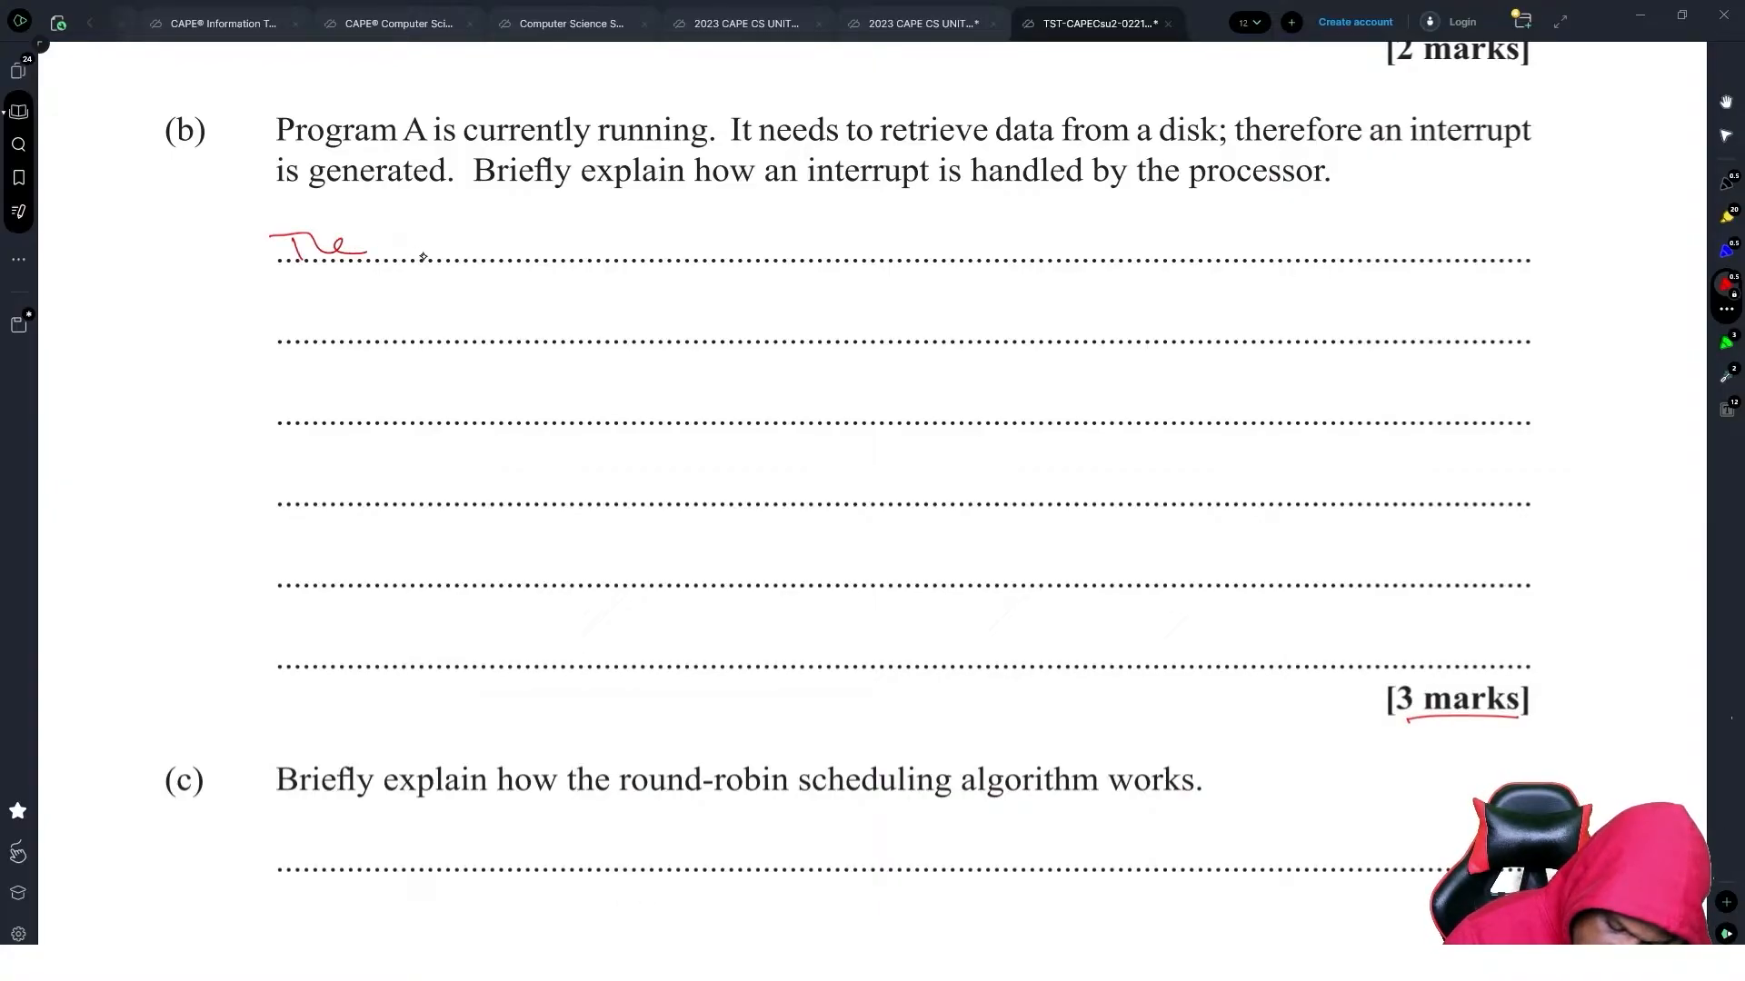
pyautogui.moveTo(406, 262); pyautogui.dragTo(434, 240)
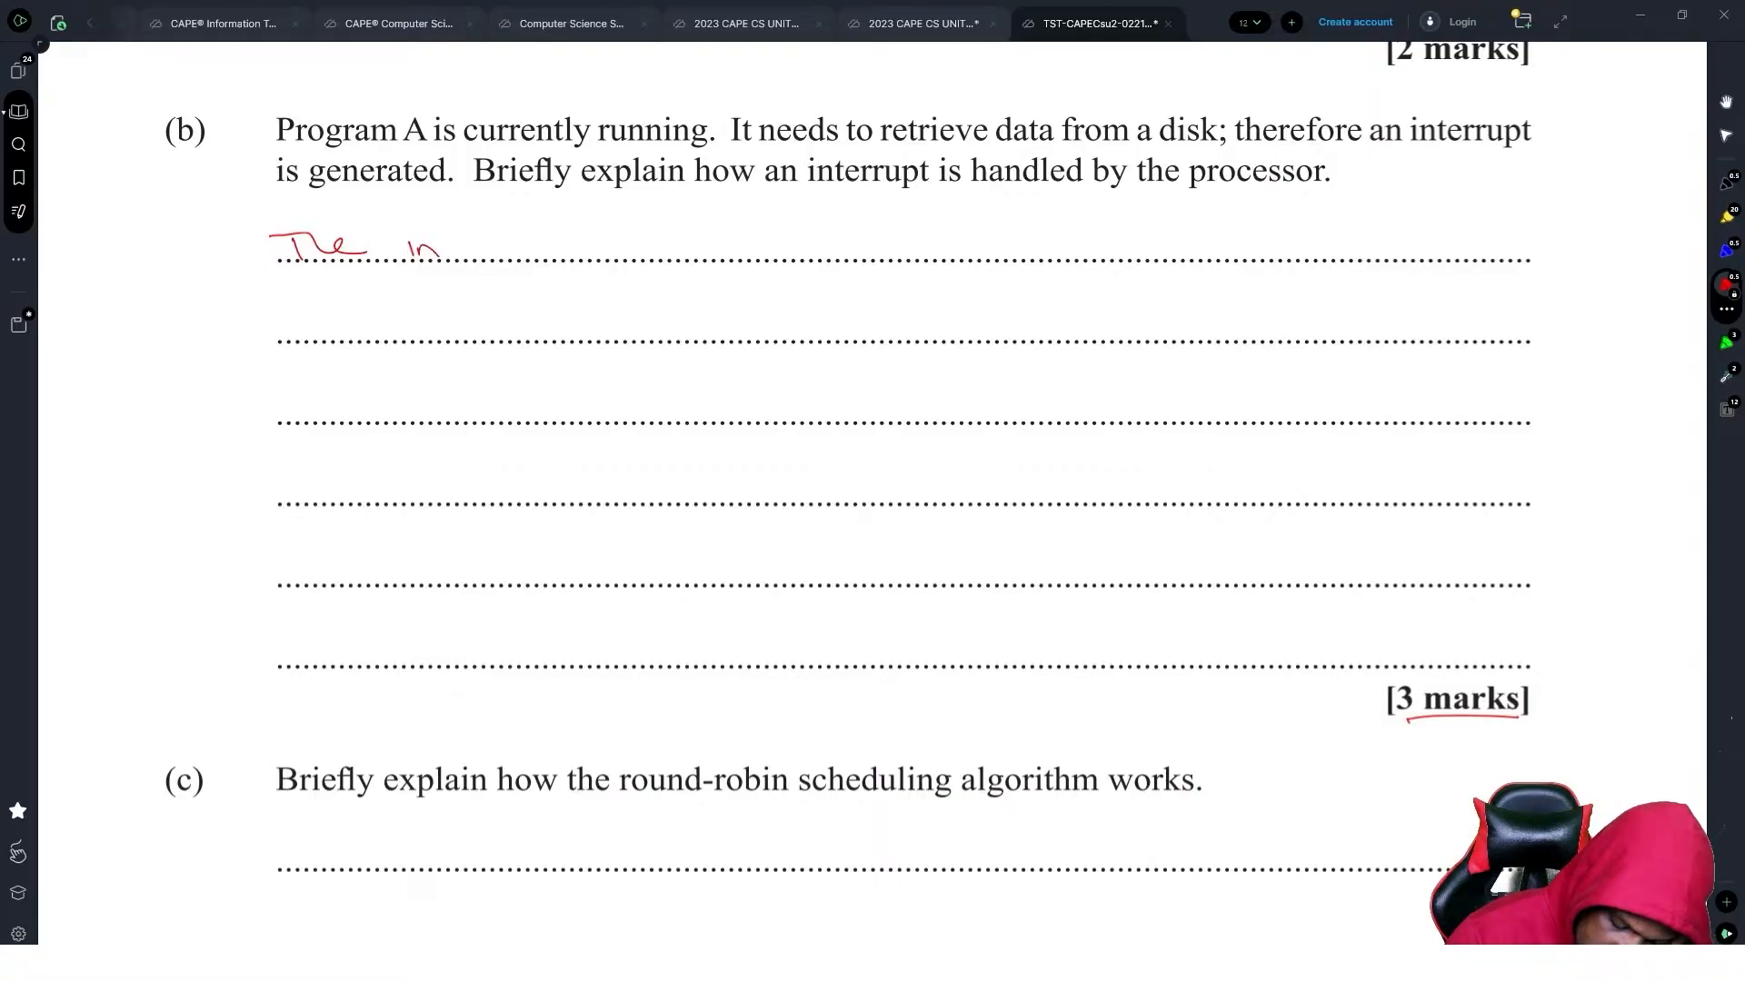
pyautogui.moveTo(413, 246); pyautogui.dragTo(596, 246)
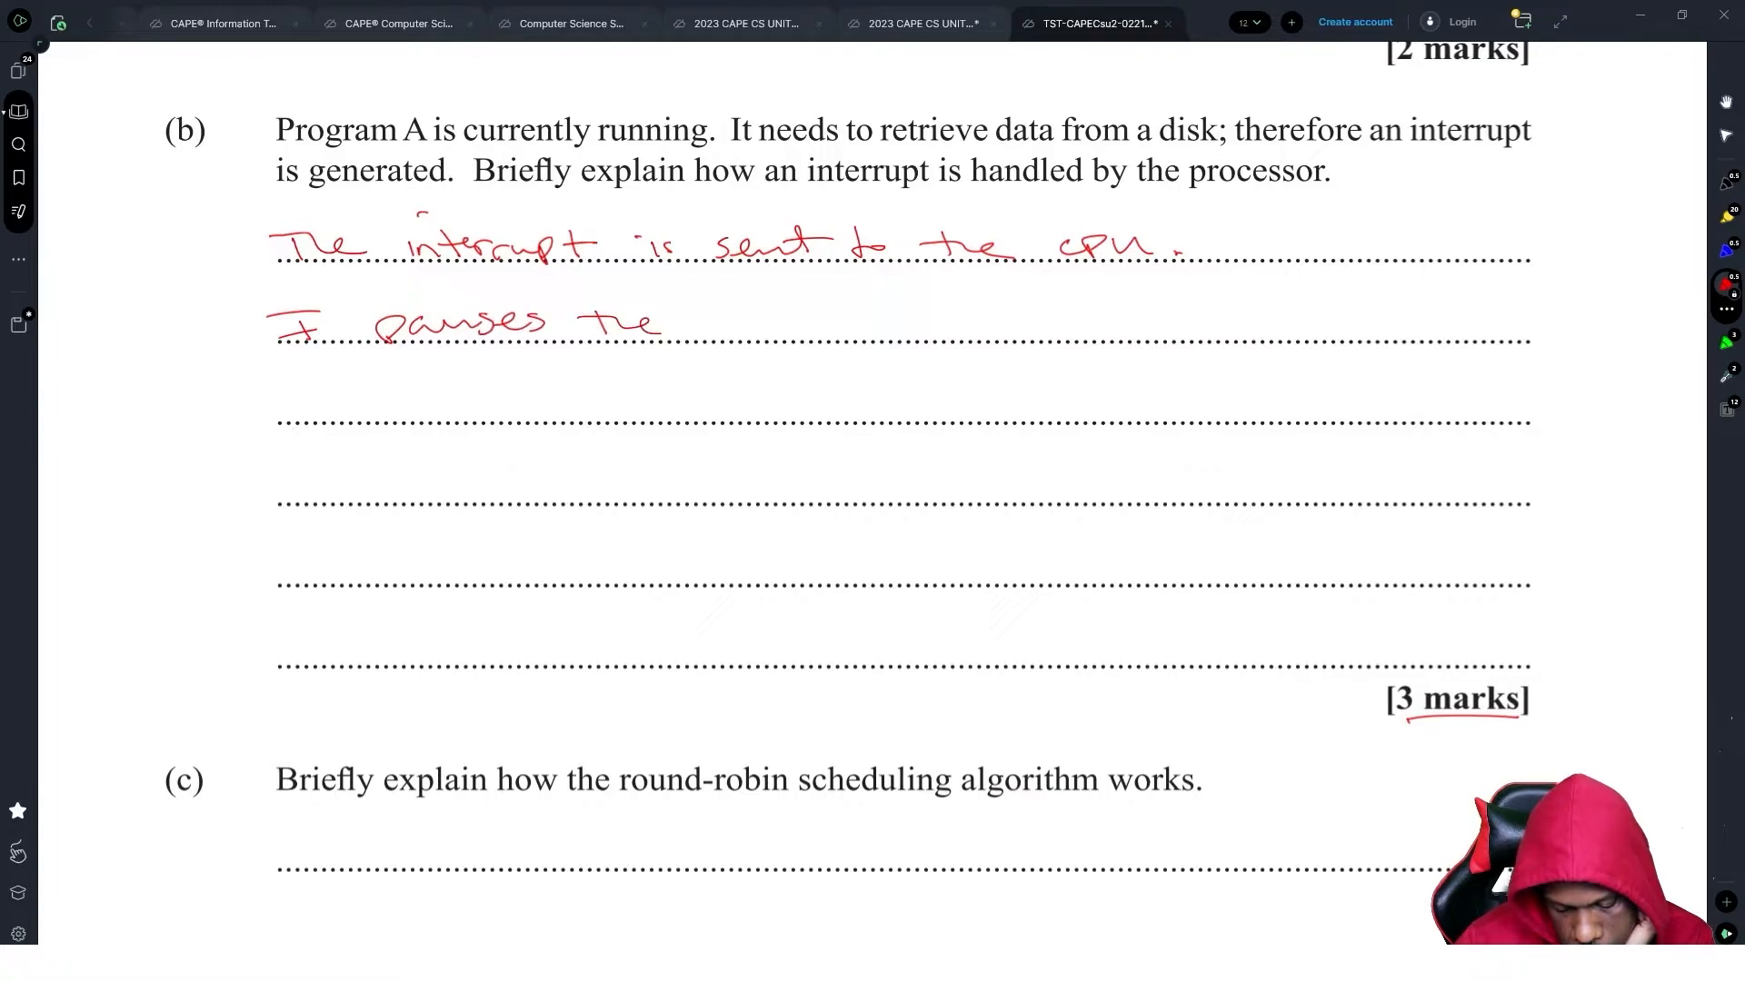
pyautogui.moveTo(723, 329); pyautogui.dragTo(868, 329)
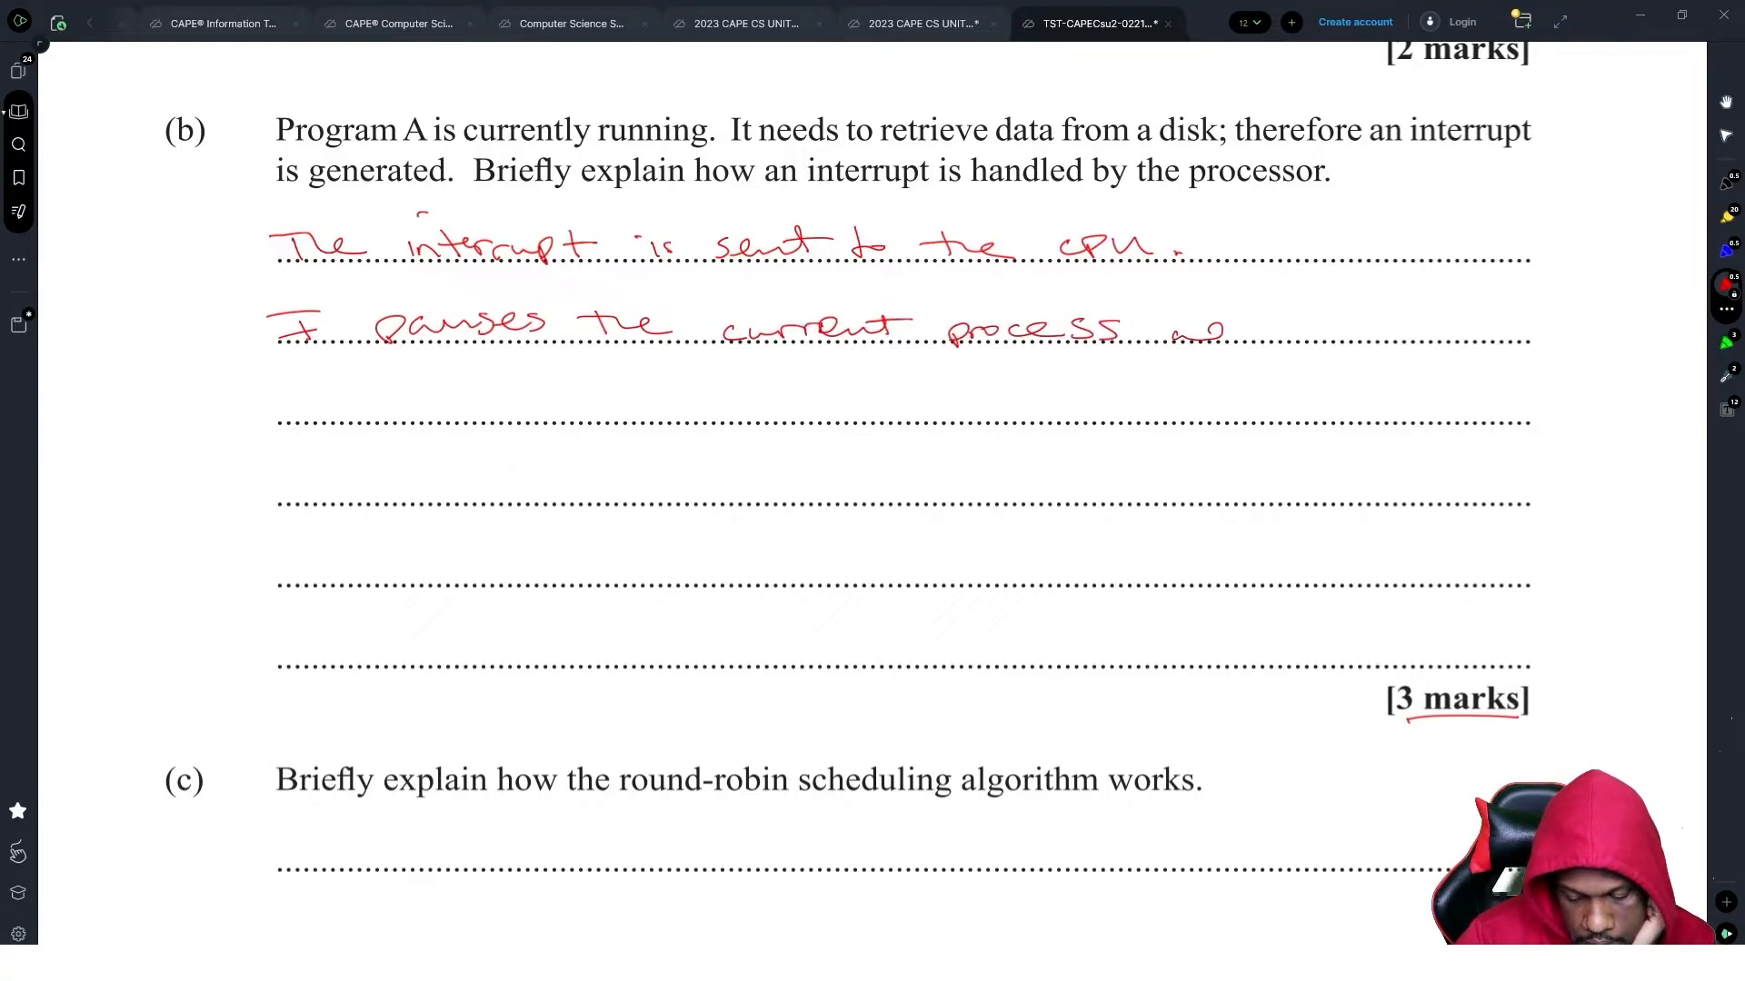
# - Finish the answer: the interrupt is sent, handled, then the process resumes; move on to 6(c)
pyautogui.write('Send')
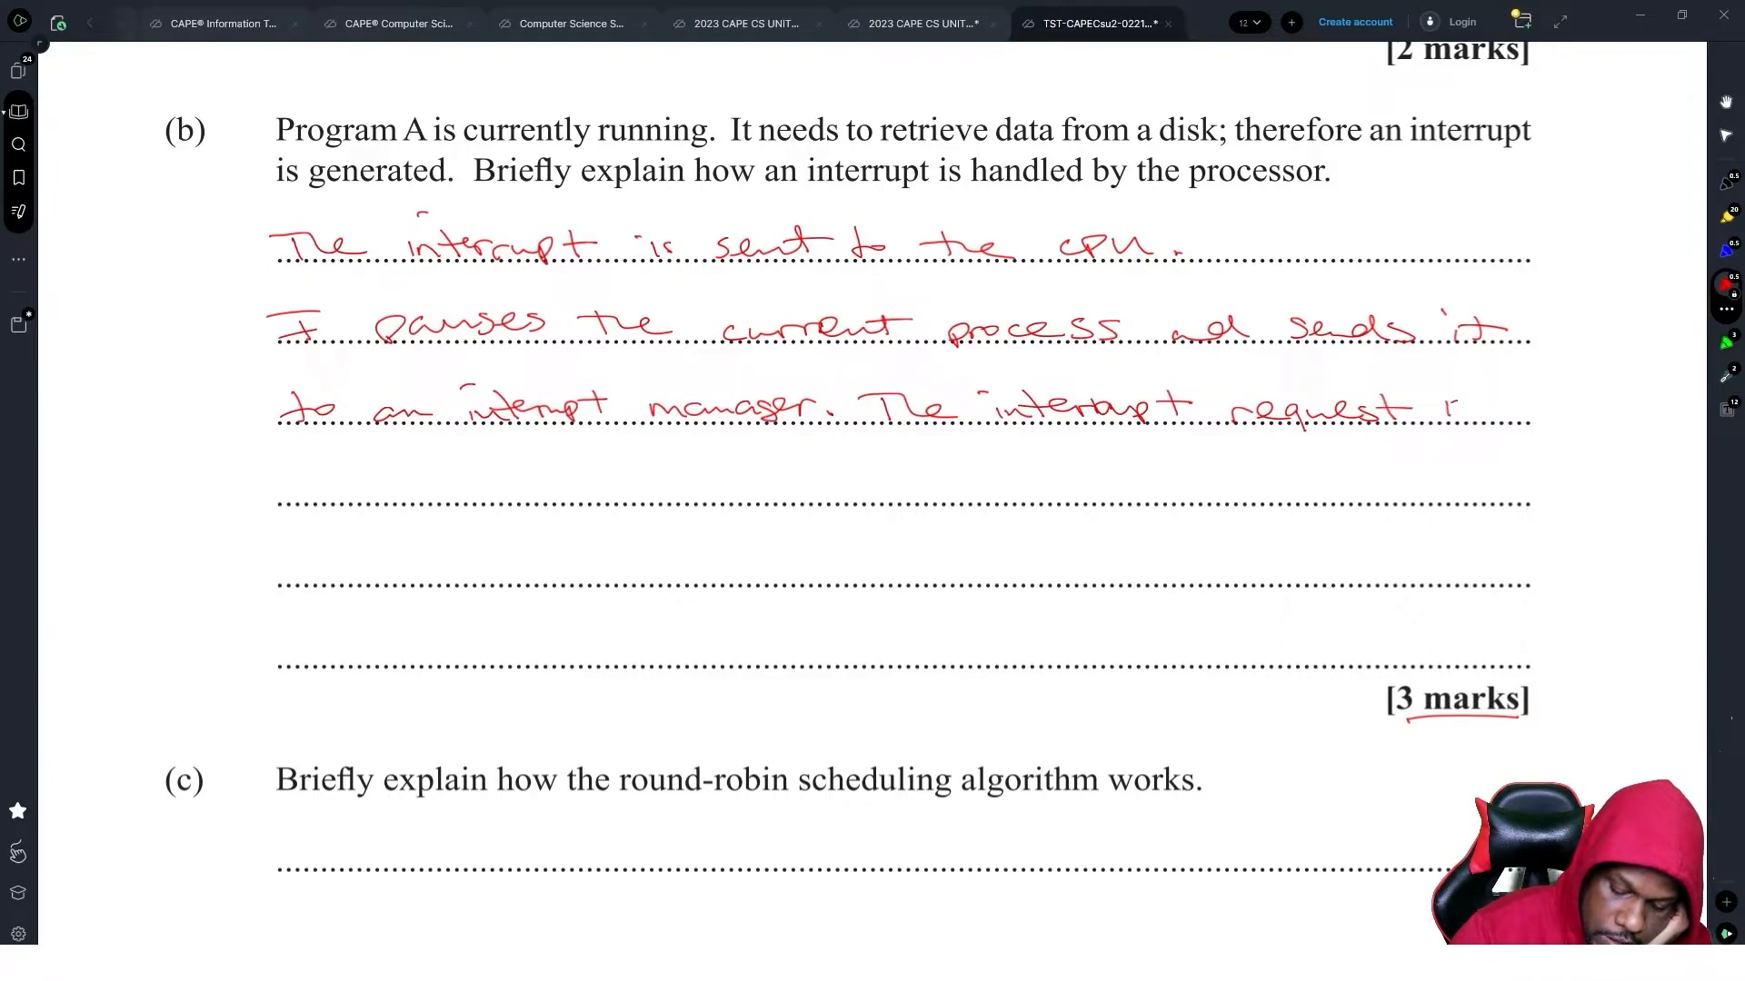
pyautogui.write('handled to completion.')
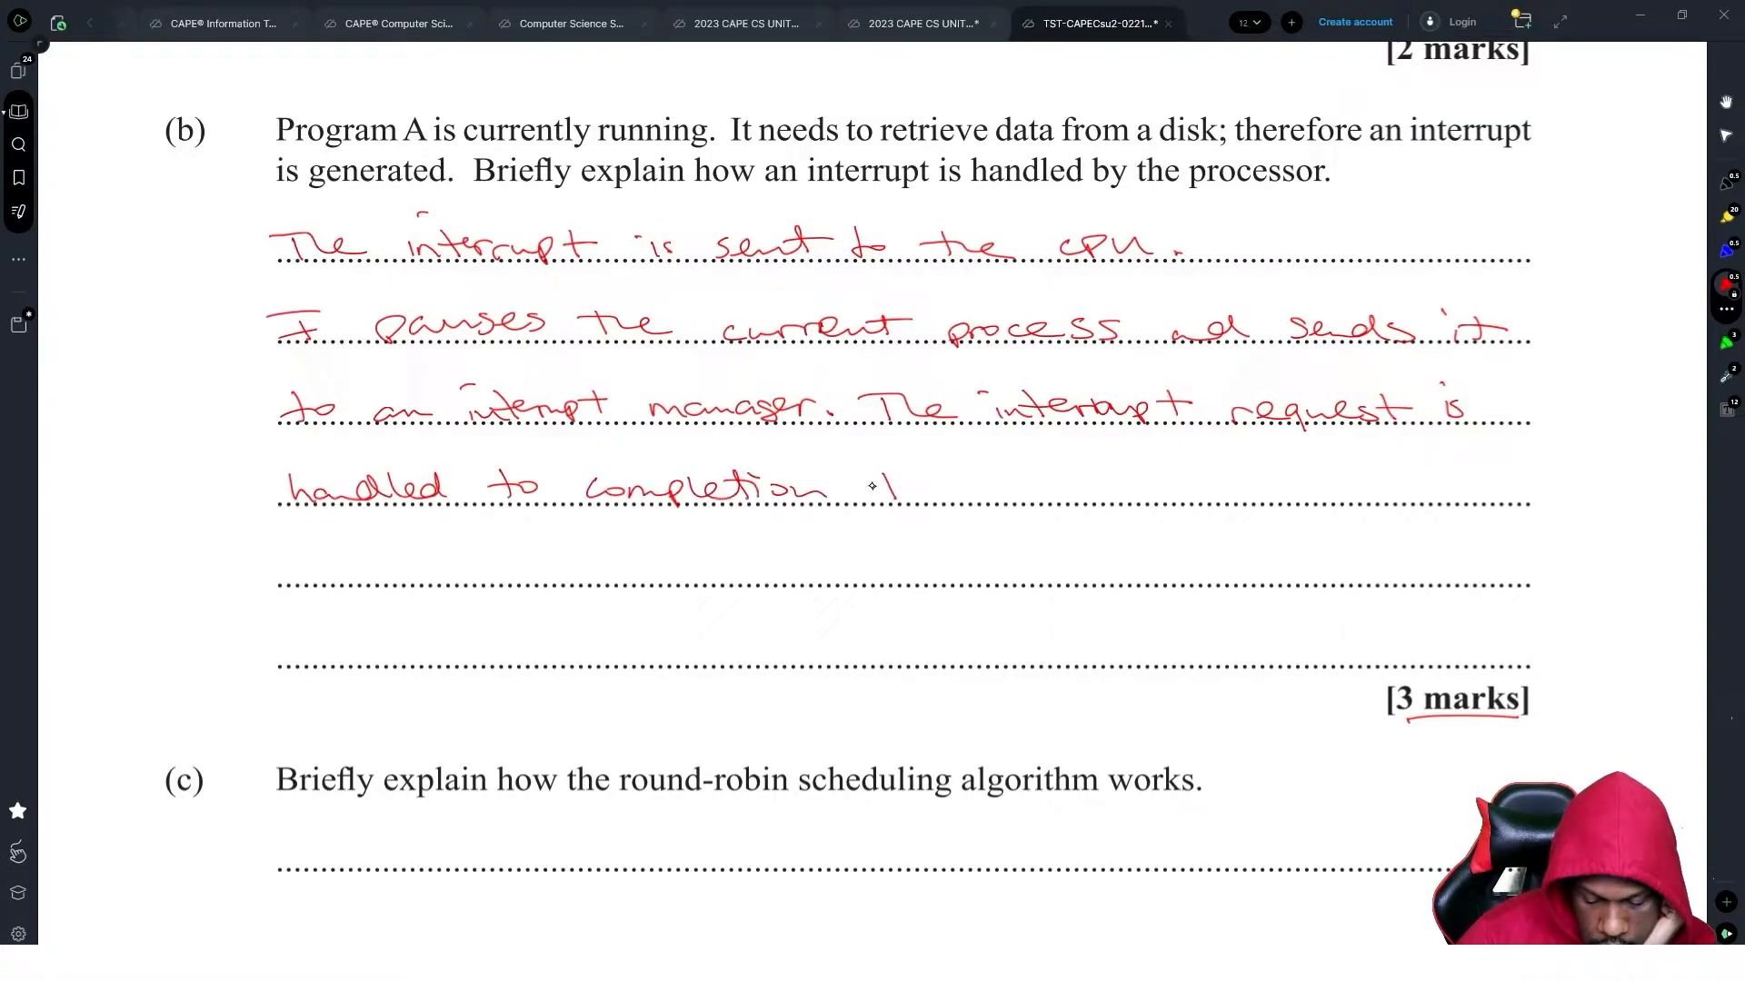
pyautogui.write('then the paused process')
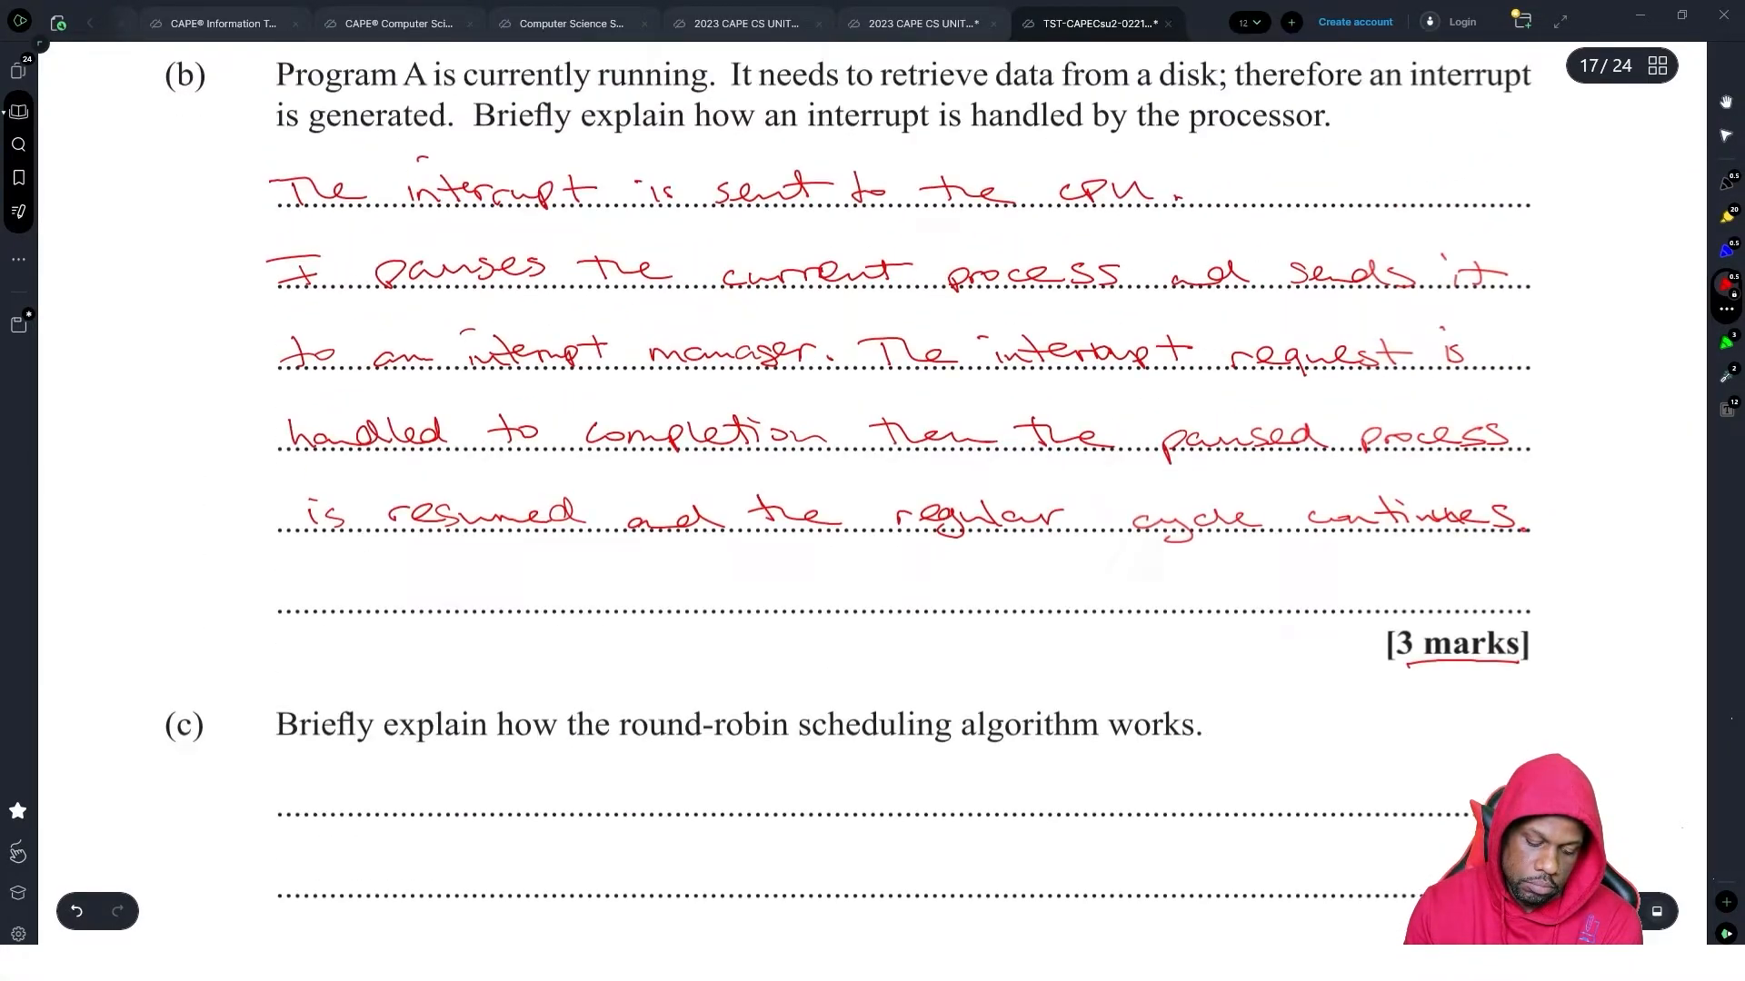
pyautogui.scroll(-3)
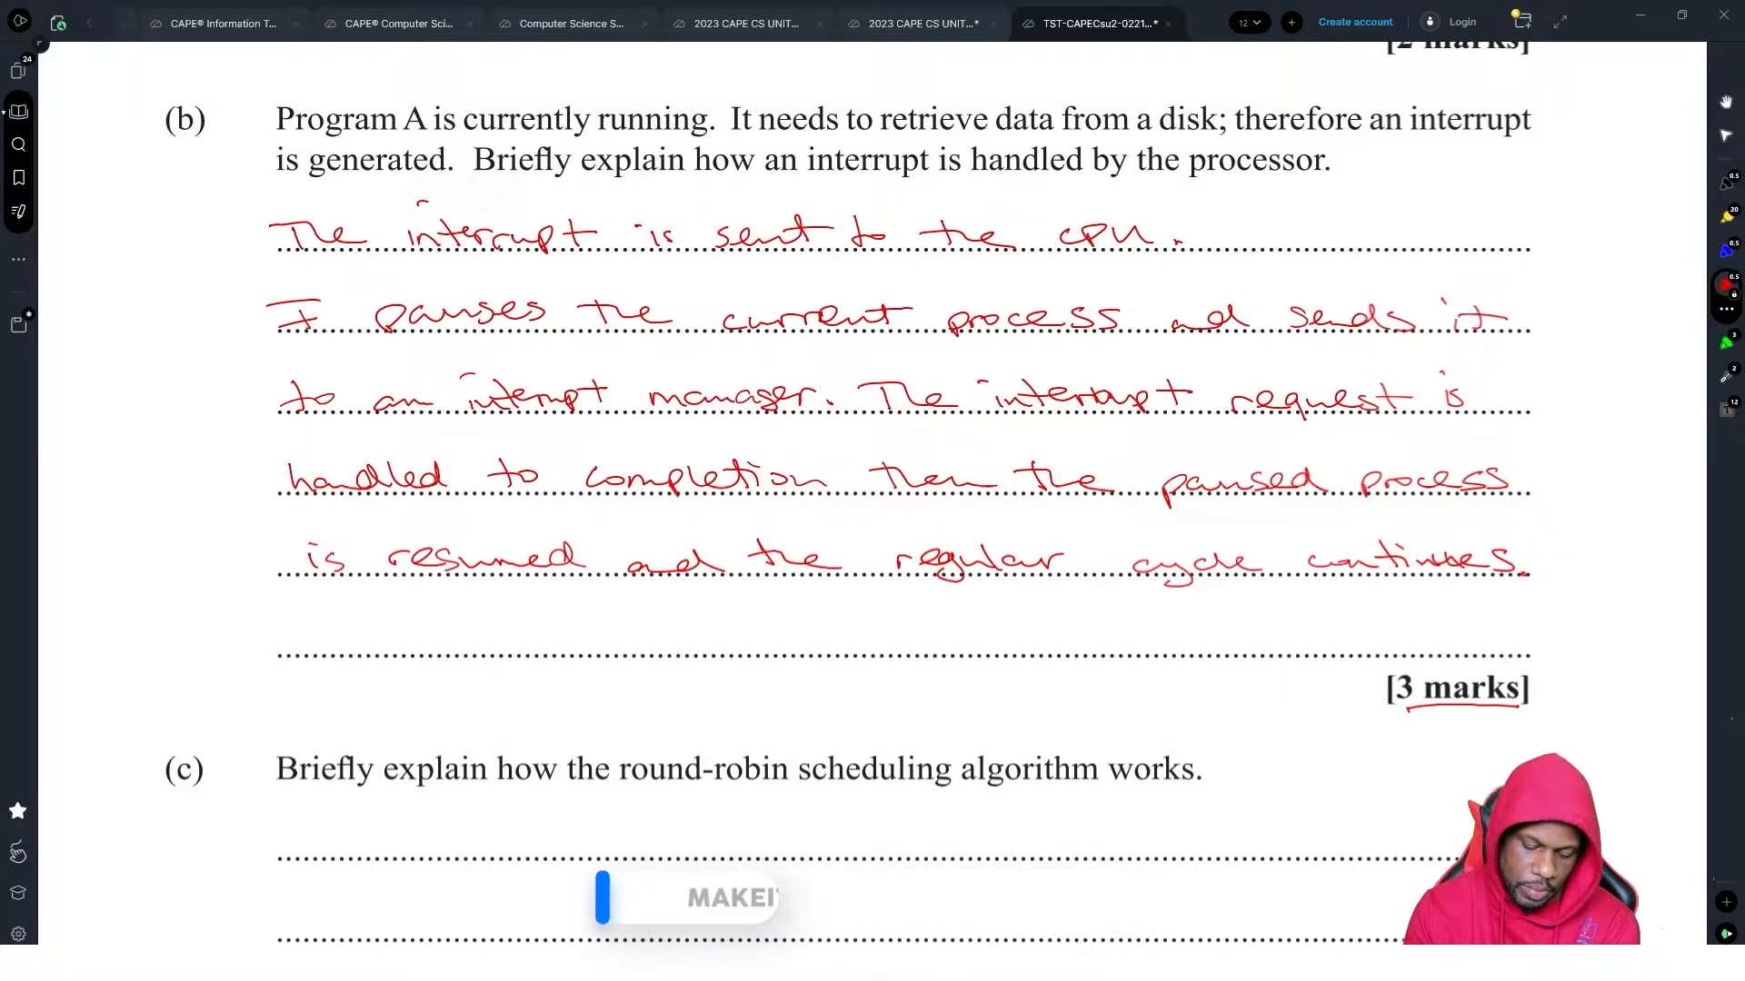
pyautogui.scroll(-3)
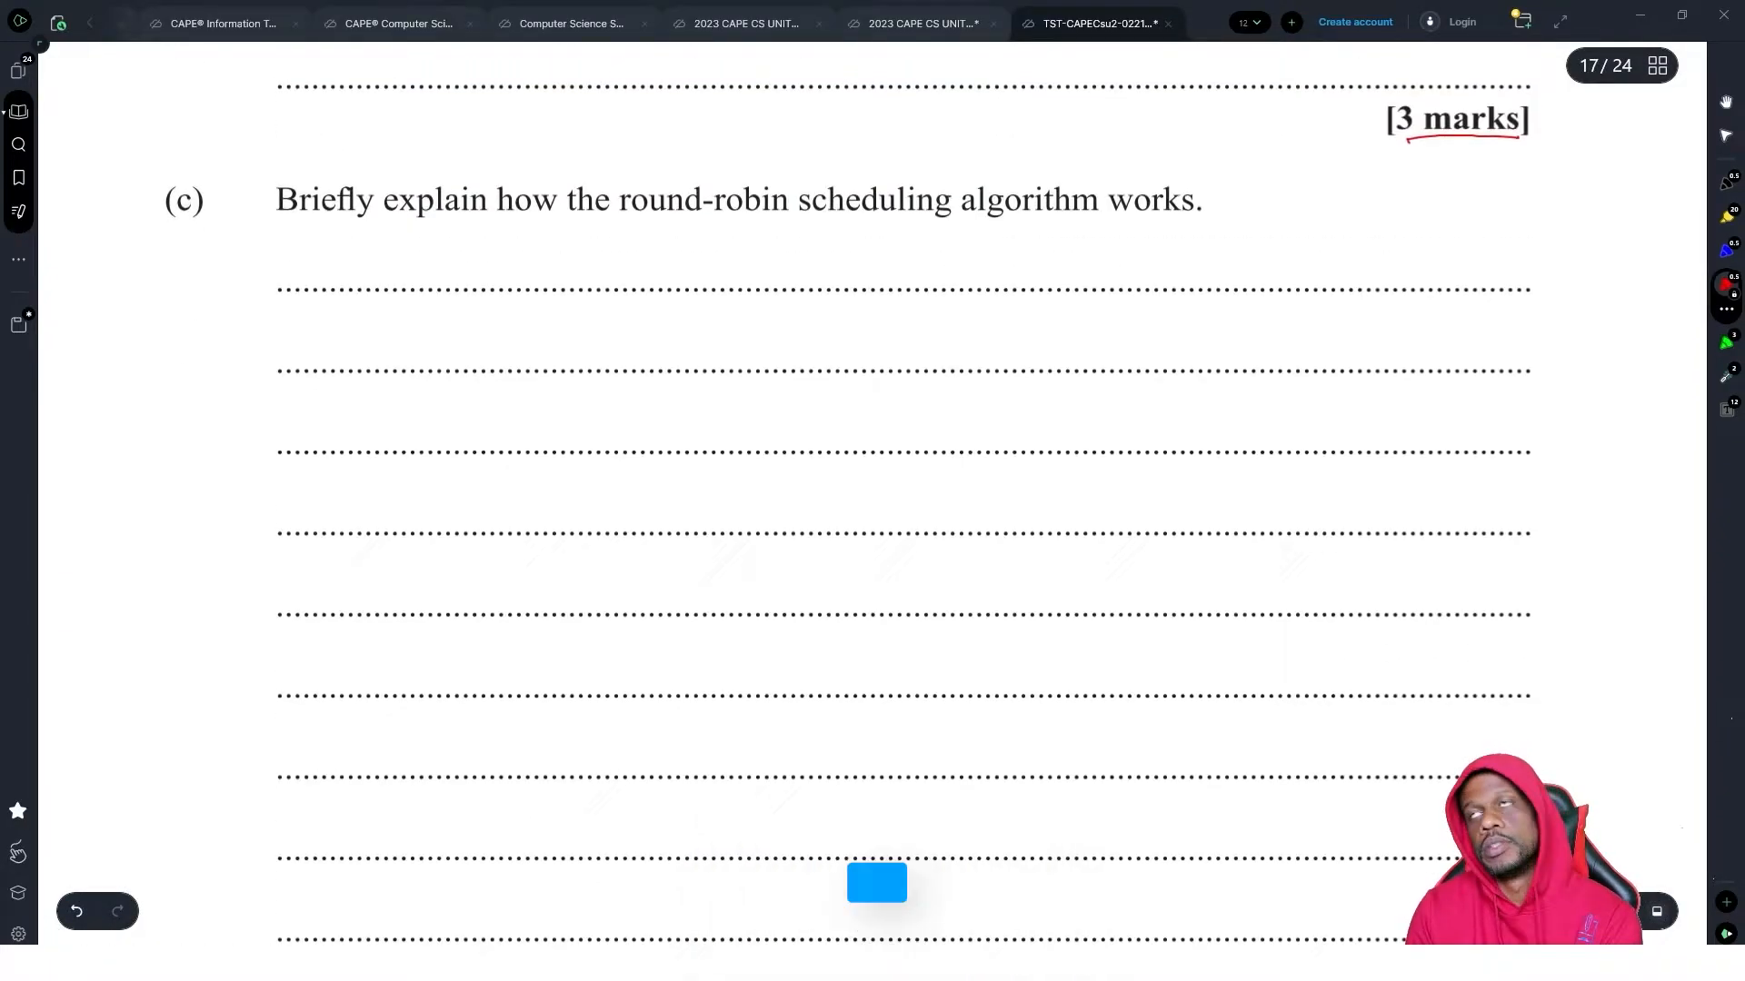
pyautogui.scroll(-3)
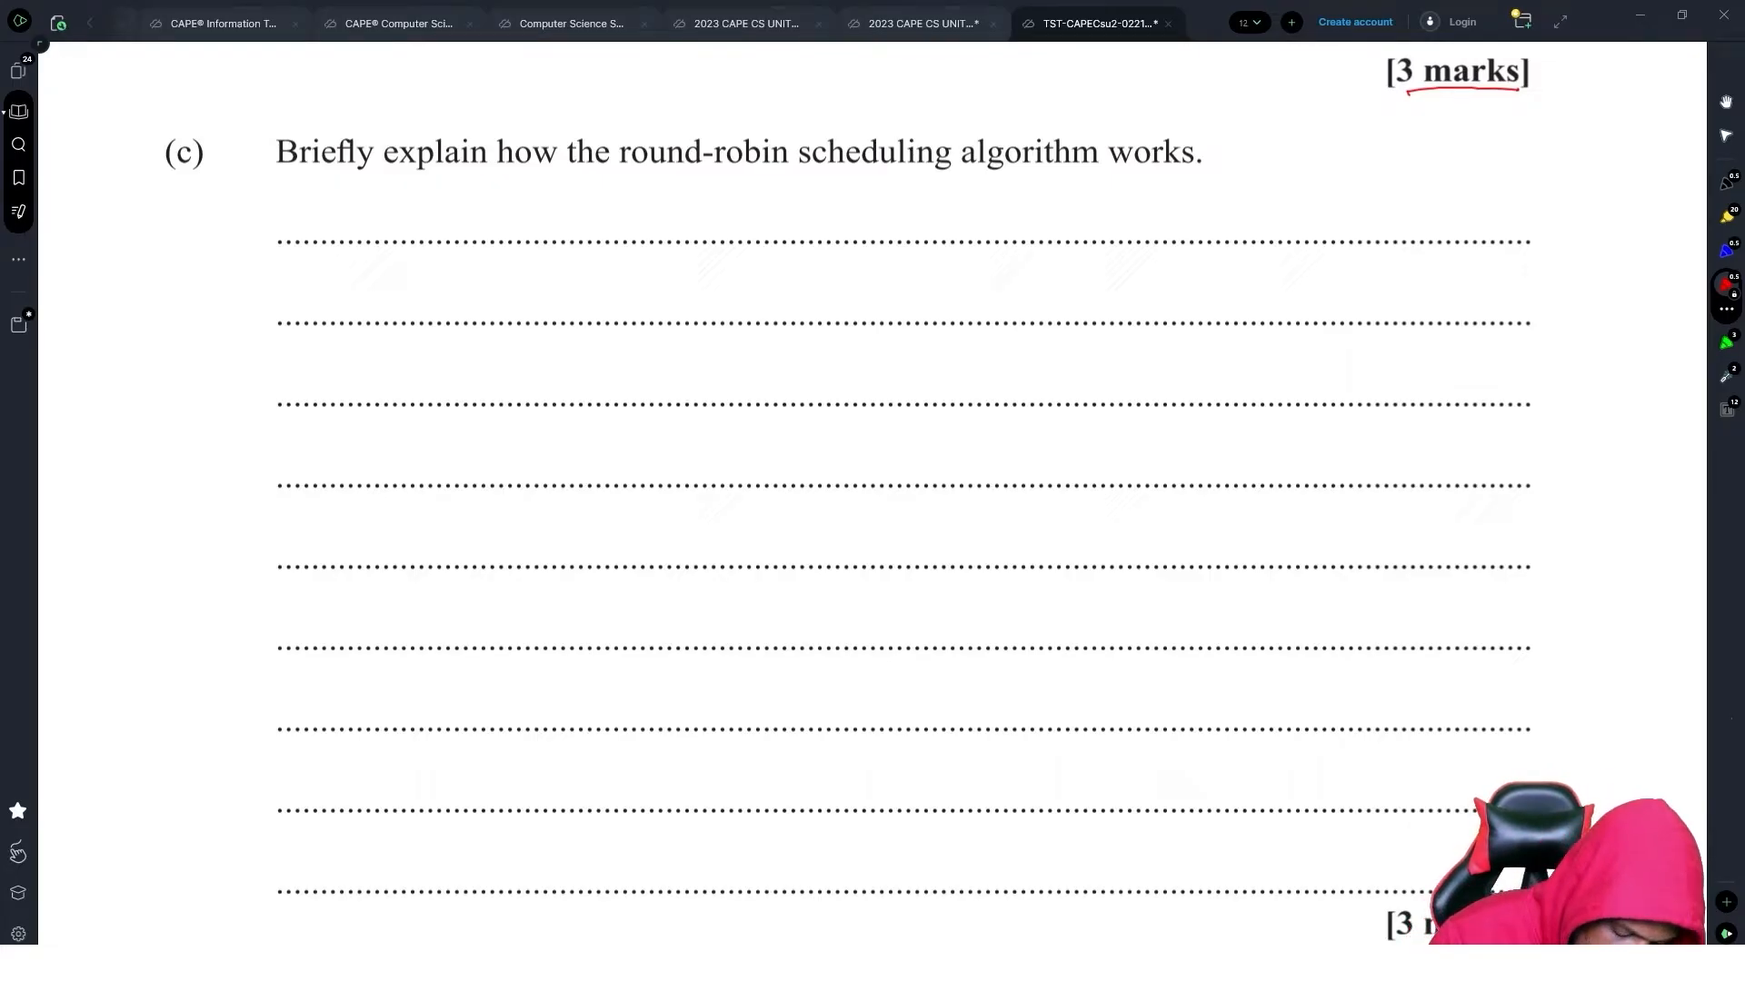
# - Write that each process gets a time quantum and the front process in the queue executes for that time
pyautogui.moveTo(289, 221); pyautogui.dragTo(1368, 229)
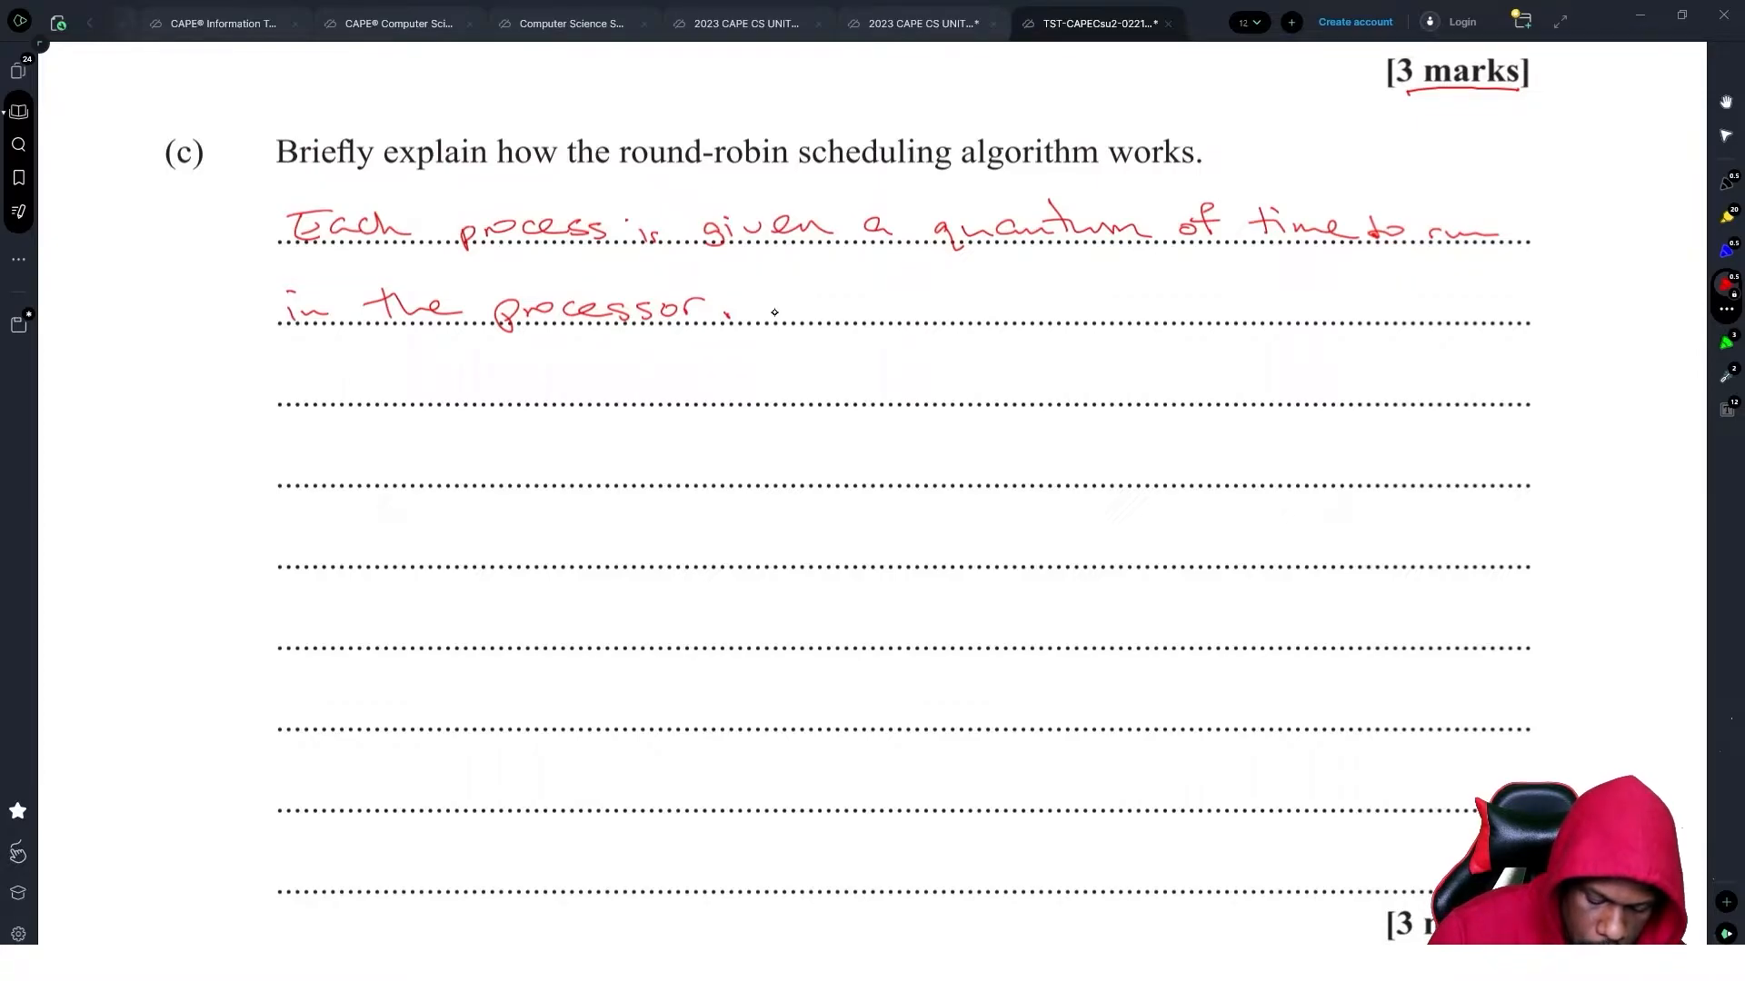
pyautogui.click(796, 300)
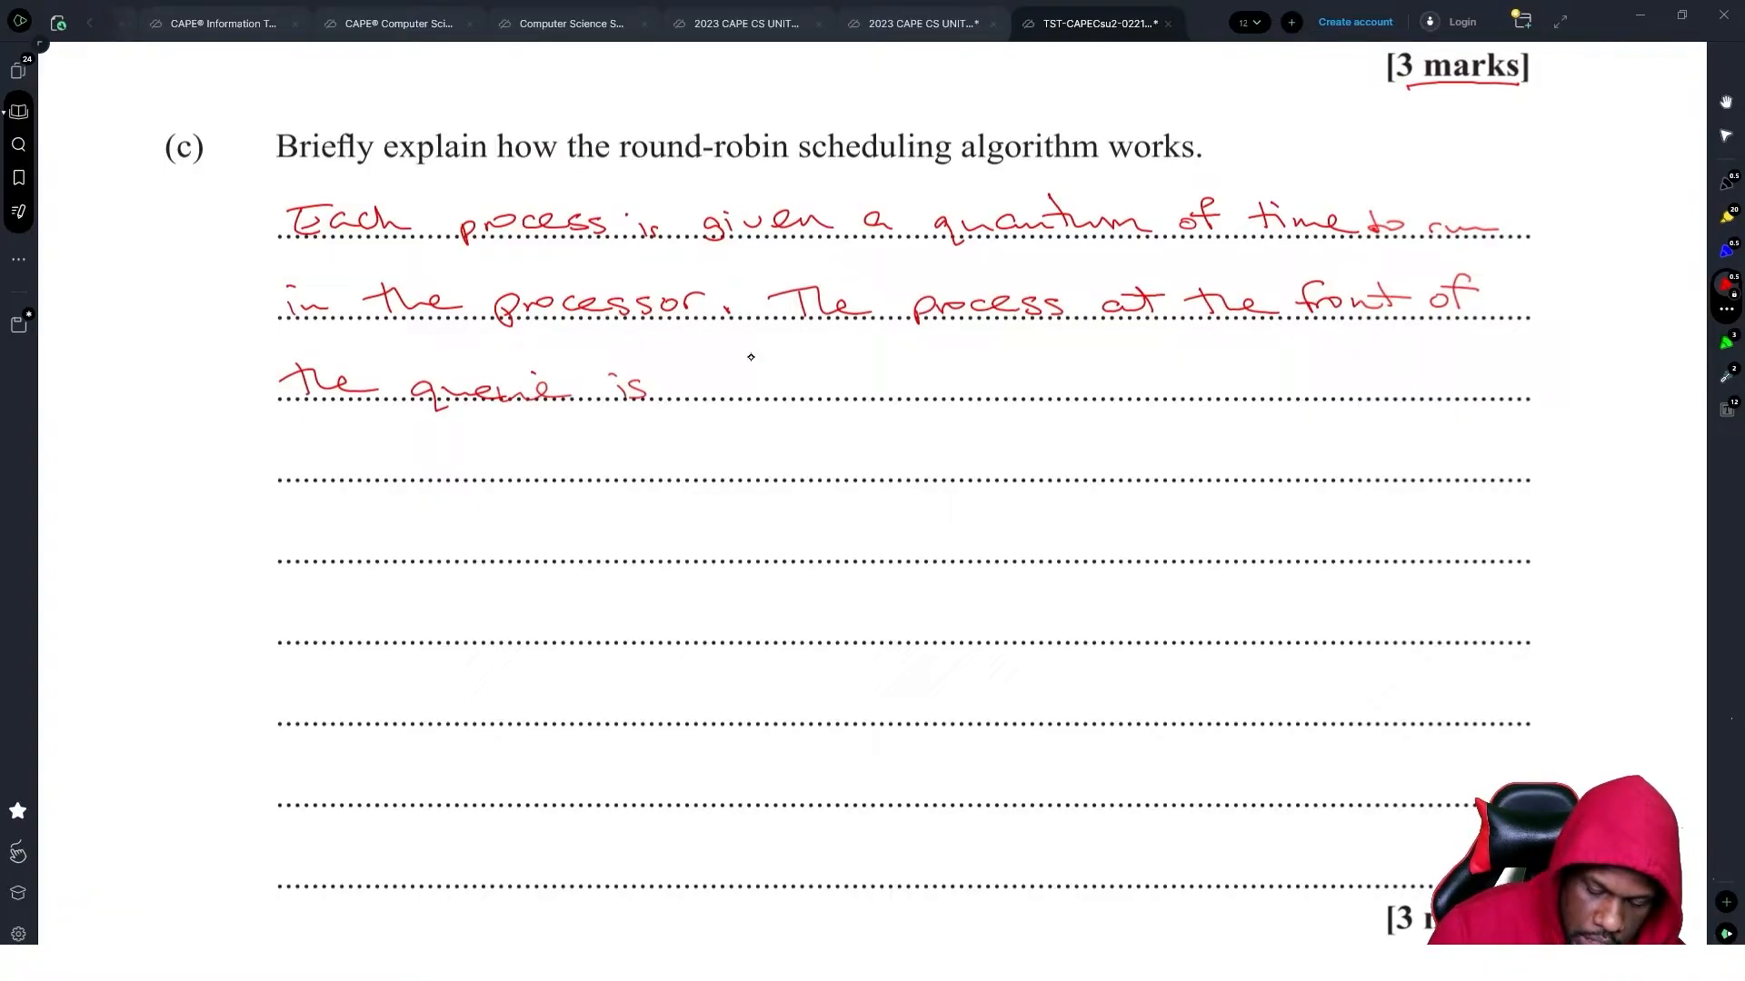
pyautogui.moveTo(690, 384); pyautogui.dragTo(796, 383)
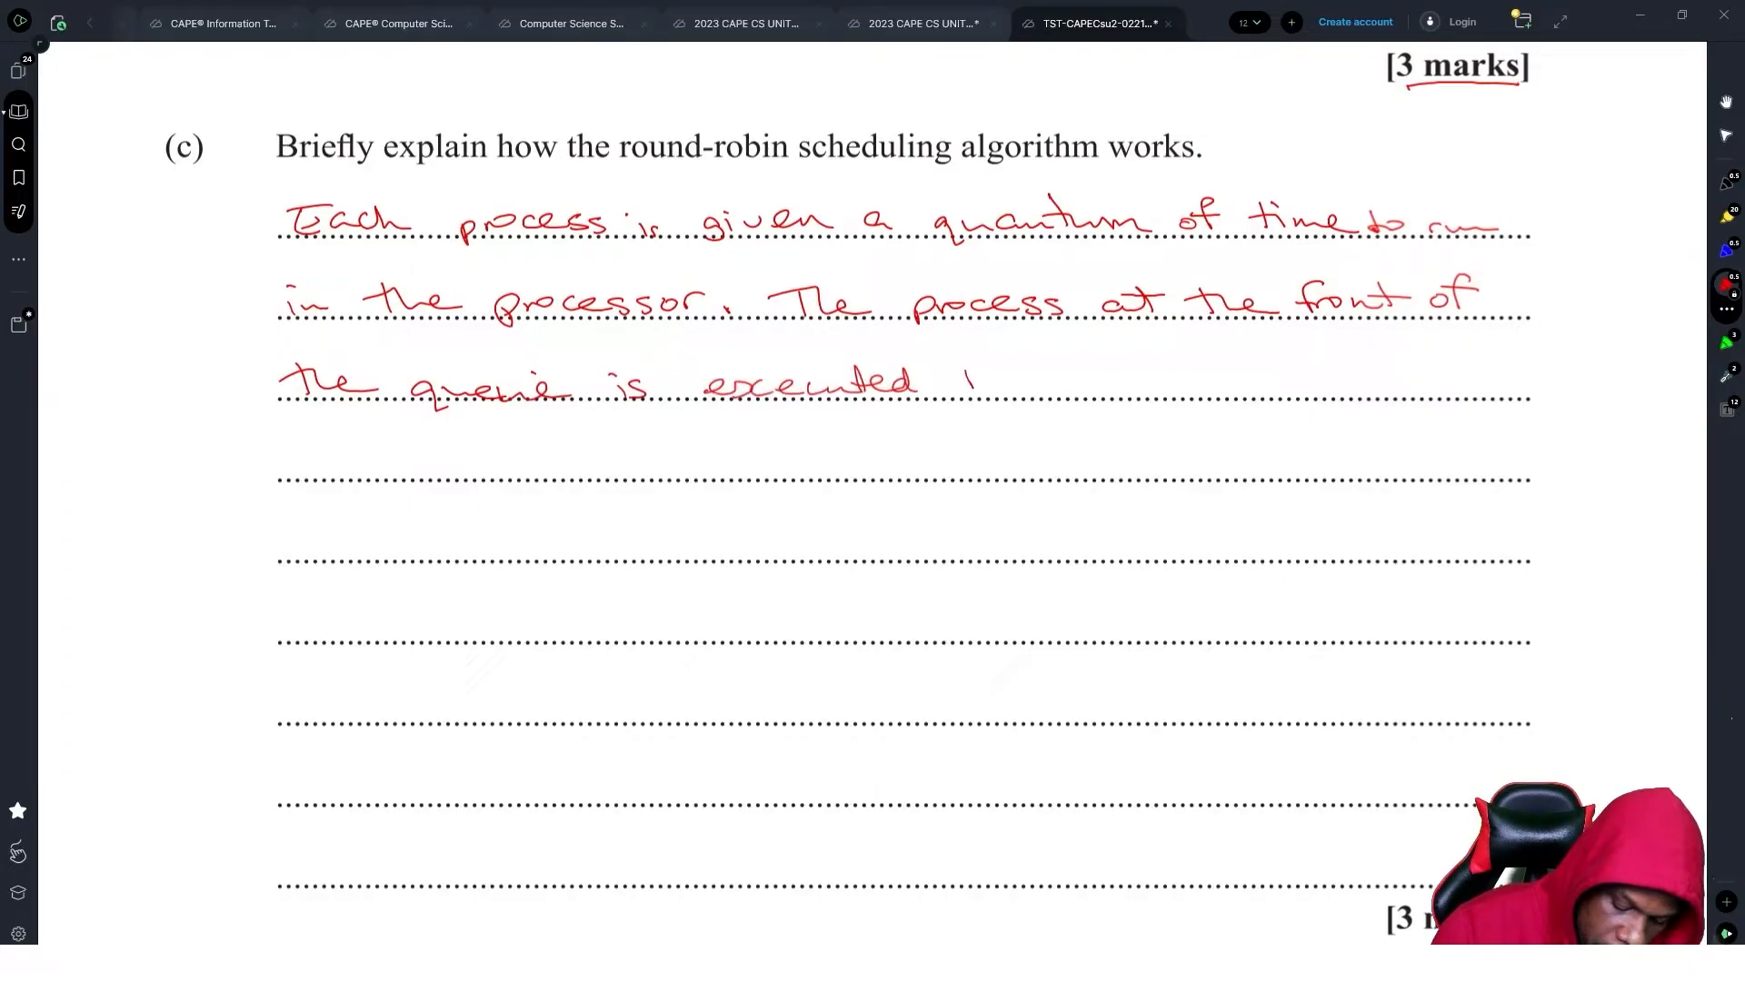
pyautogui.moveTo(945, 383); pyautogui.dragTo(1201, 384)
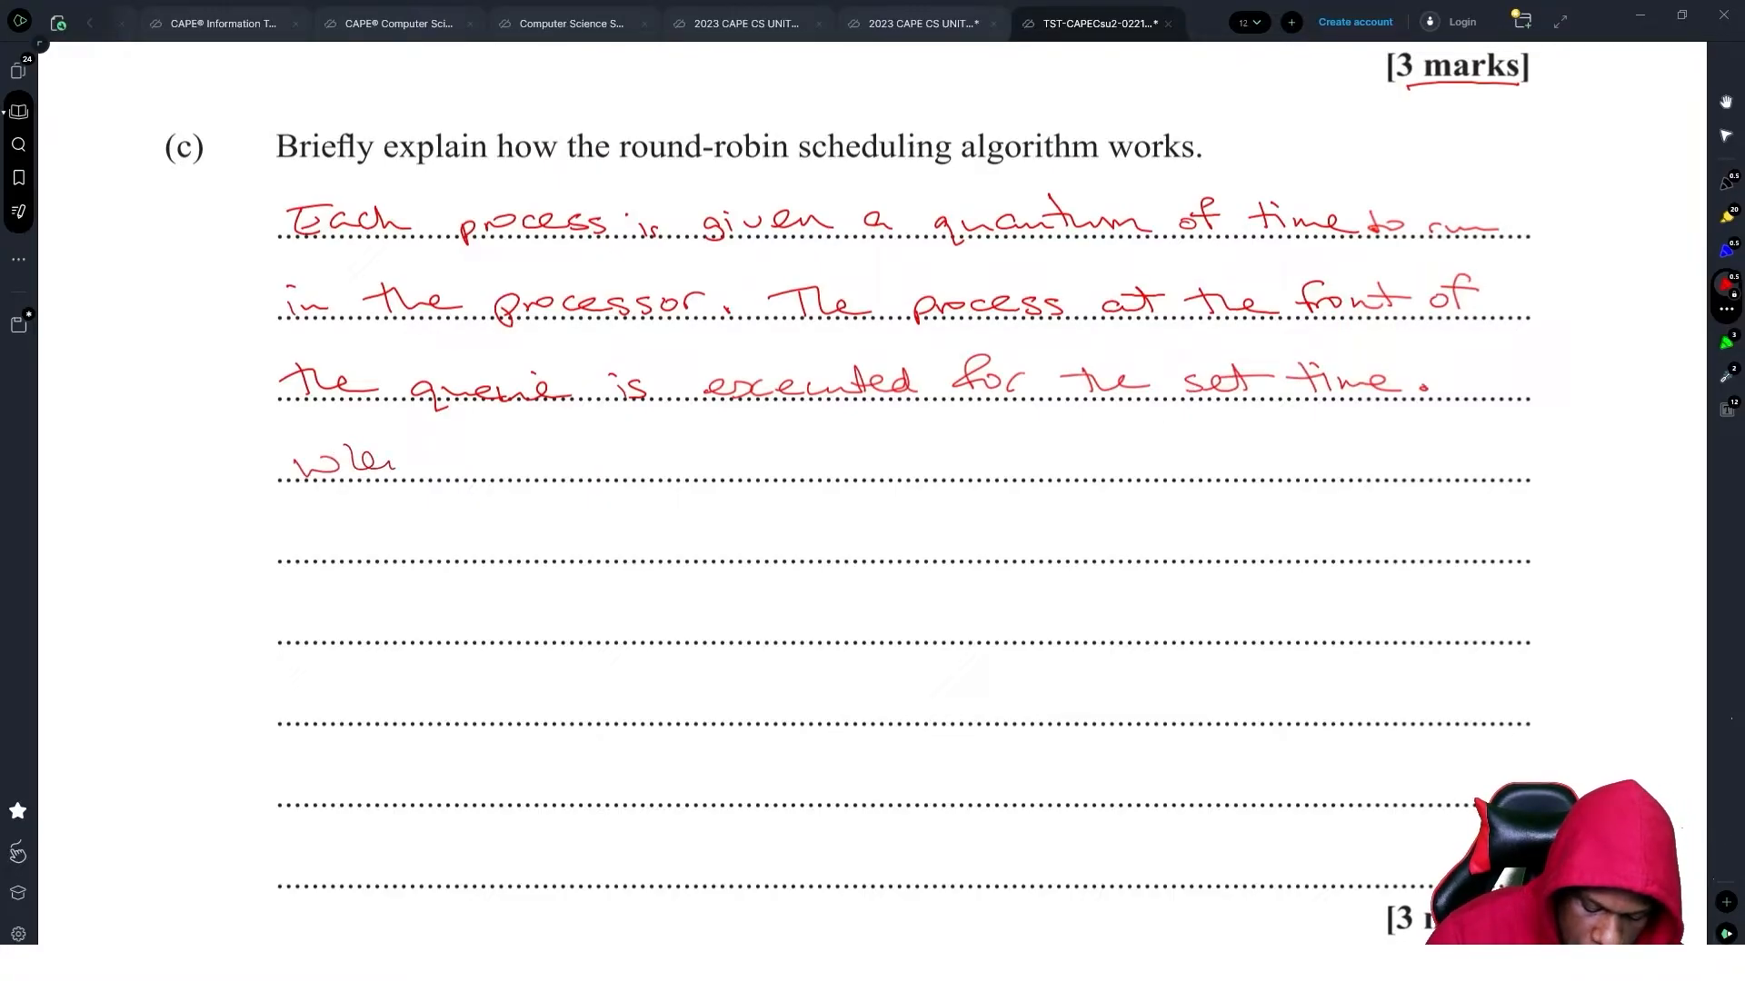
# - Write that when time is up it is pre-emptively moved to the queue end, repeating indefinitely
pyautogui.moveTo(400, 460); pyautogui.dragTo(879, 460)
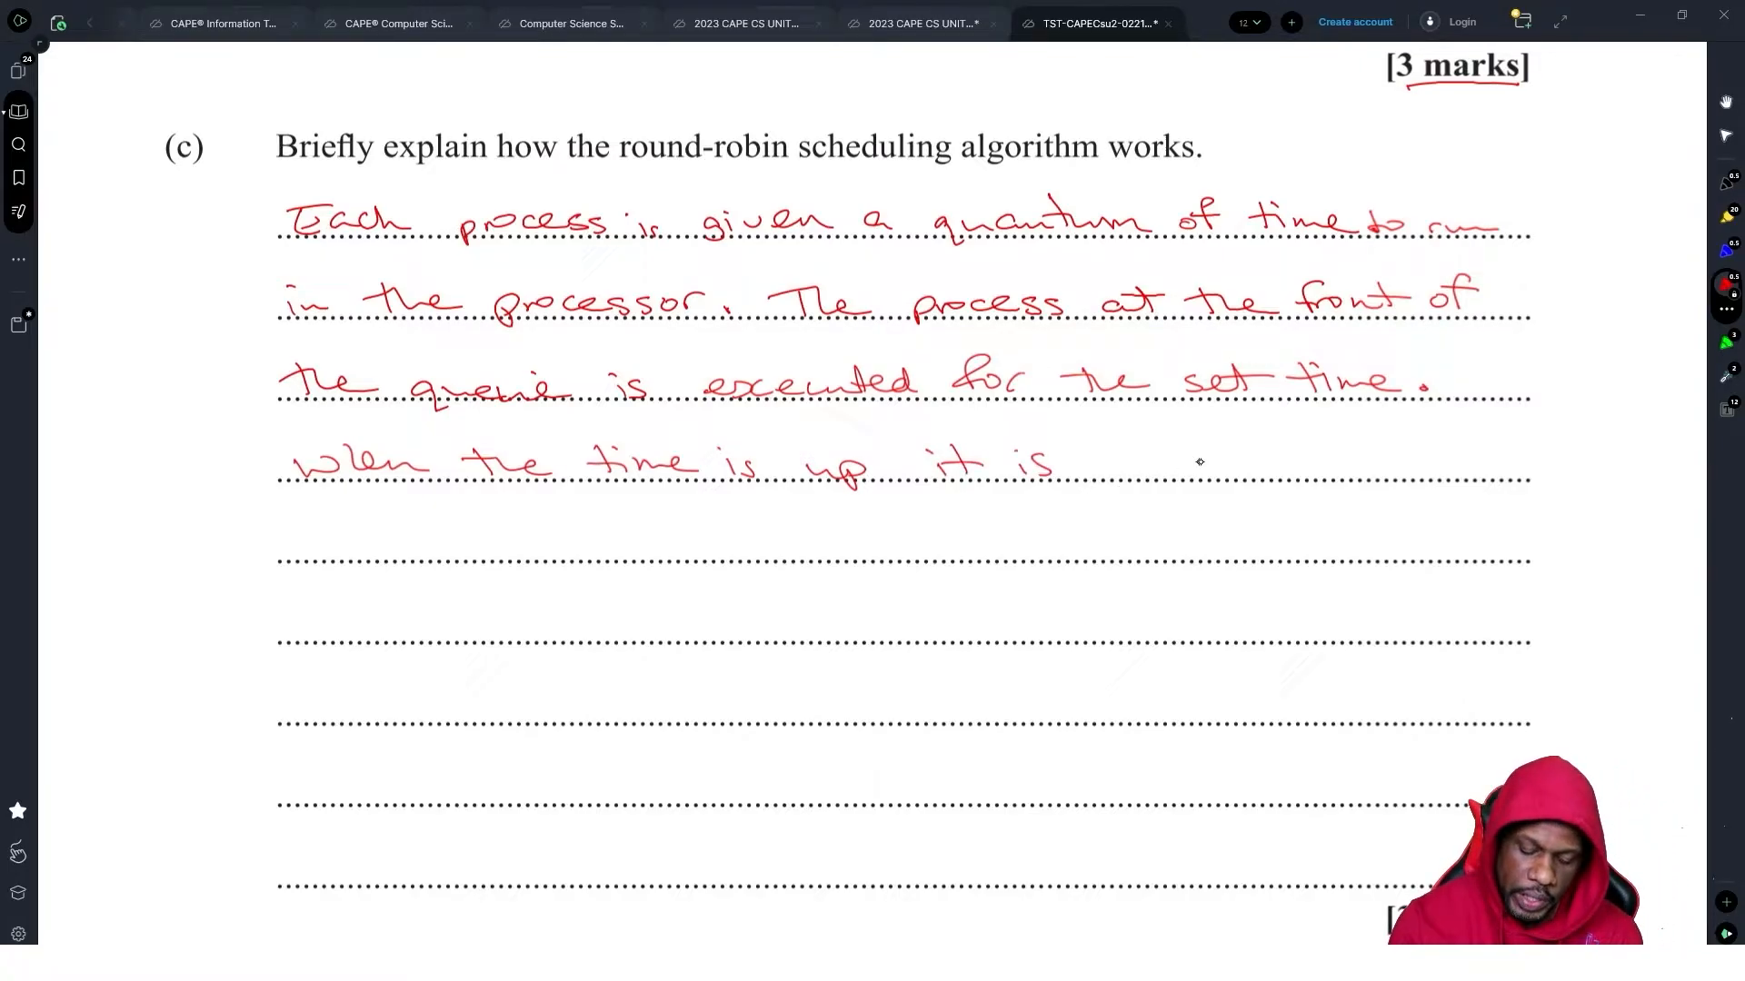
pyautogui.click(1123, 467)
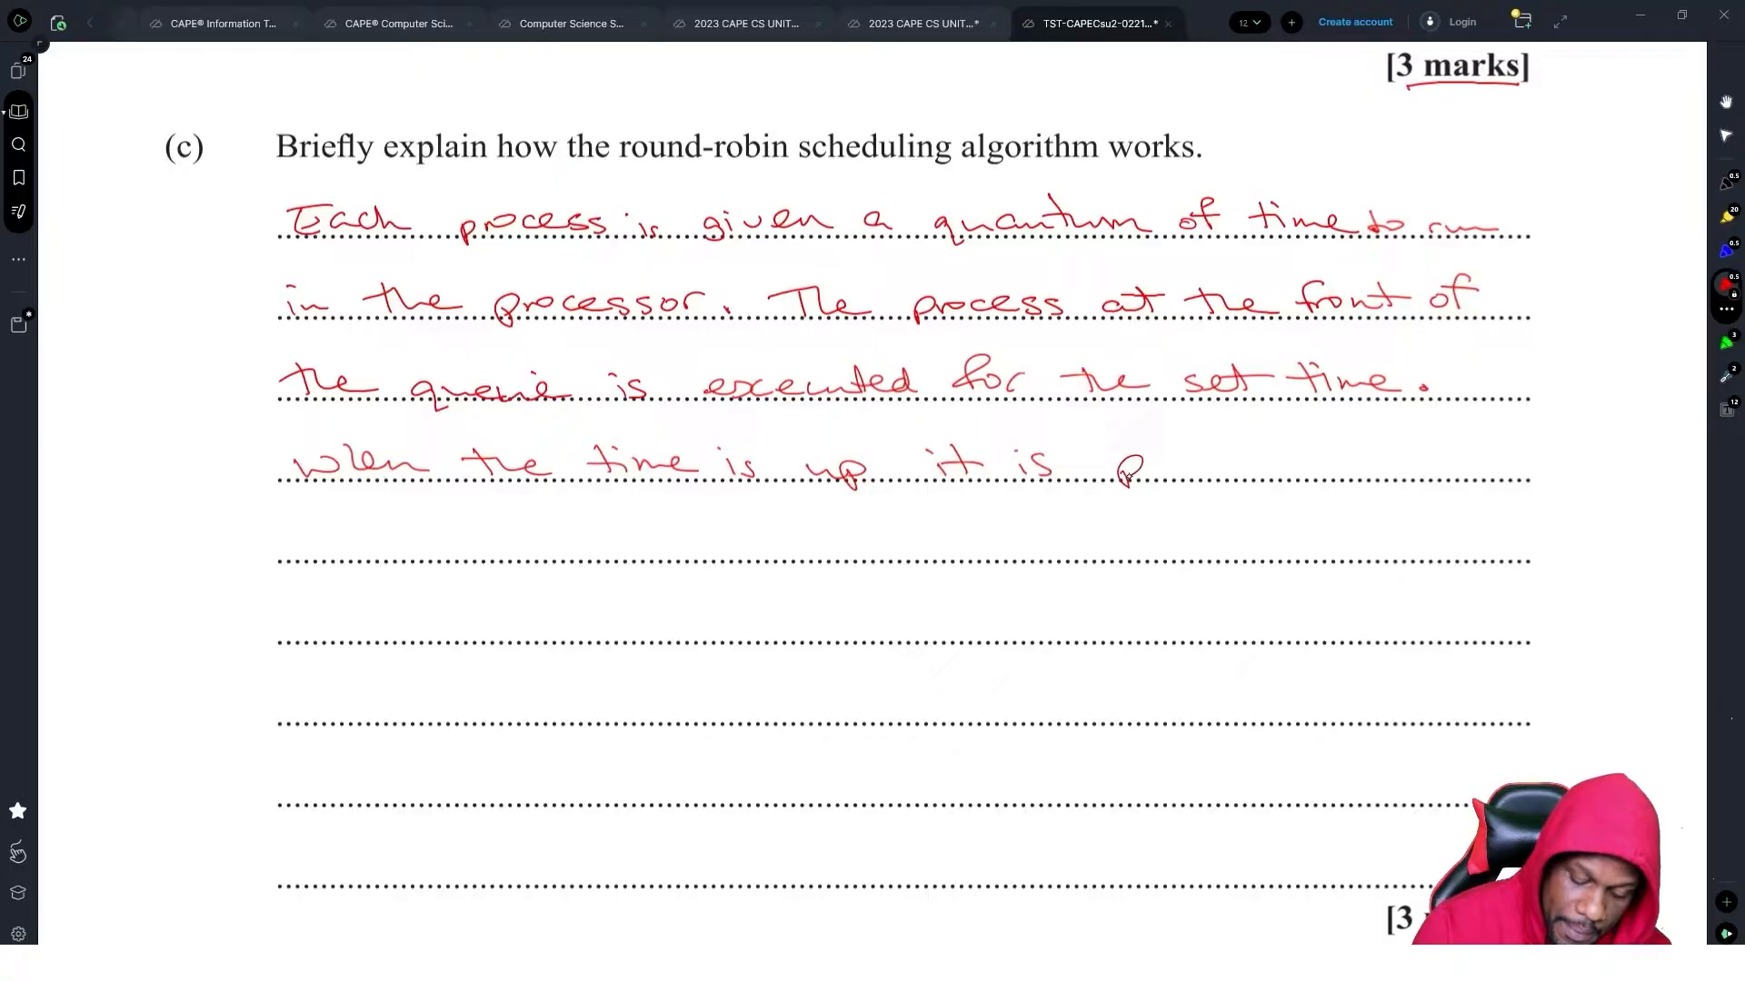
pyautogui.write('pre-emptively')
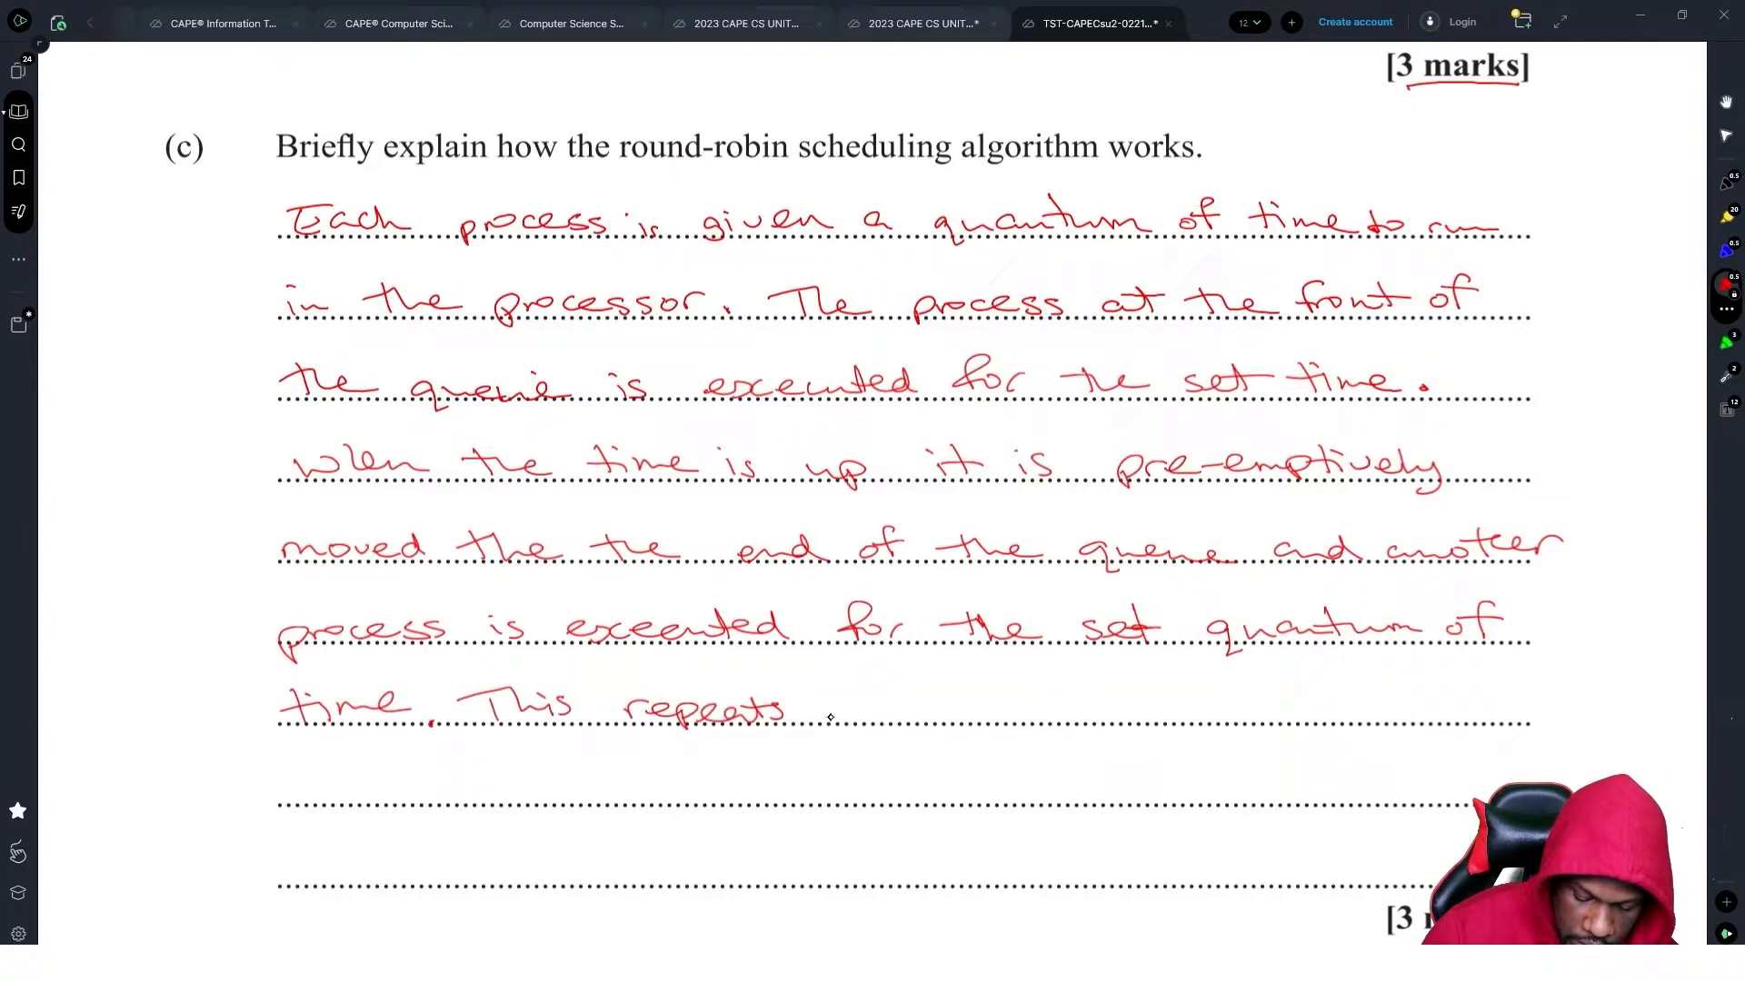
pyautogui.write('indefinitely.')
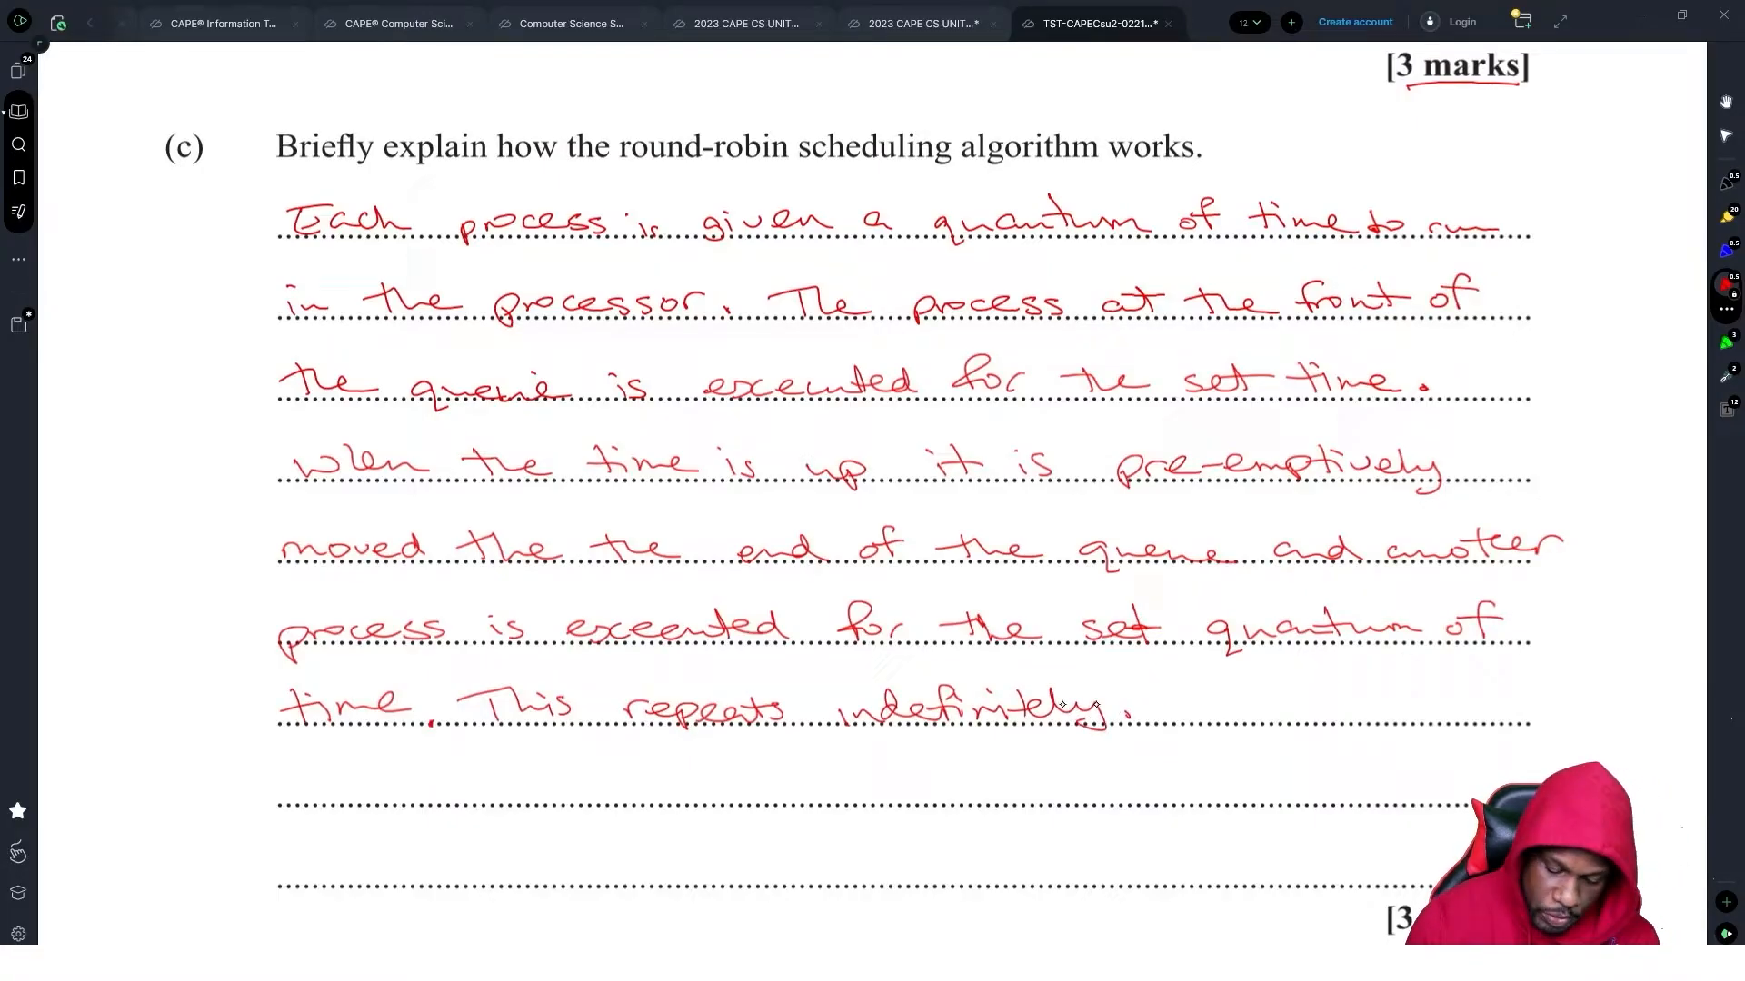
pyautogui.scroll(-3)
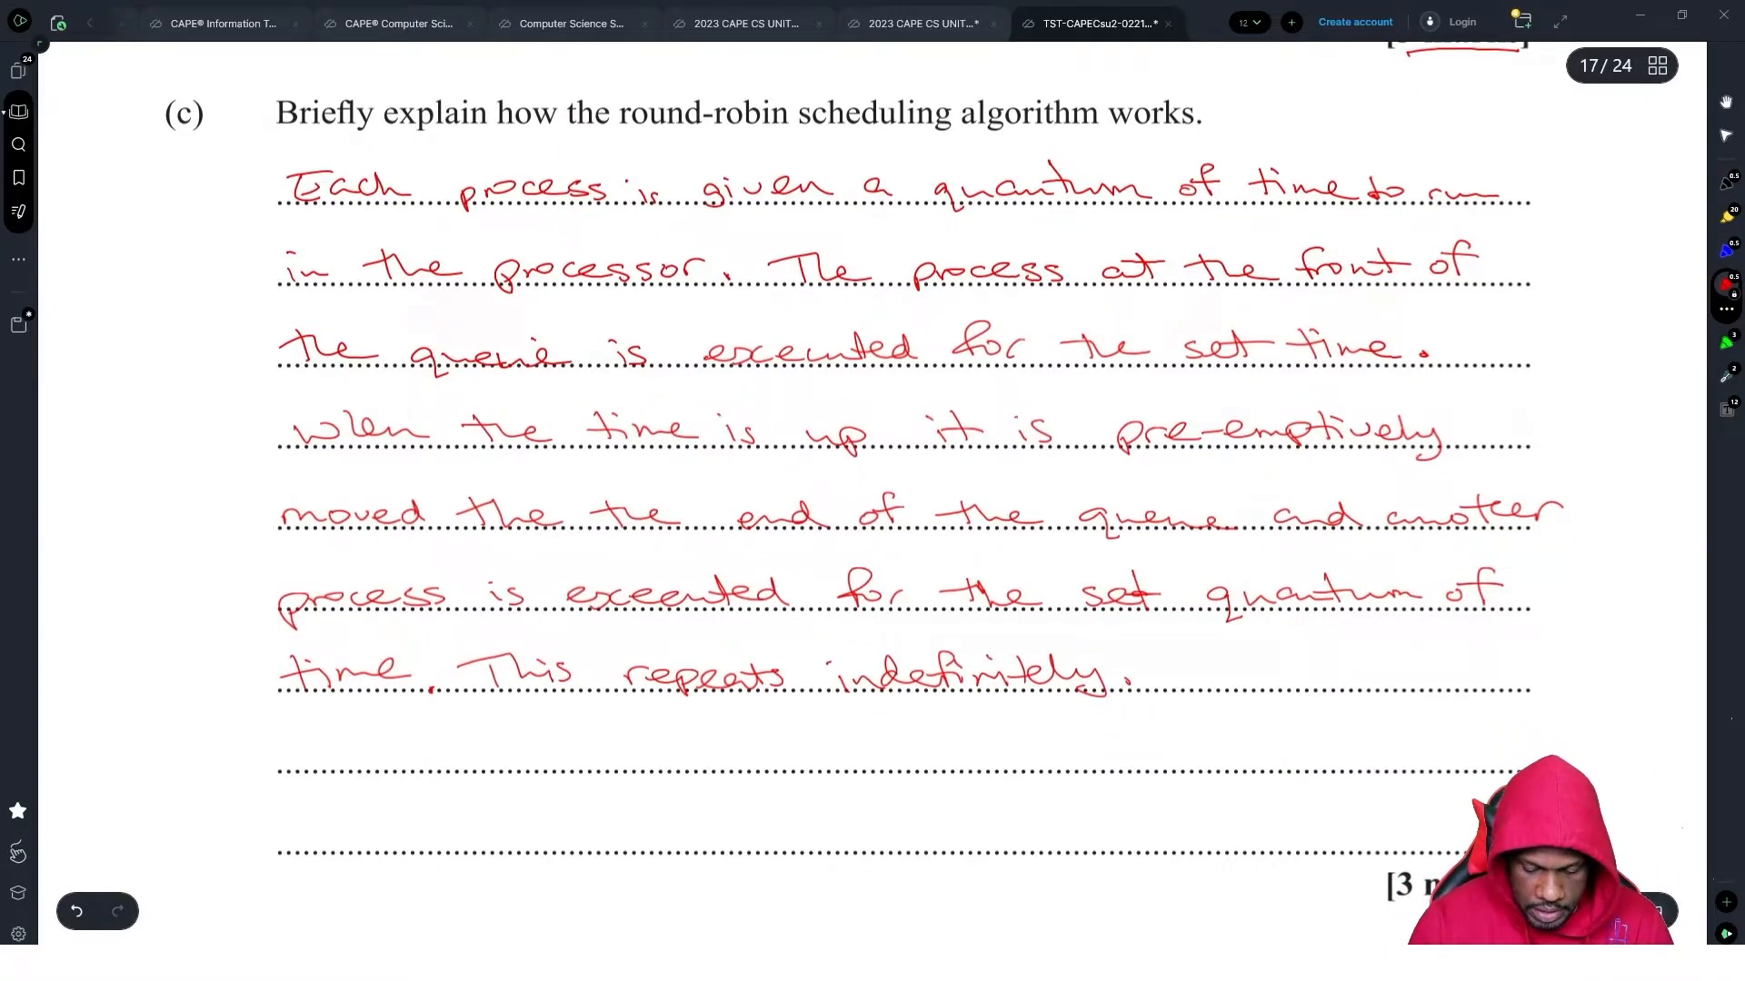
# - Scroll to page 18 so question 6(d) with its Customer and Salesperson schema is on screen
pyautogui.scroll(-3)
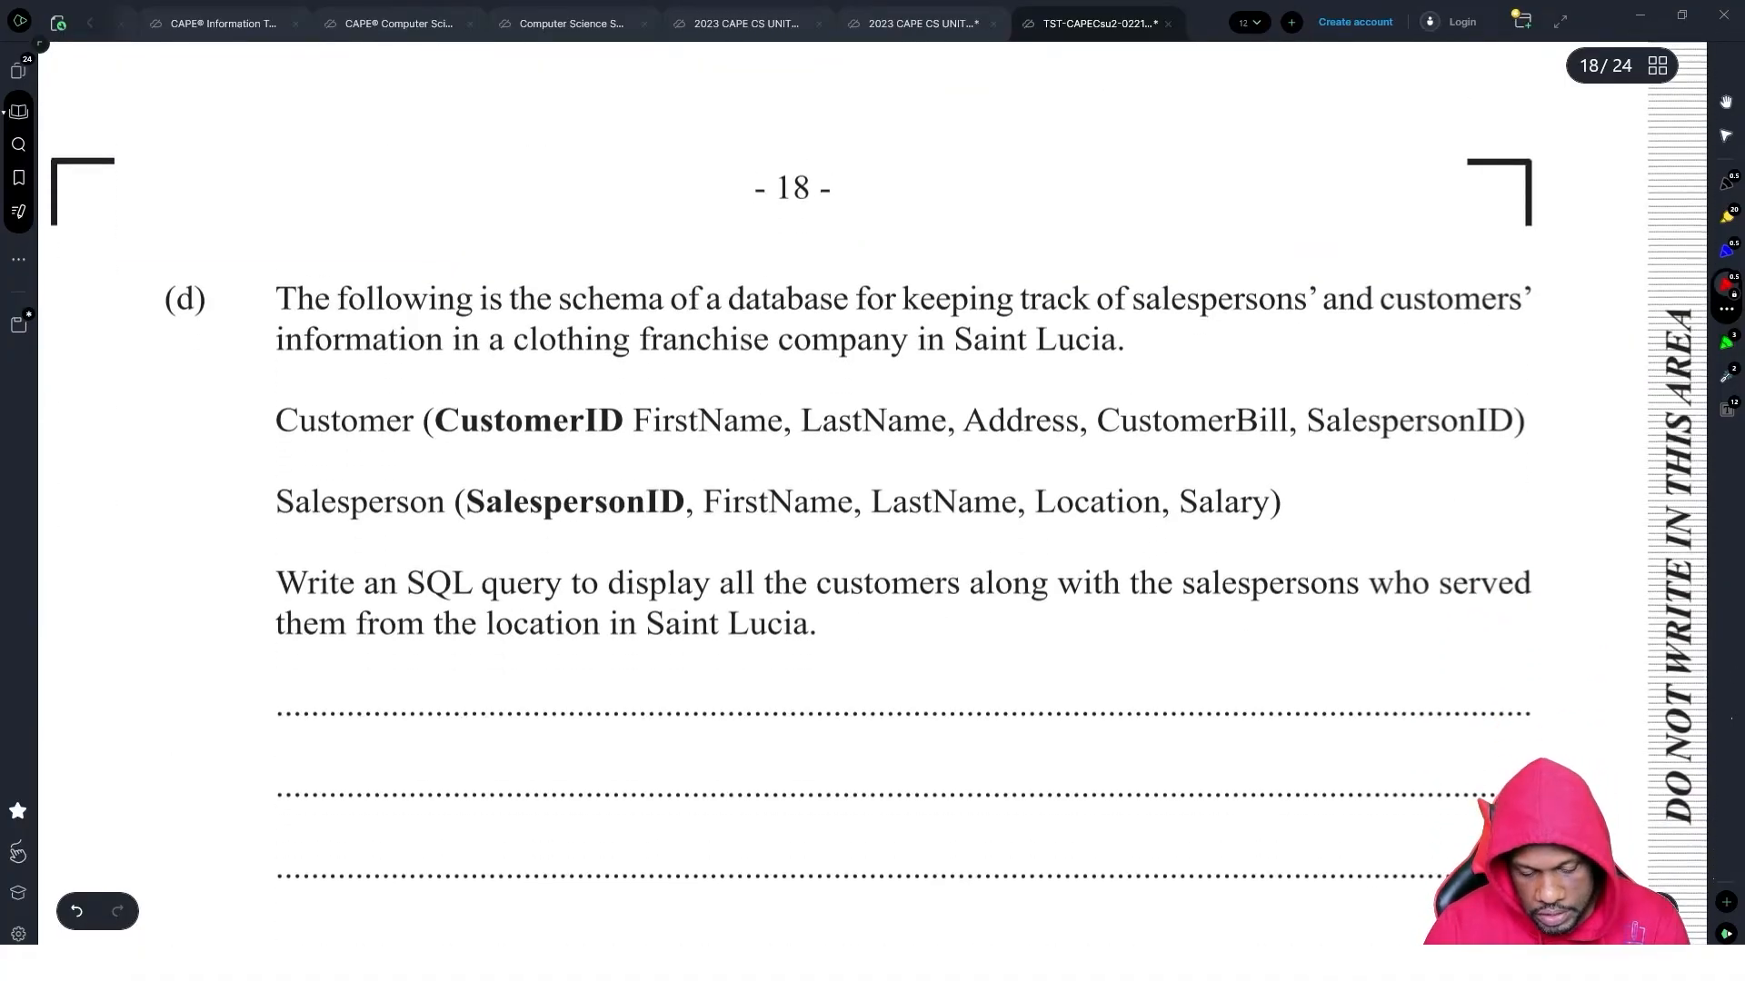
pyautogui.scroll(-3)
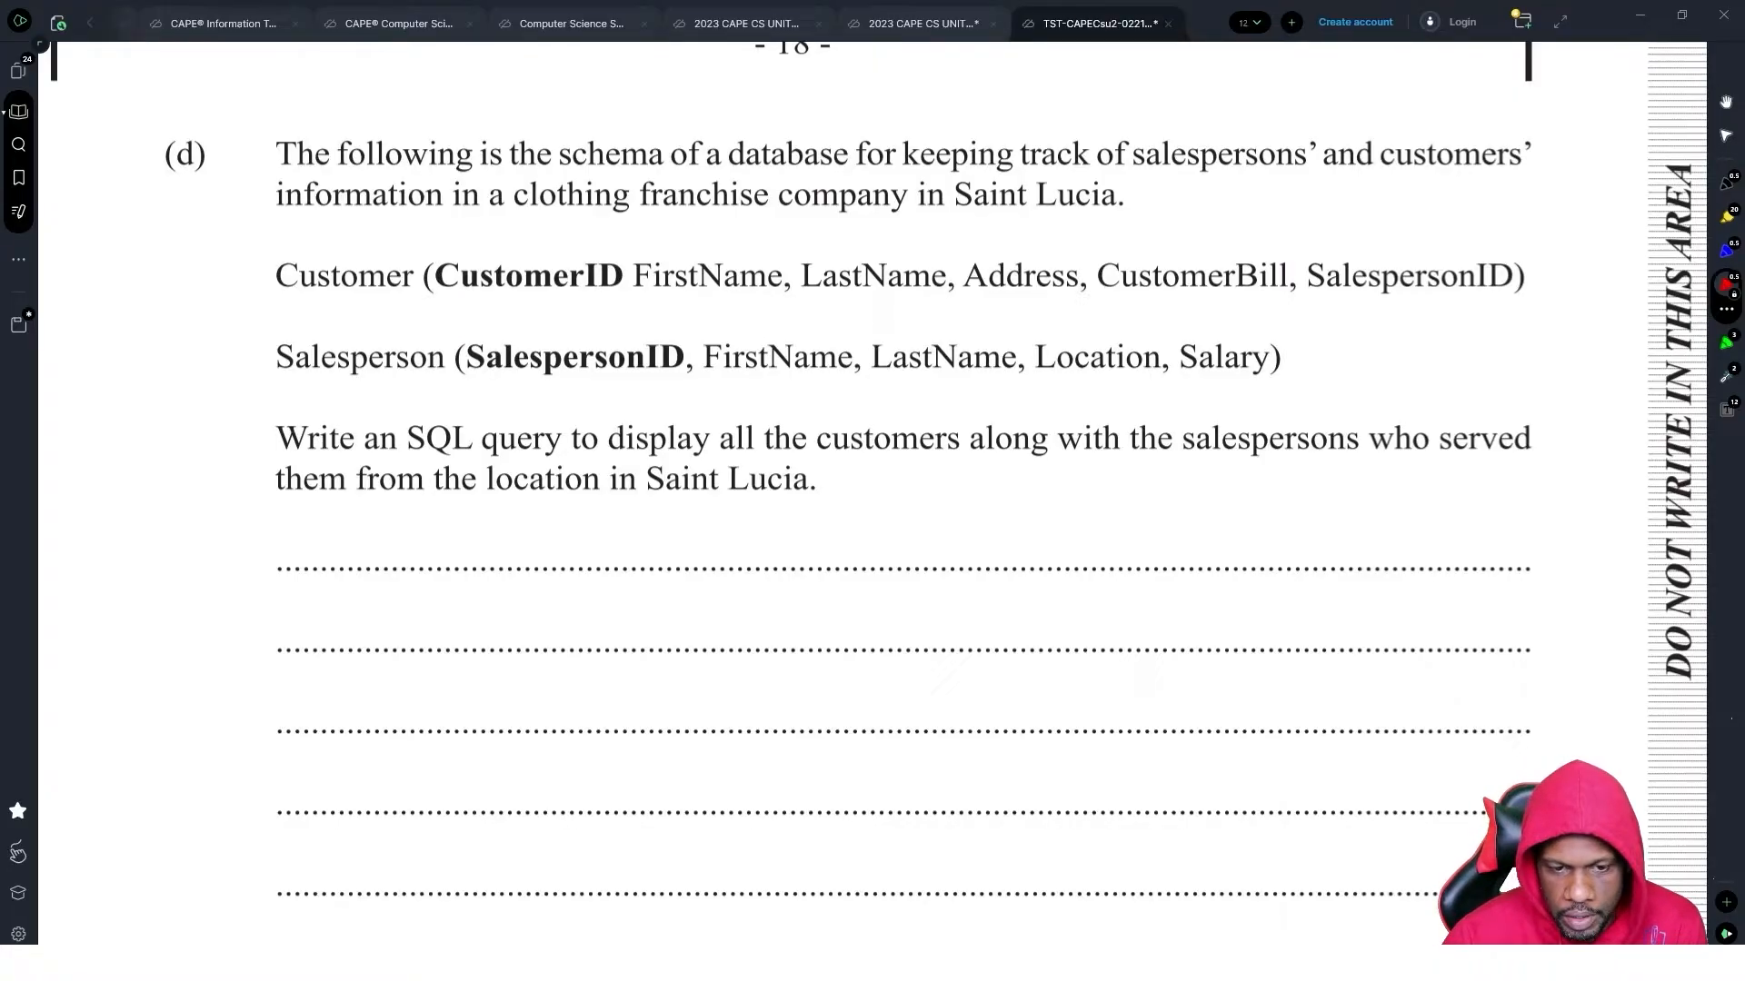
pyautogui.scroll(-3)
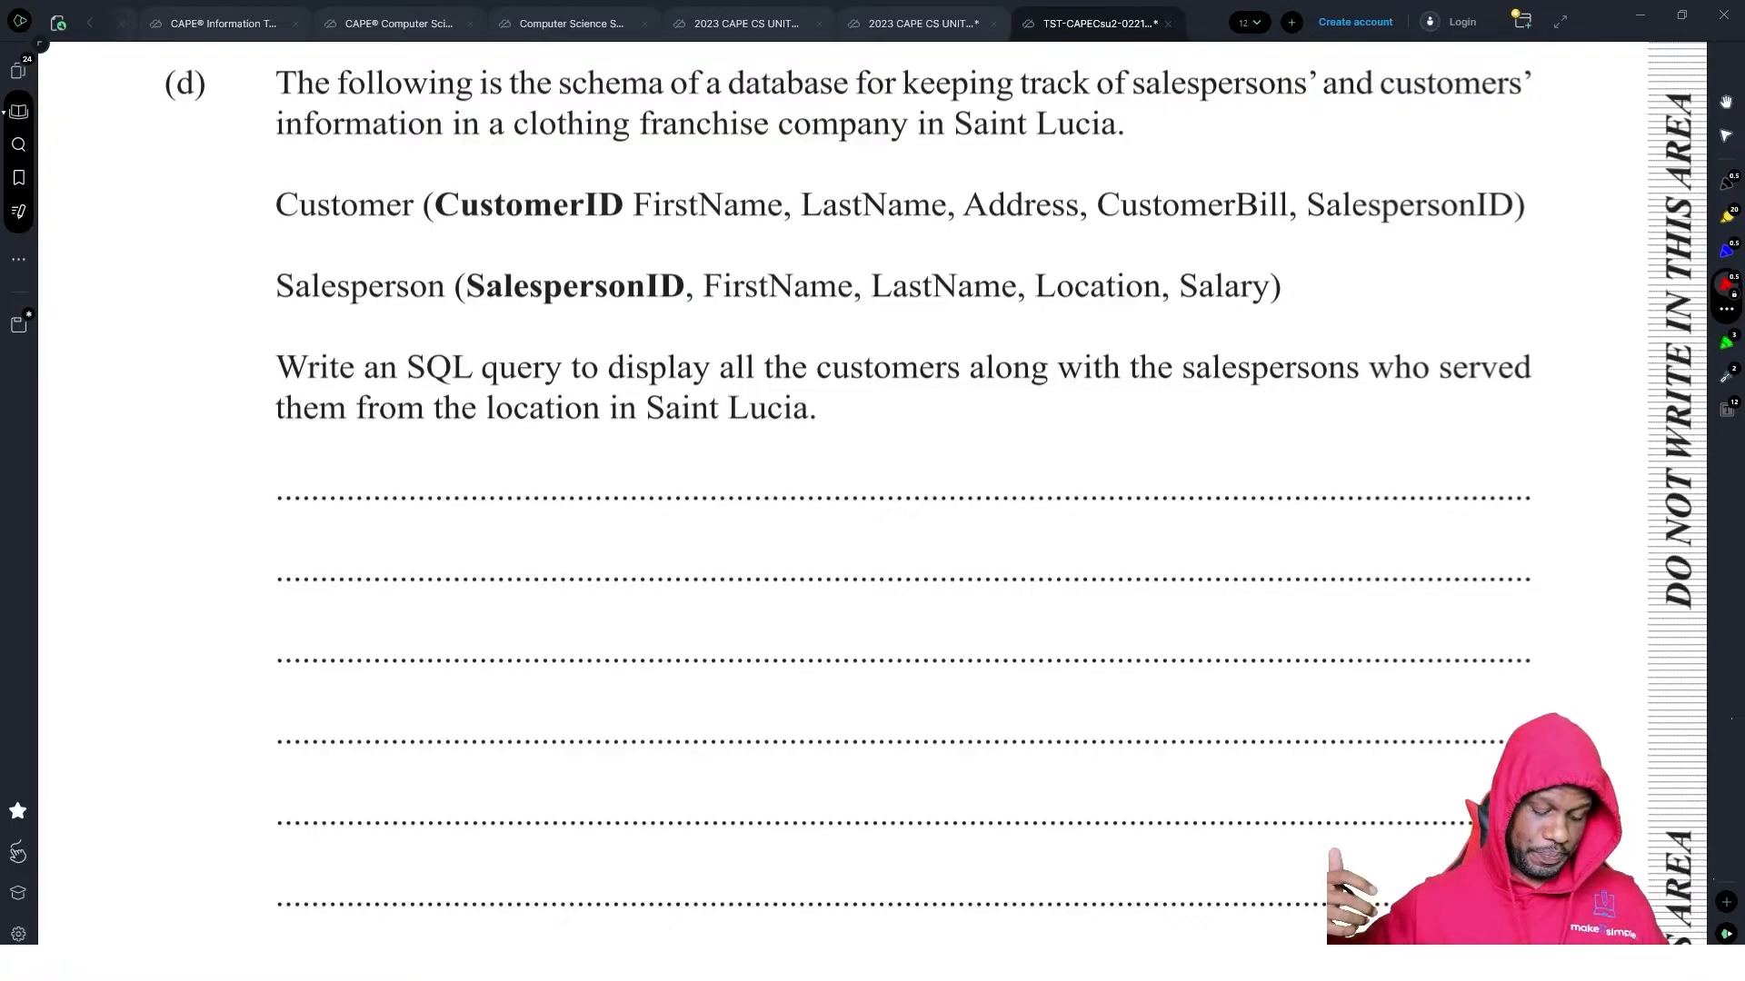
pyautogui.scroll(-3)
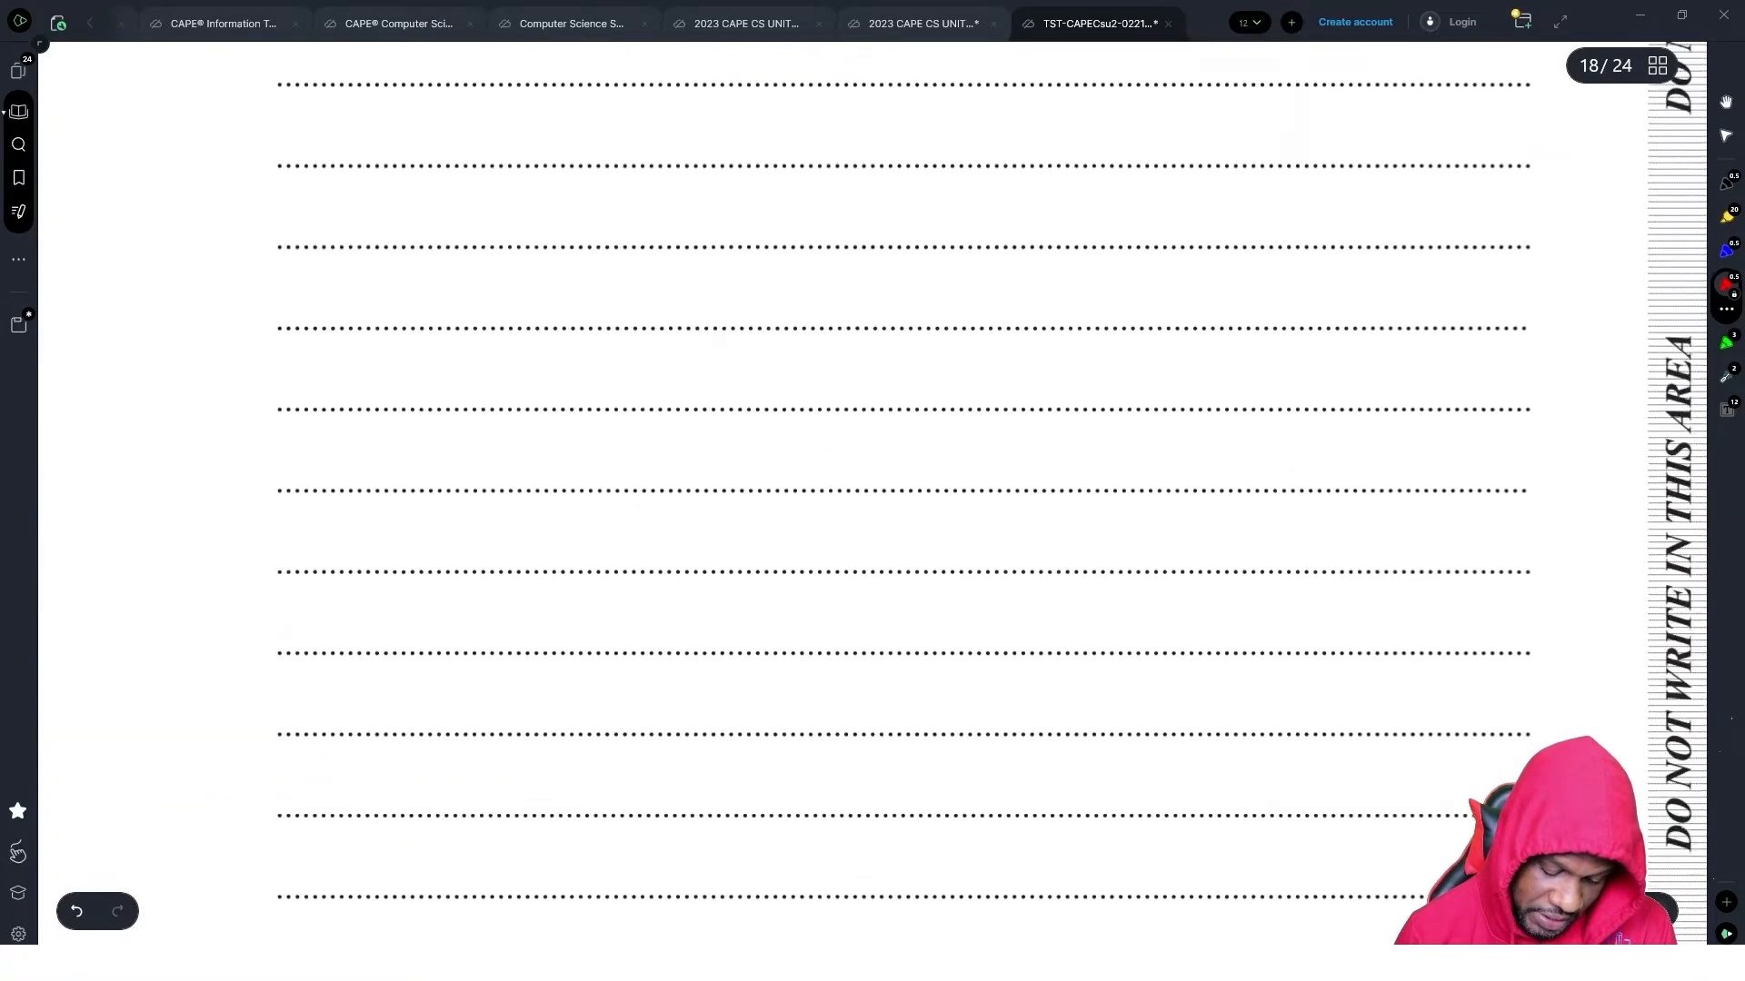
pyautogui.scroll(-3)
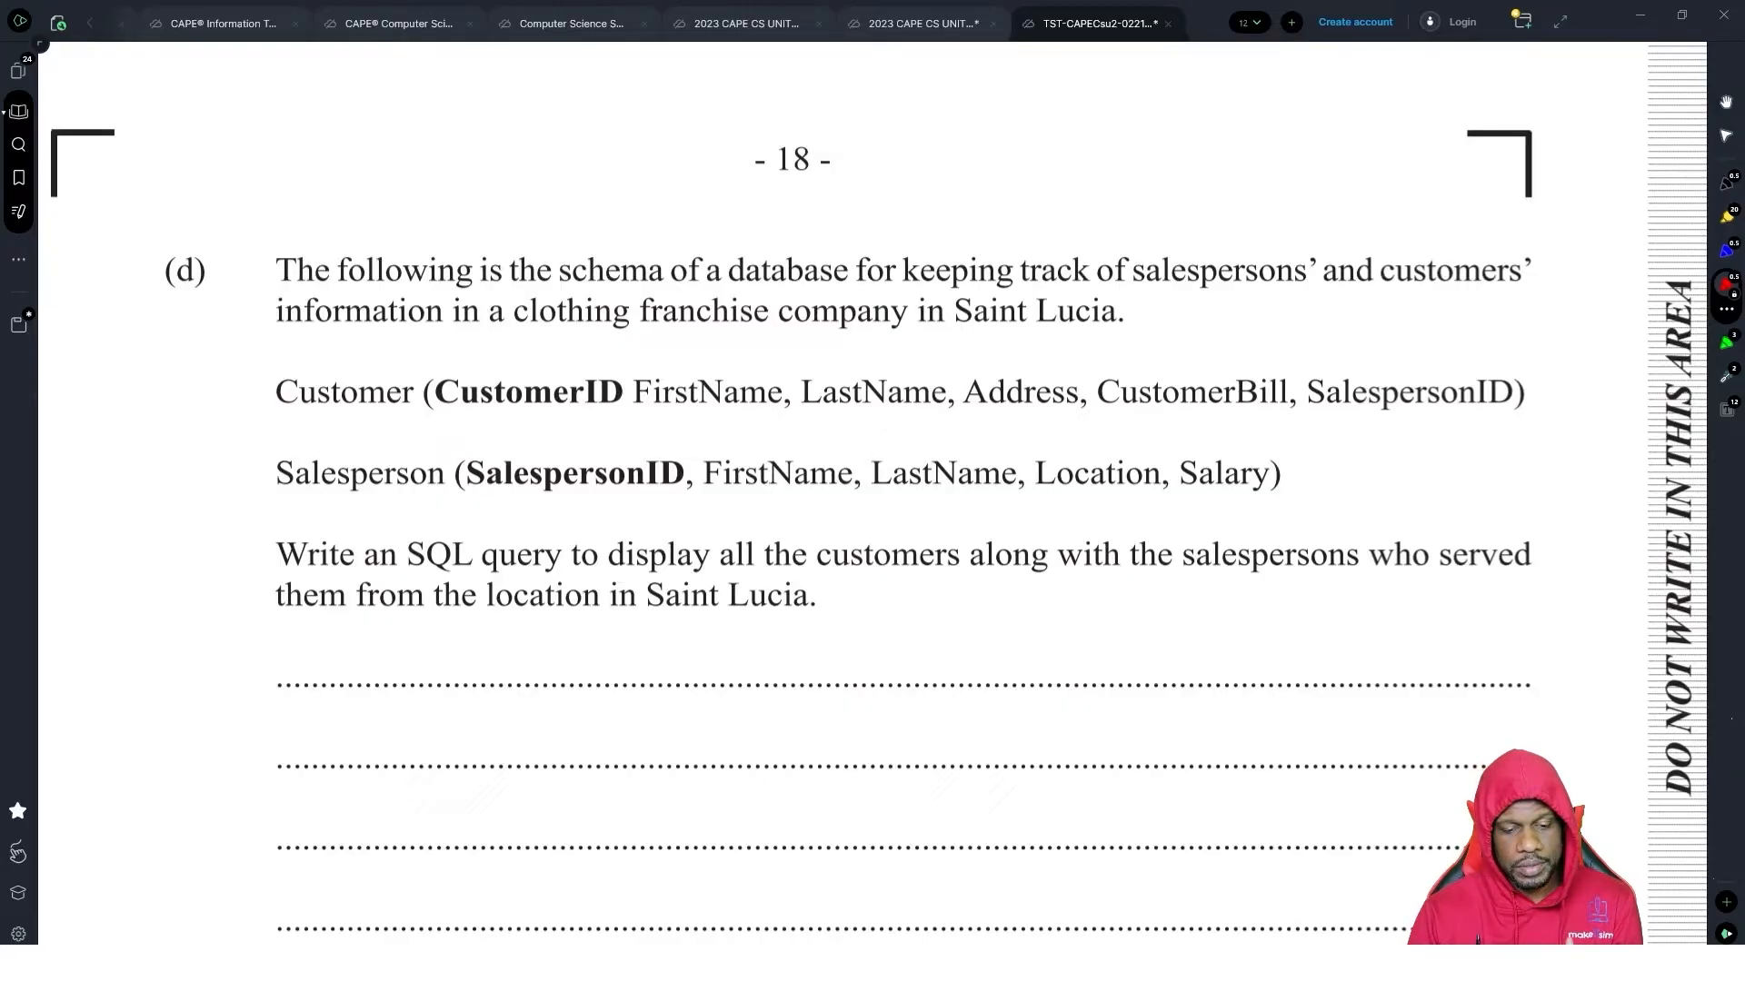
pyautogui.scroll(-3)
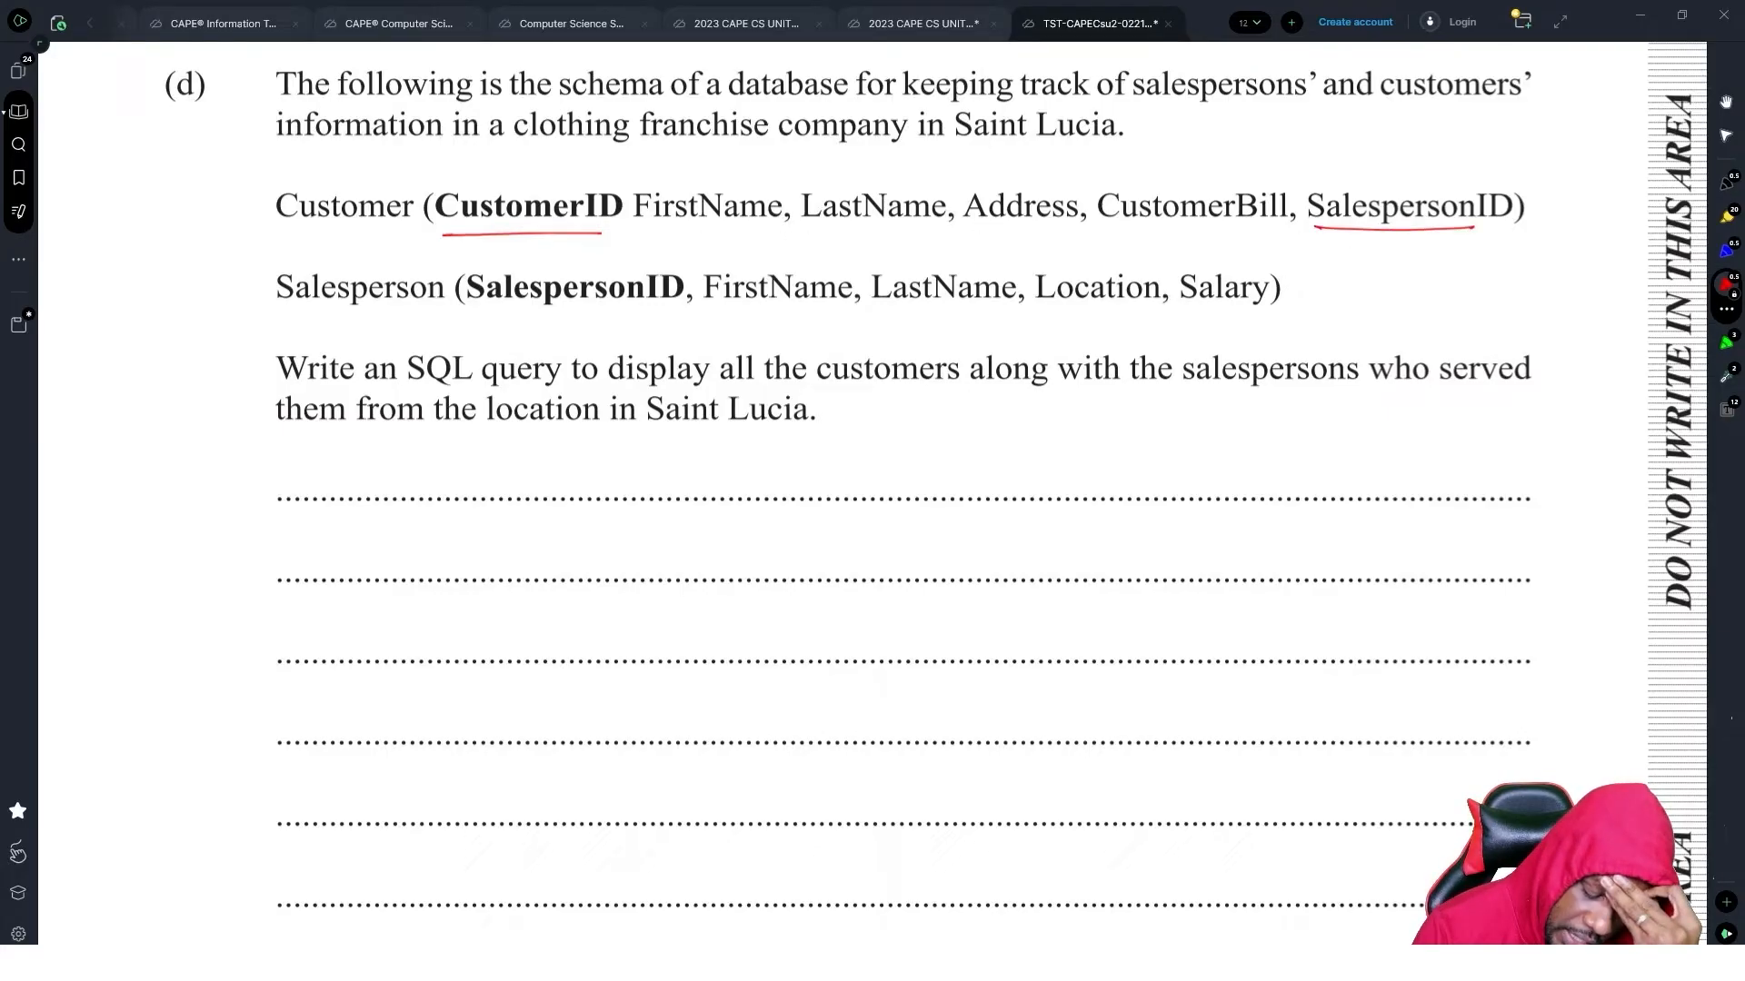
# - Underline the Customer fields and draw a red line linking SalespersonID to the Salesperson table
pyautogui.moveTo(939, 245); pyautogui.dragTo(1347, 258)
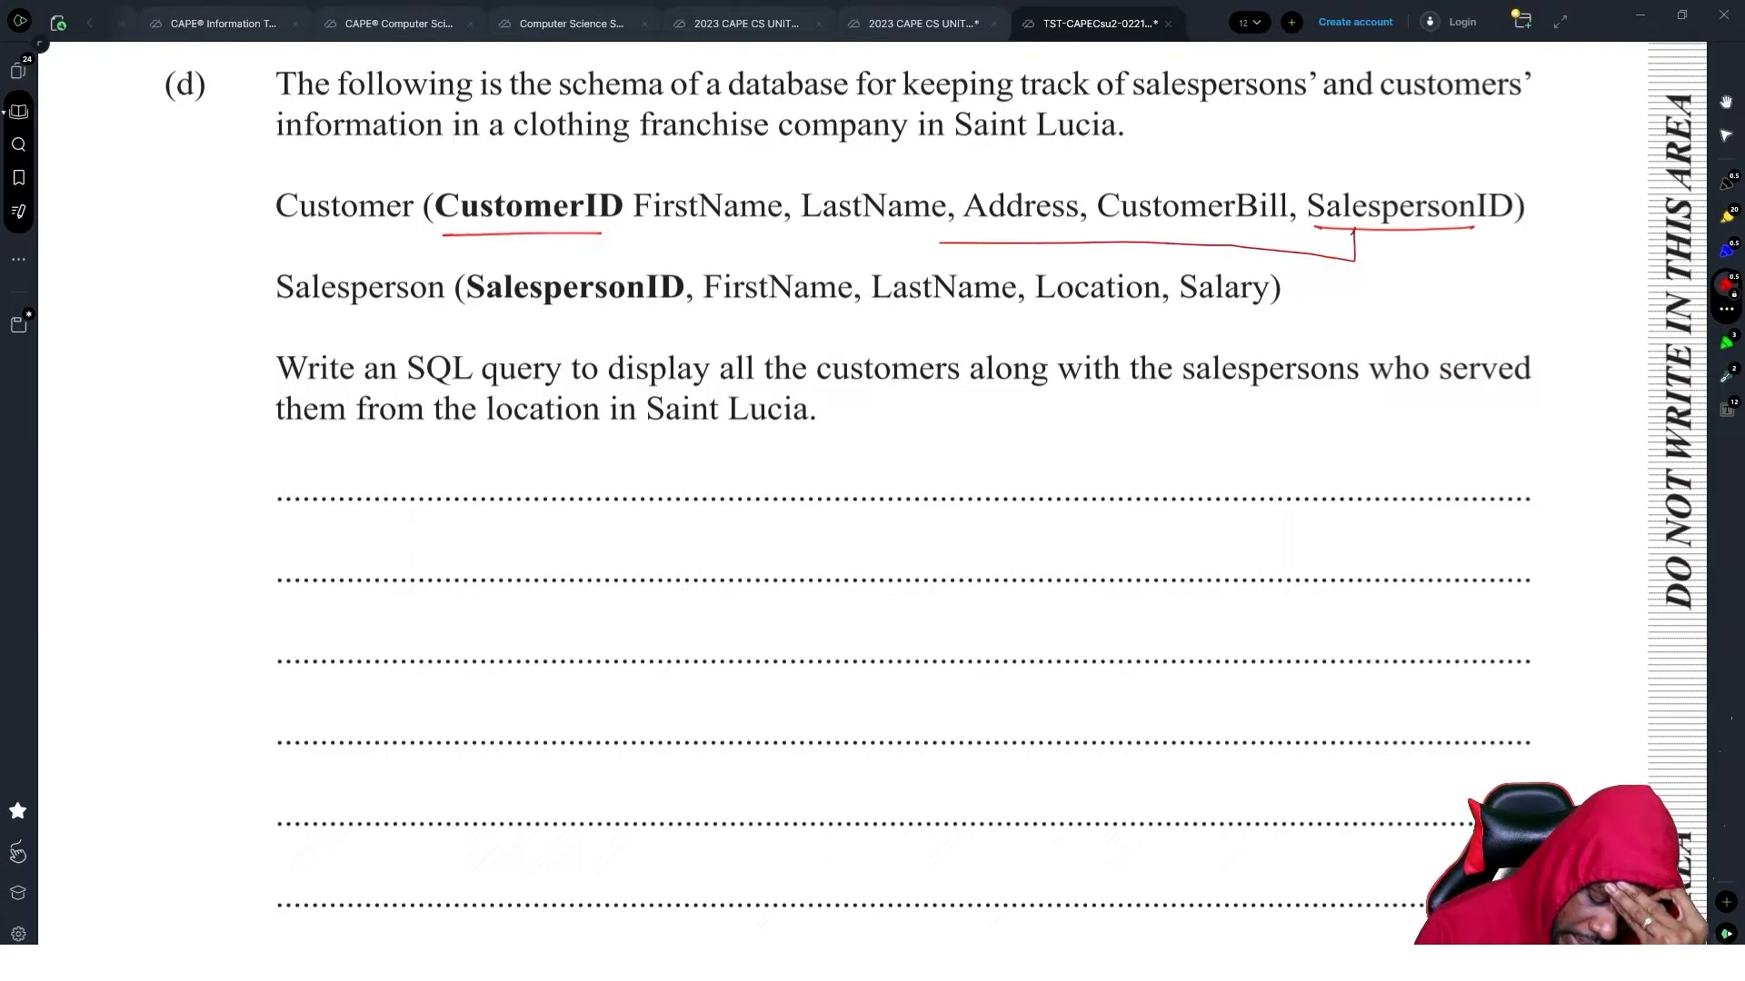
pyautogui.moveTo(1346, 240); pyautogui.dragTo(528, 262)
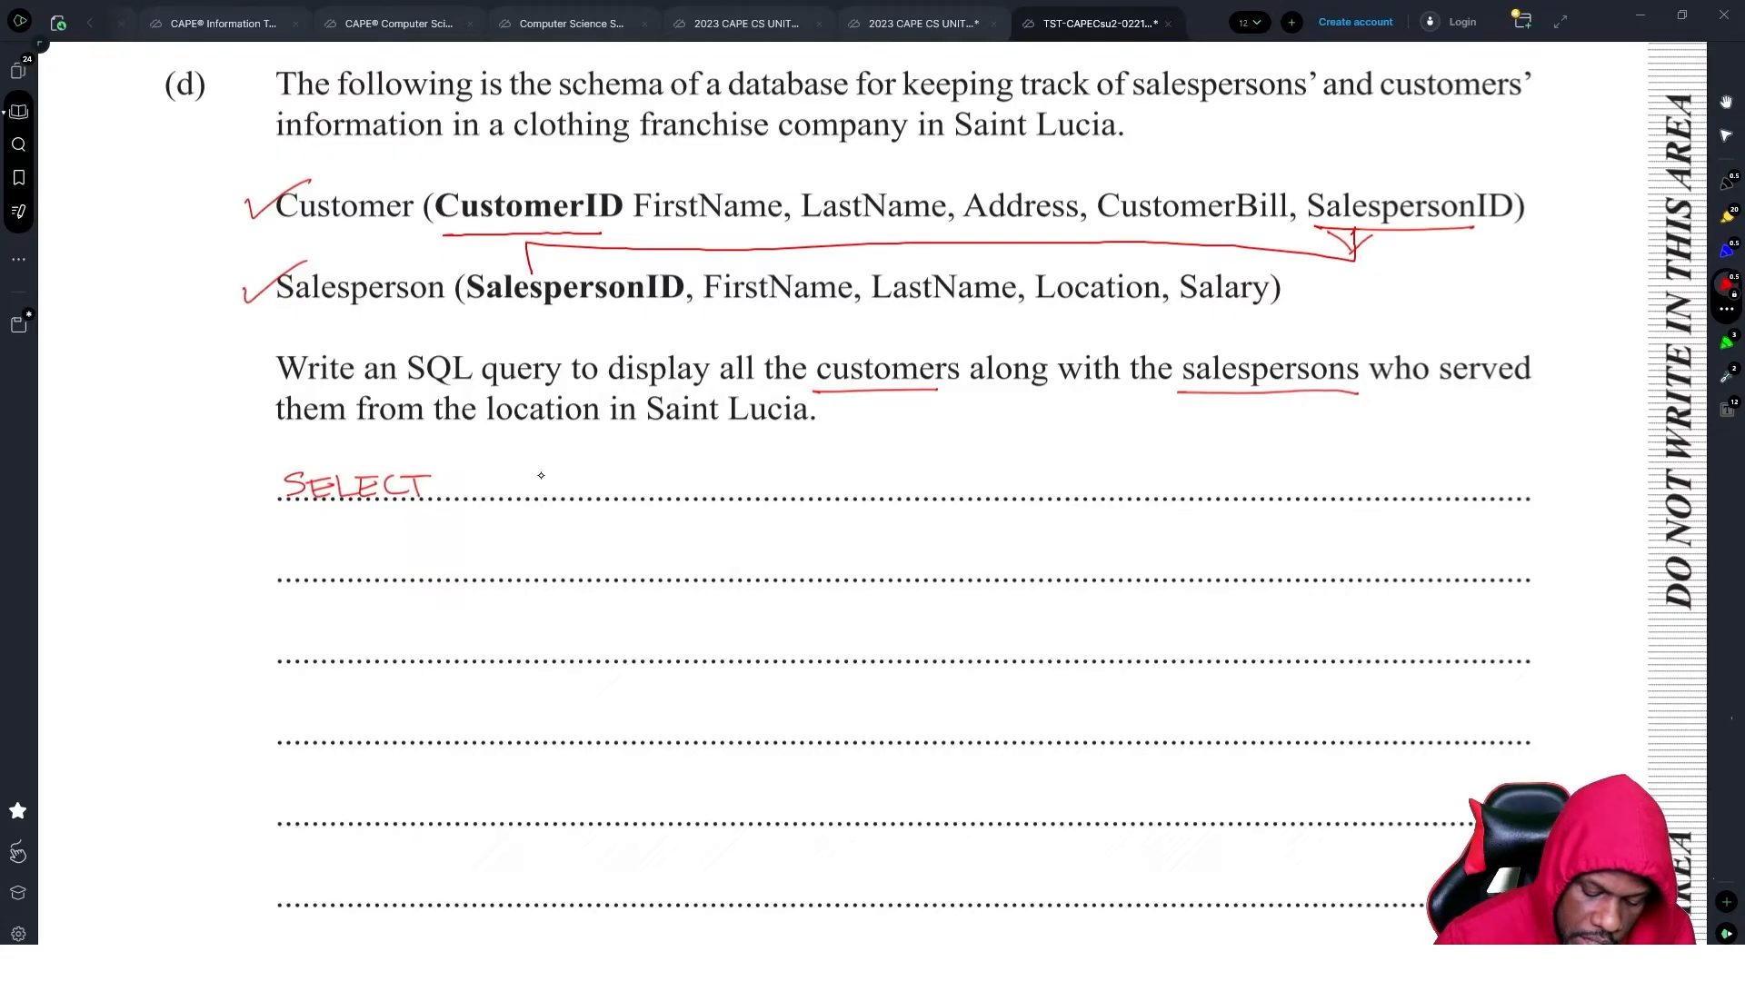
# - Handwrite Customer.LastName, Customer.FirstName, Salesperson.LastName in the SELECT list and begin FROM
pyautogui.write('Customer.FirstName,')
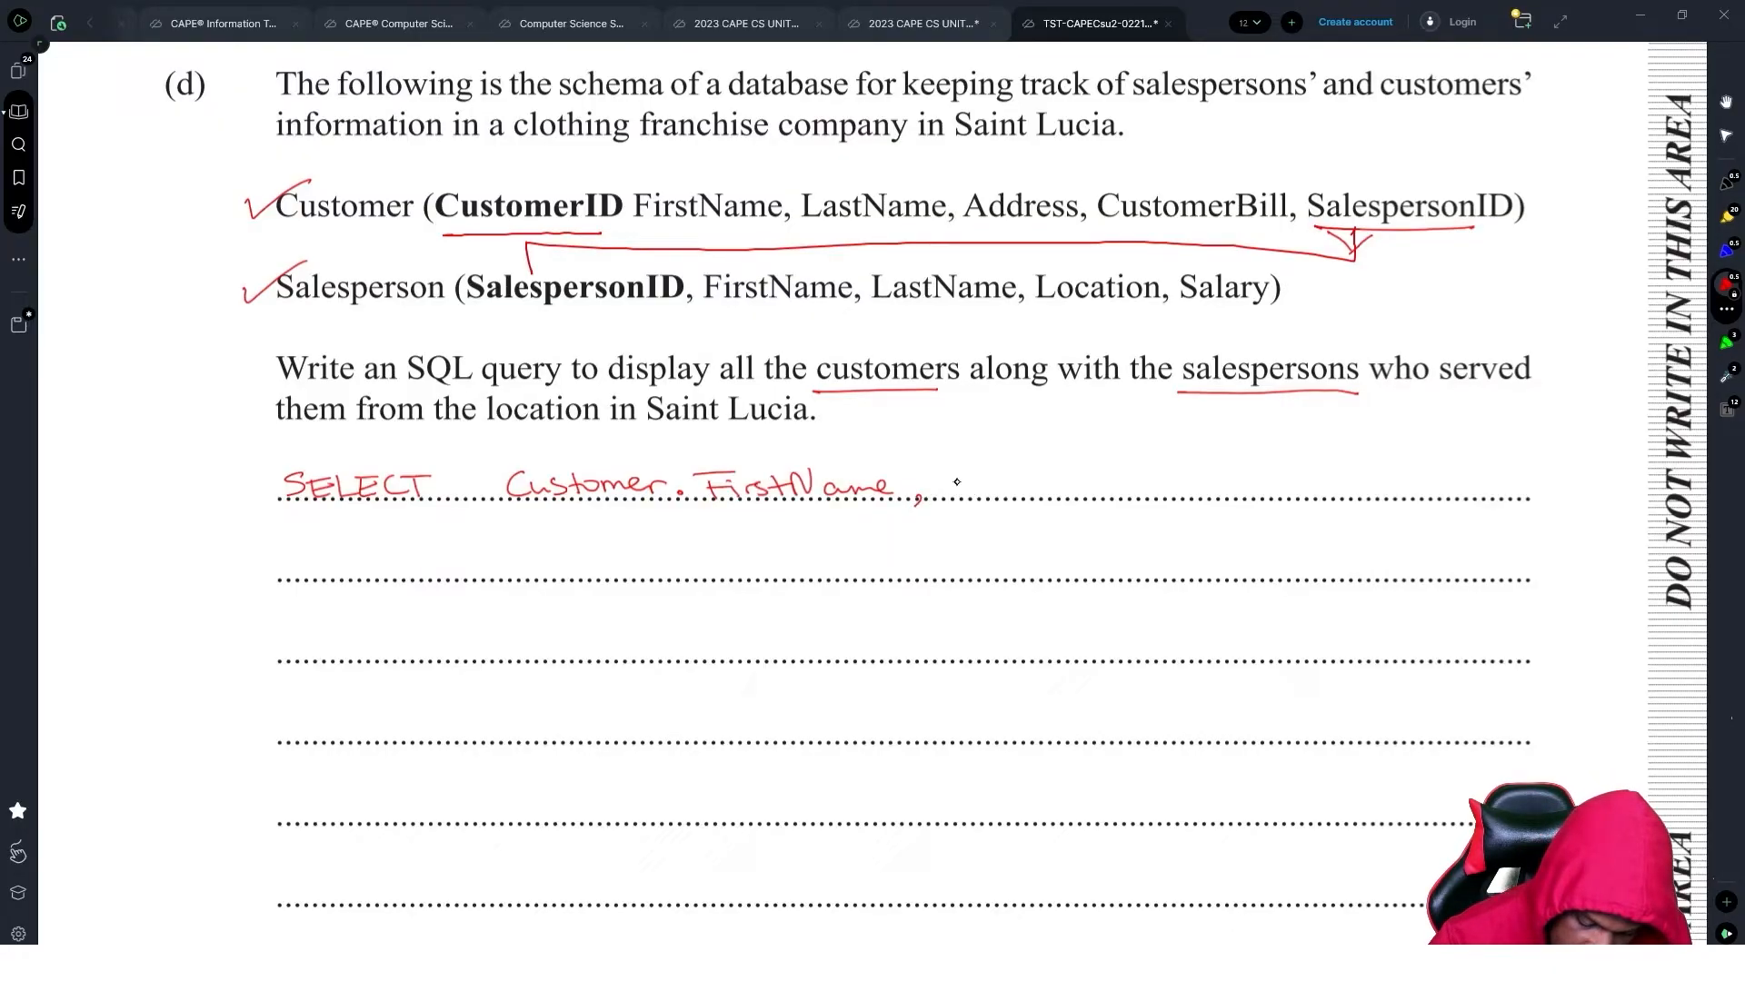
pyautogui.write('Customer.LastName,')
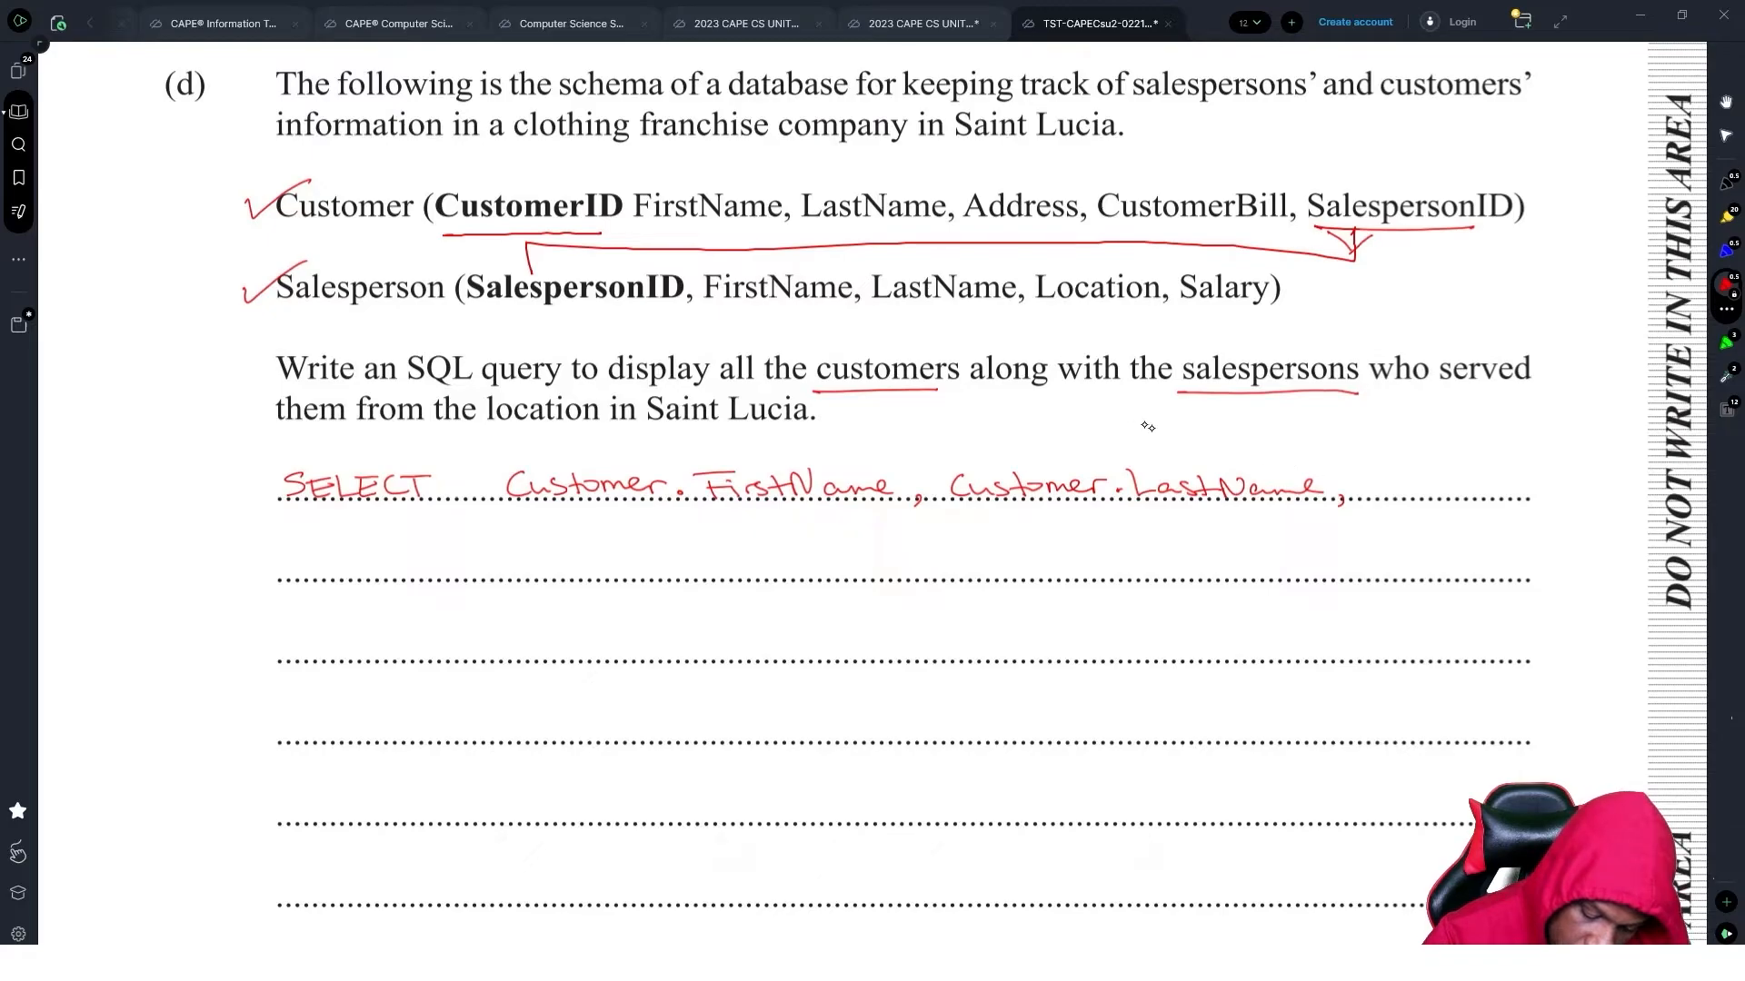
pyautogui.moveTo(1252, 395)
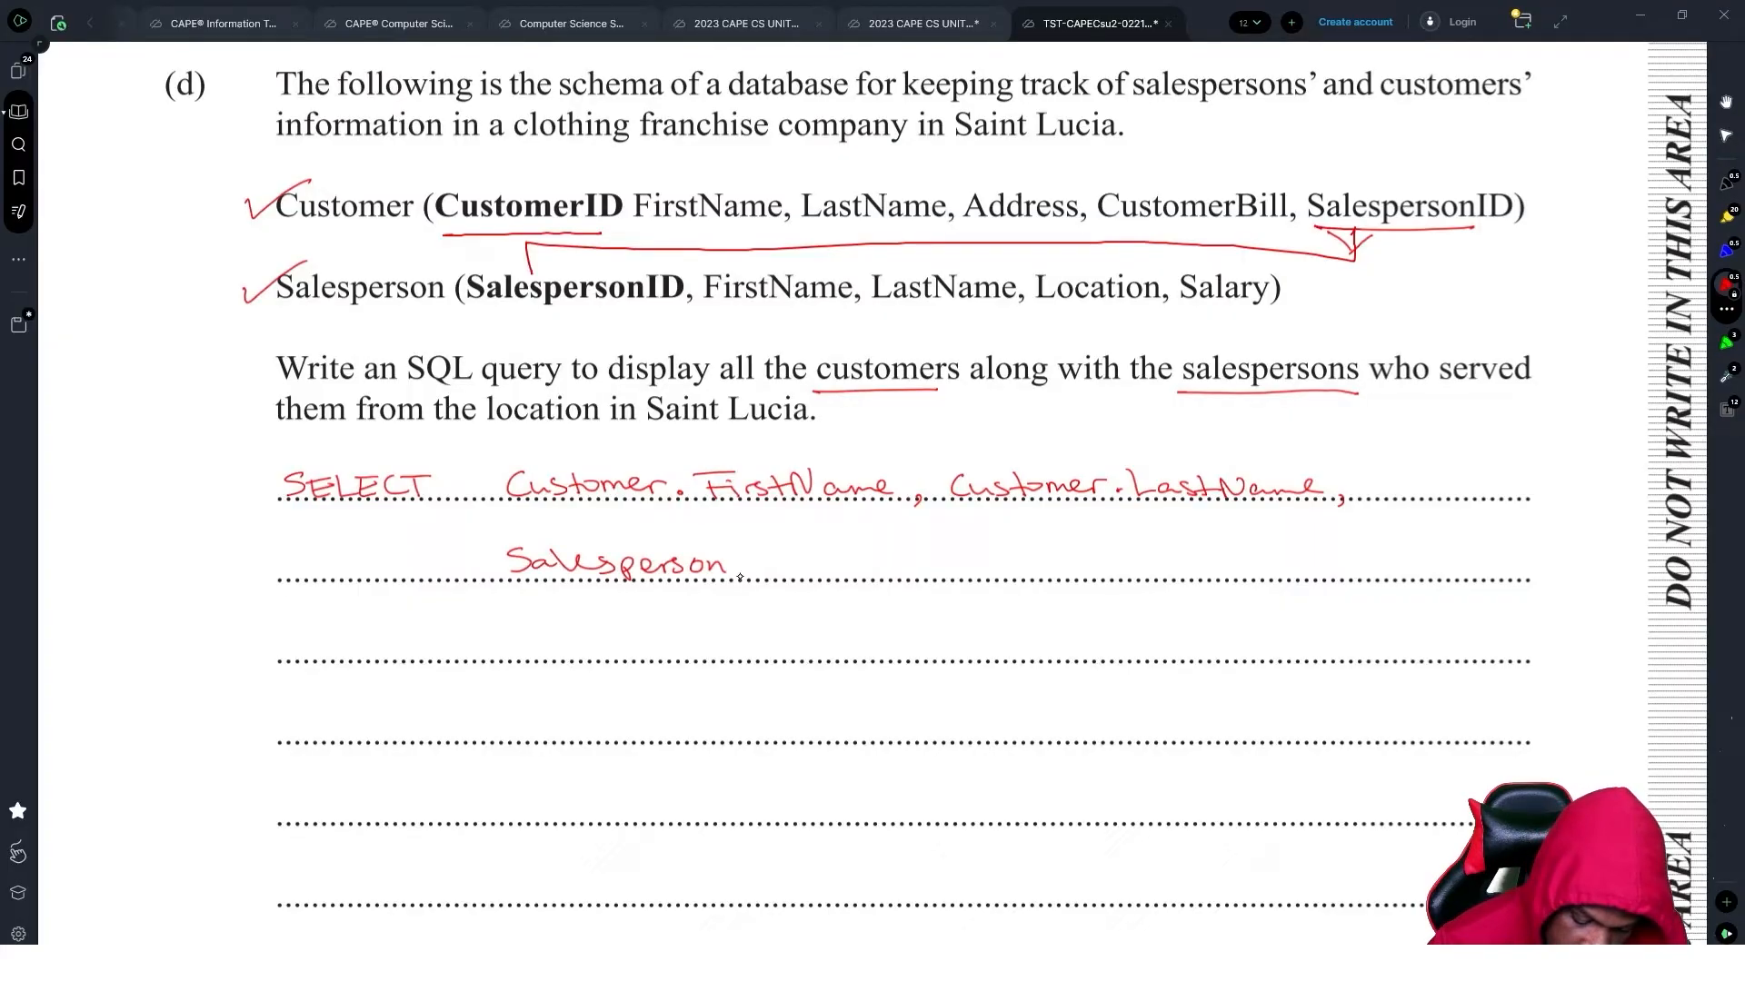
pyautogui.write('_FirstName')
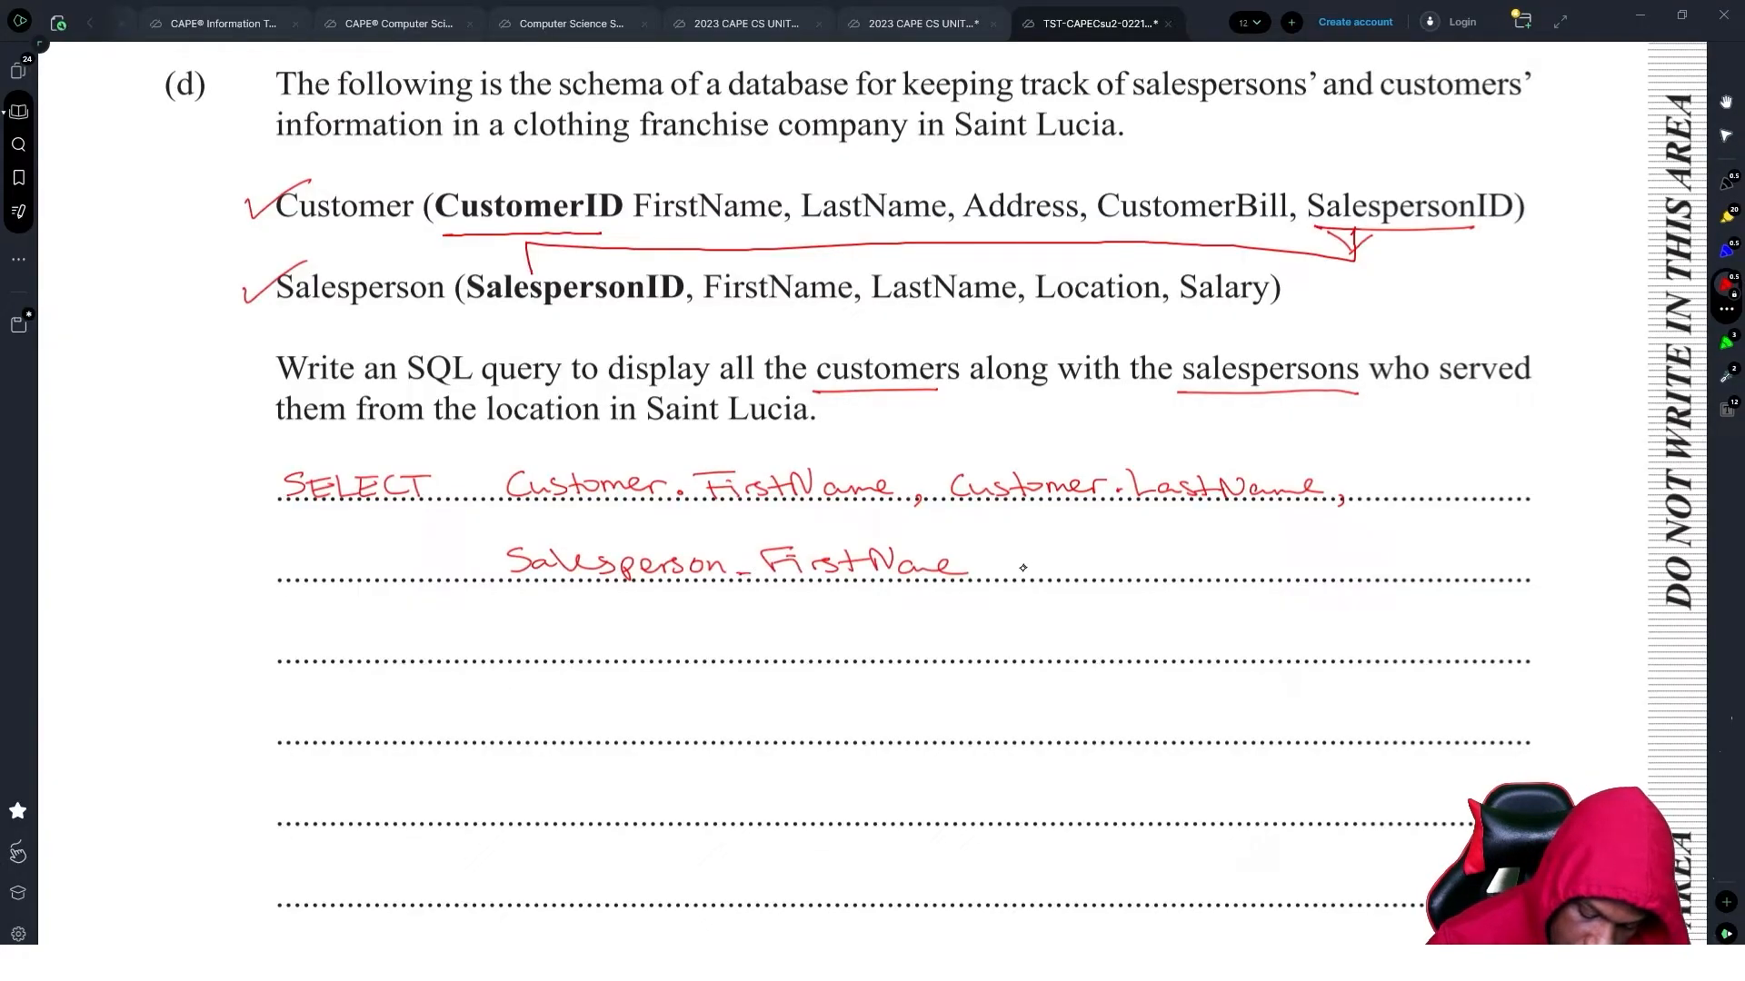
pyautogui.write(', Sale')
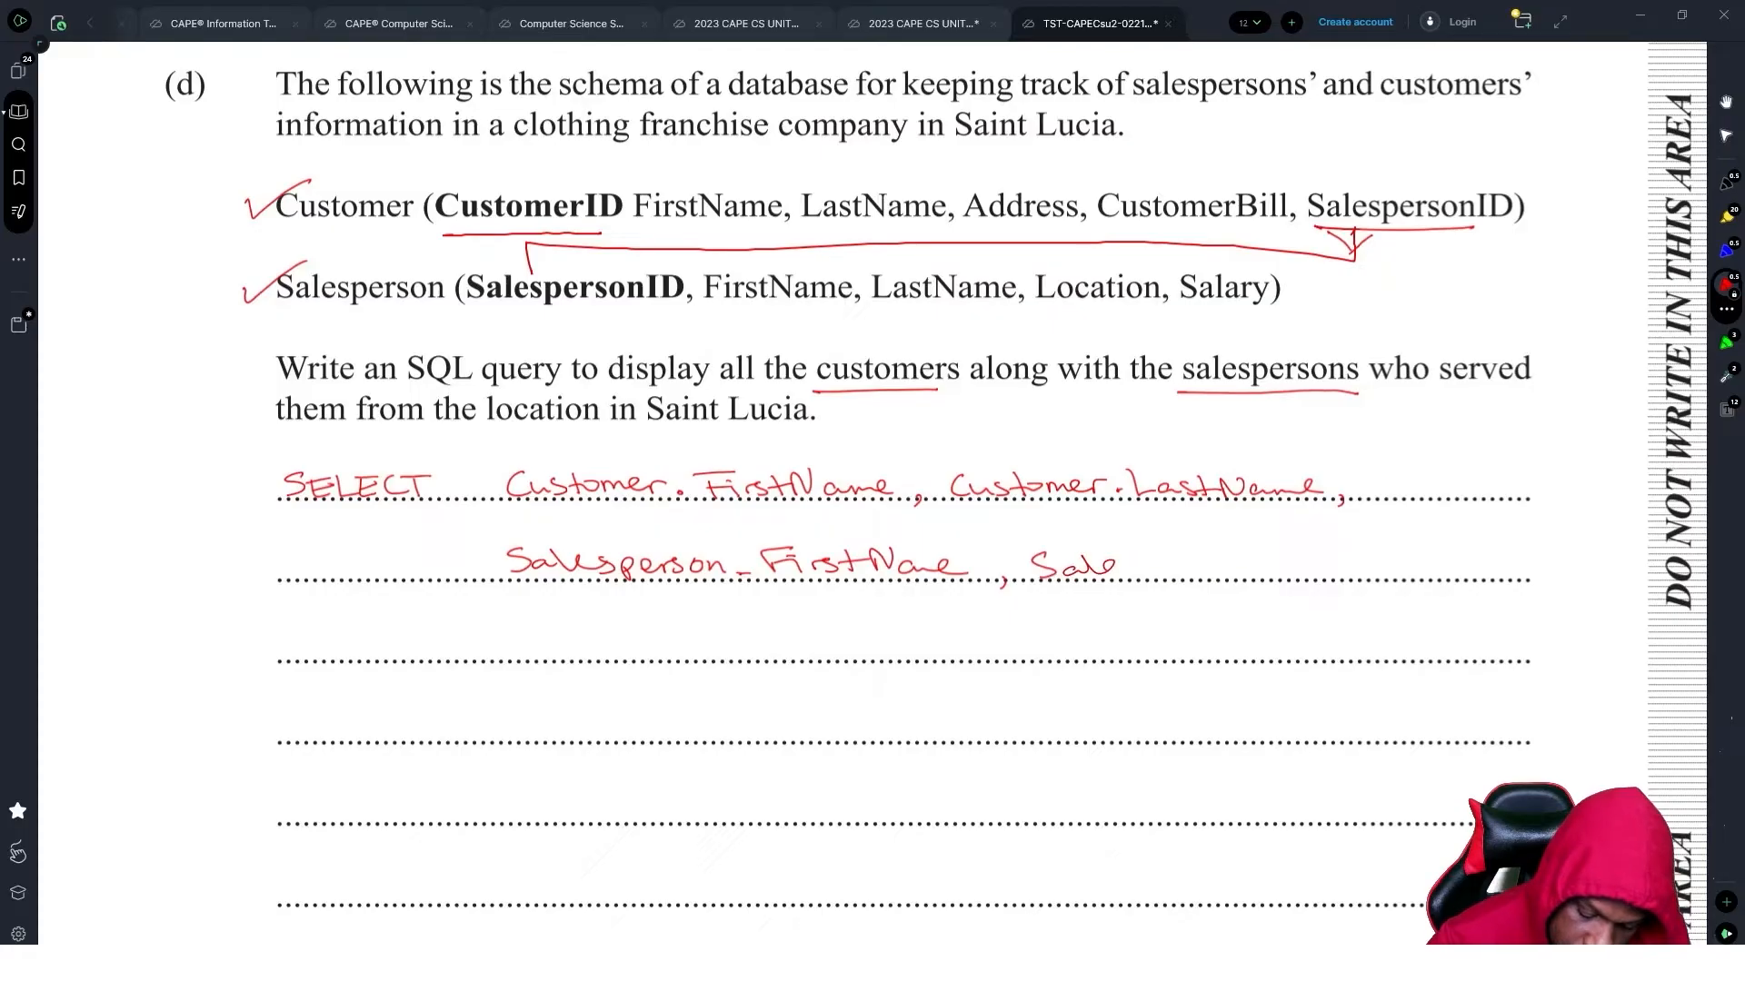
pyautogui.write('Salesperson.LastNa')
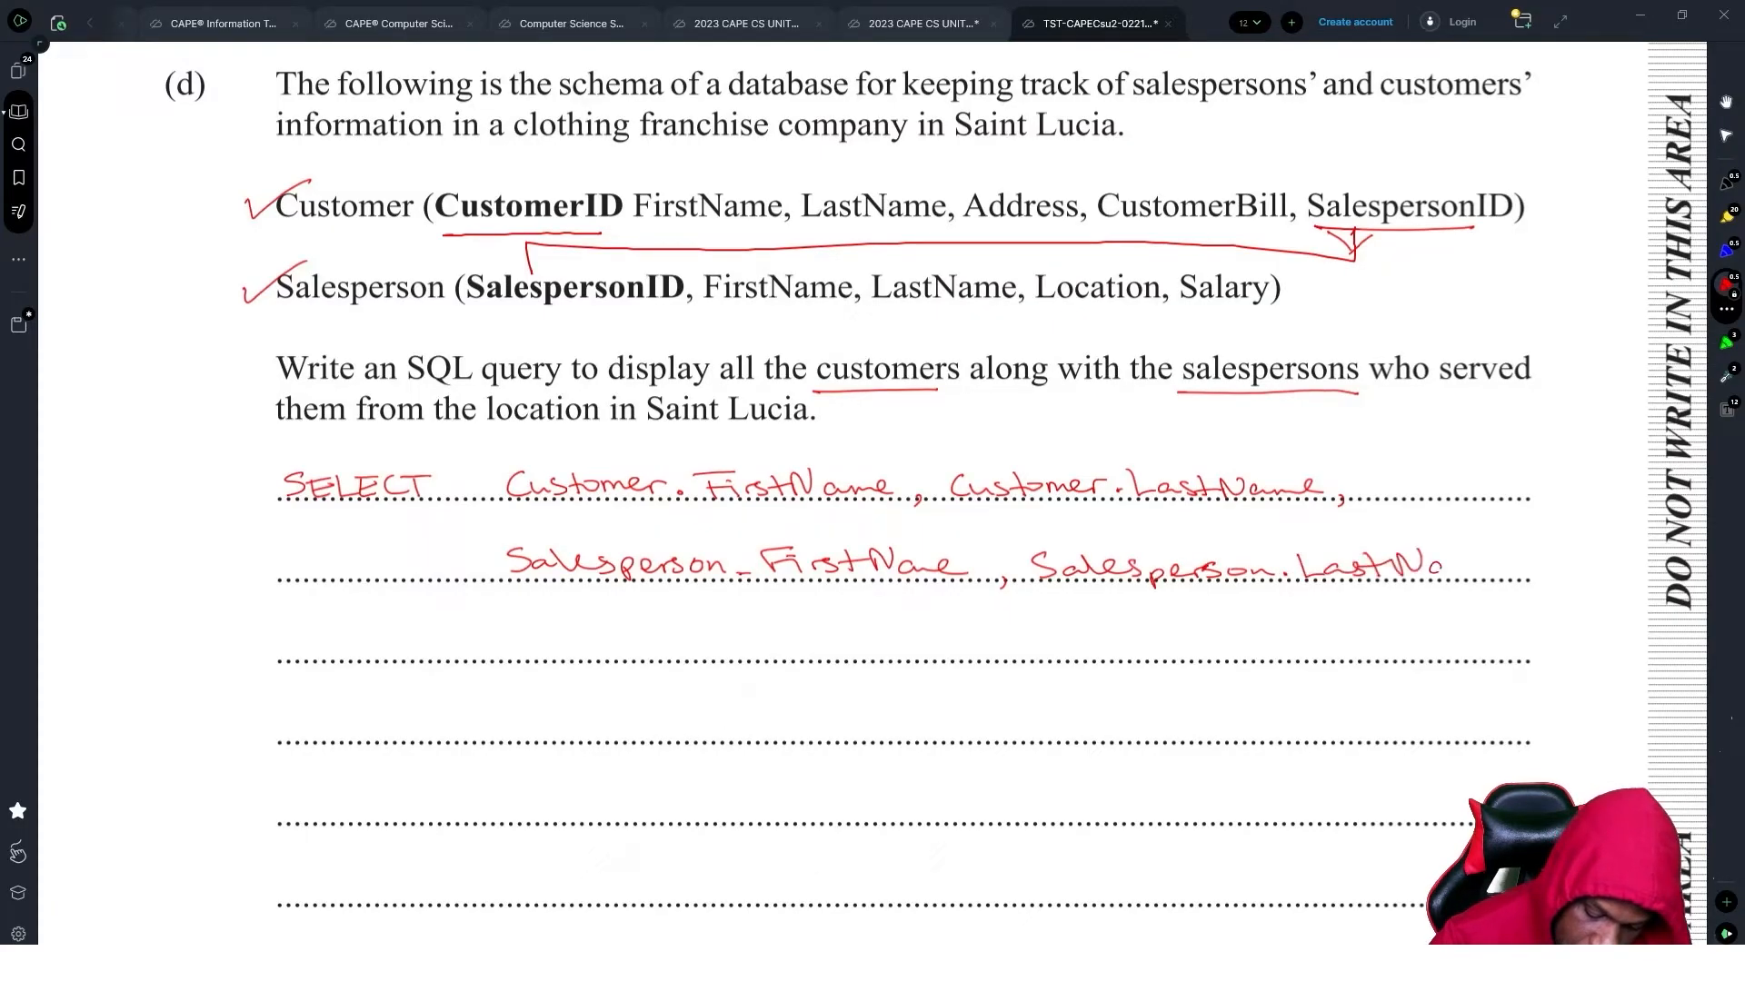
pyautogui.write('Name')
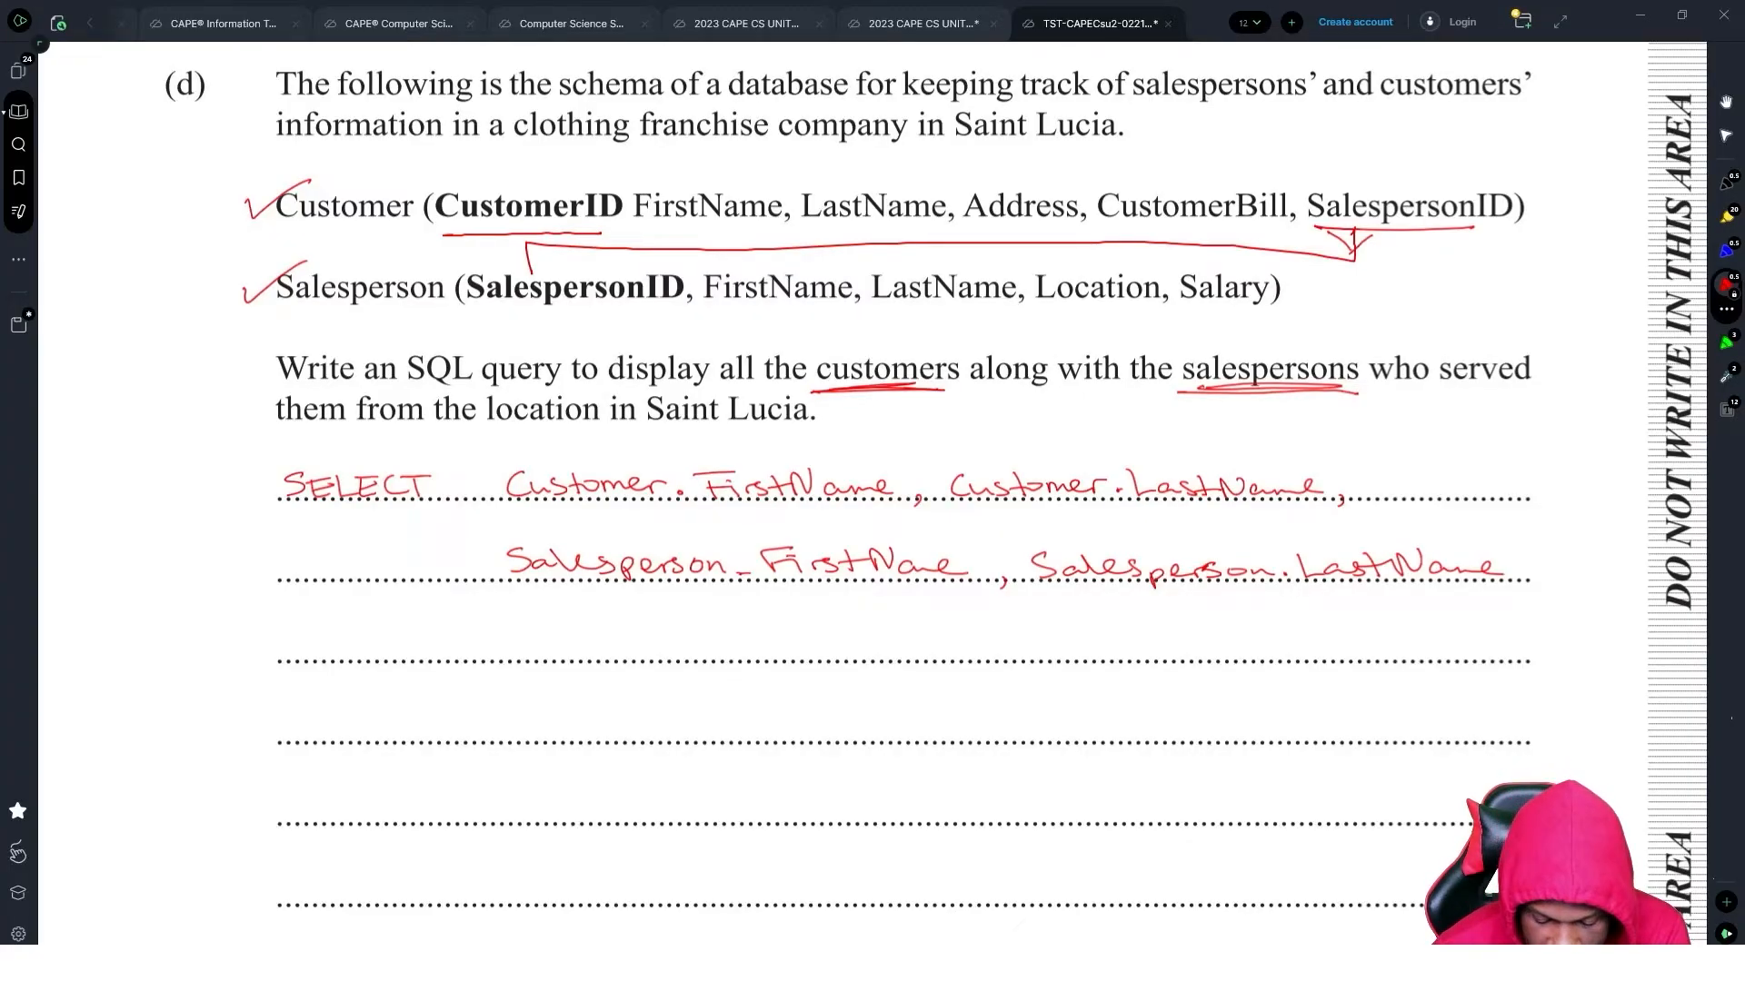
pyautogui.write('FROM Customer')
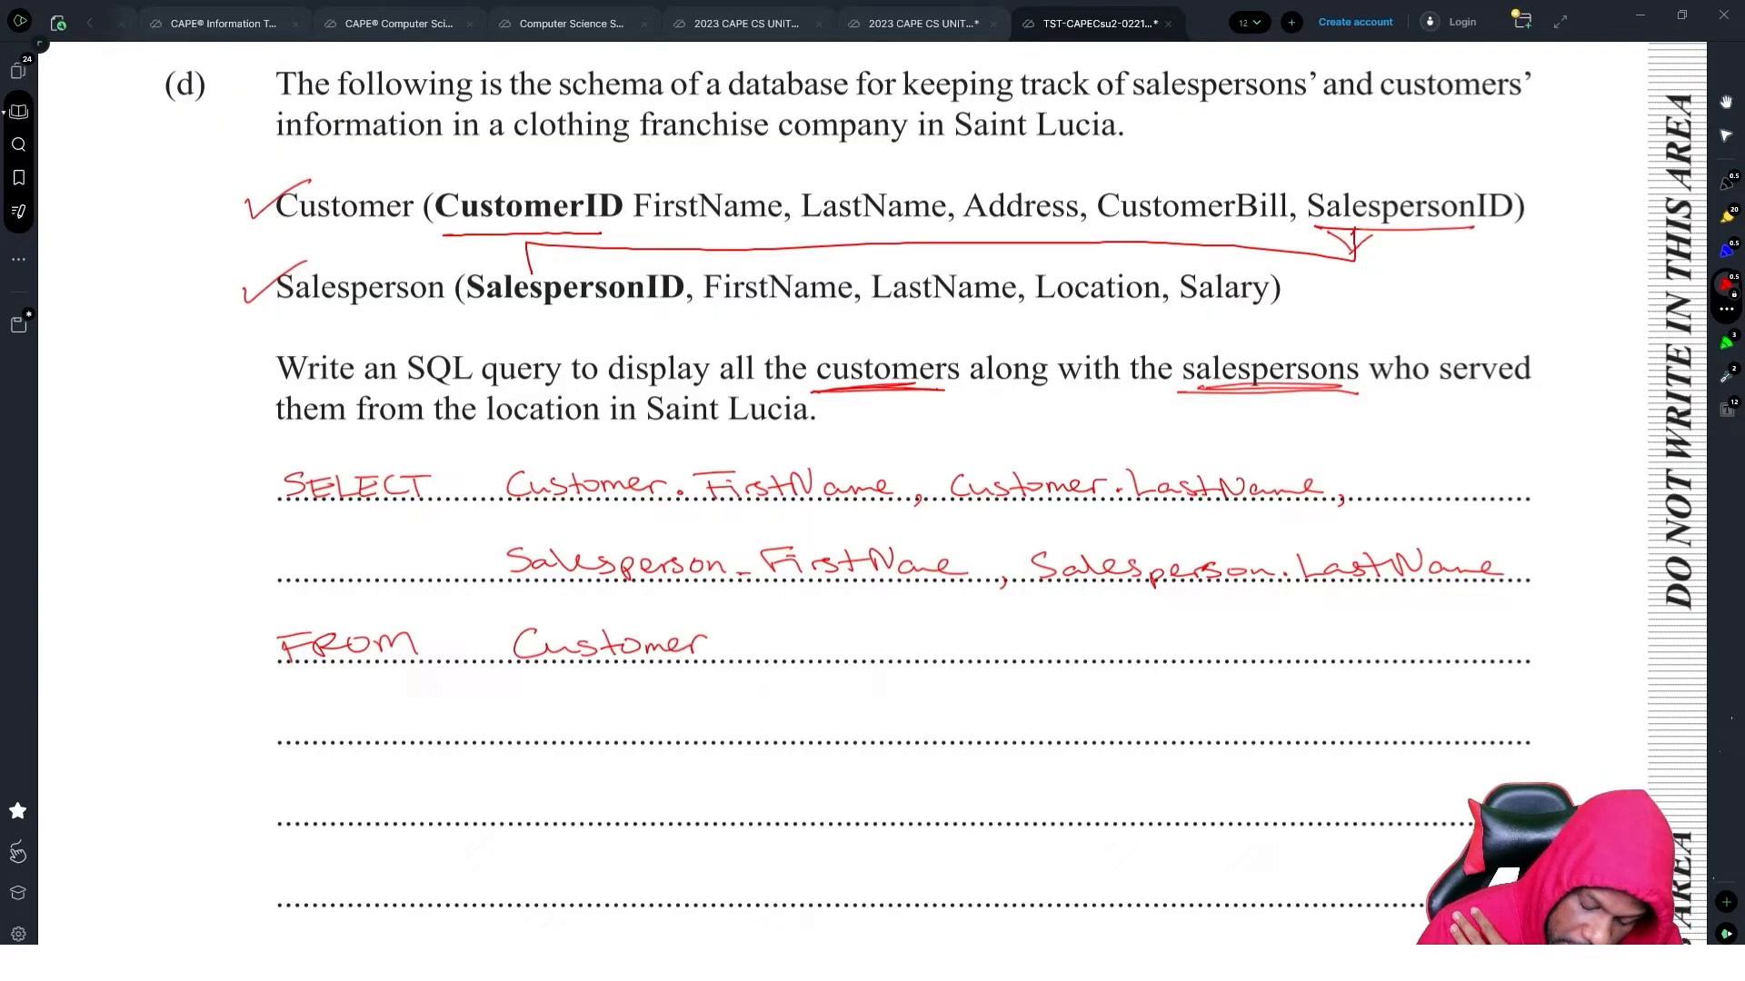
# - Write INNER JOIN Salesperson ON ... = Salesperson.SalespersonID, then start the WHERE line
pyautogui.write('INNER JOIN')
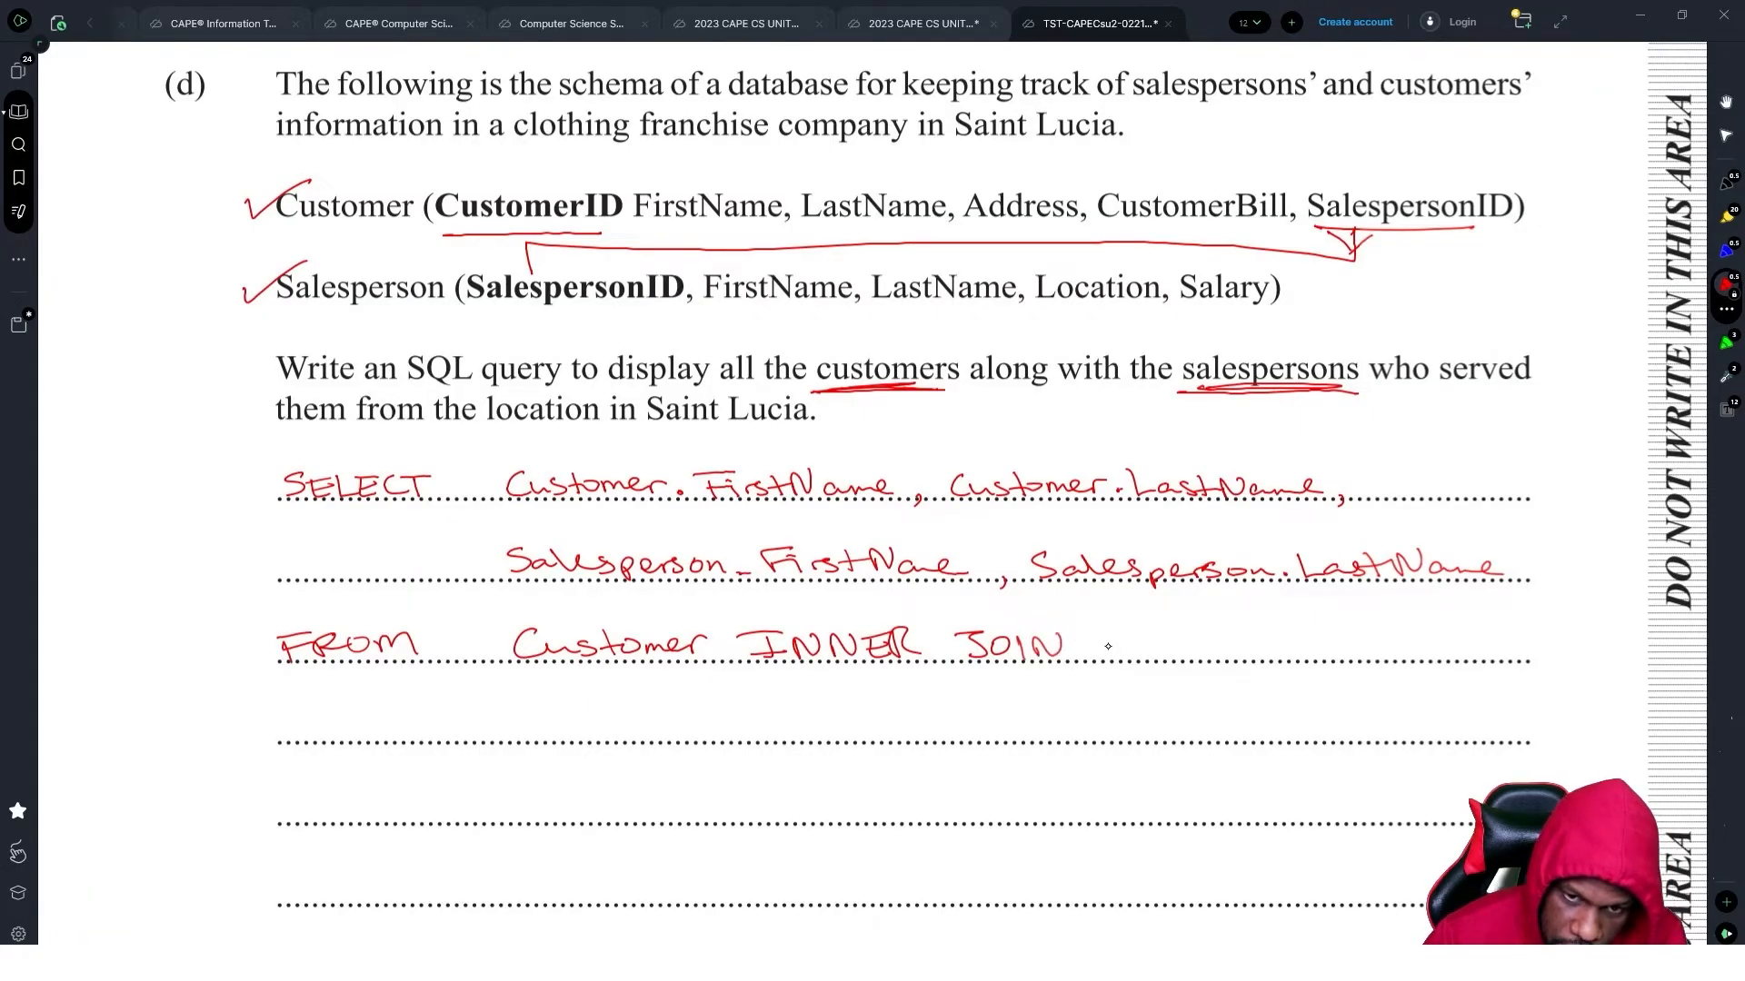
pyautogui.write('Salesperson')
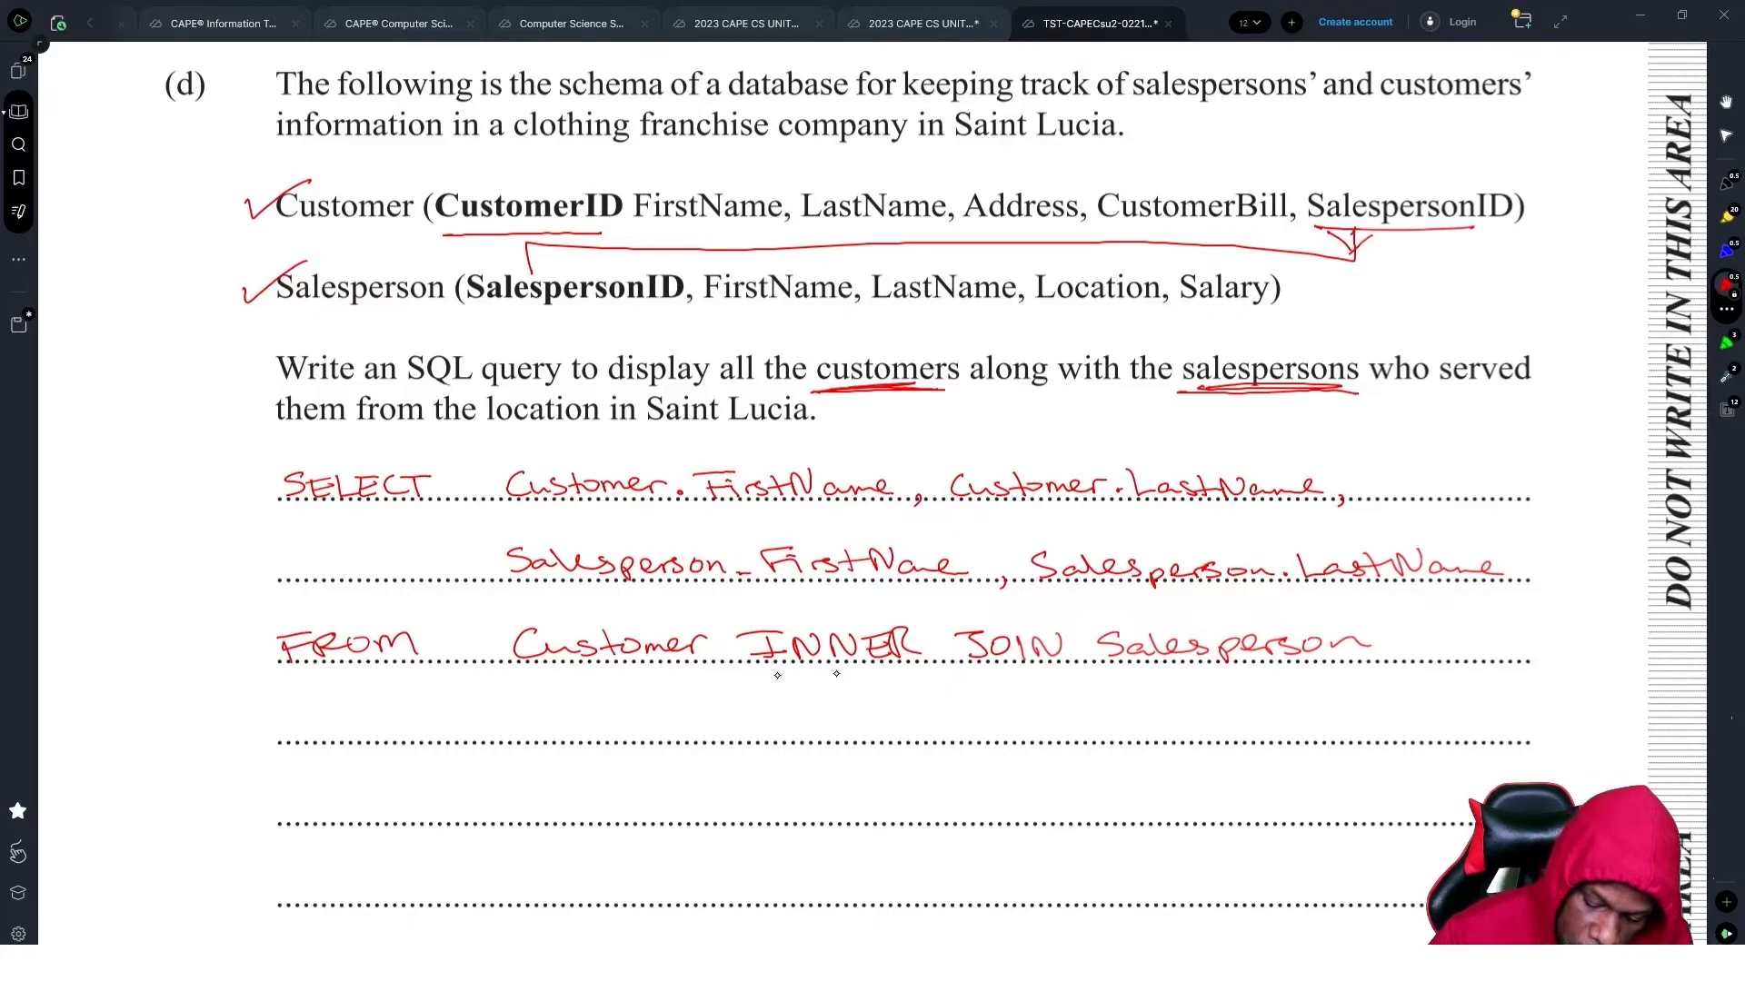
pyautogui.write('ON')
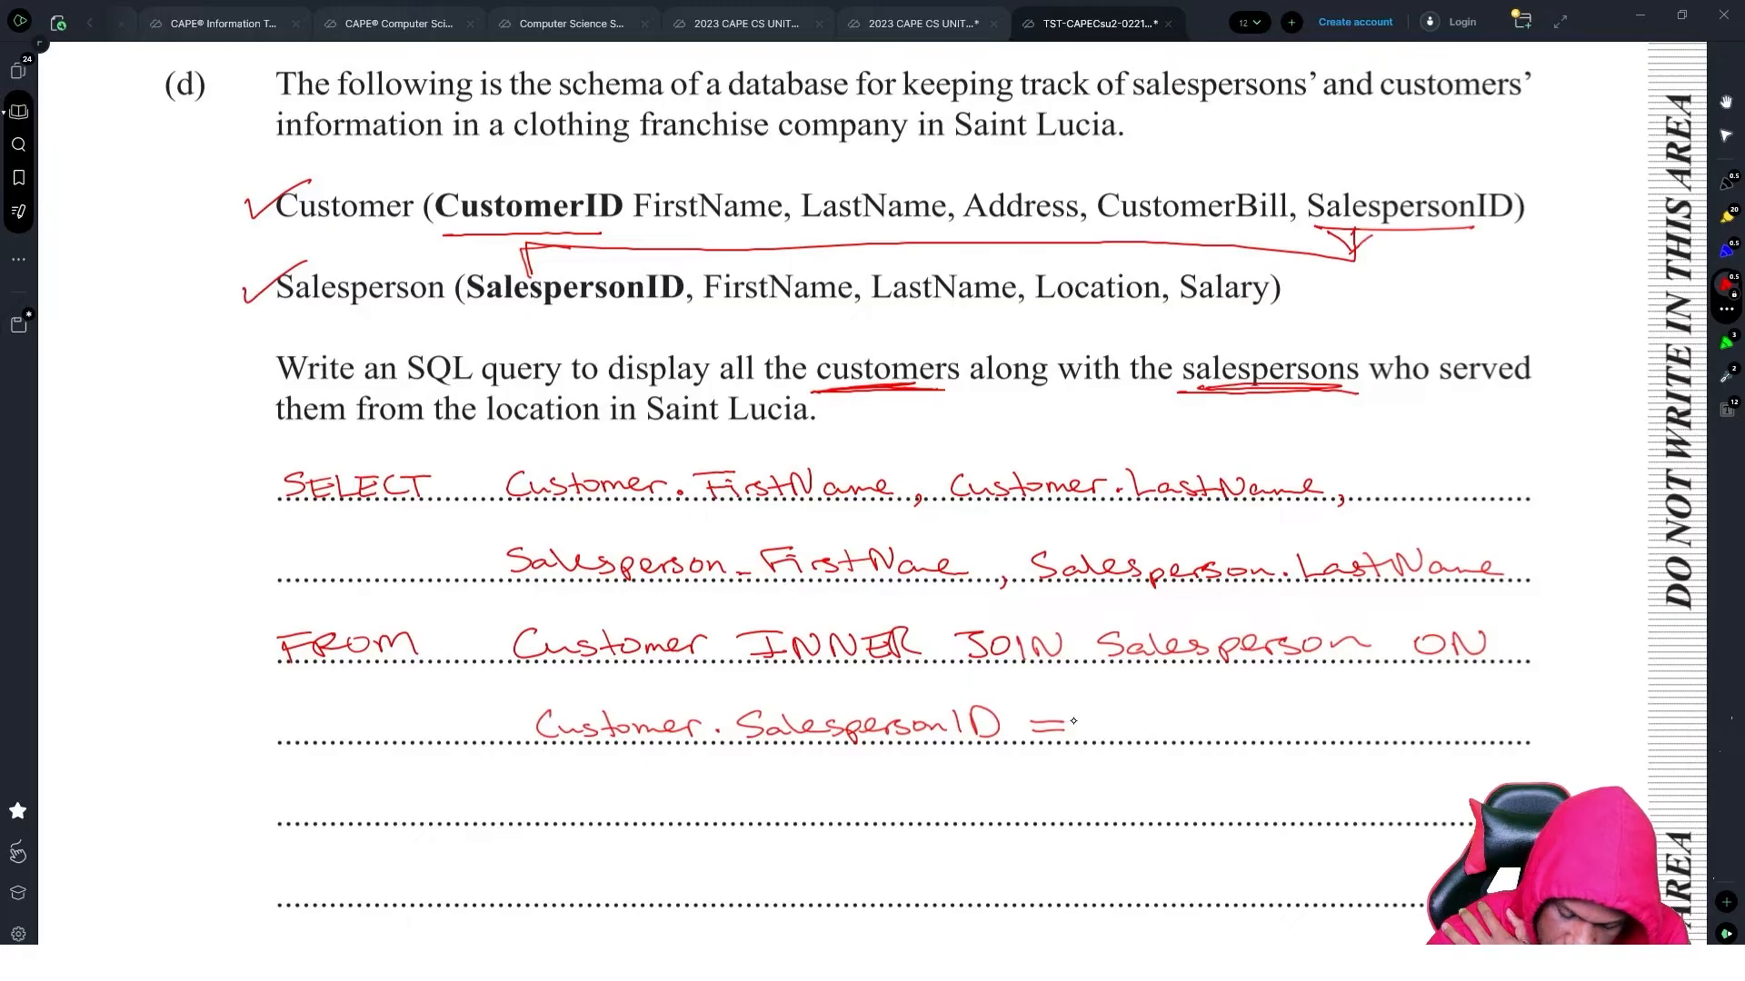
pyautogui.write('S')
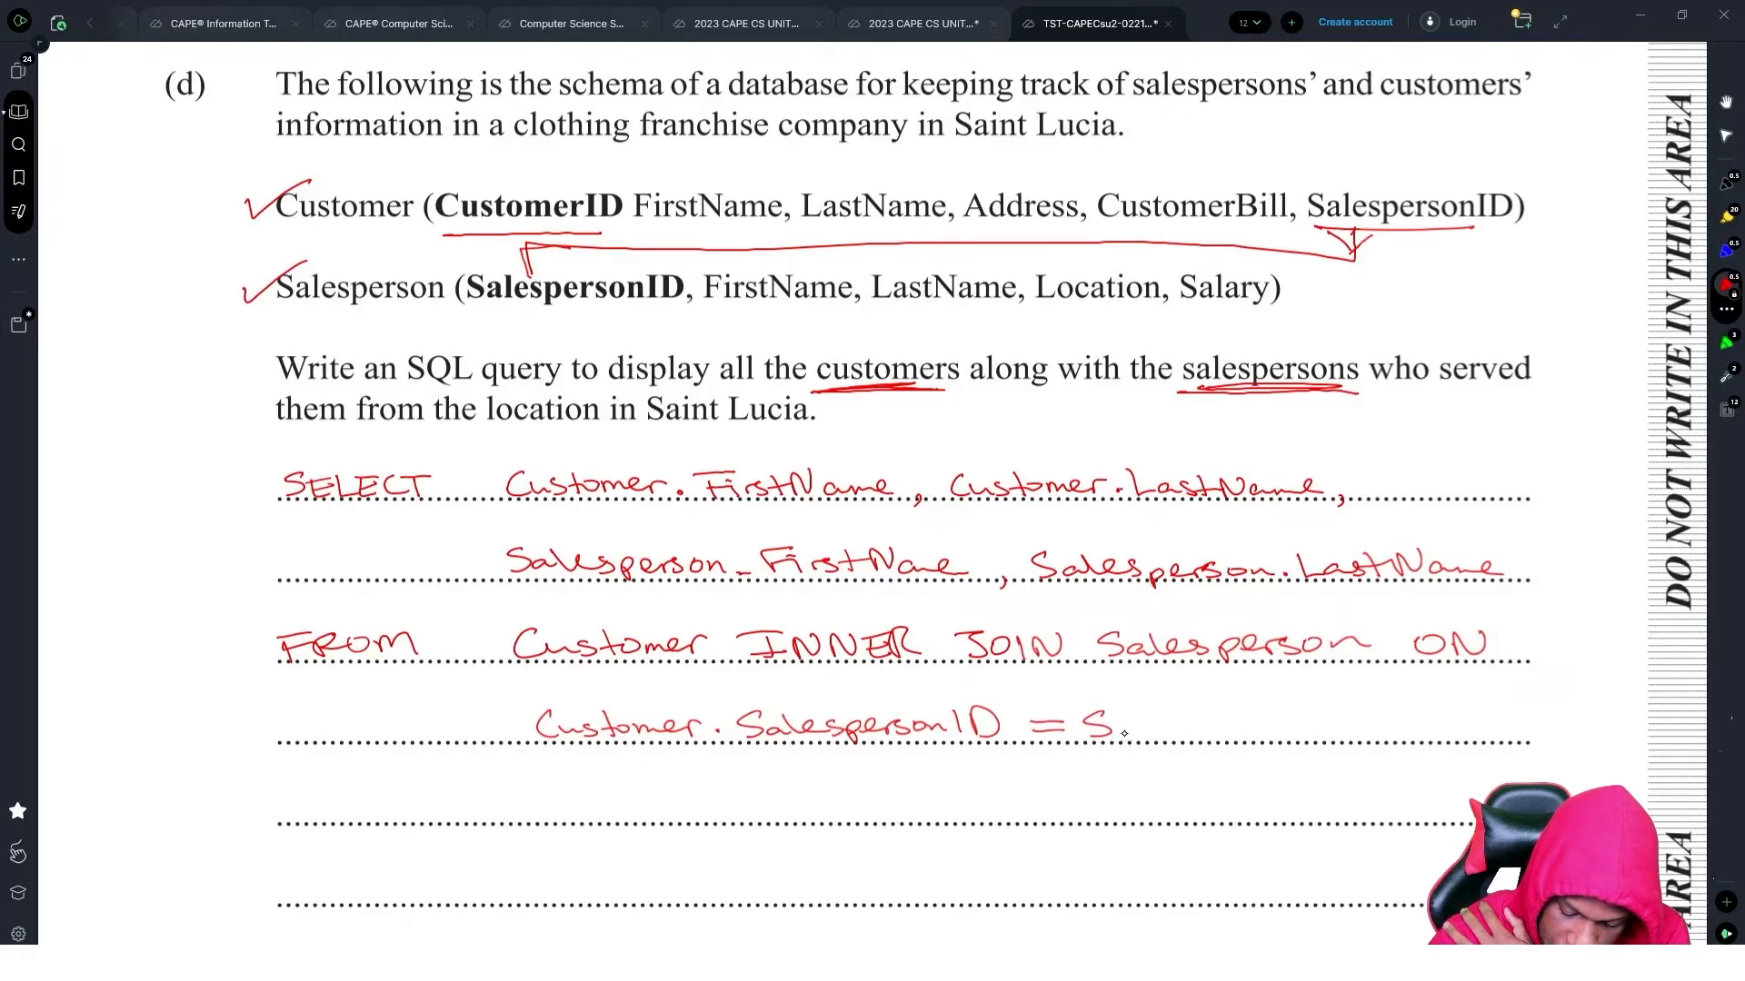
pyautogui.write('alesperson')
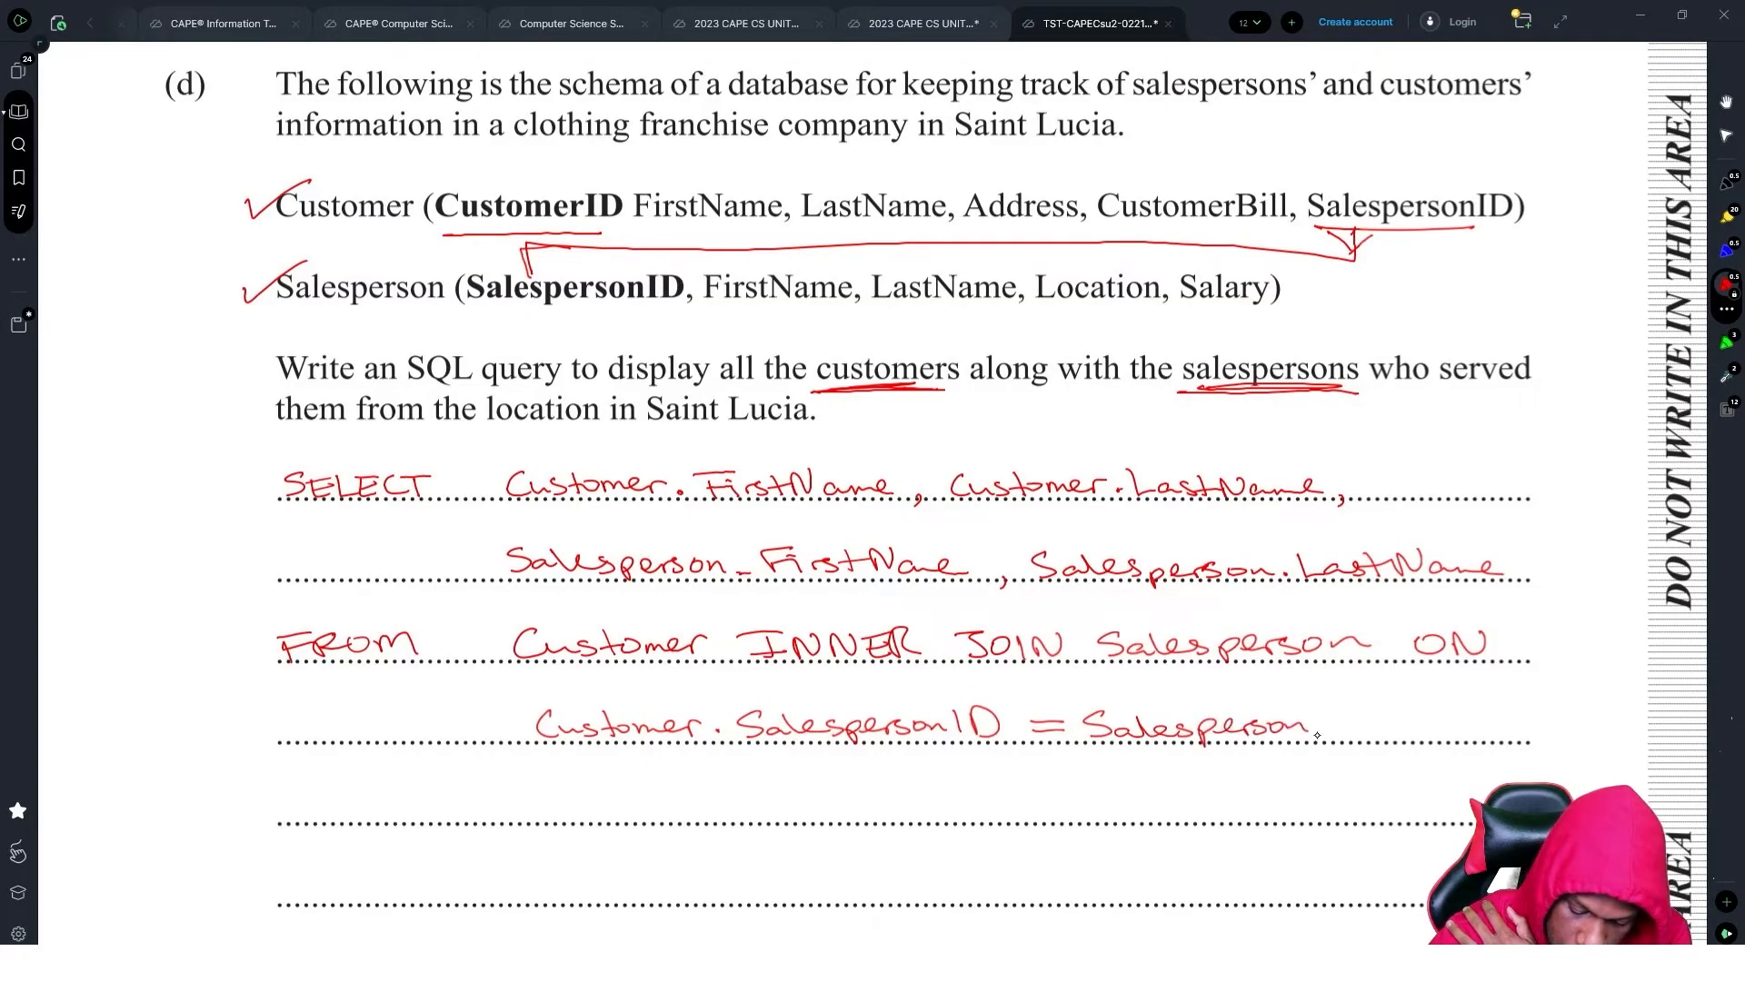
pyautogui.write('.SalespersonID')
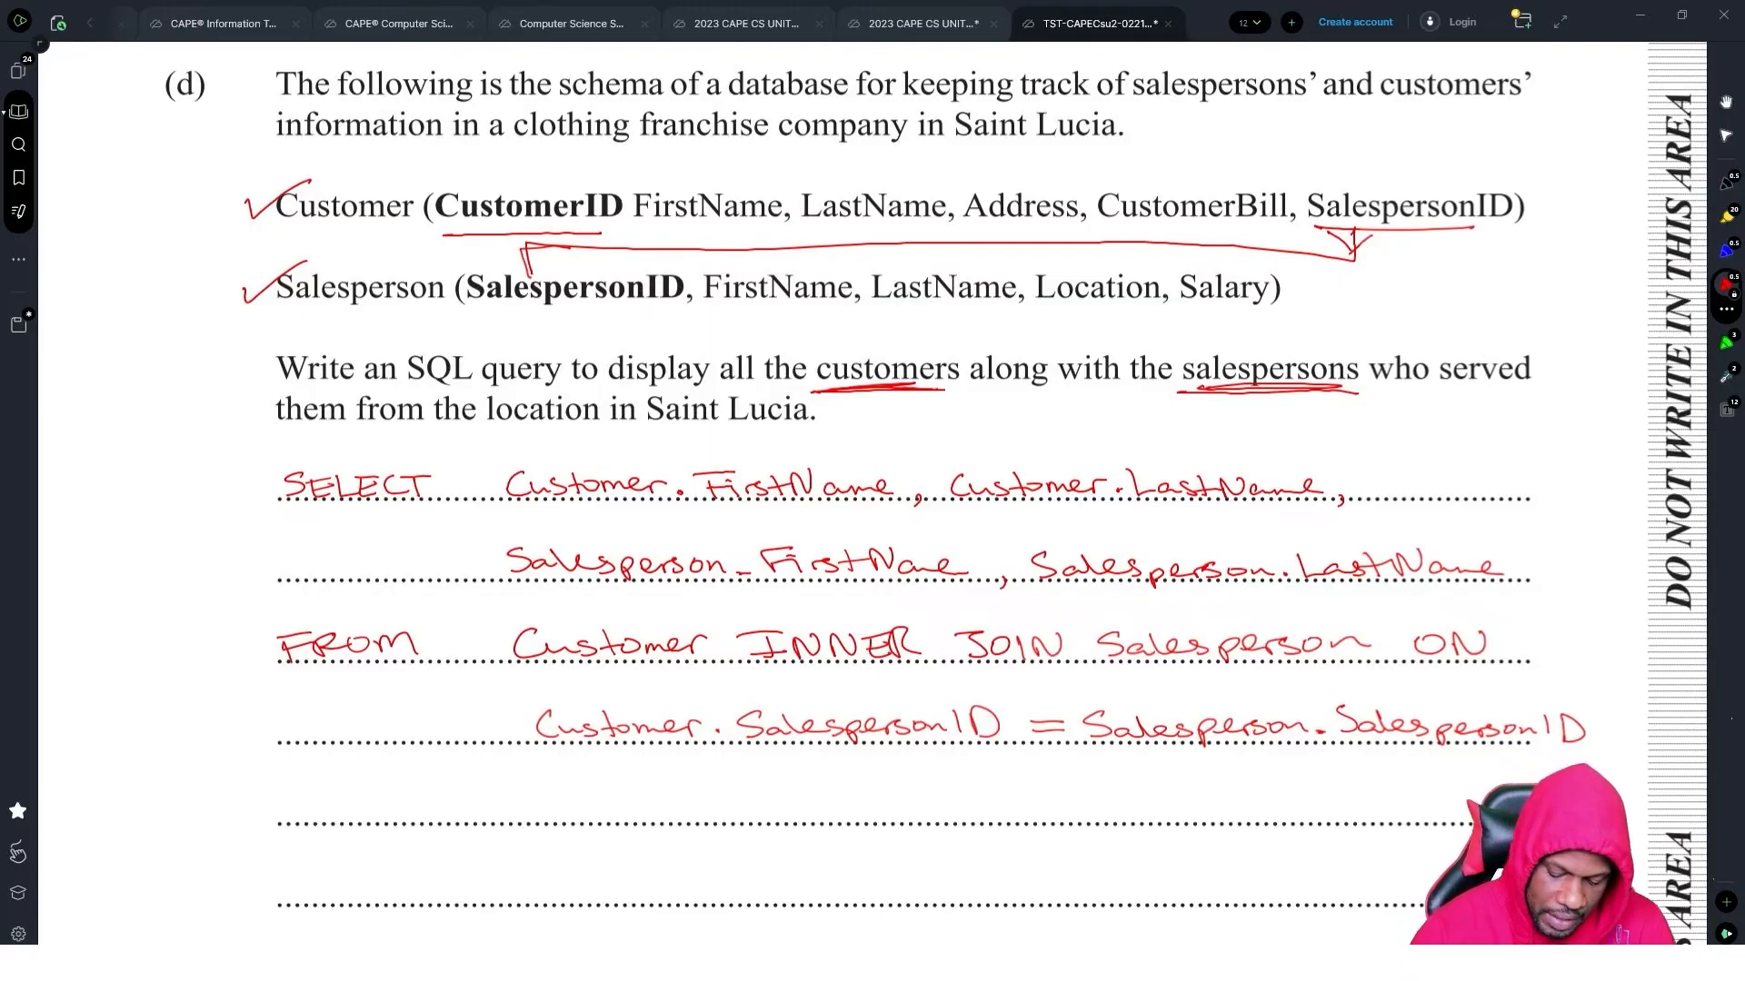
pyautogui.write('WHERE')
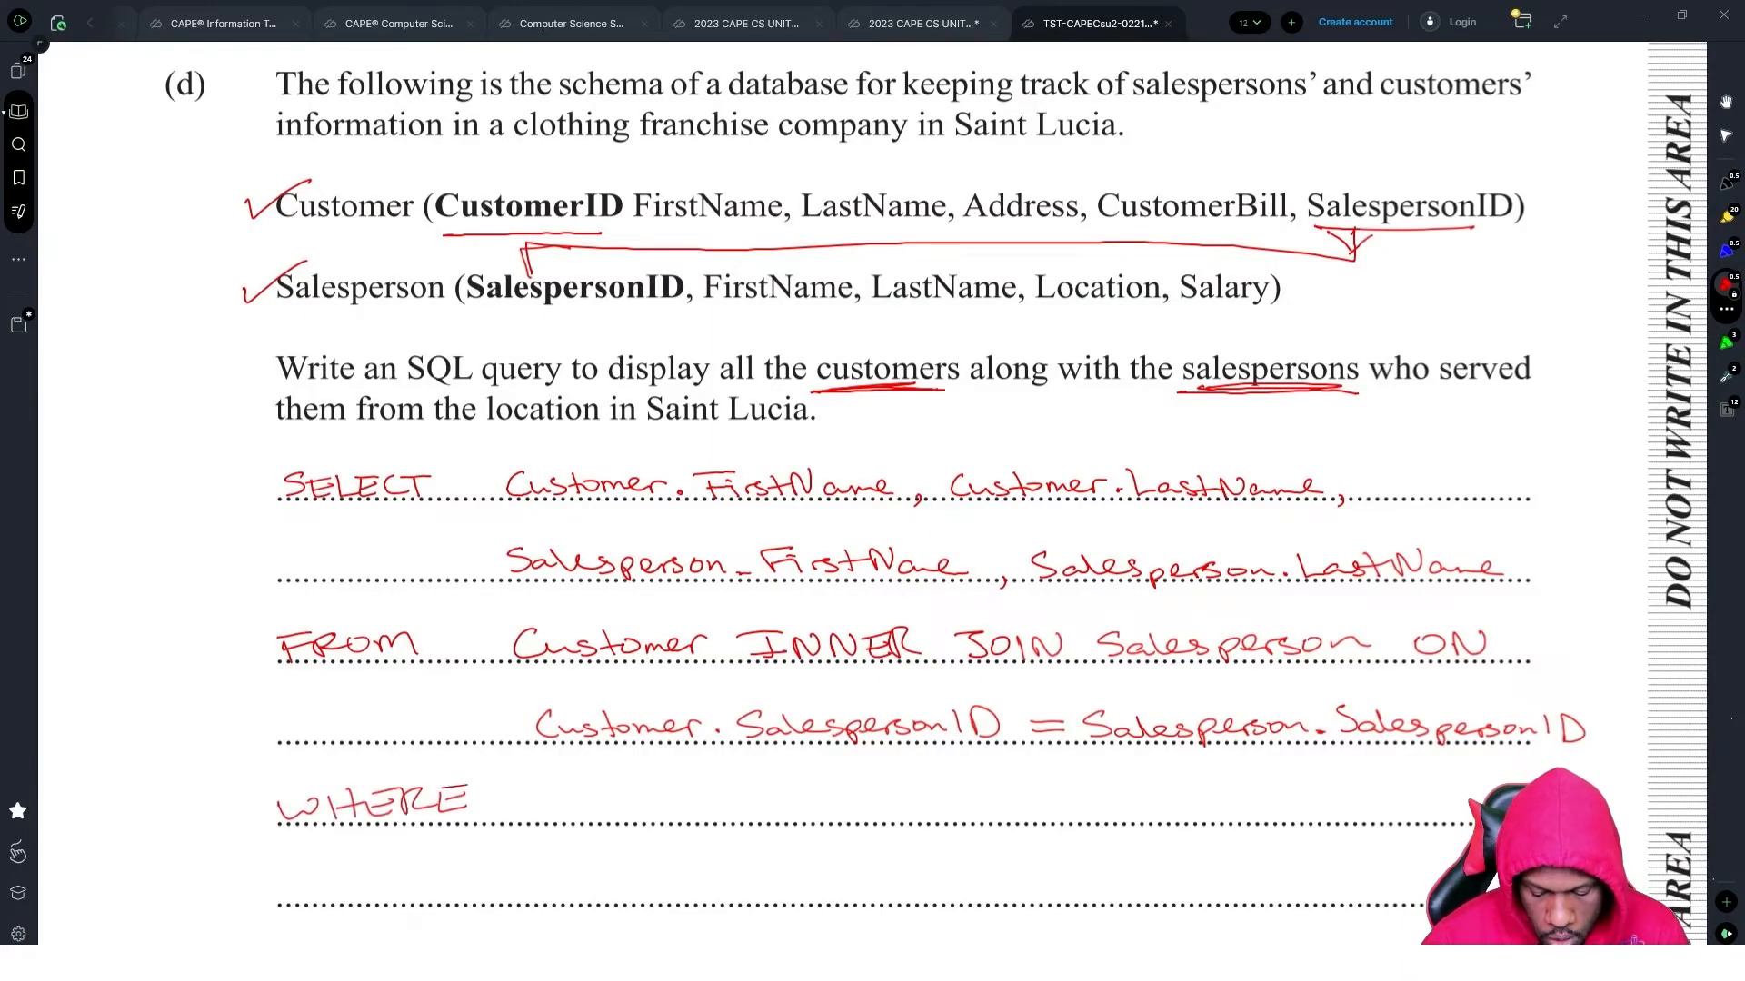
# - Write Salesperson.Location = 'St. Lucia' in the WHERE clause and underline INNER JOIN
pyautogui.scroll(-3)
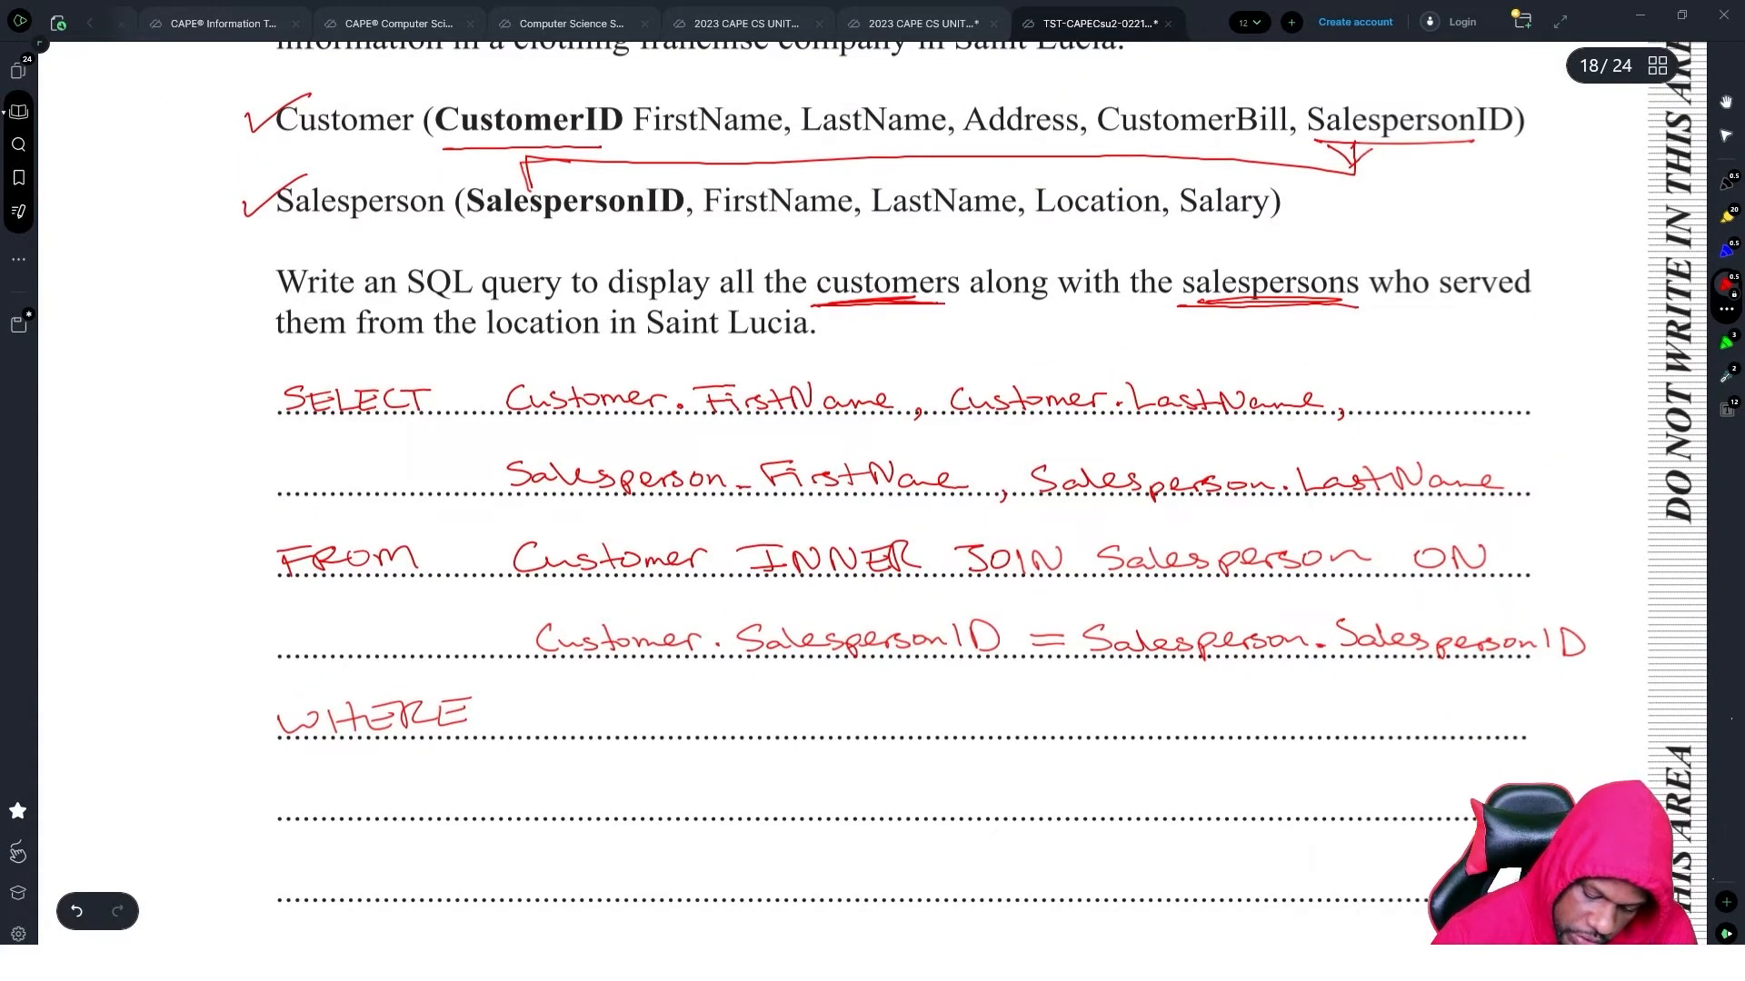
pyautogui.write('Salesperson.Location -')
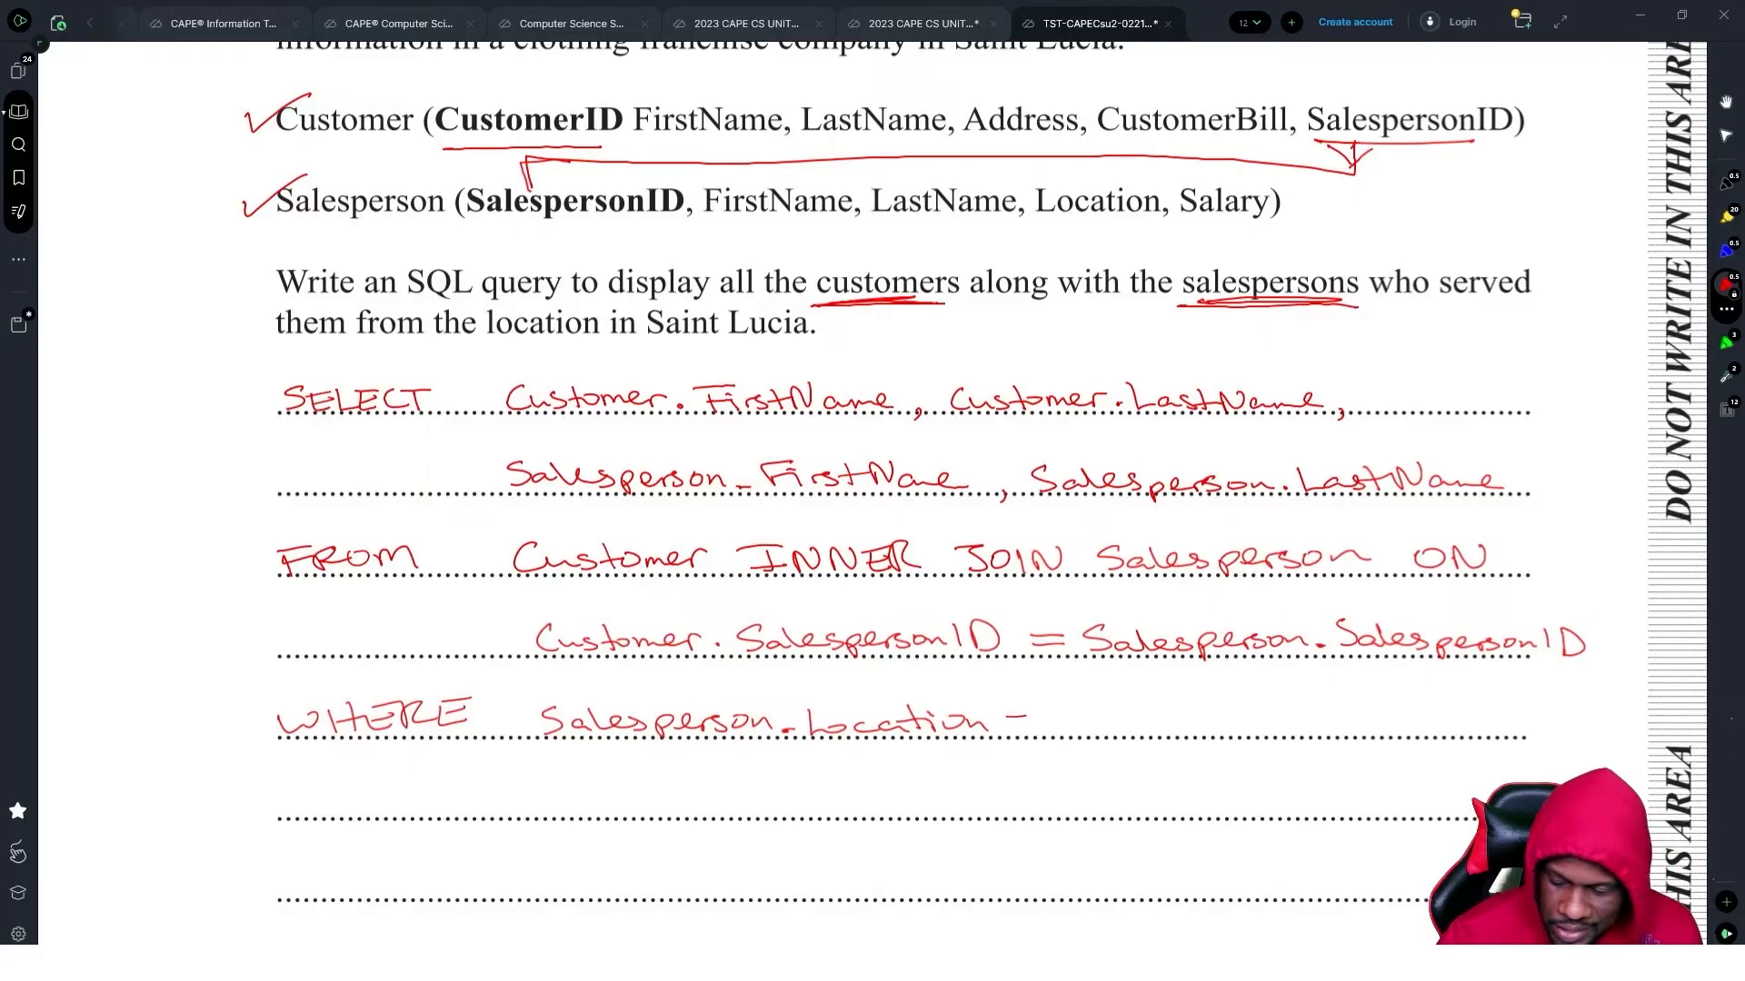
pyautogui.write('=')
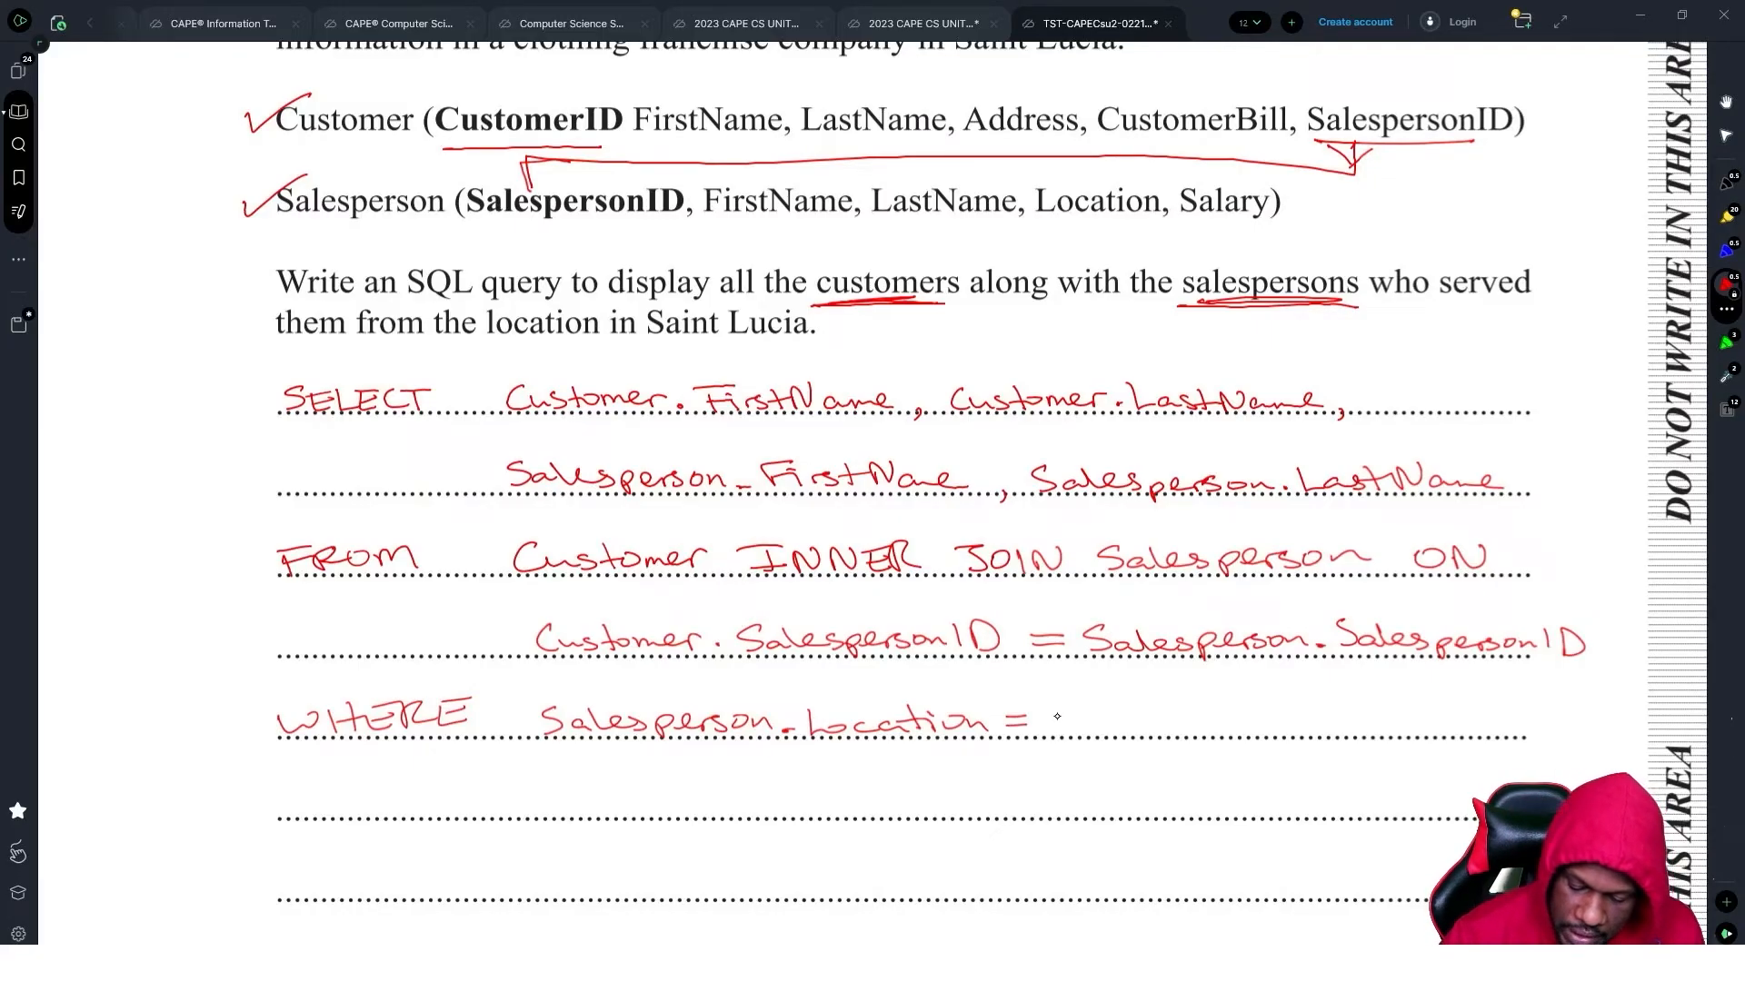
pyautogui.write("'Sl")
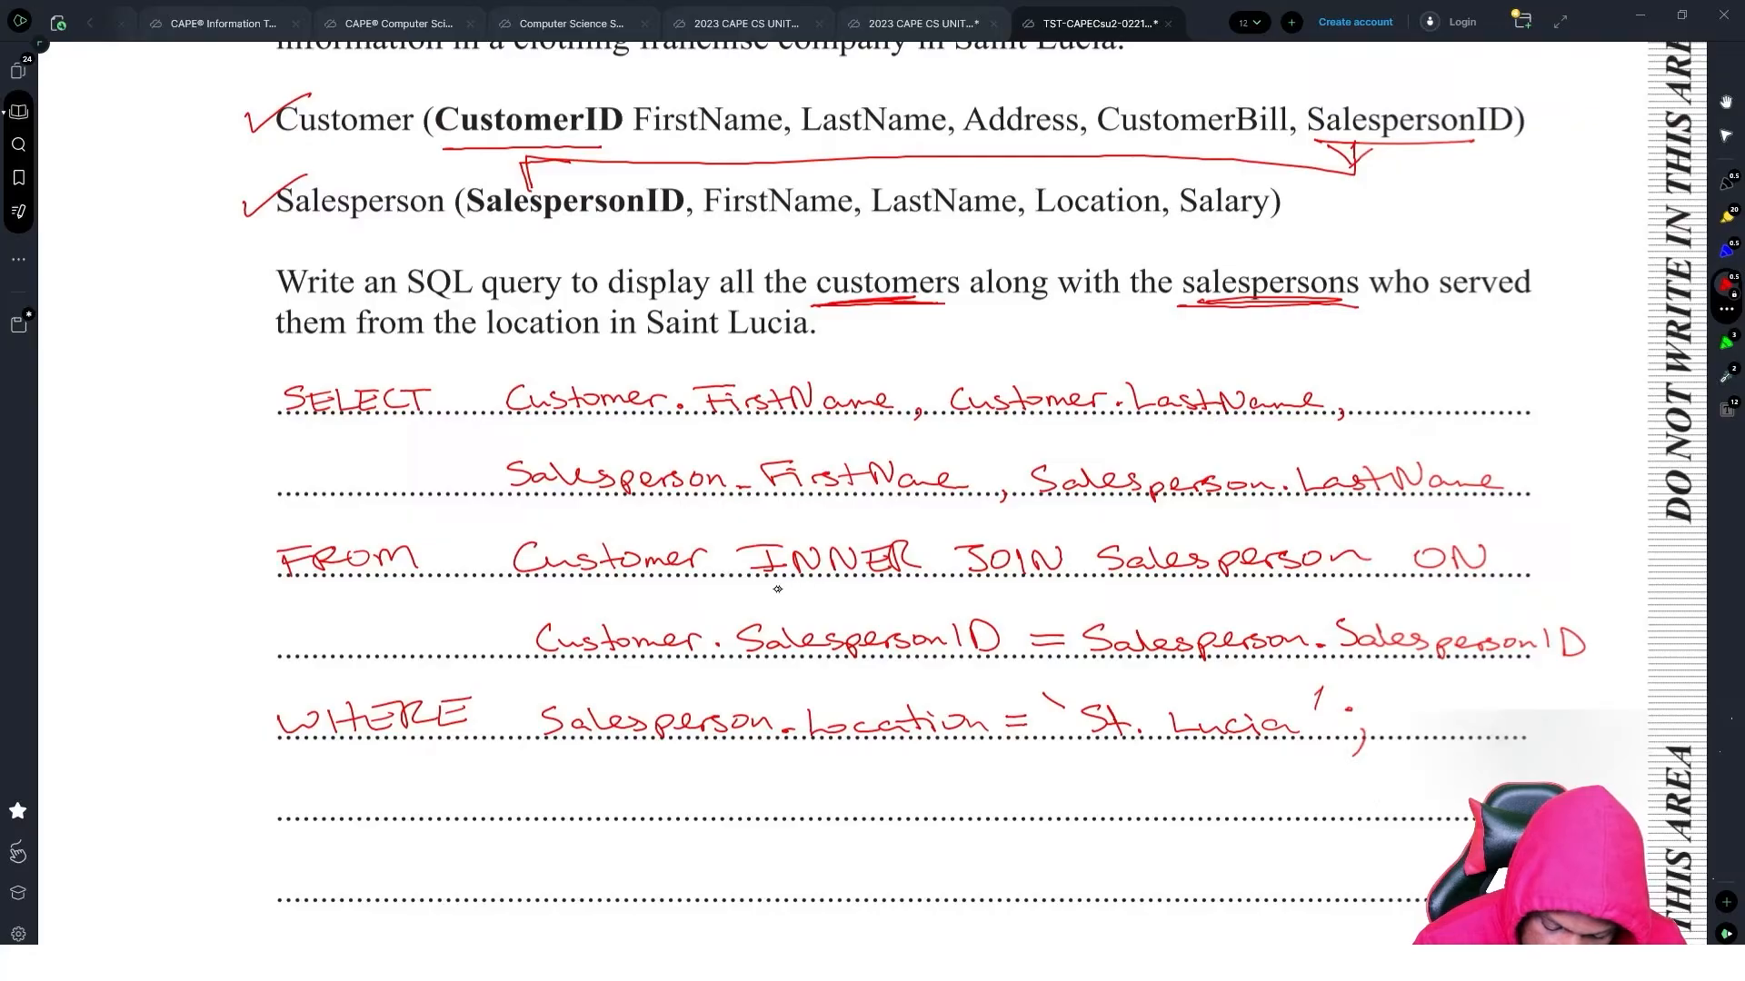
pyautogui.moveTo(774, 592); pyautogui.dragTo(1053, 587)
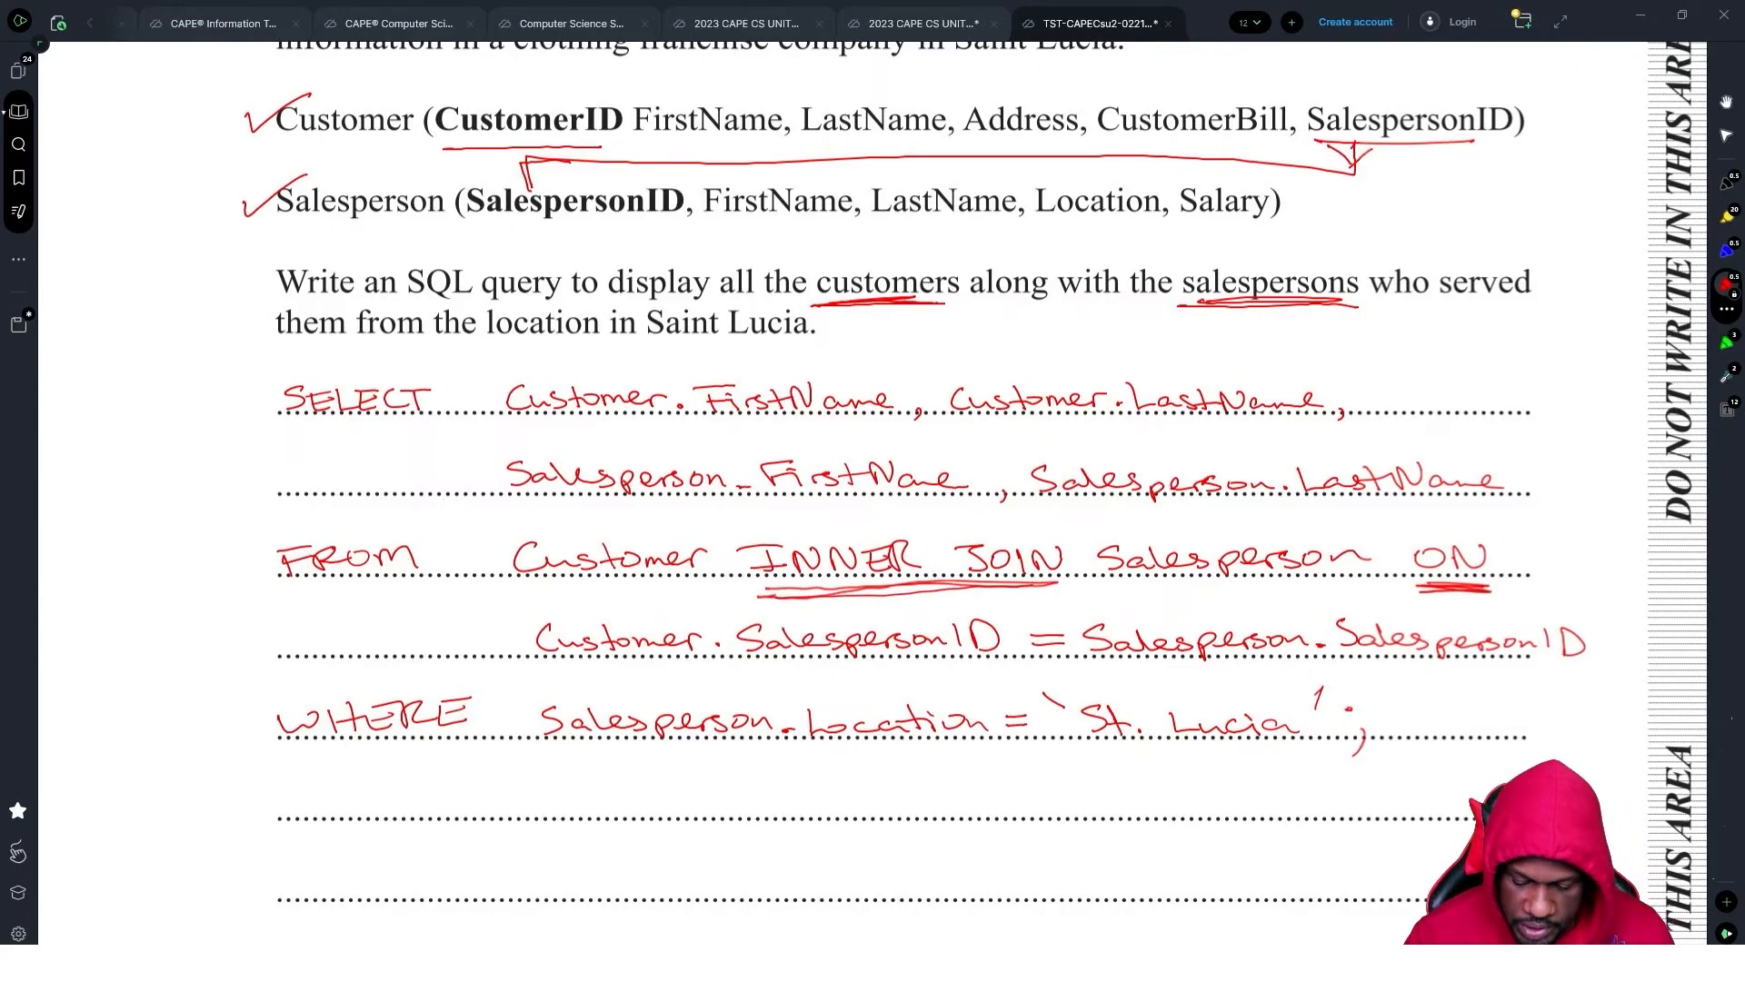
pyautogui.scroll(-3)
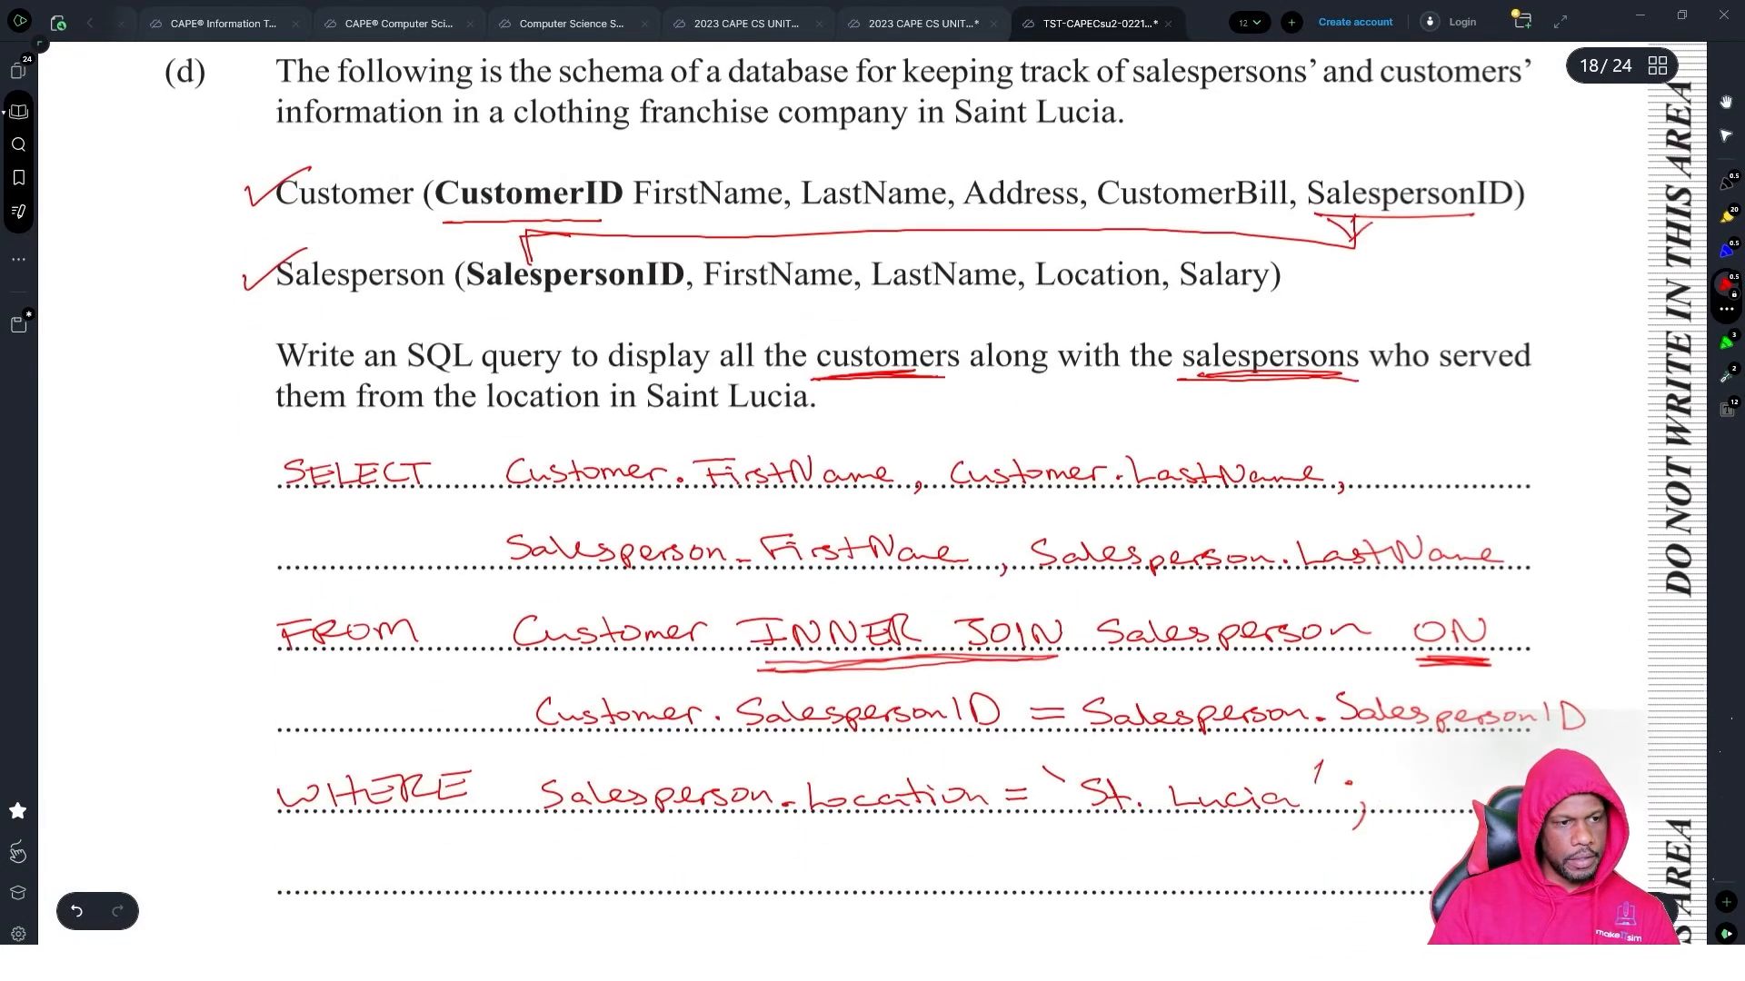
pyautogui.scroll(-3)
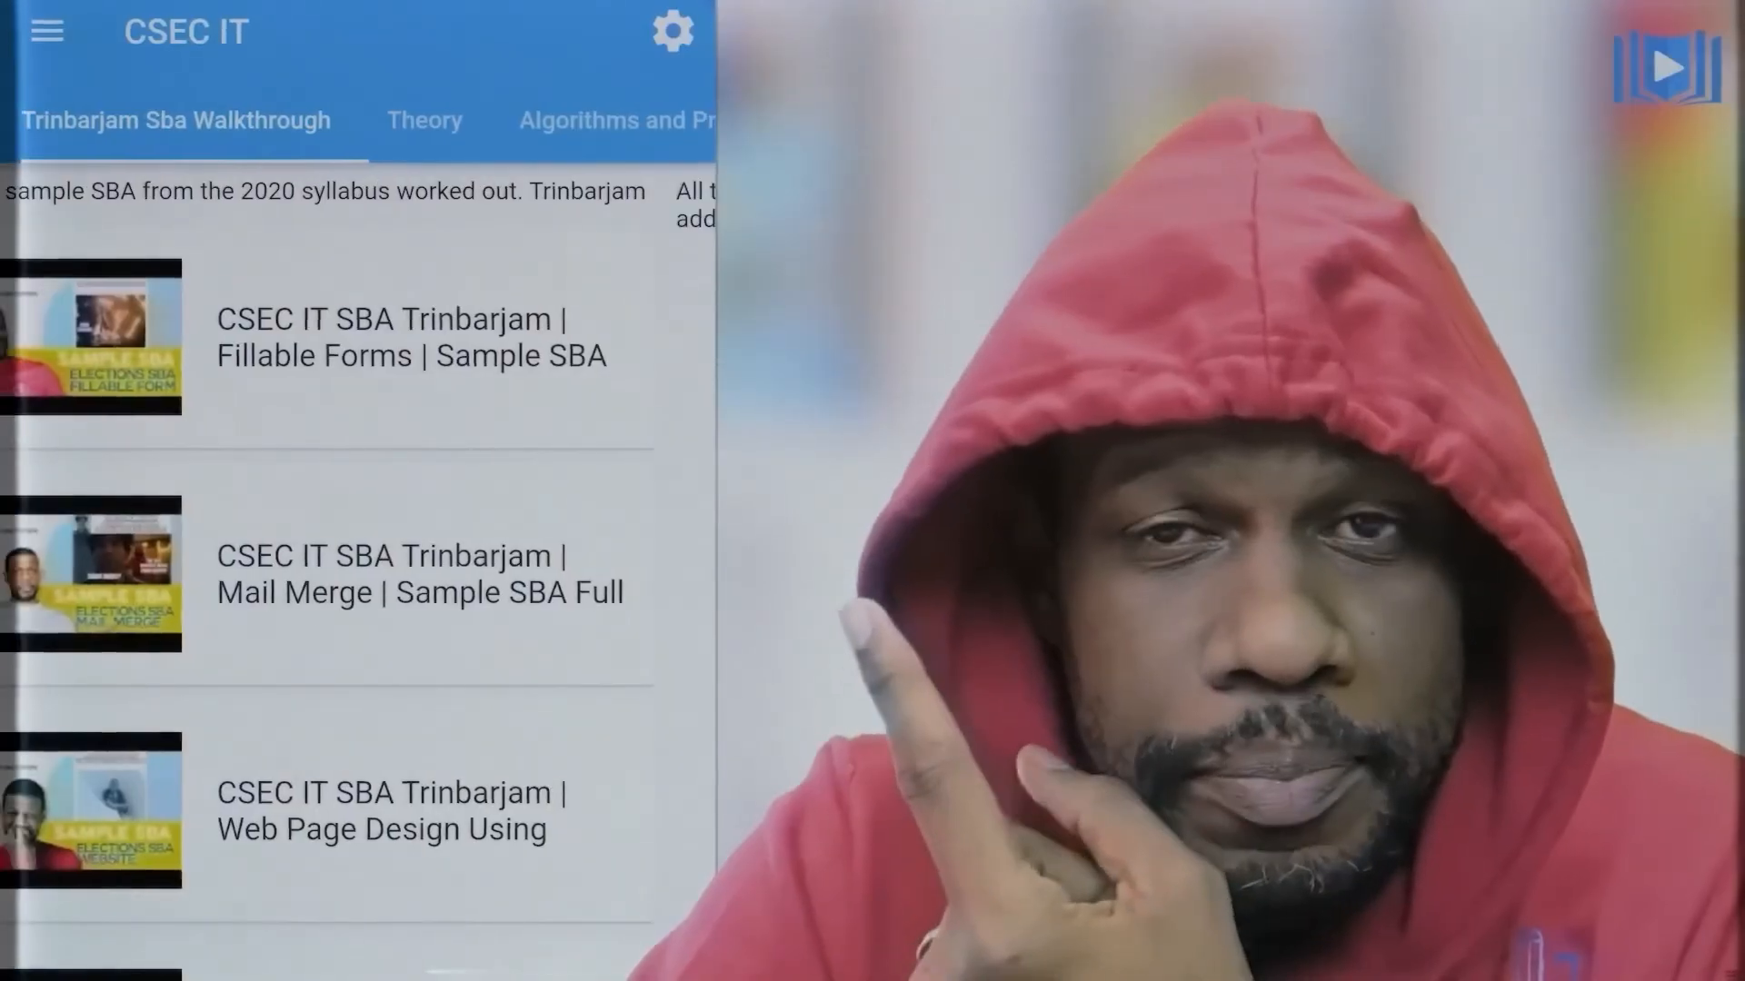
# - Switch among the SBA, Theory and Algorithms and Programming video tabs, ending on Algorithms and Programming
pyautogui.click(423, 120)
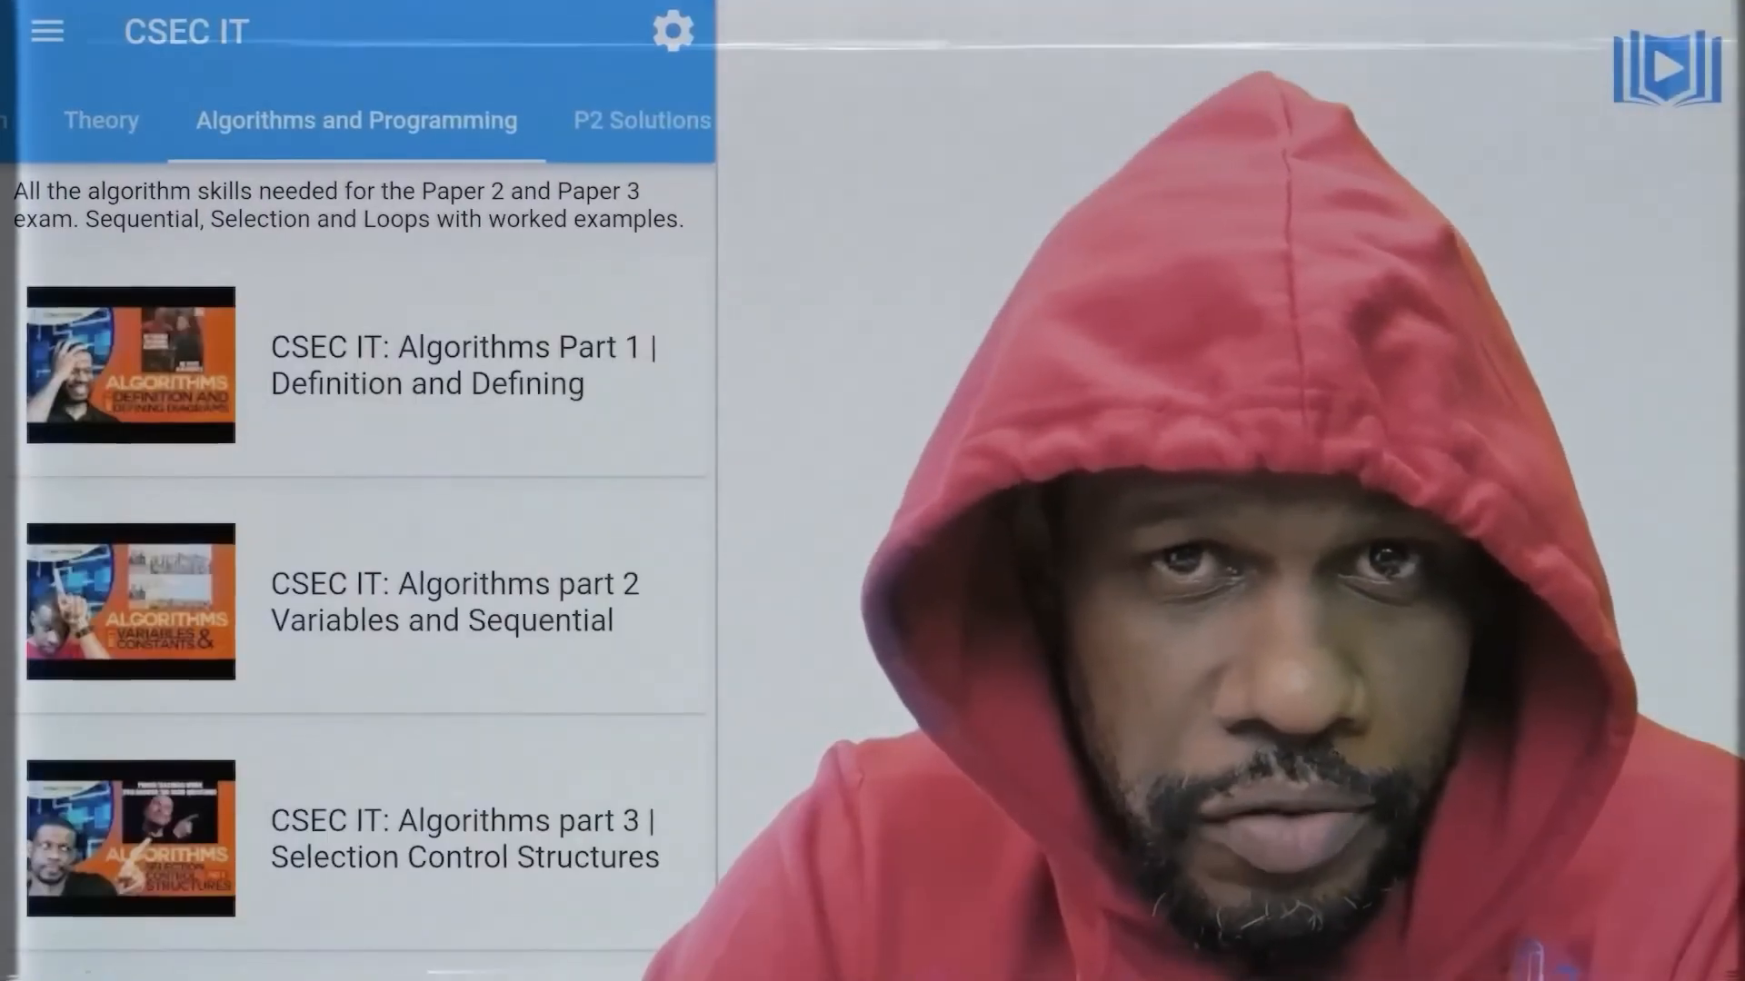
pyautogui.click(638, 120)
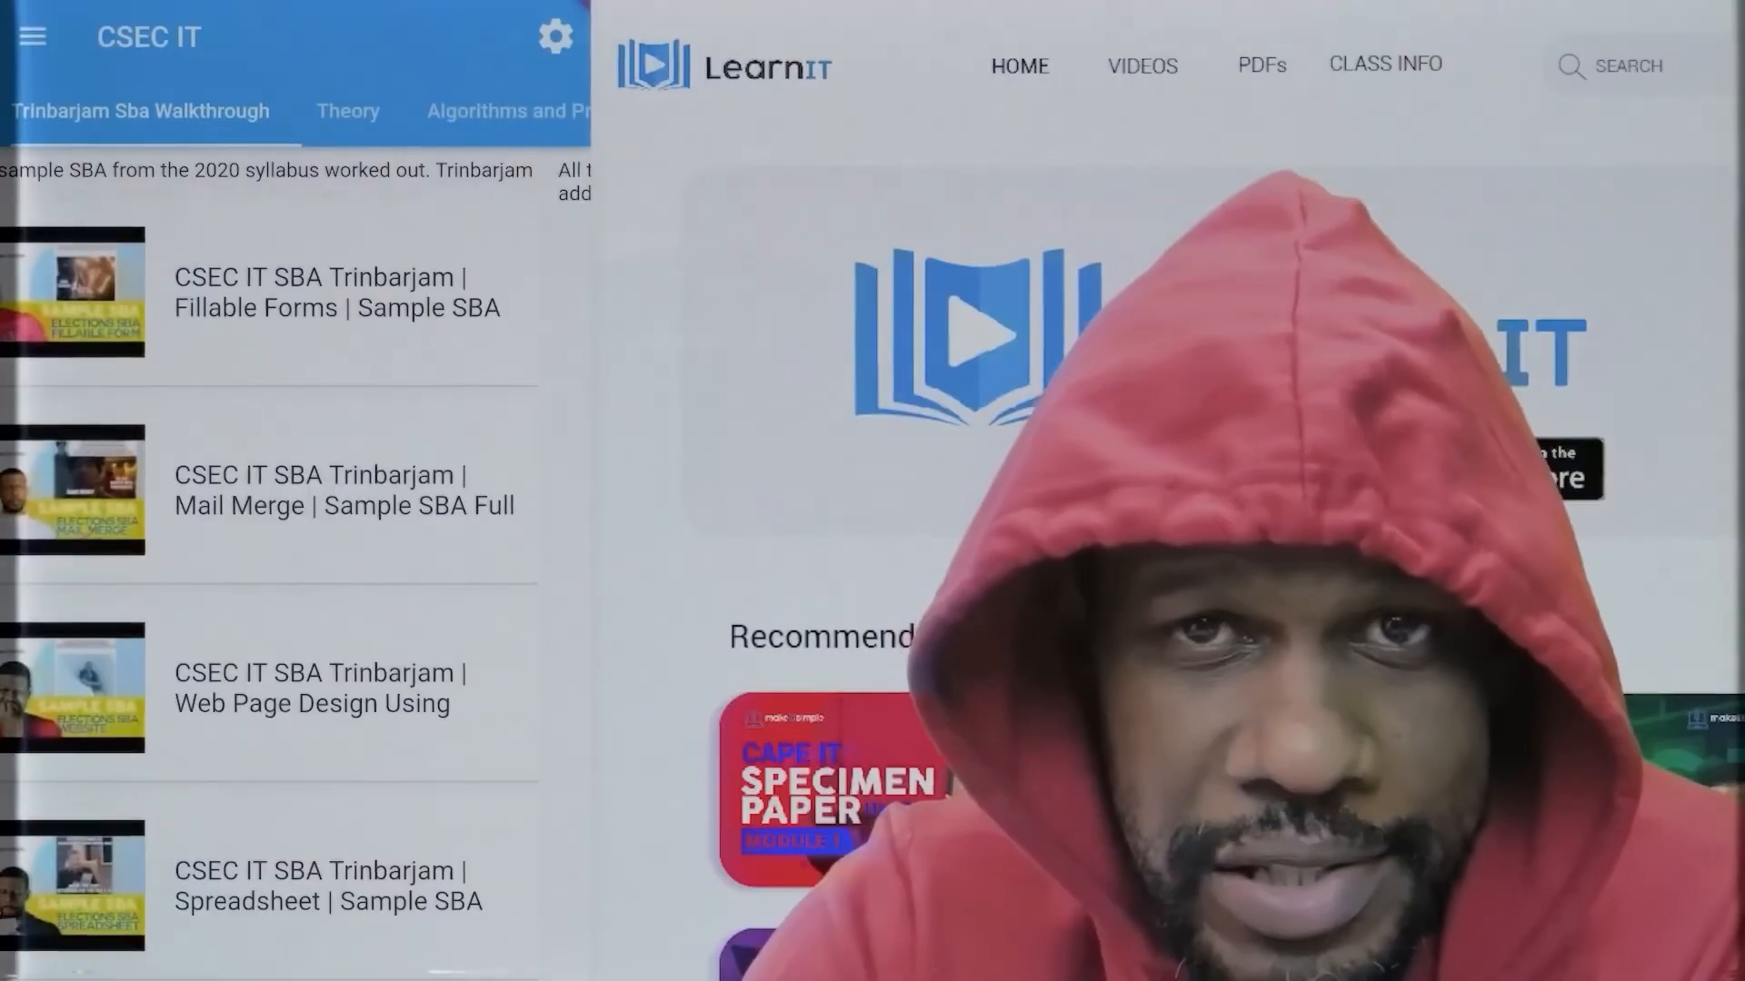
pyautogui.click(291, 111)
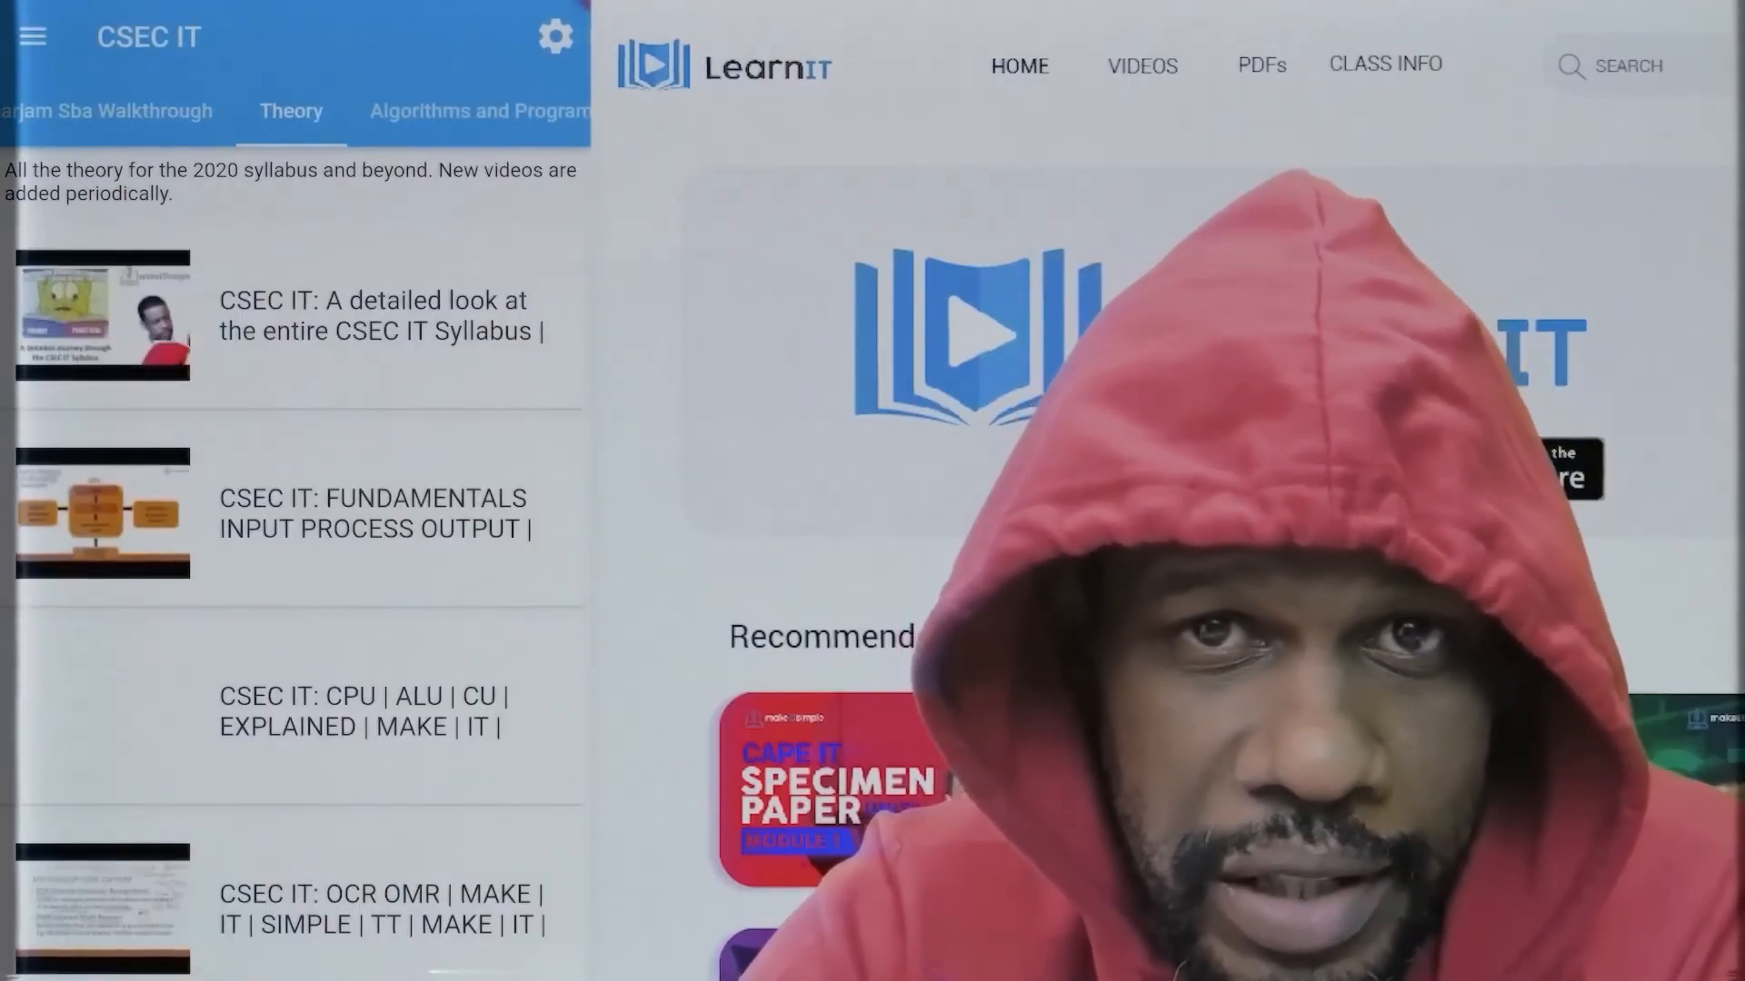
pyautogui.click(290, 111)
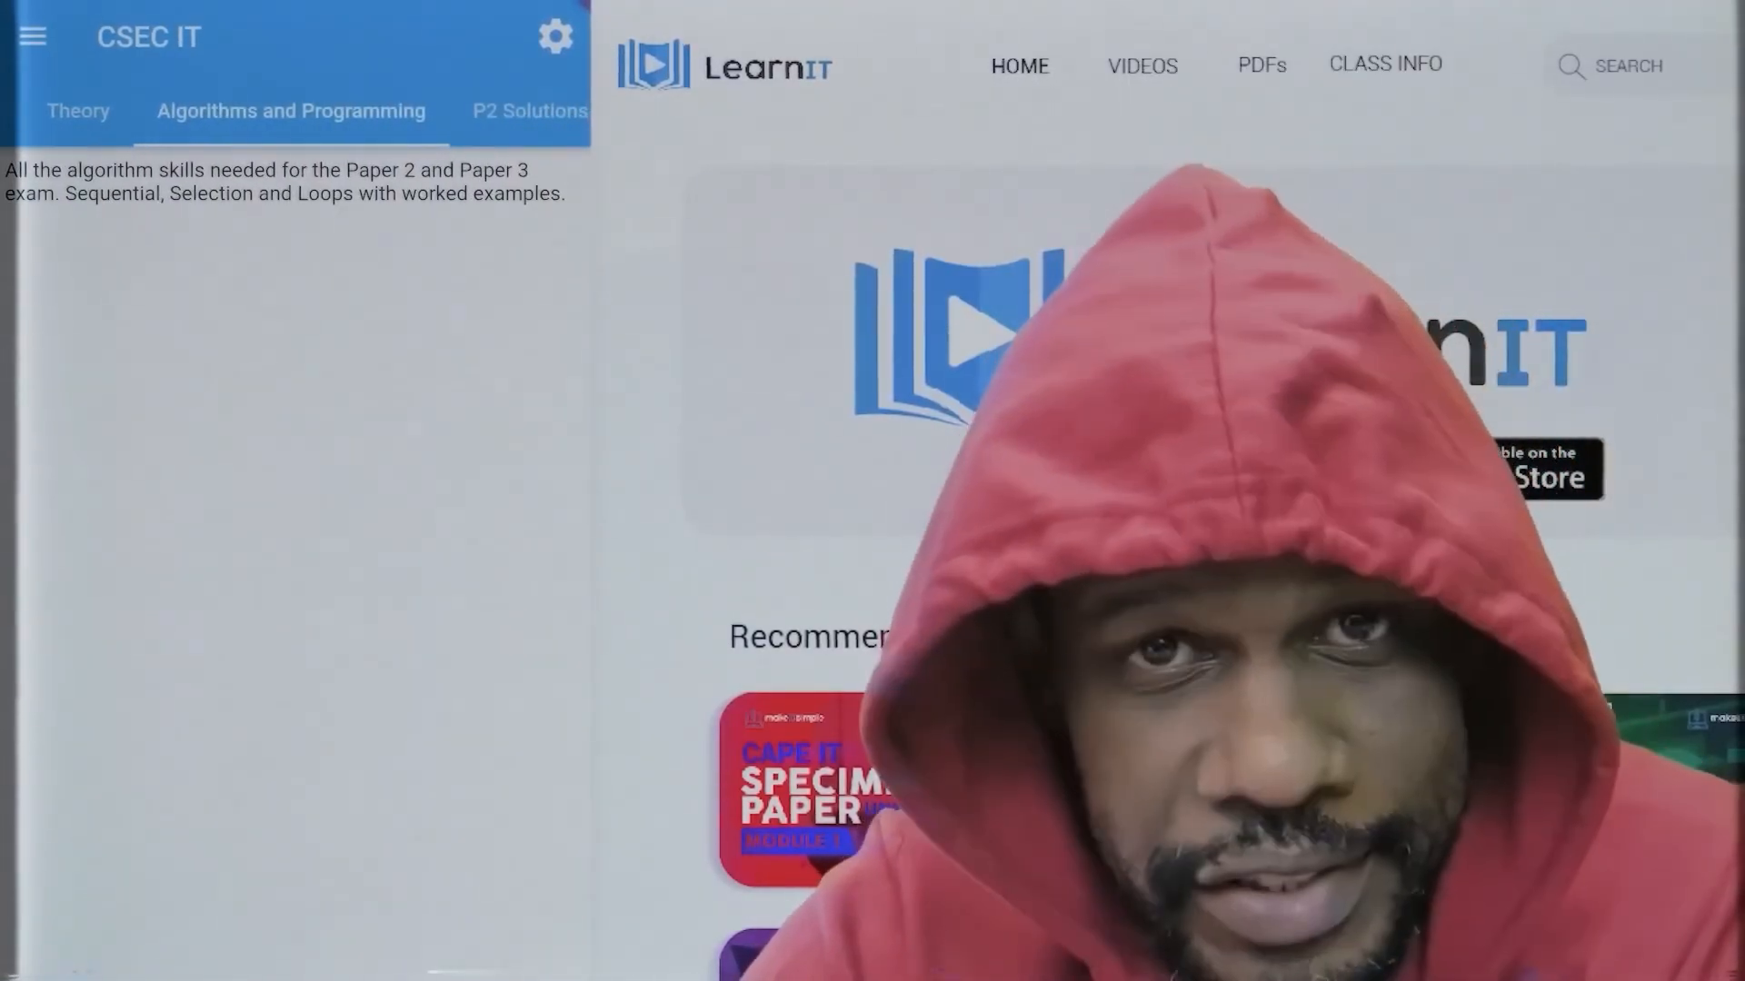